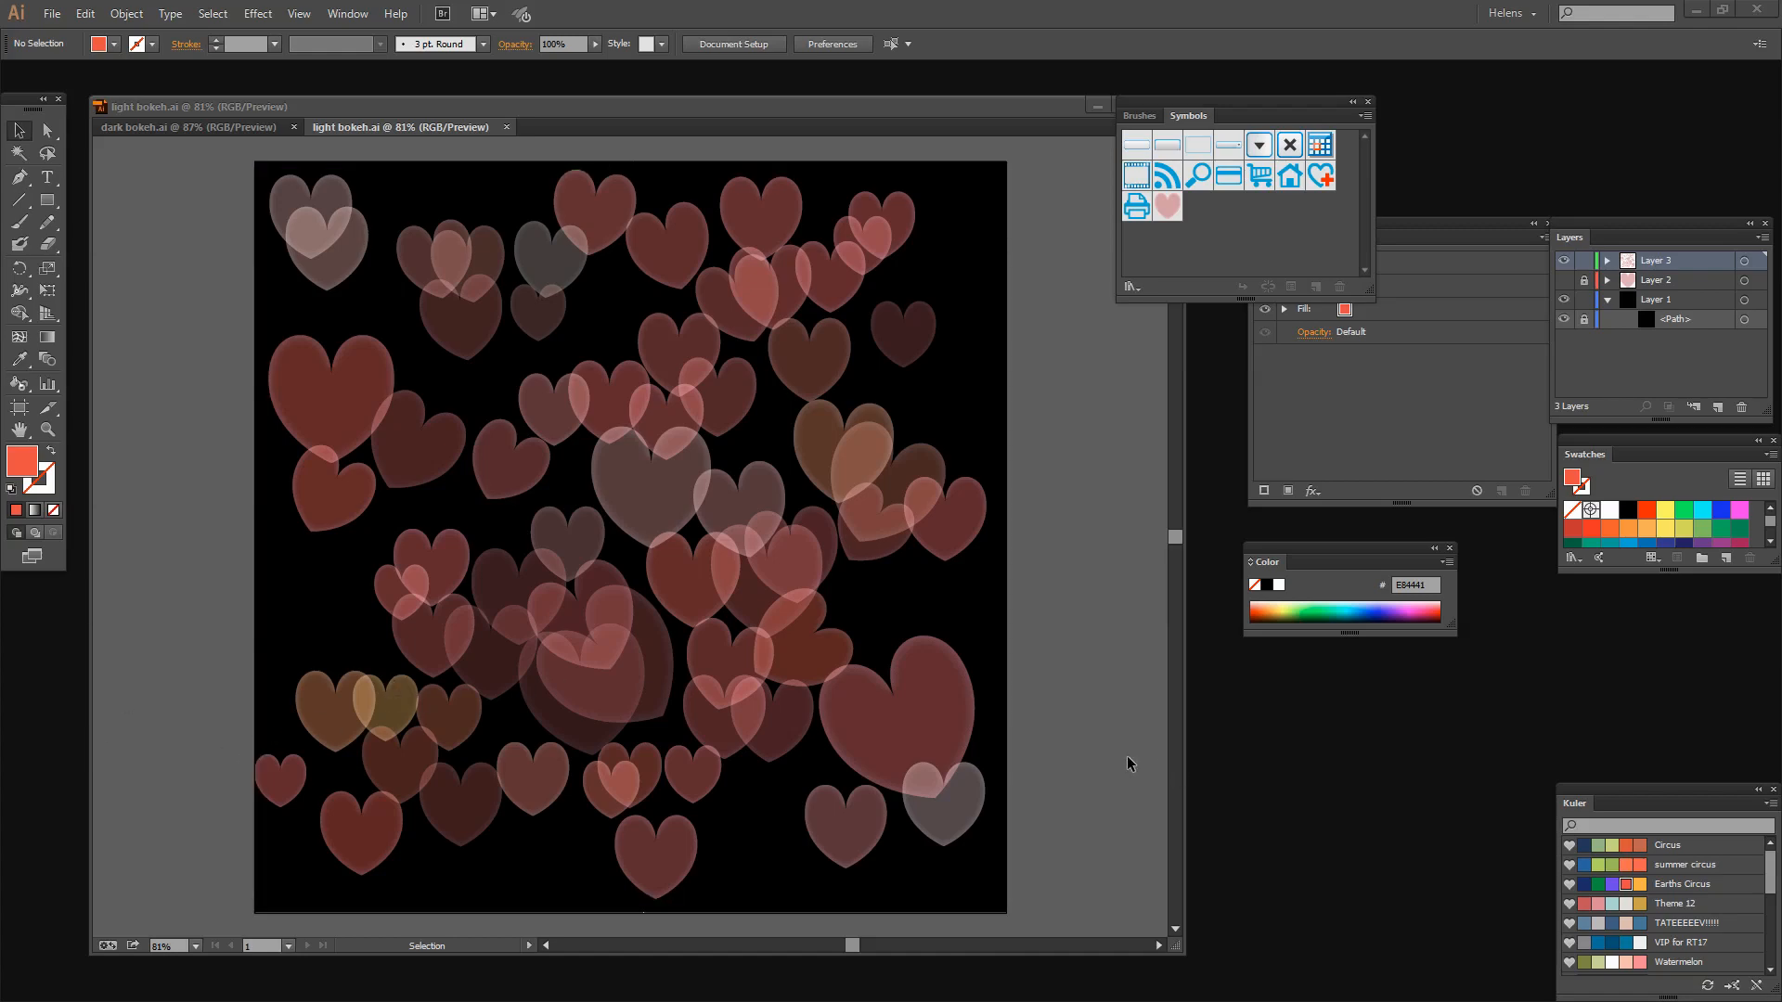
mouse_move(1129, 744)
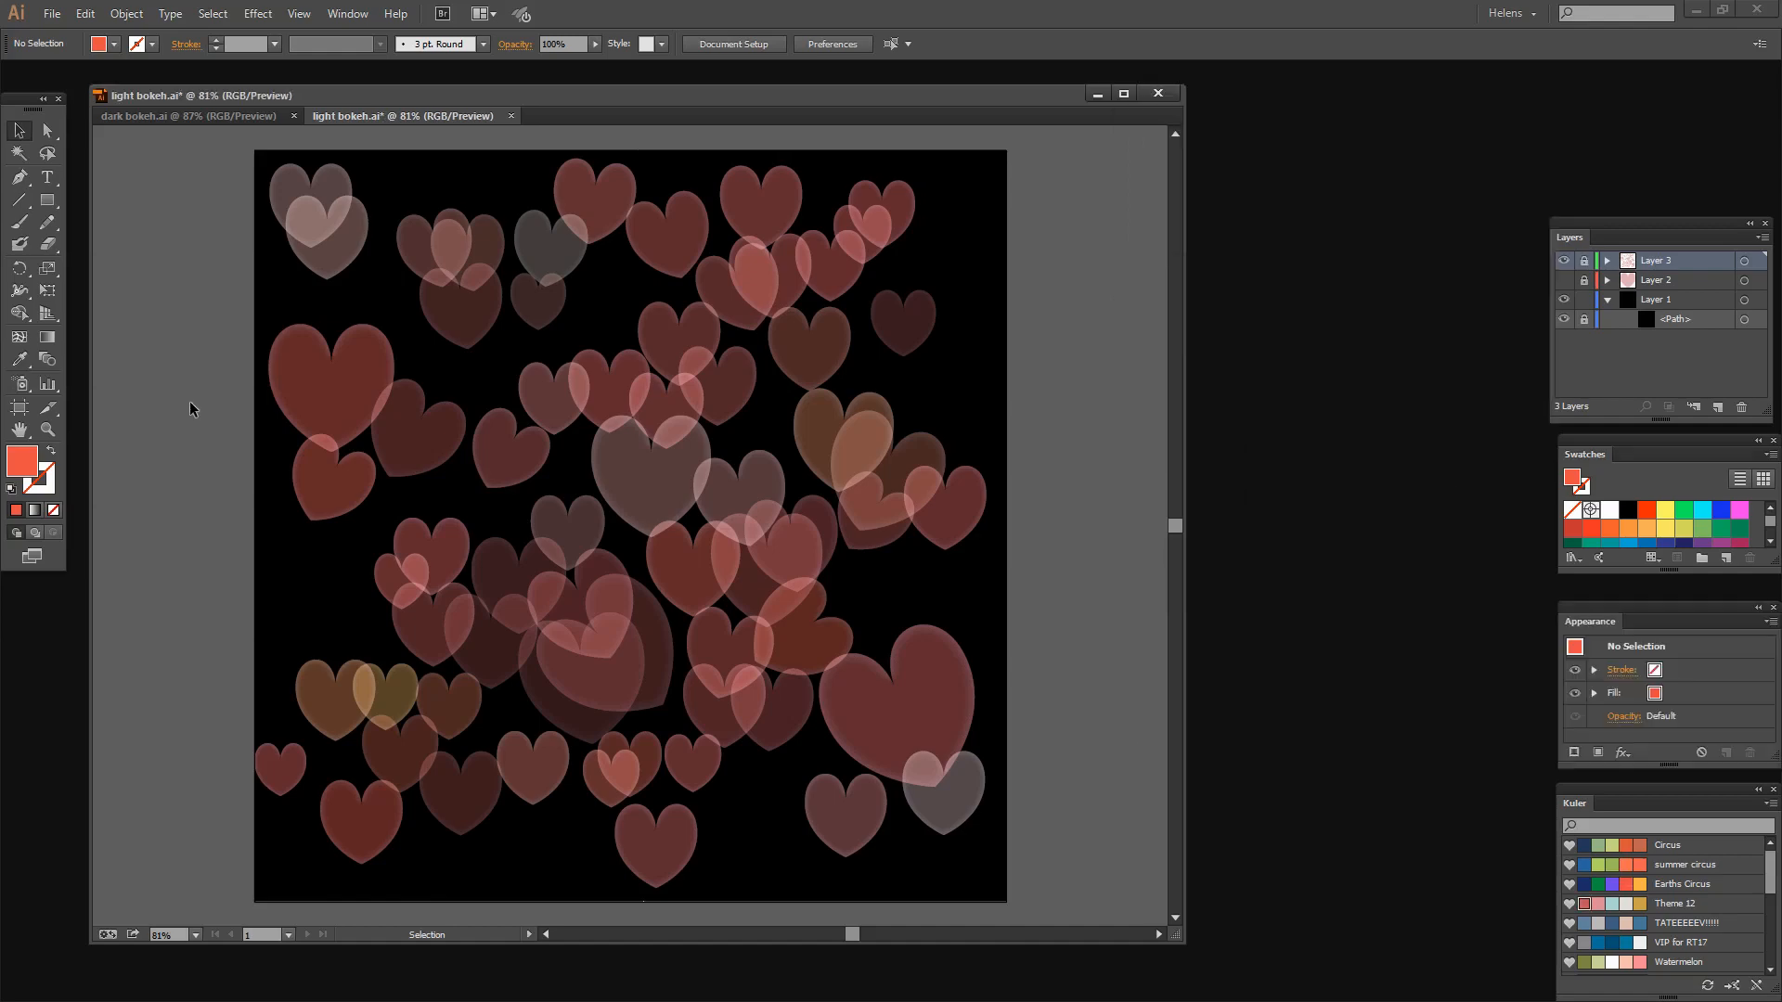
Start a new square document at 1000 × 1000 px in RGB colour mode.
click(51, 12)
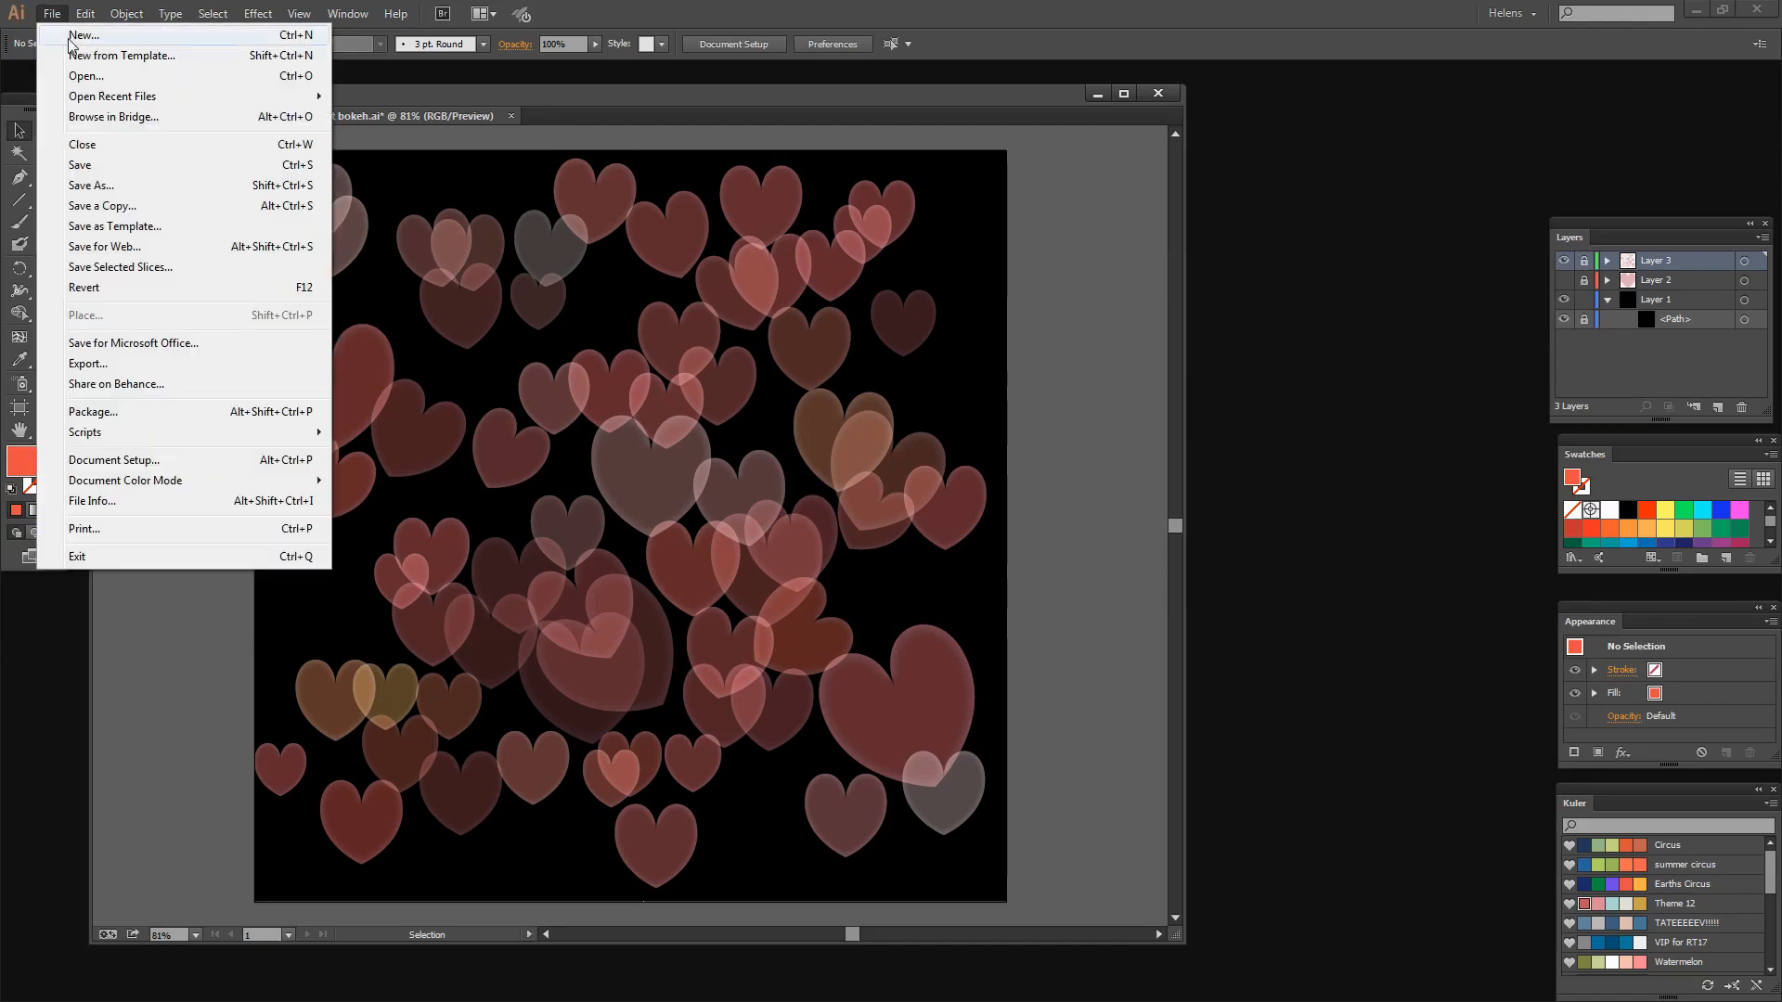
click(83, 35)
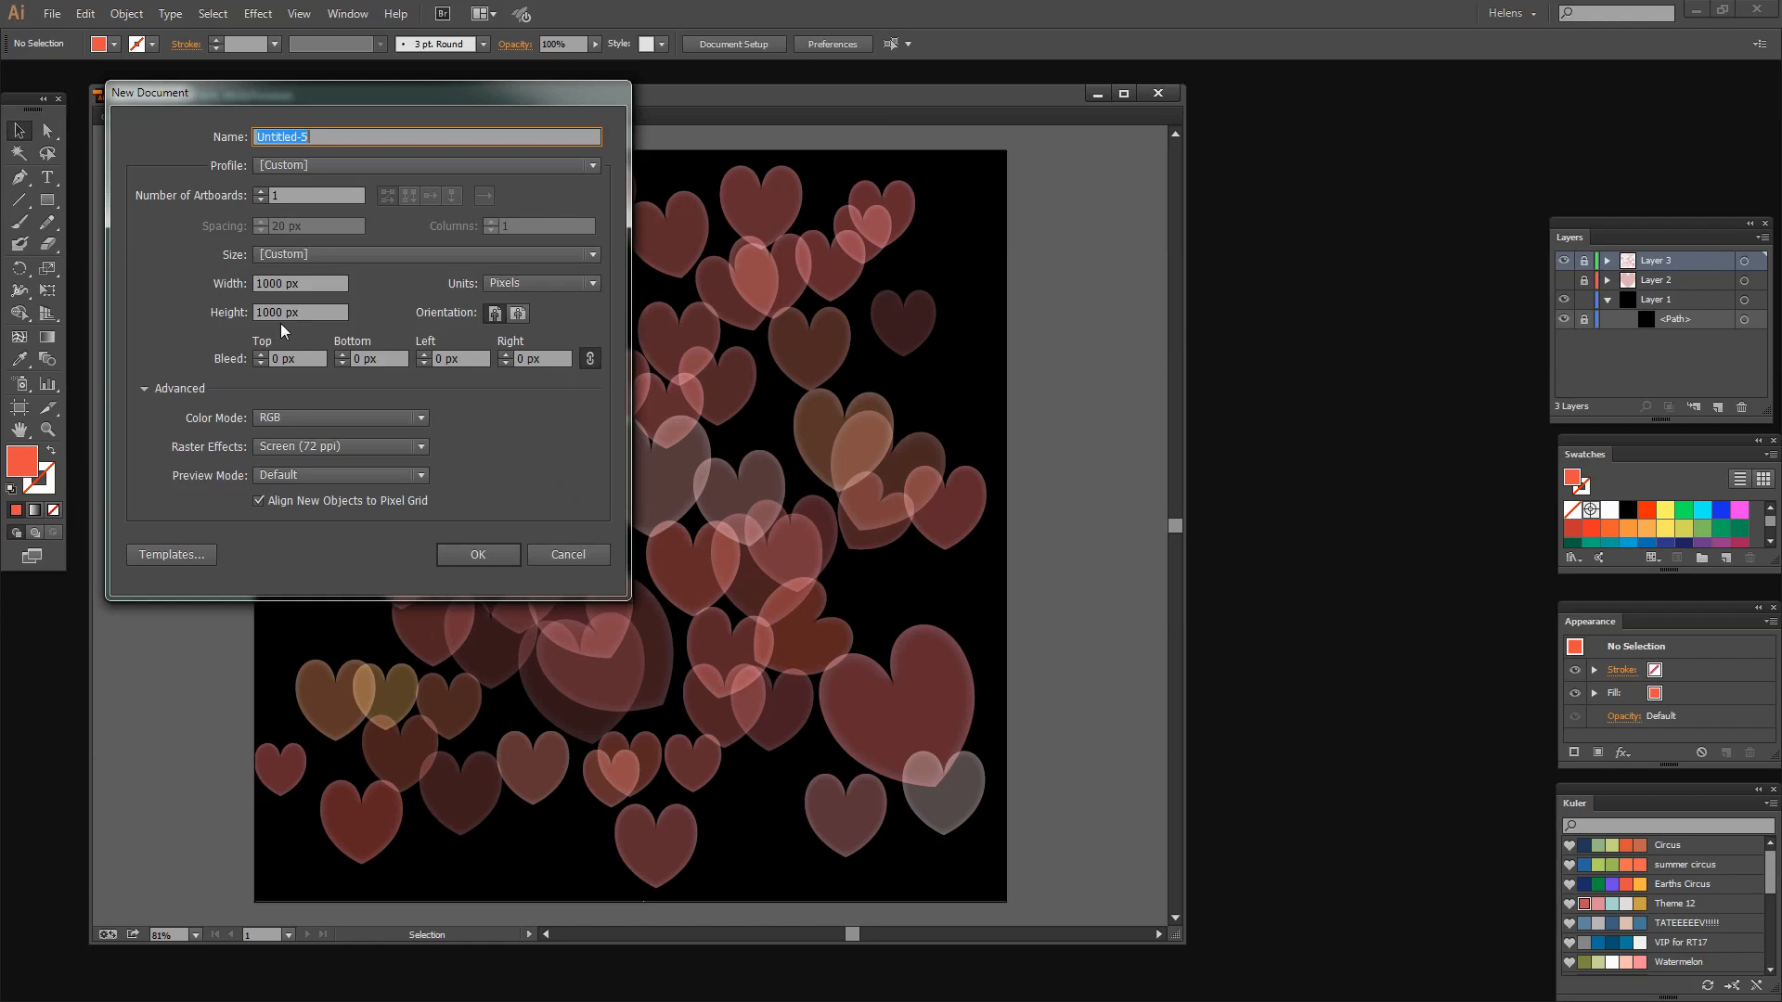
mouse_move(308, 413)
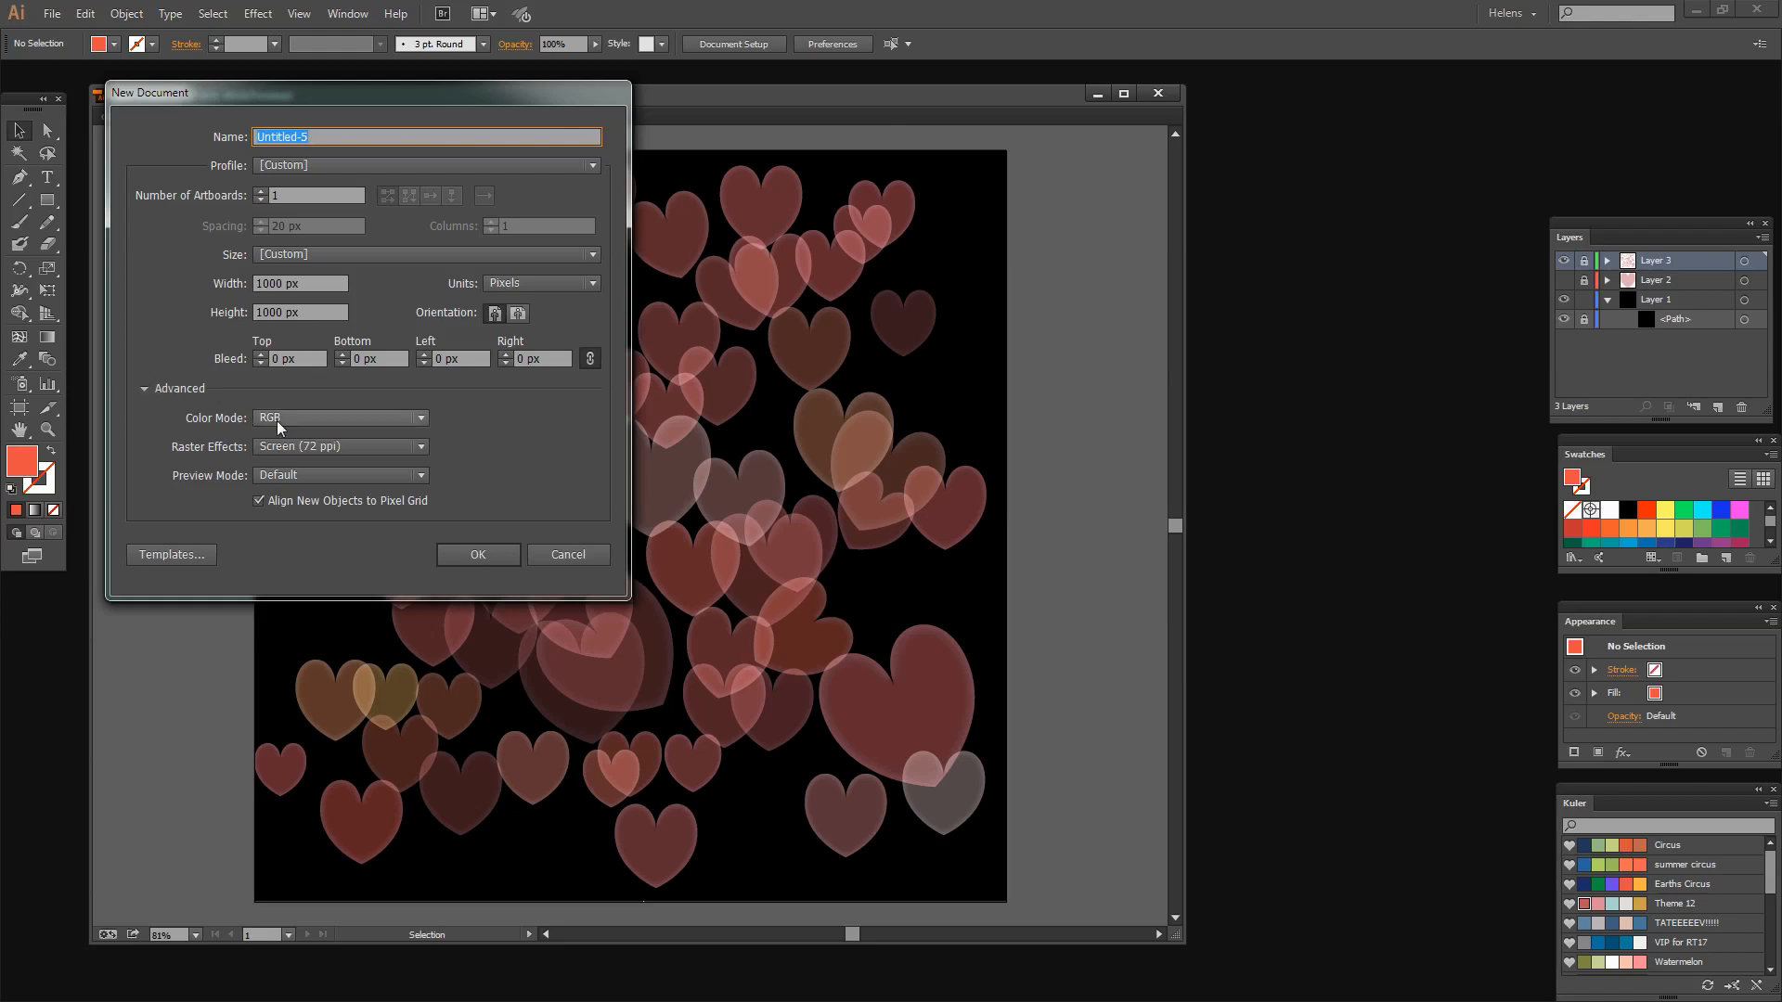
click(477, 555)
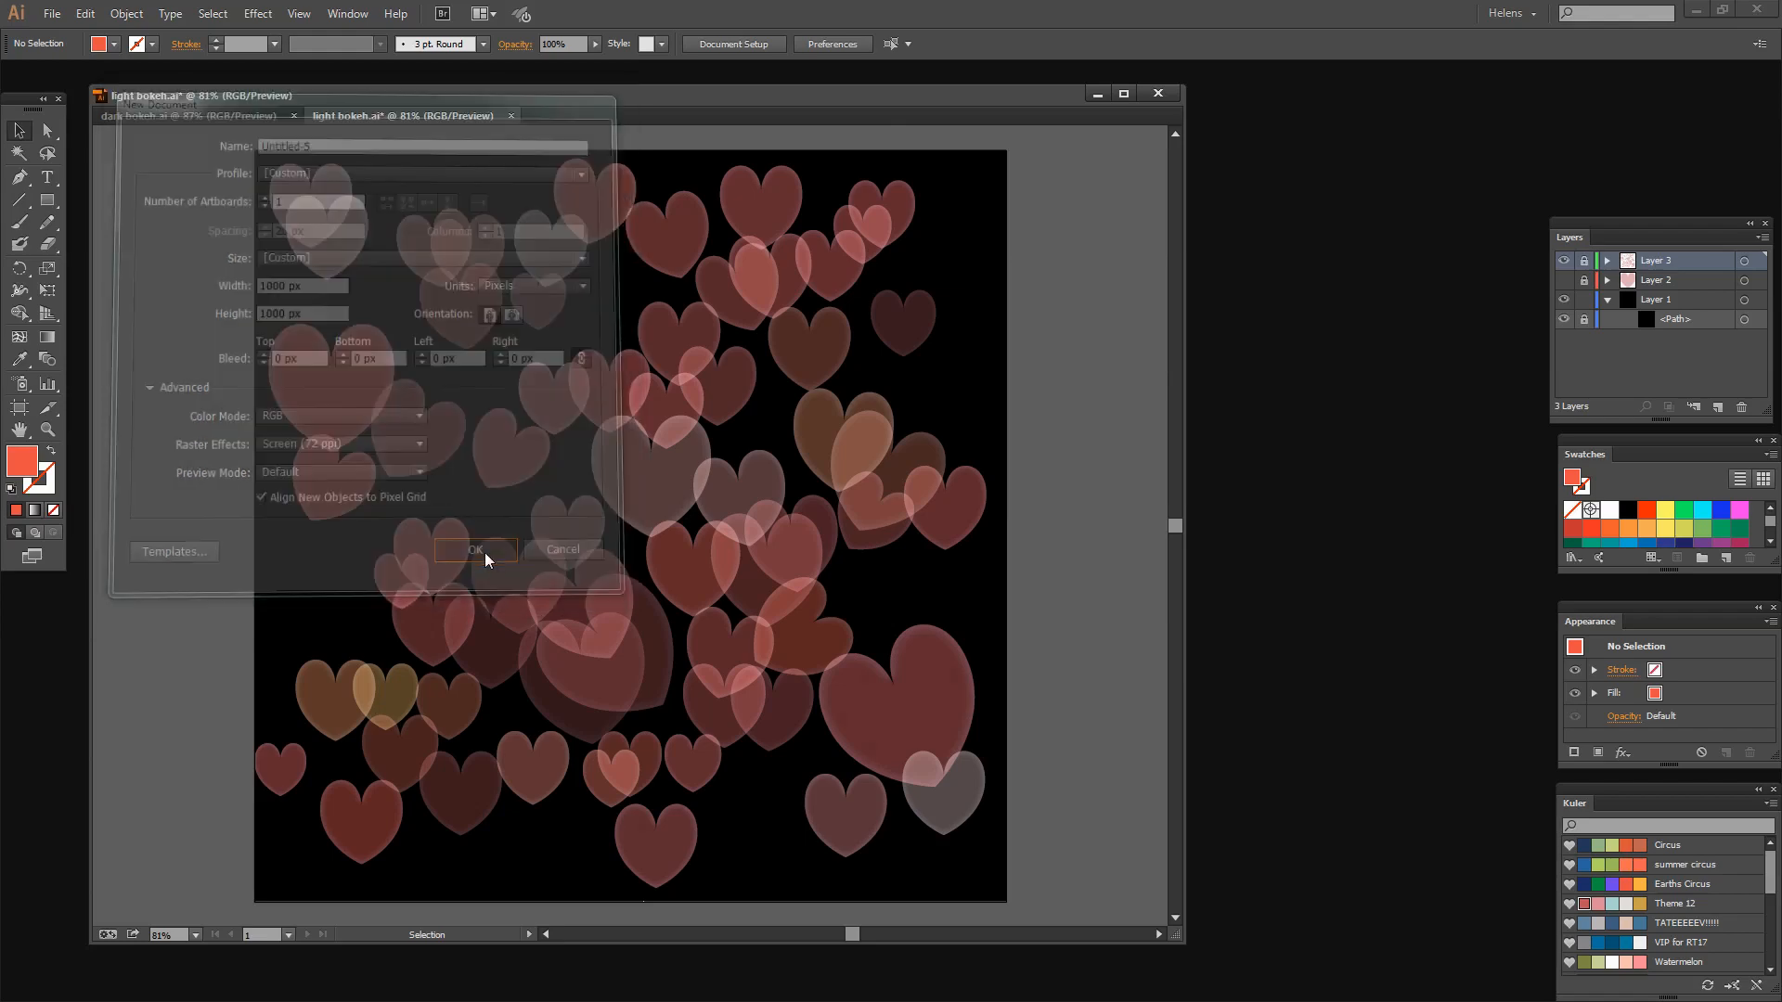
click(475, 551)
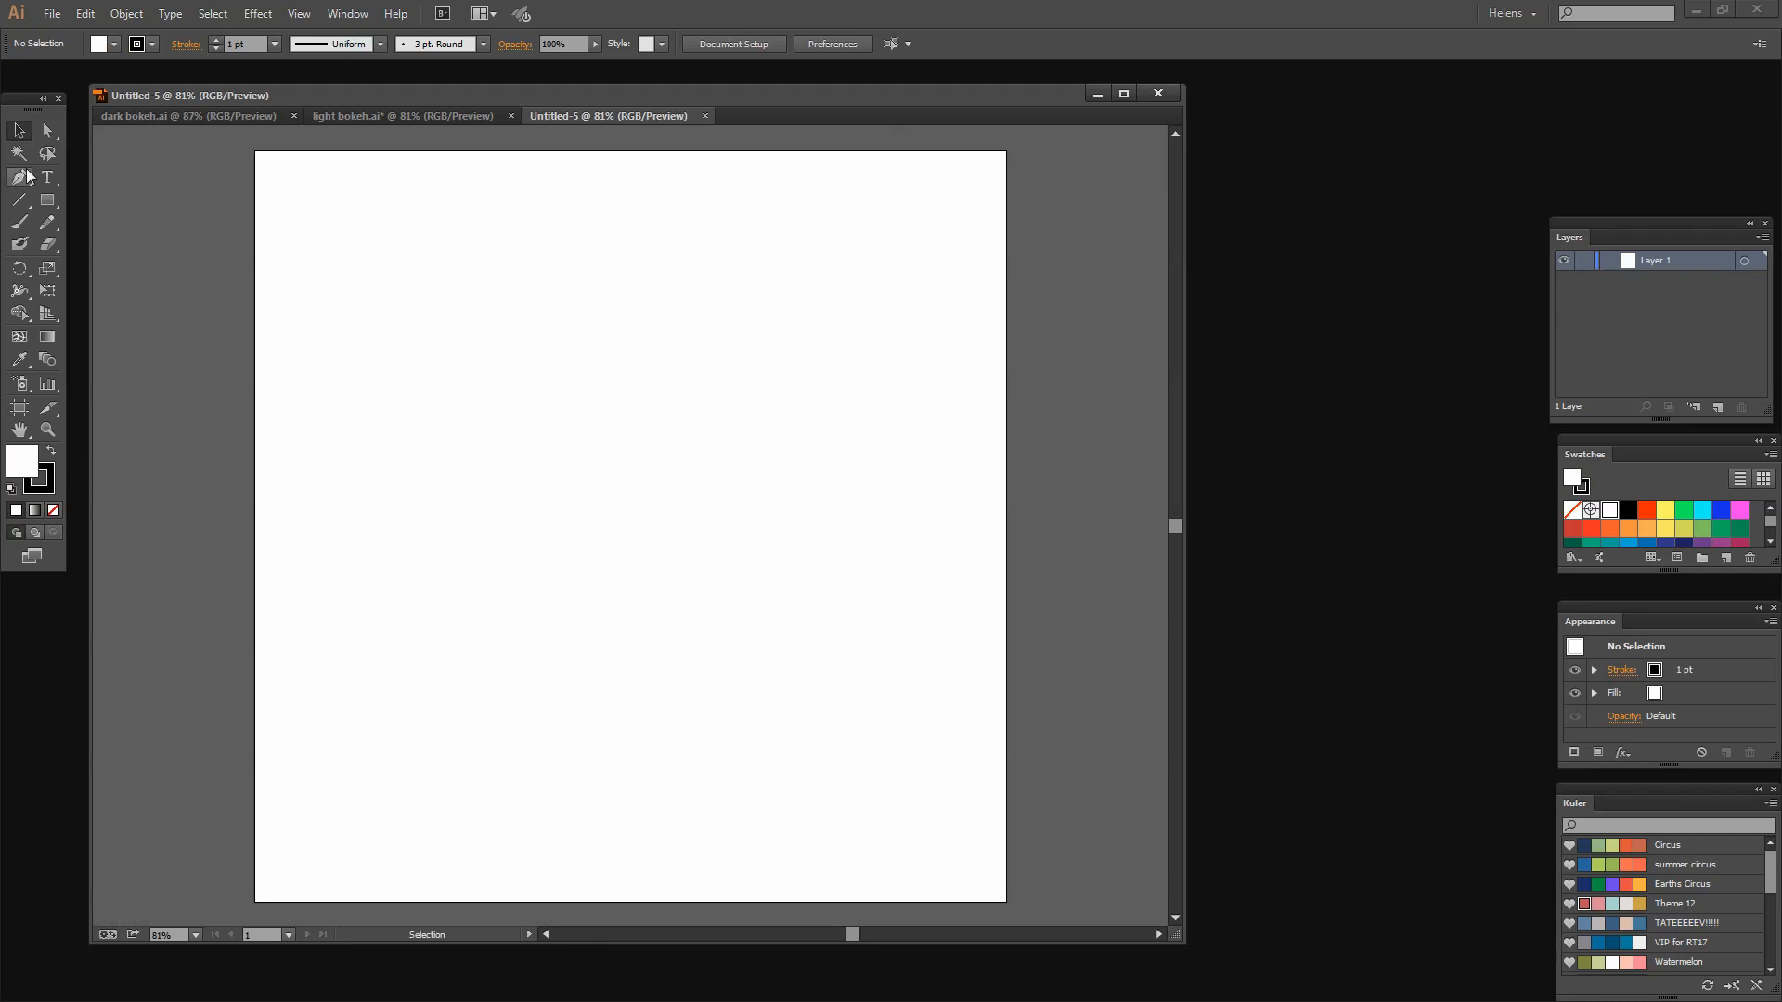
Add a 1000 × 1000 px artboard-sized rectangle path and fill it with the black swatch.
click(47, 201)
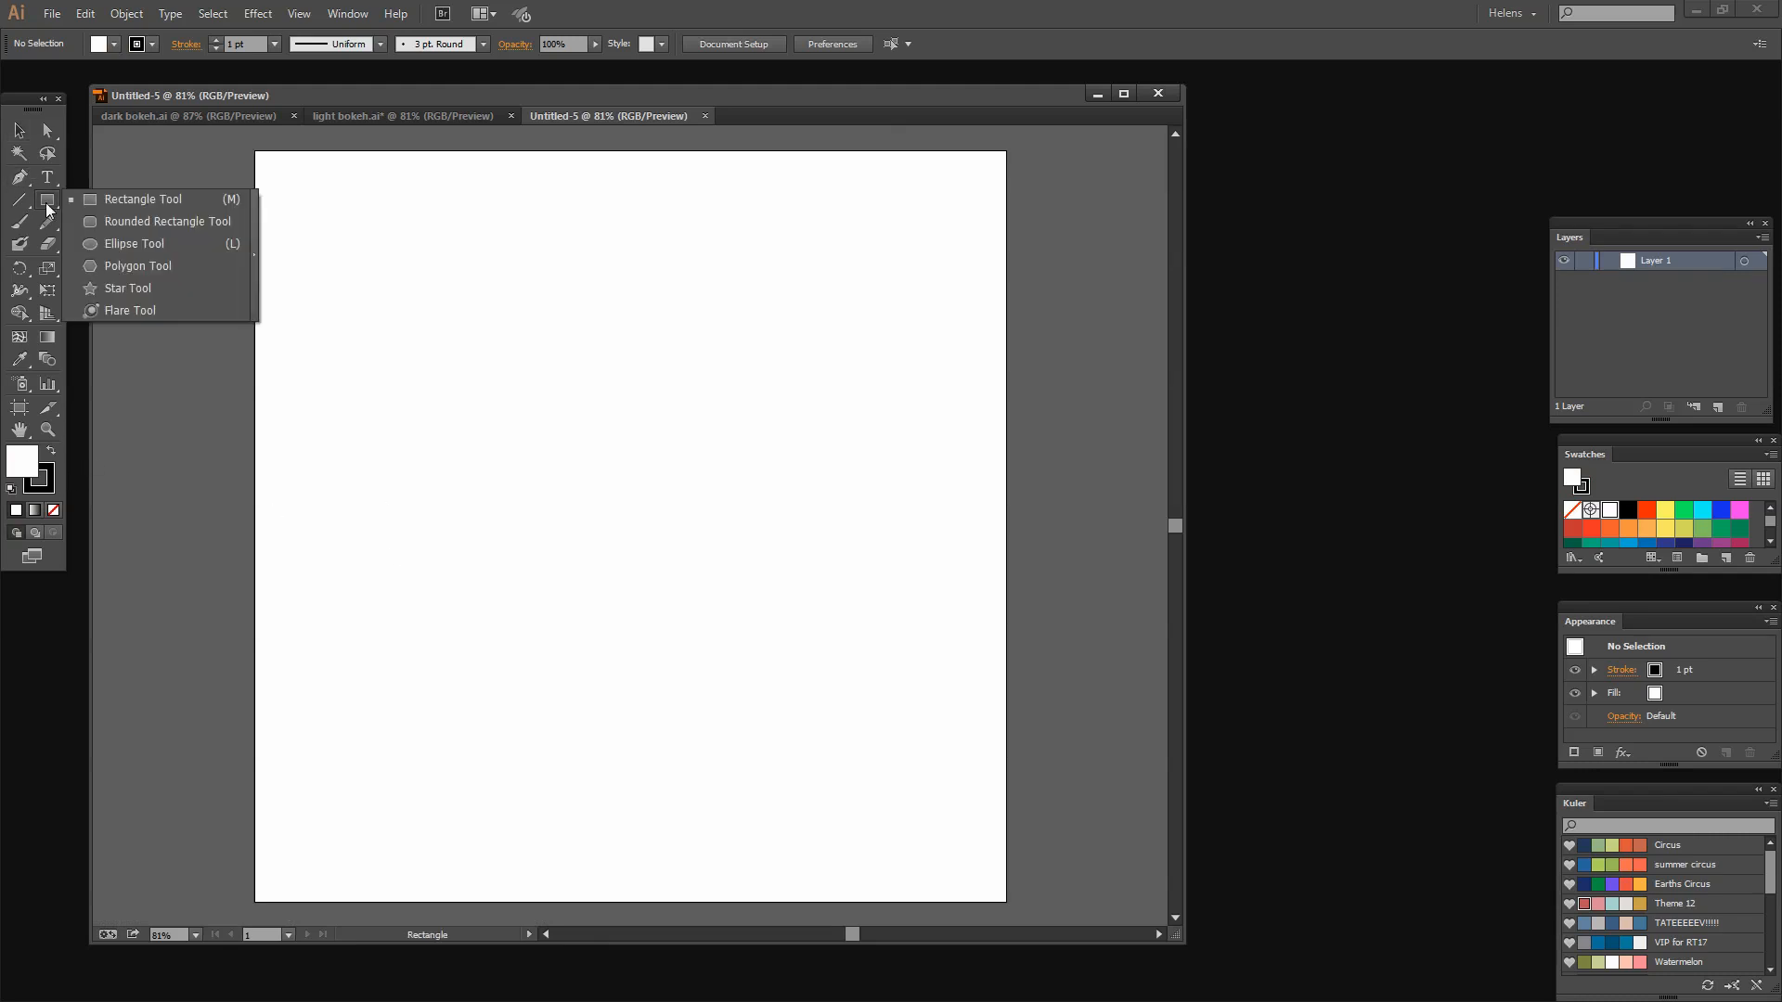
click(51, 12)
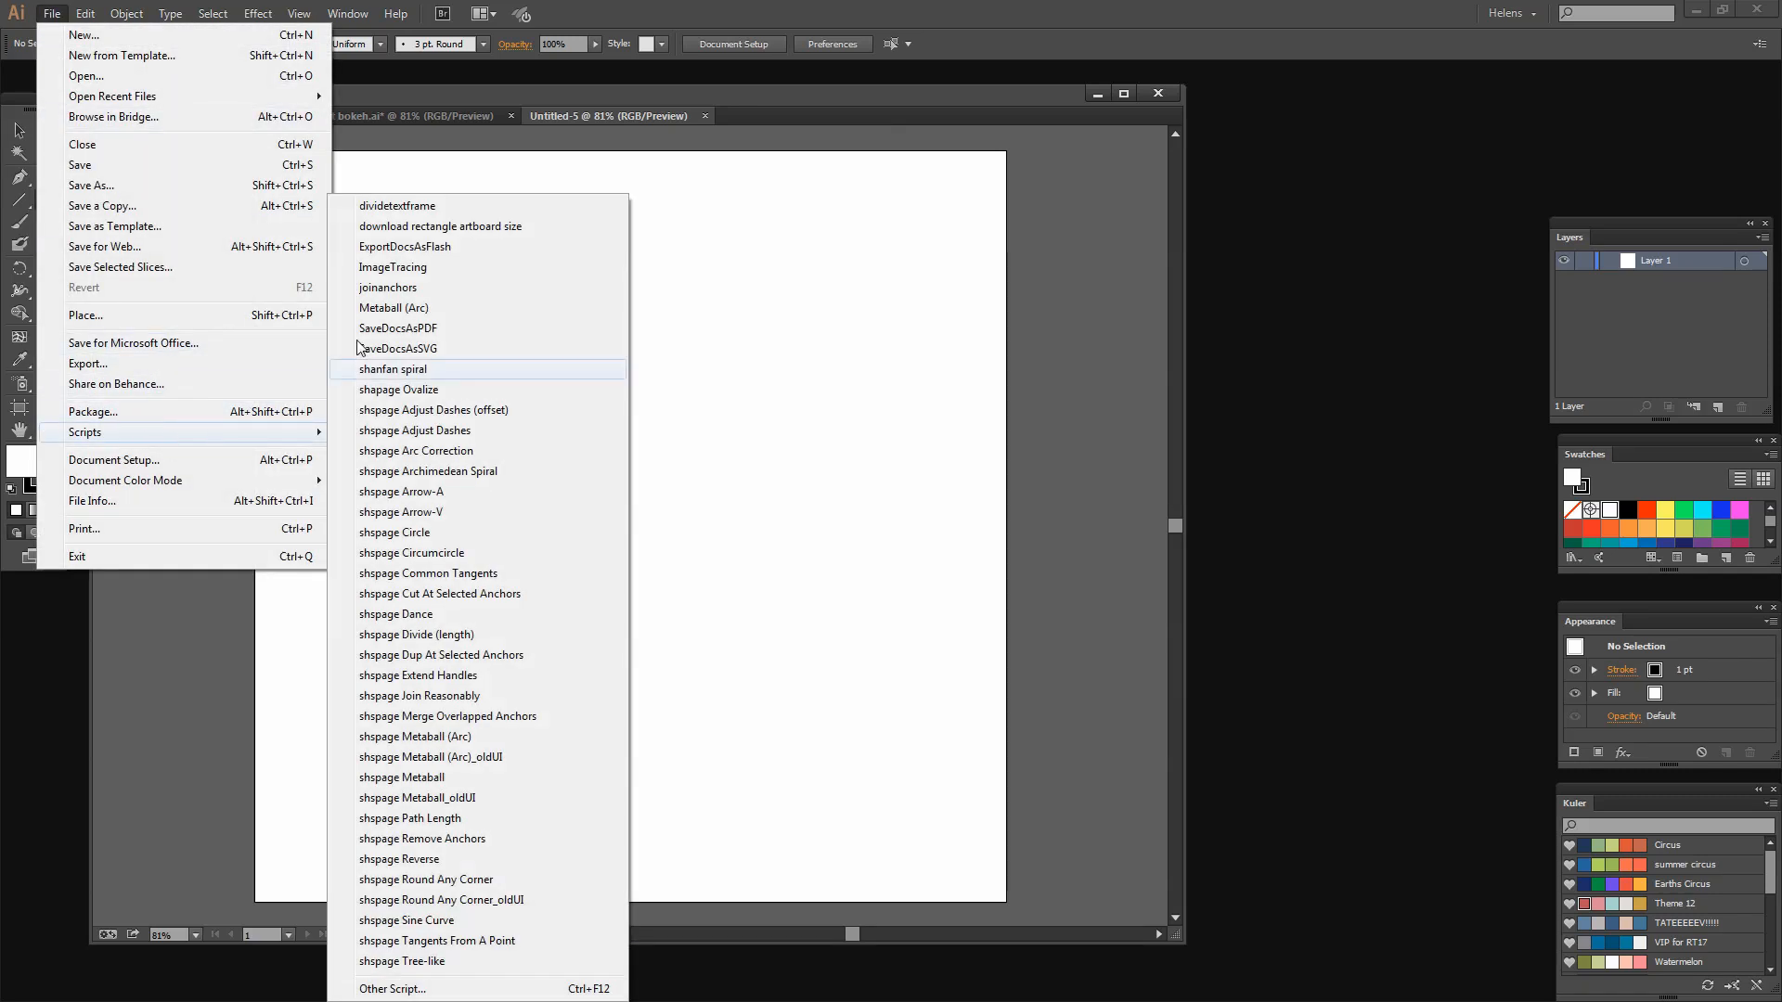
mouse_move(439, 227)
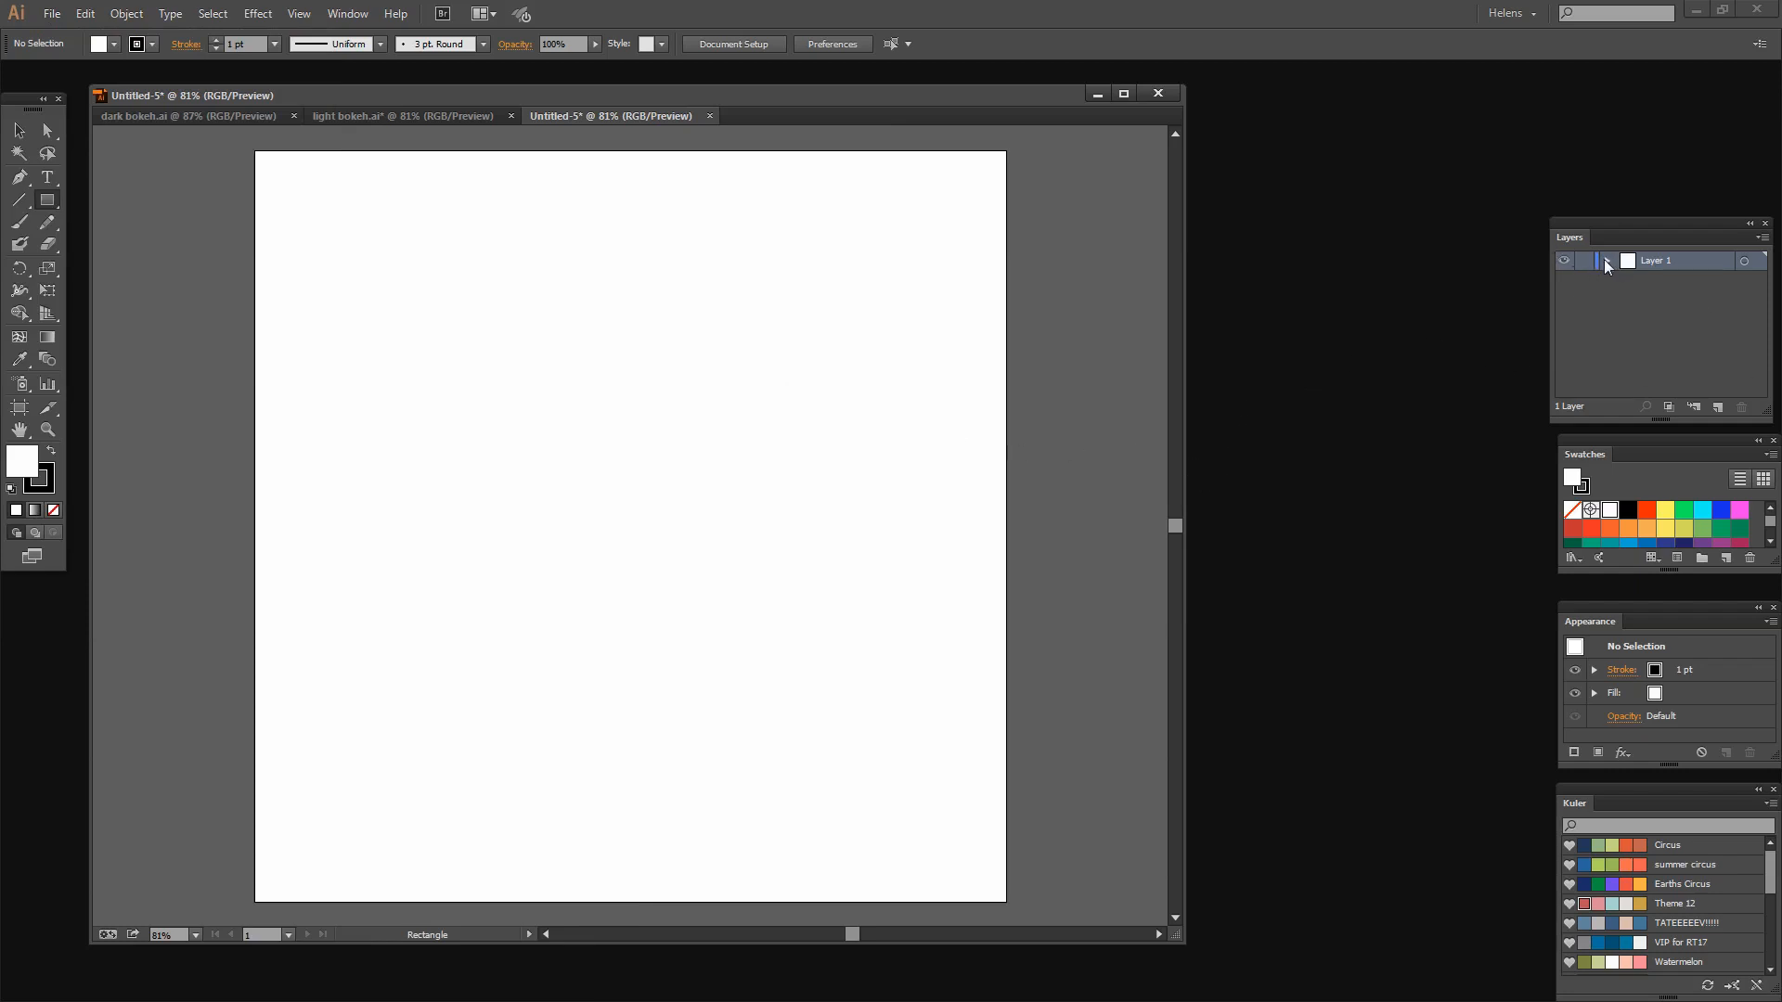
click(1606, 259)
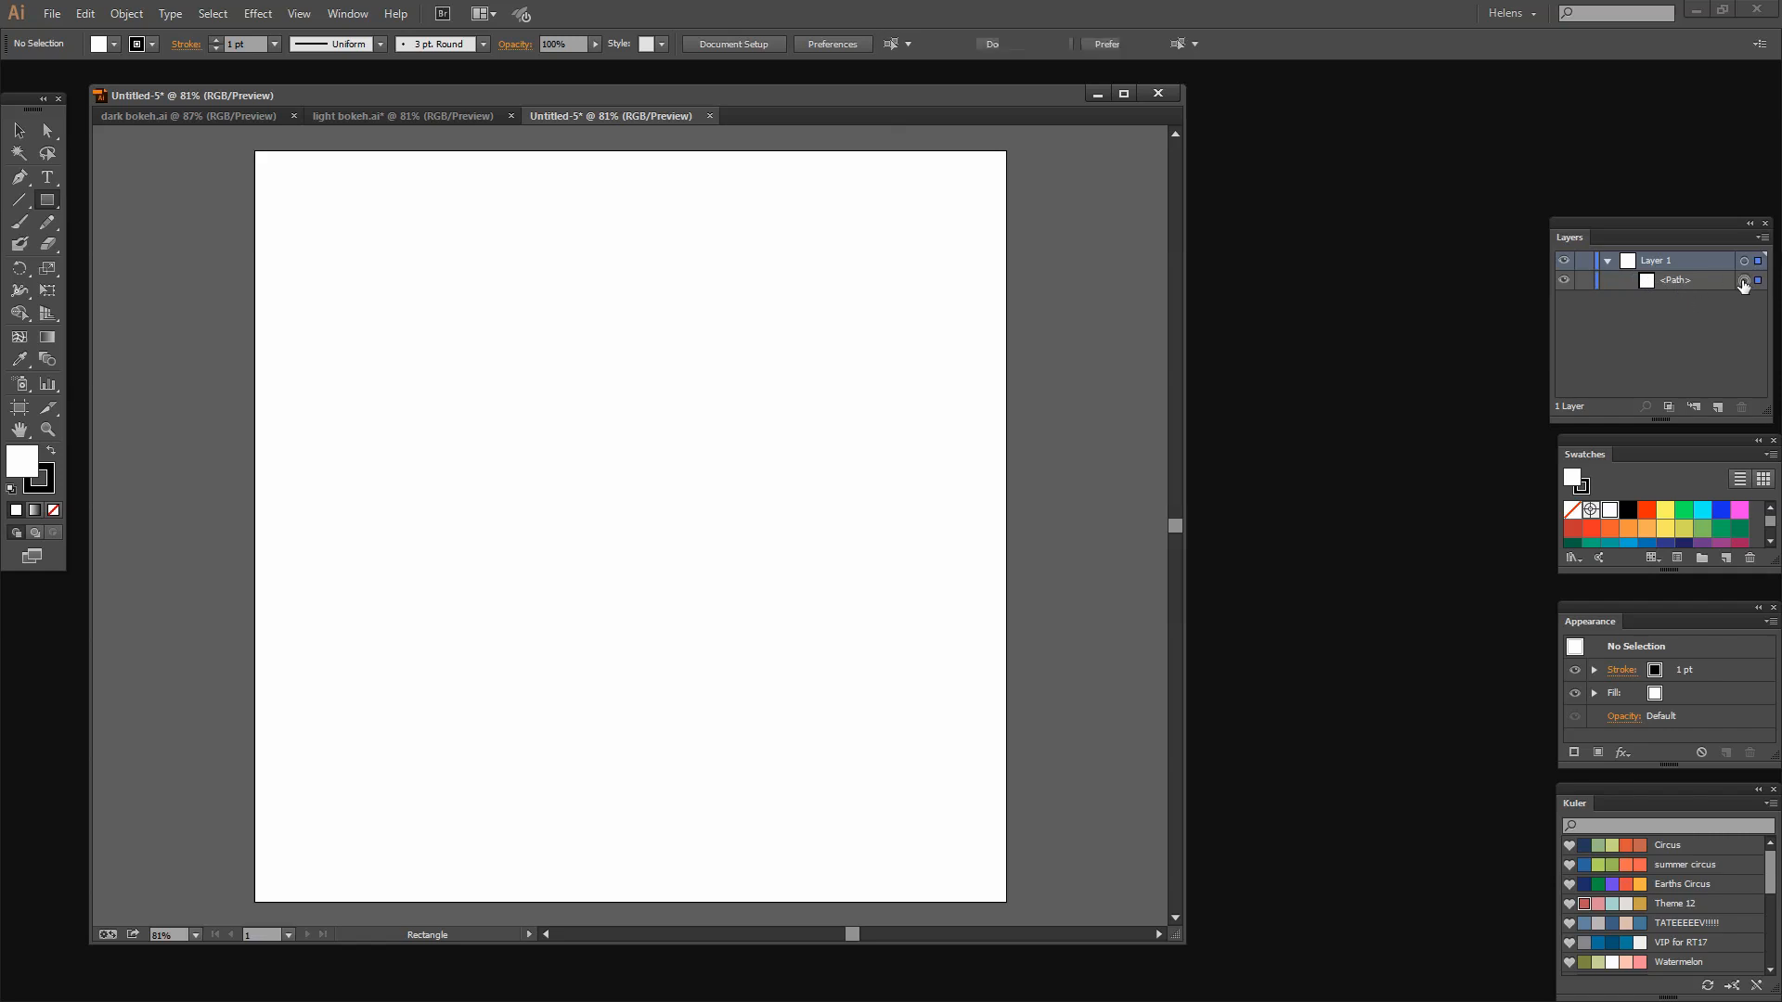
click(1744, 281)
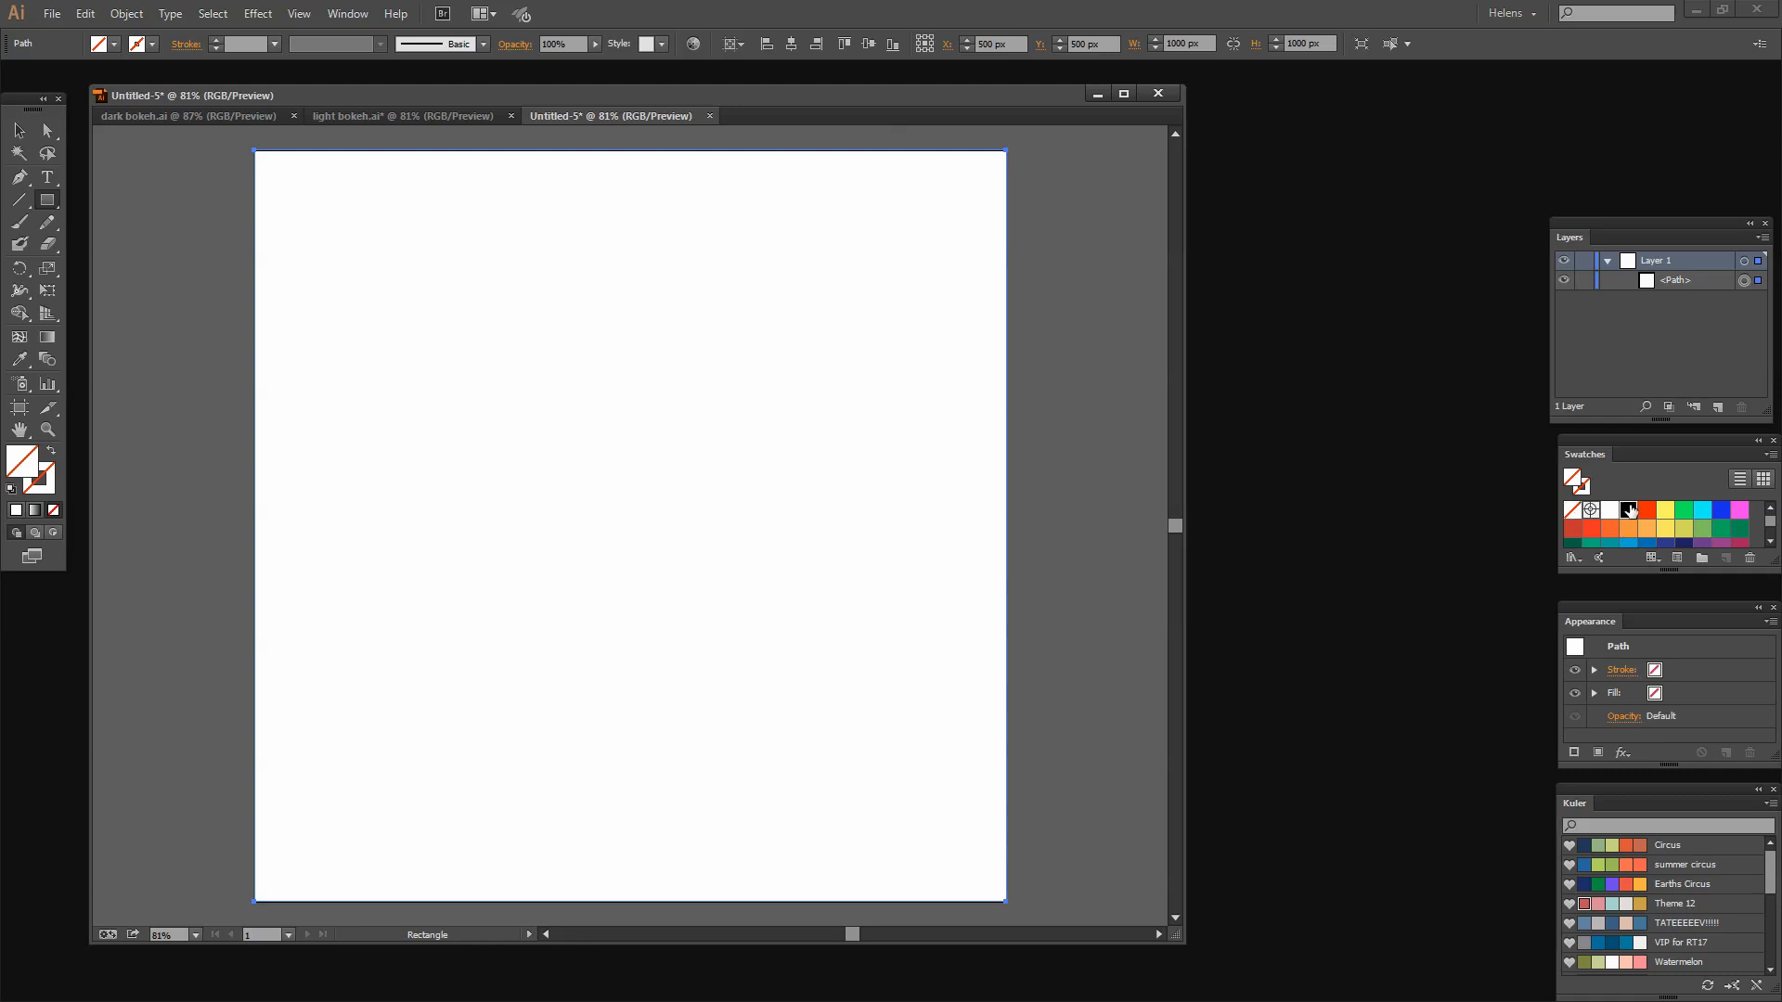
click(1629, 510)
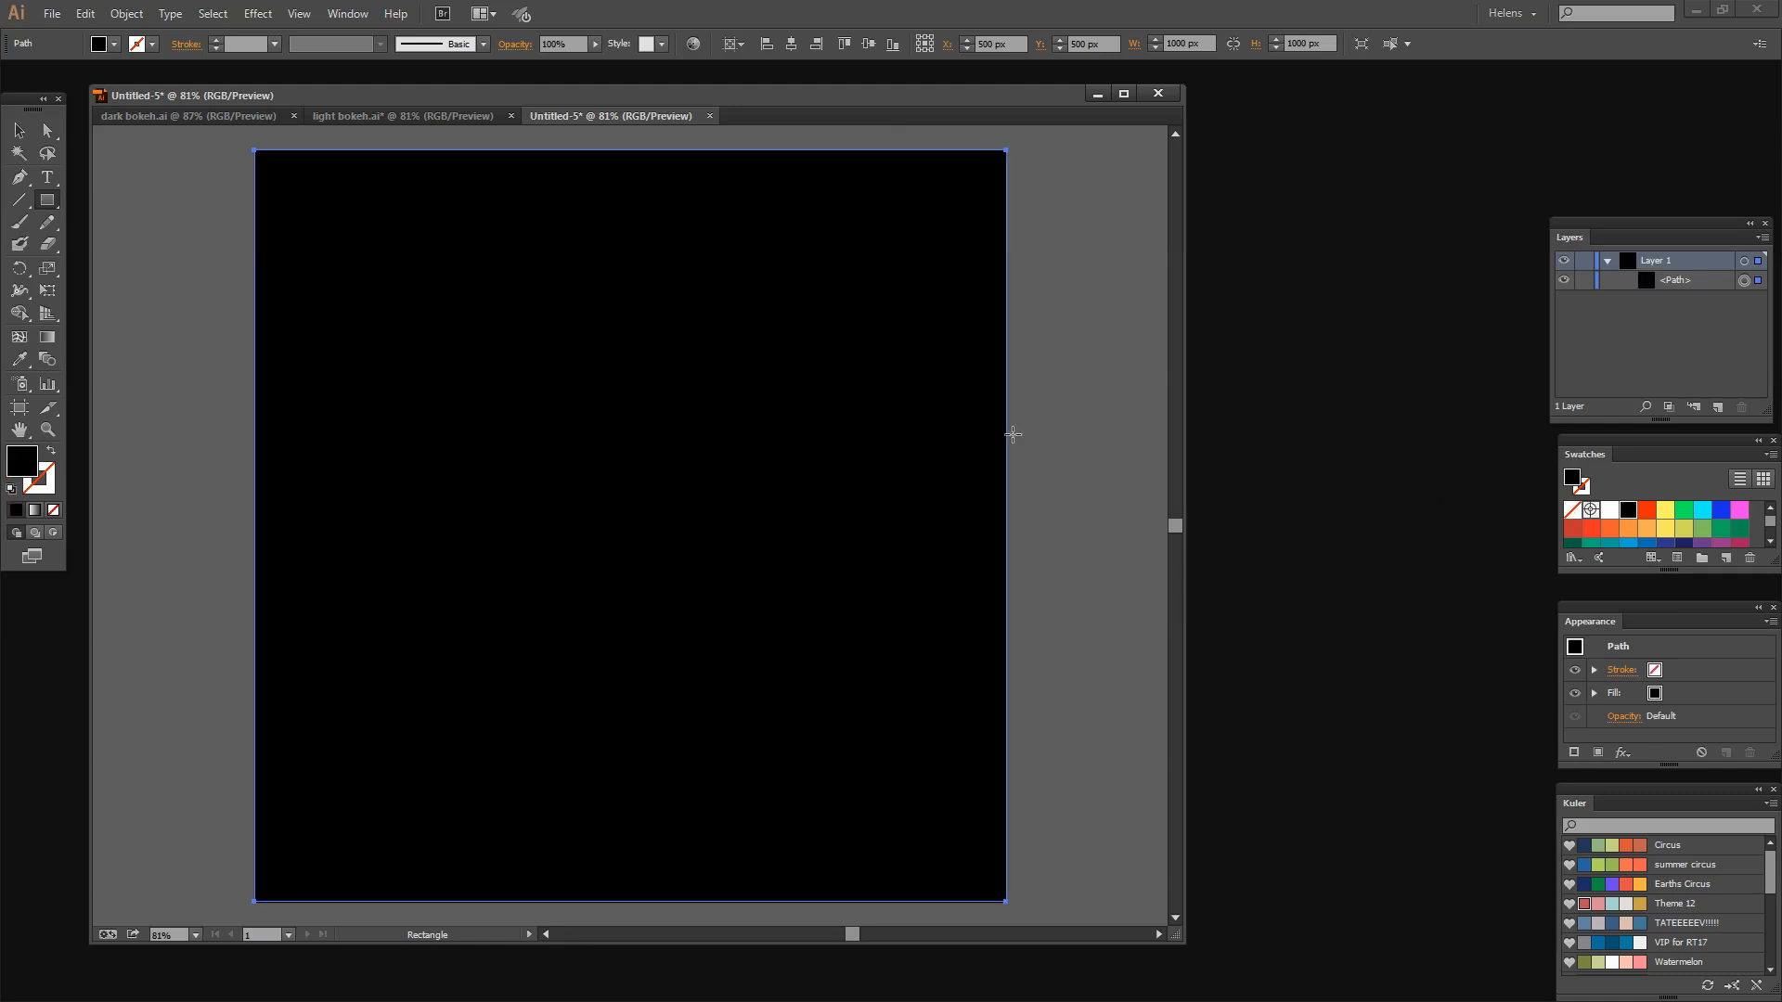
mouse_move(1000, 441)
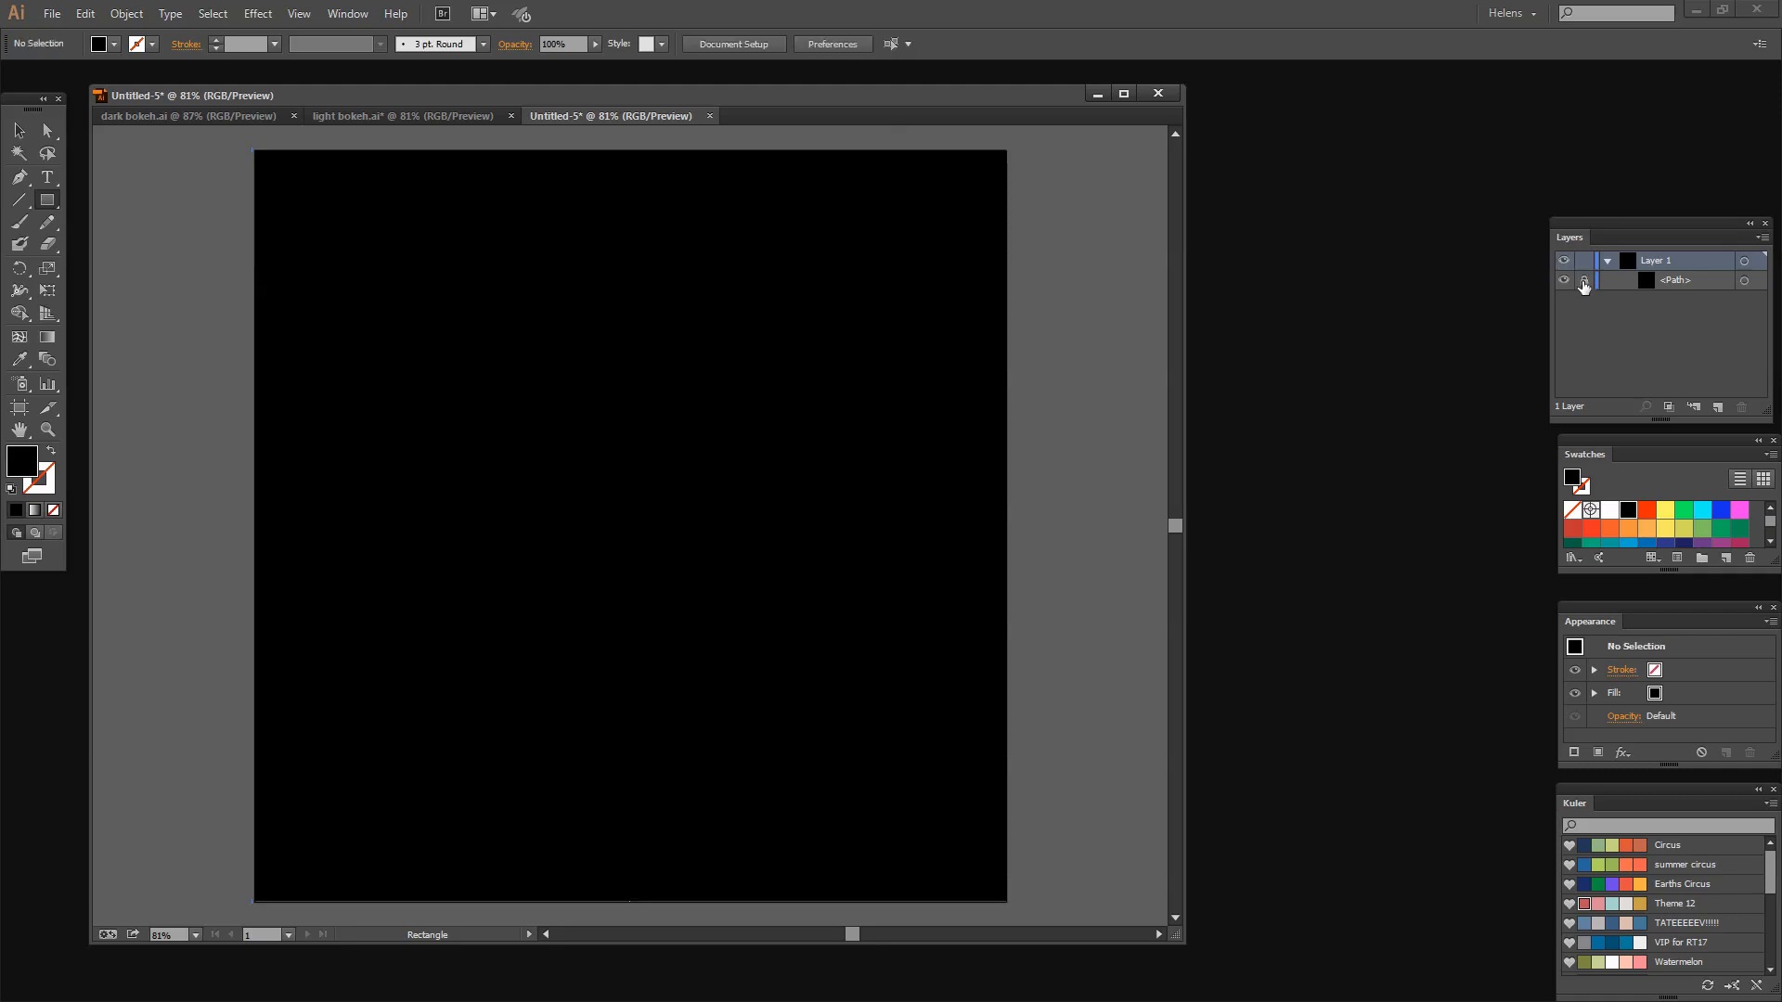
Lock the black background path and create an empty second layer above it.
click(1606, 260)
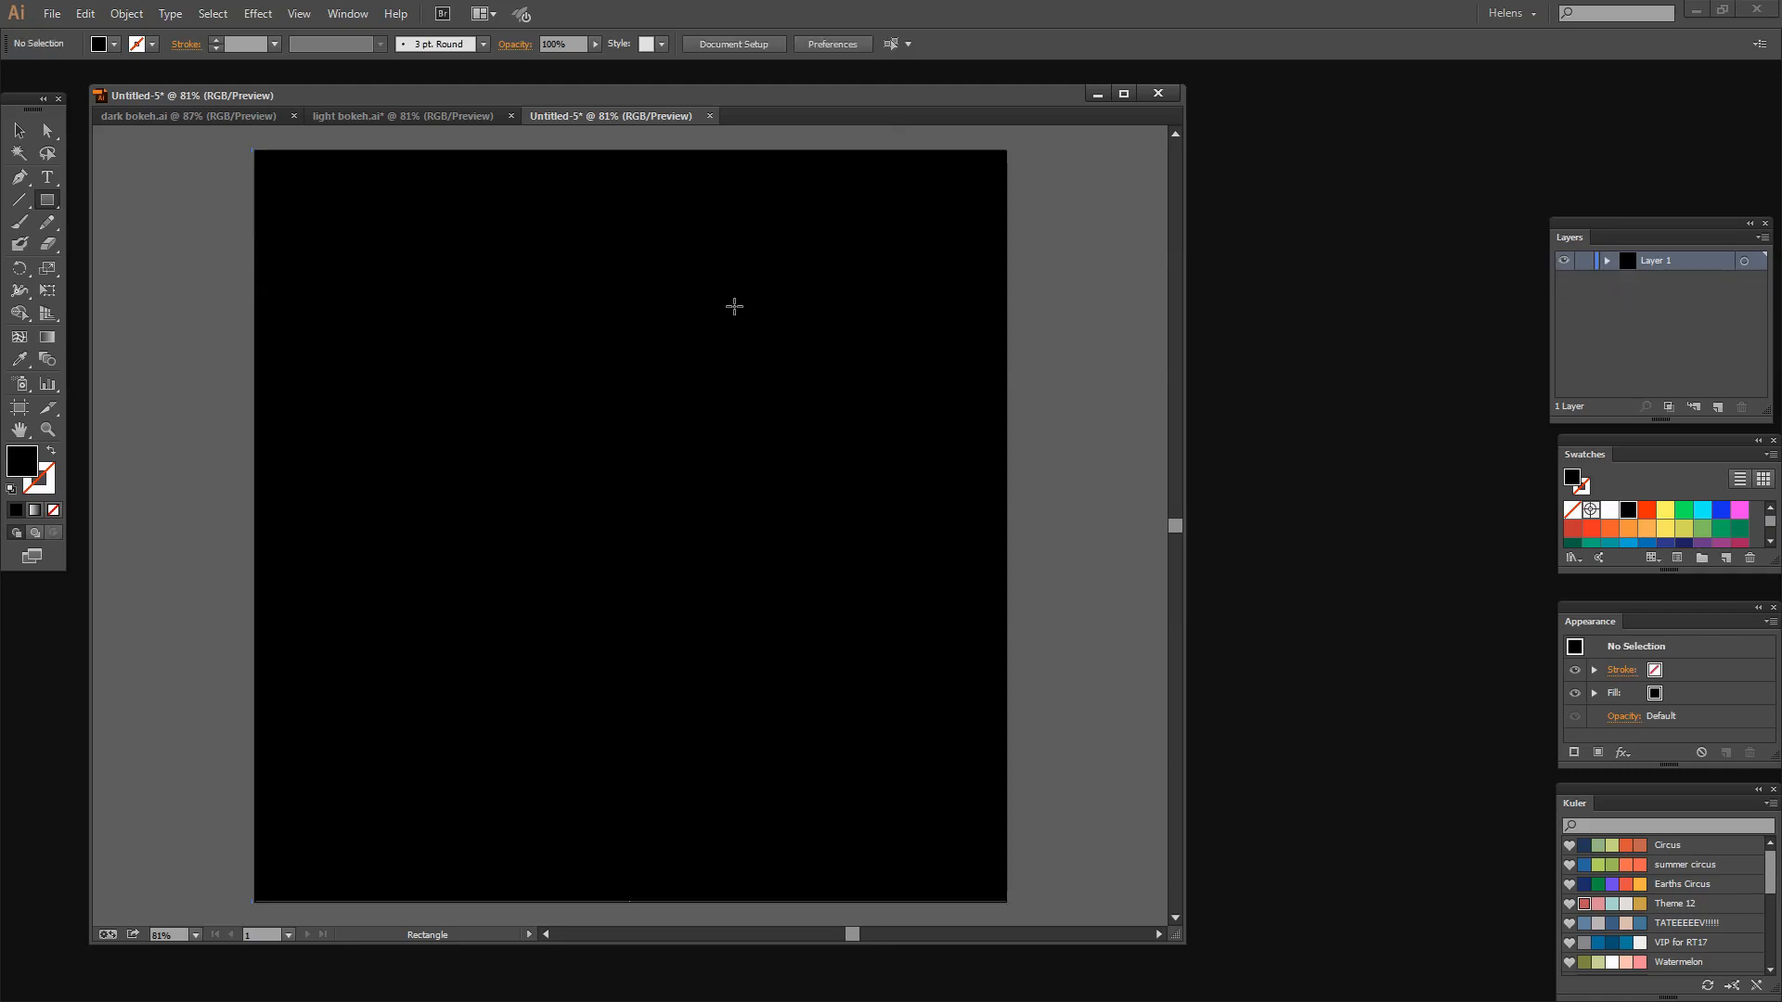
mouse_move(695, 431)
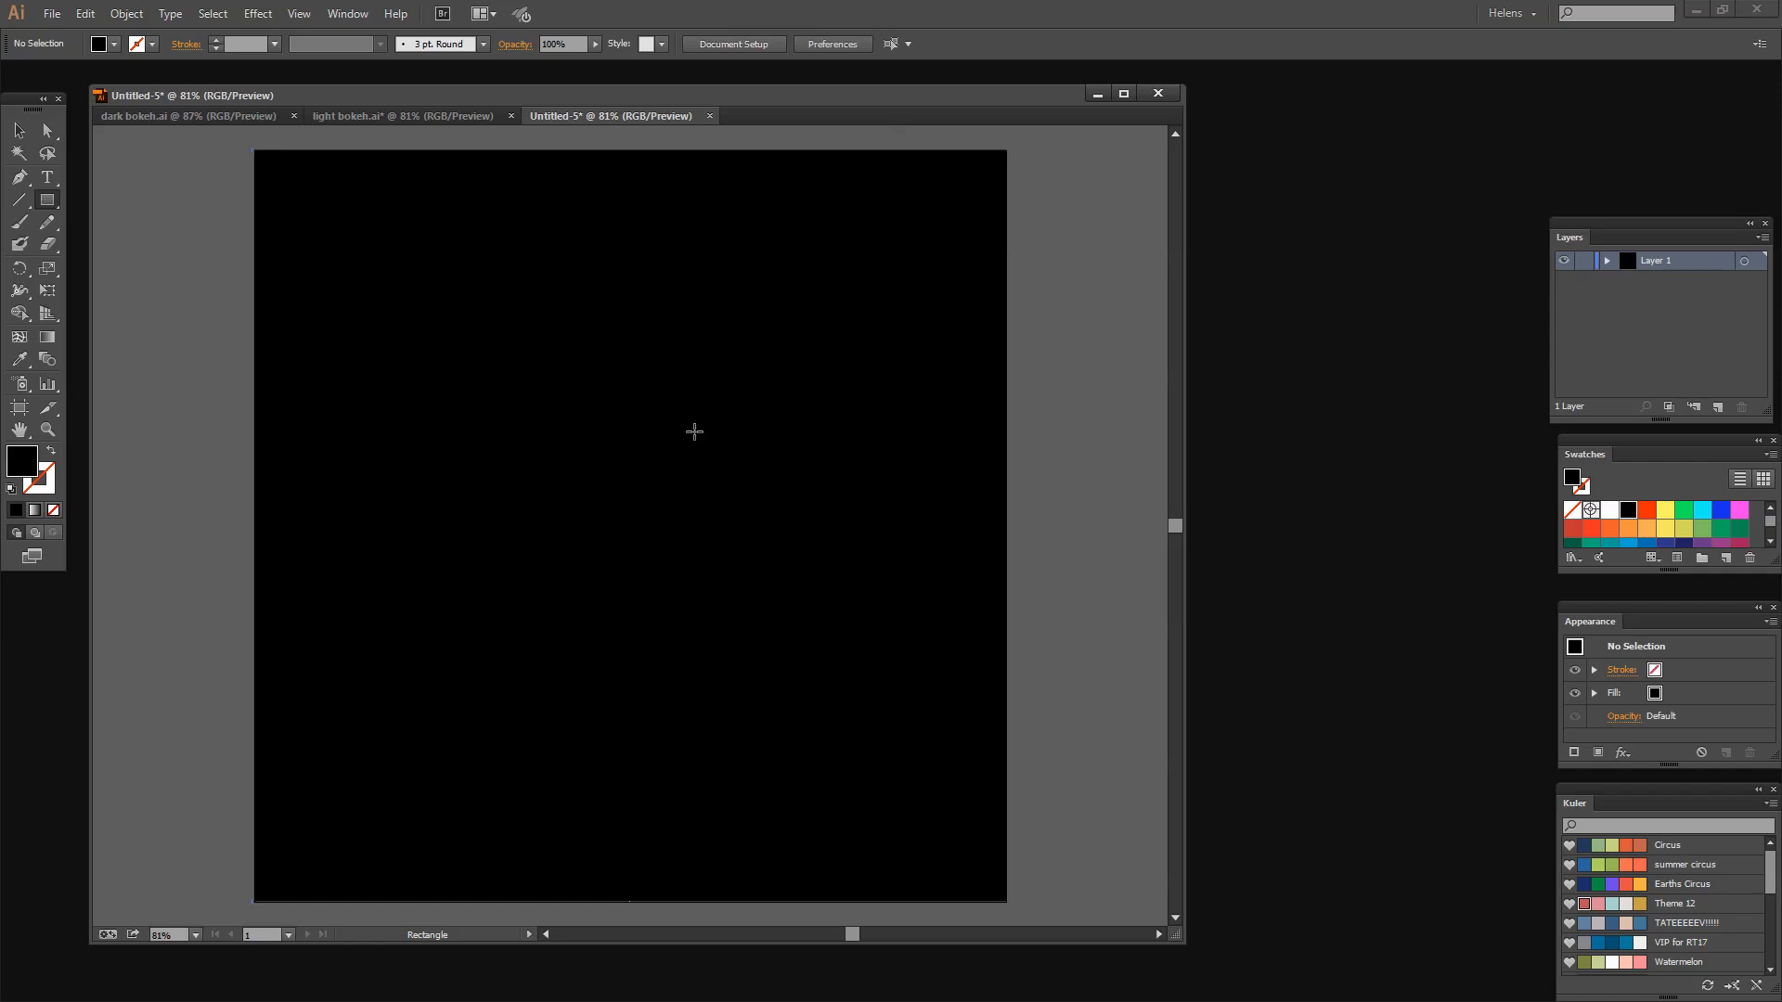
mouse_move(843, 493)
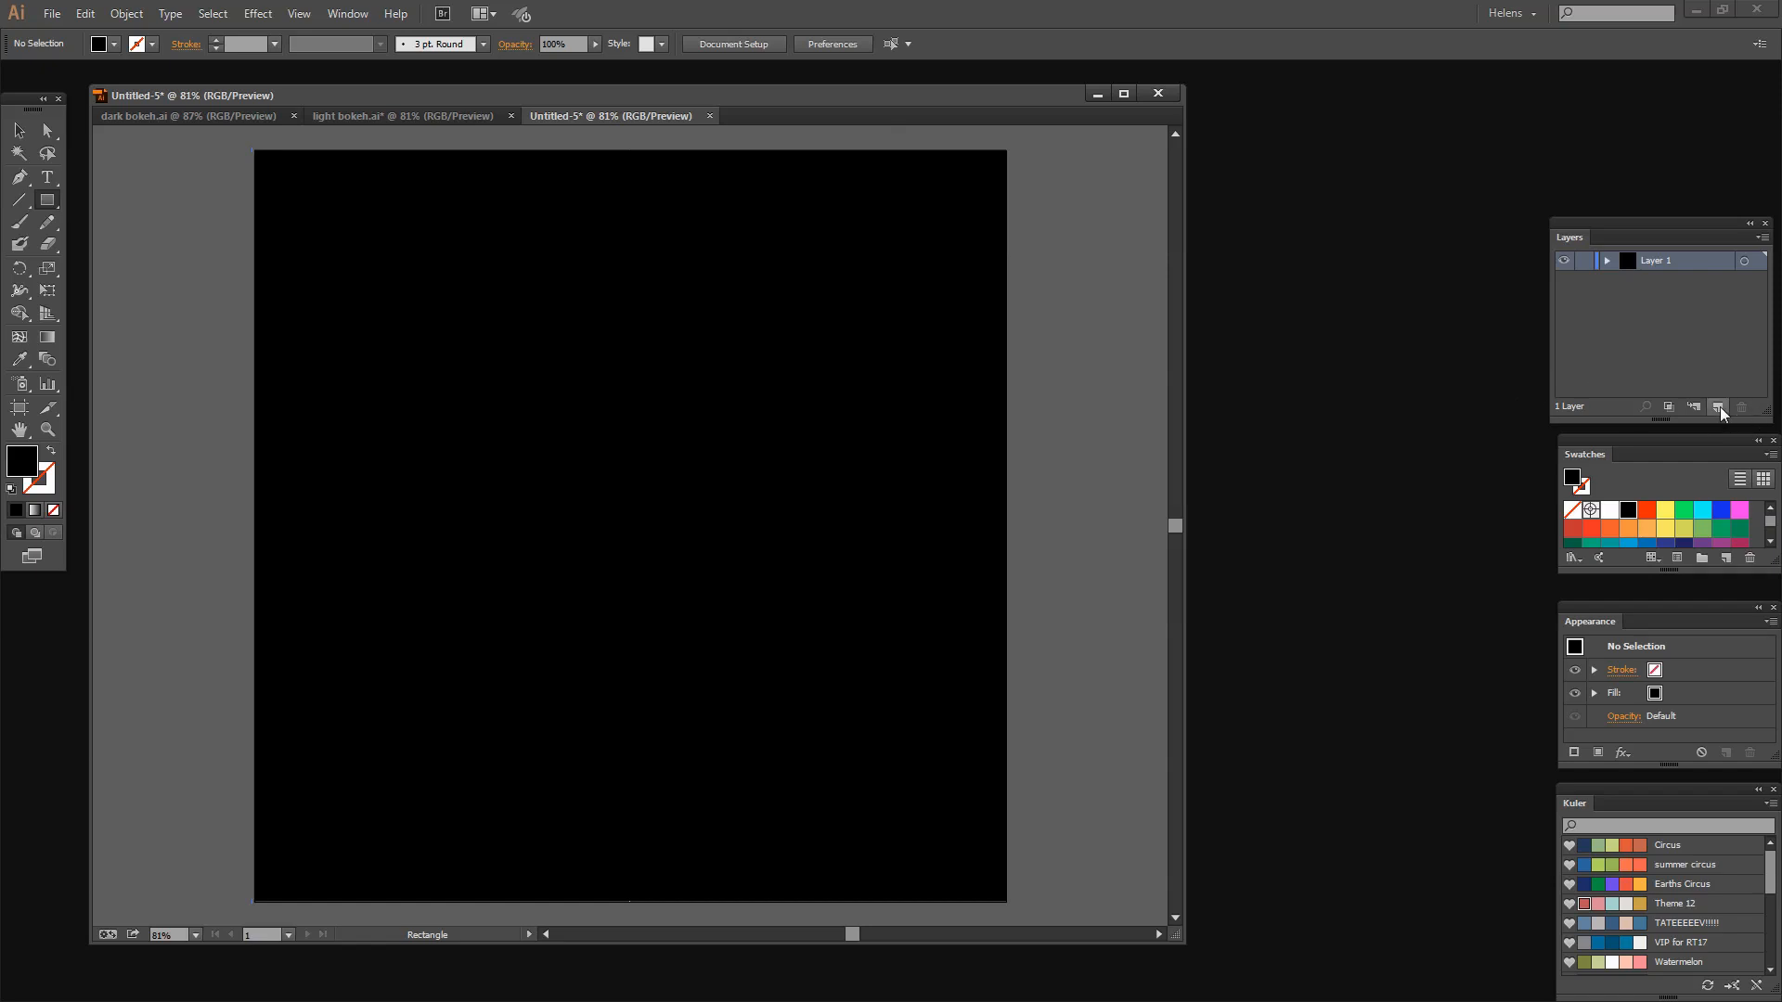
click(1718, 407)
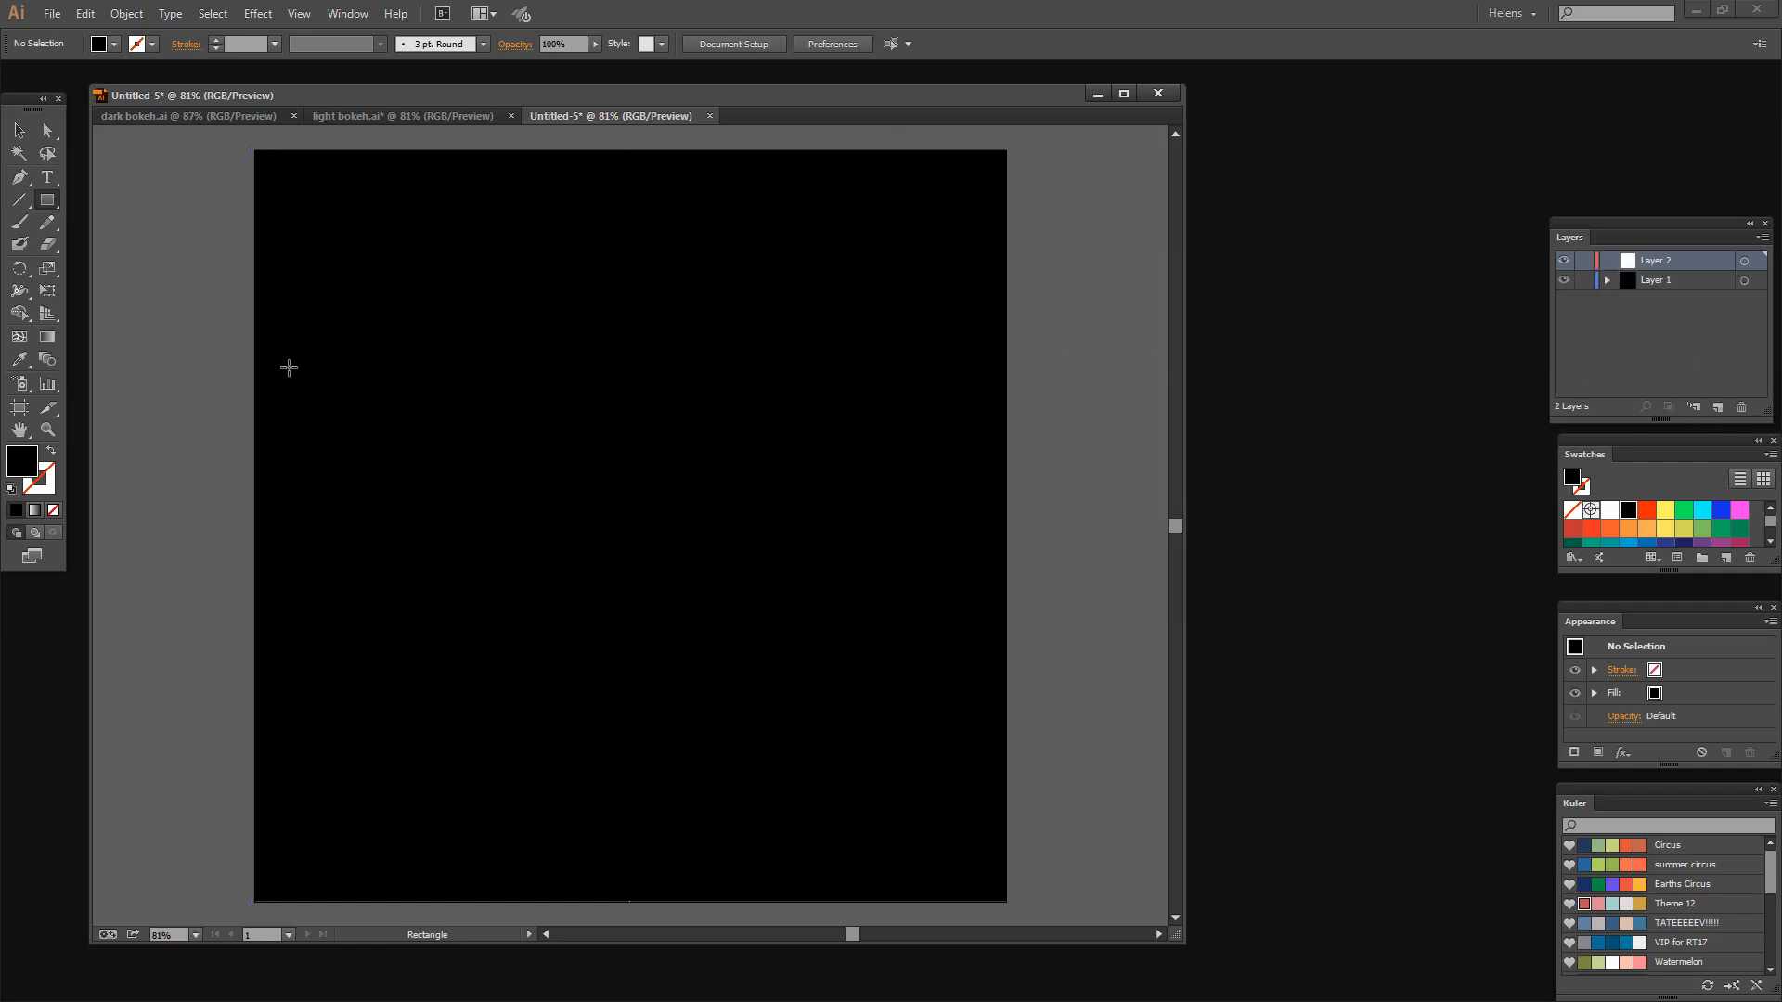
mouse_move(597, 394)
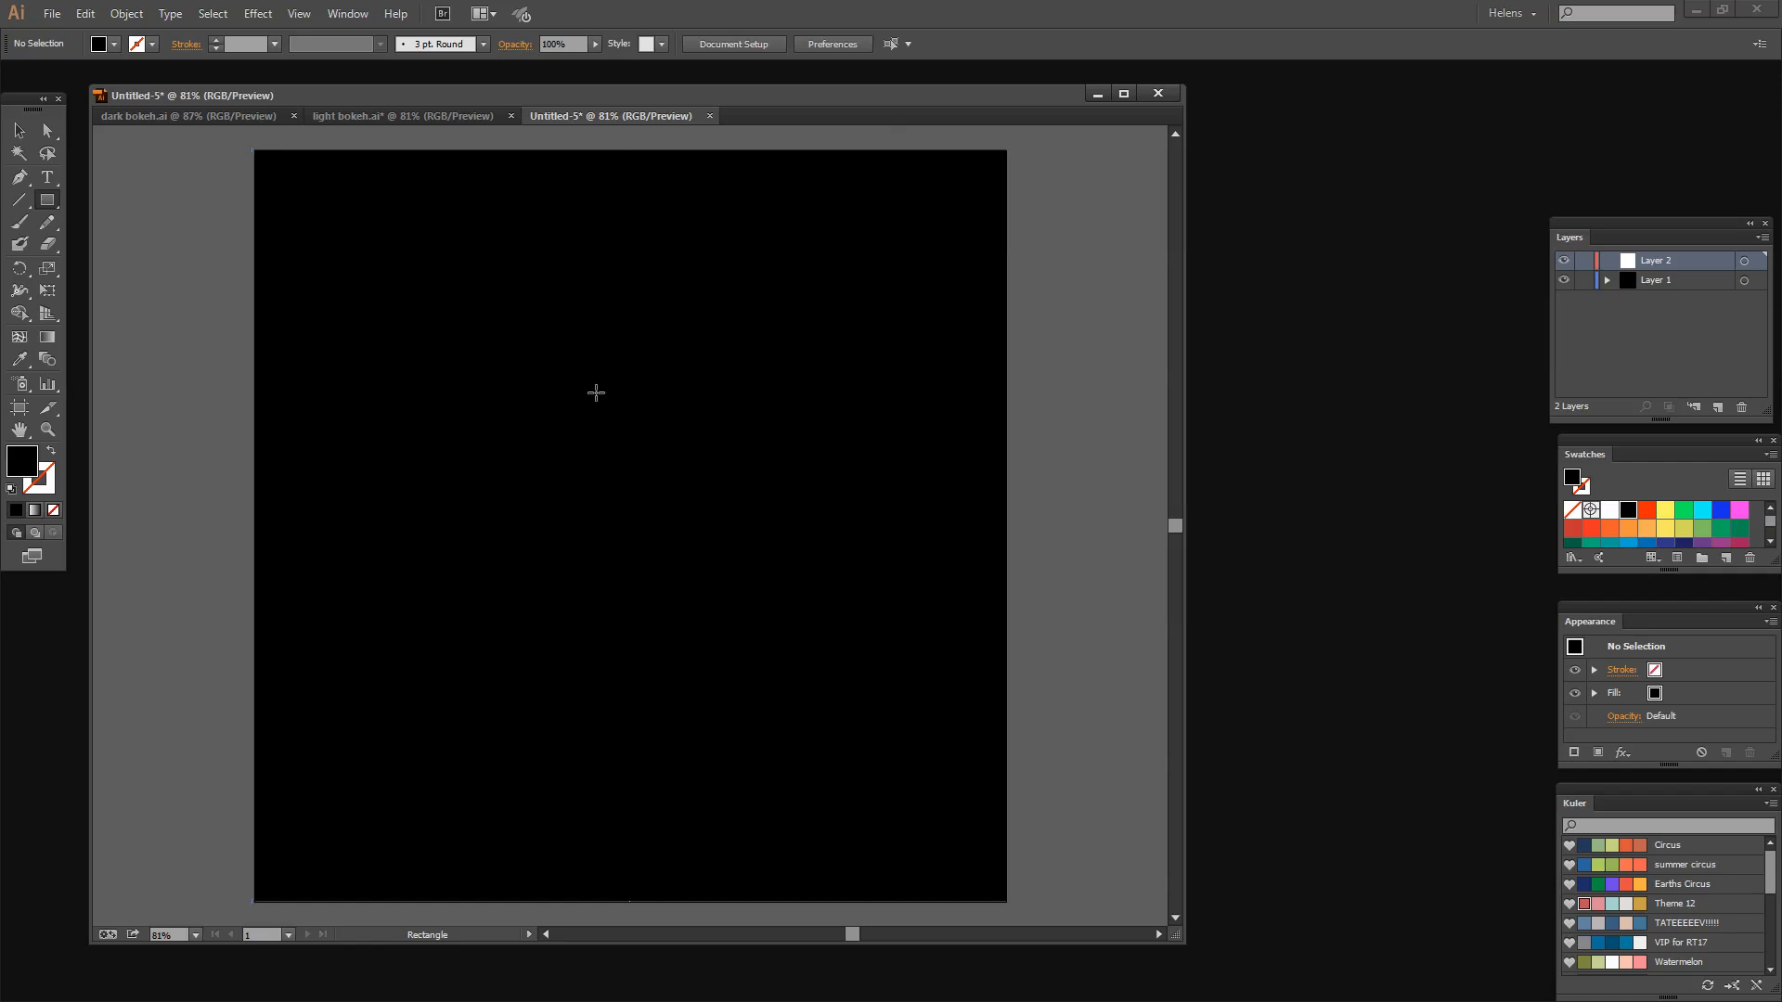
mouse_move(47, 200)
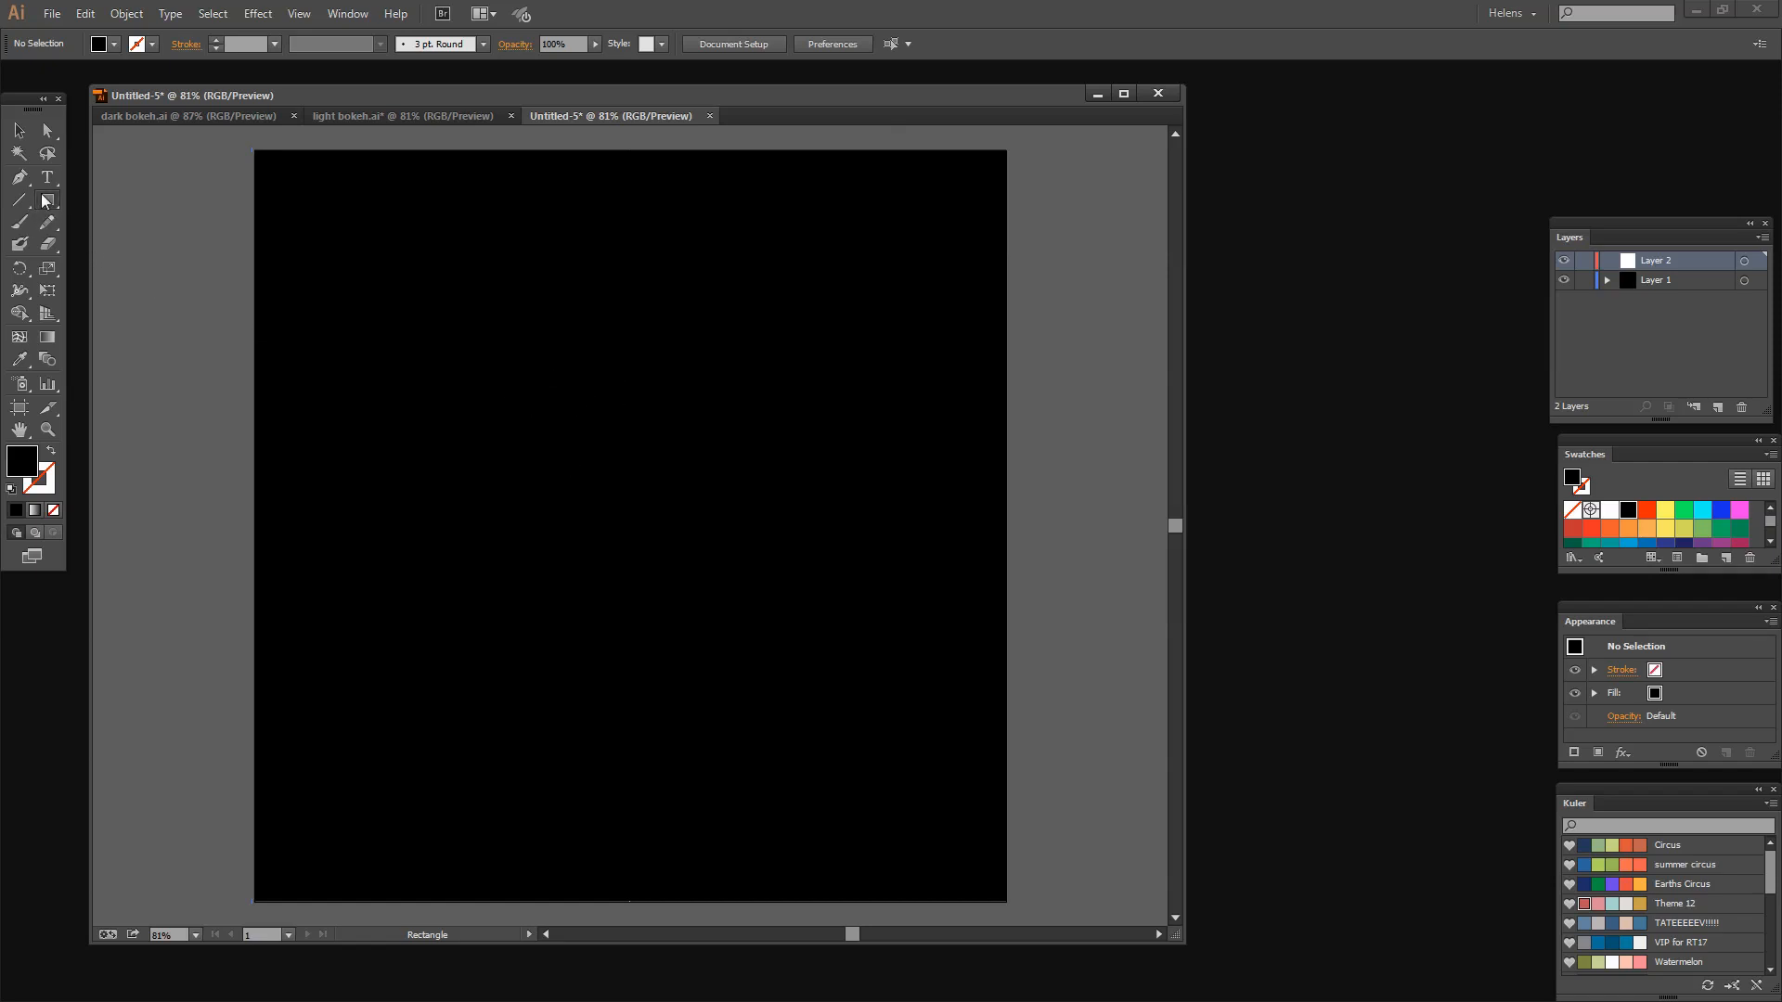
click(19, 200)
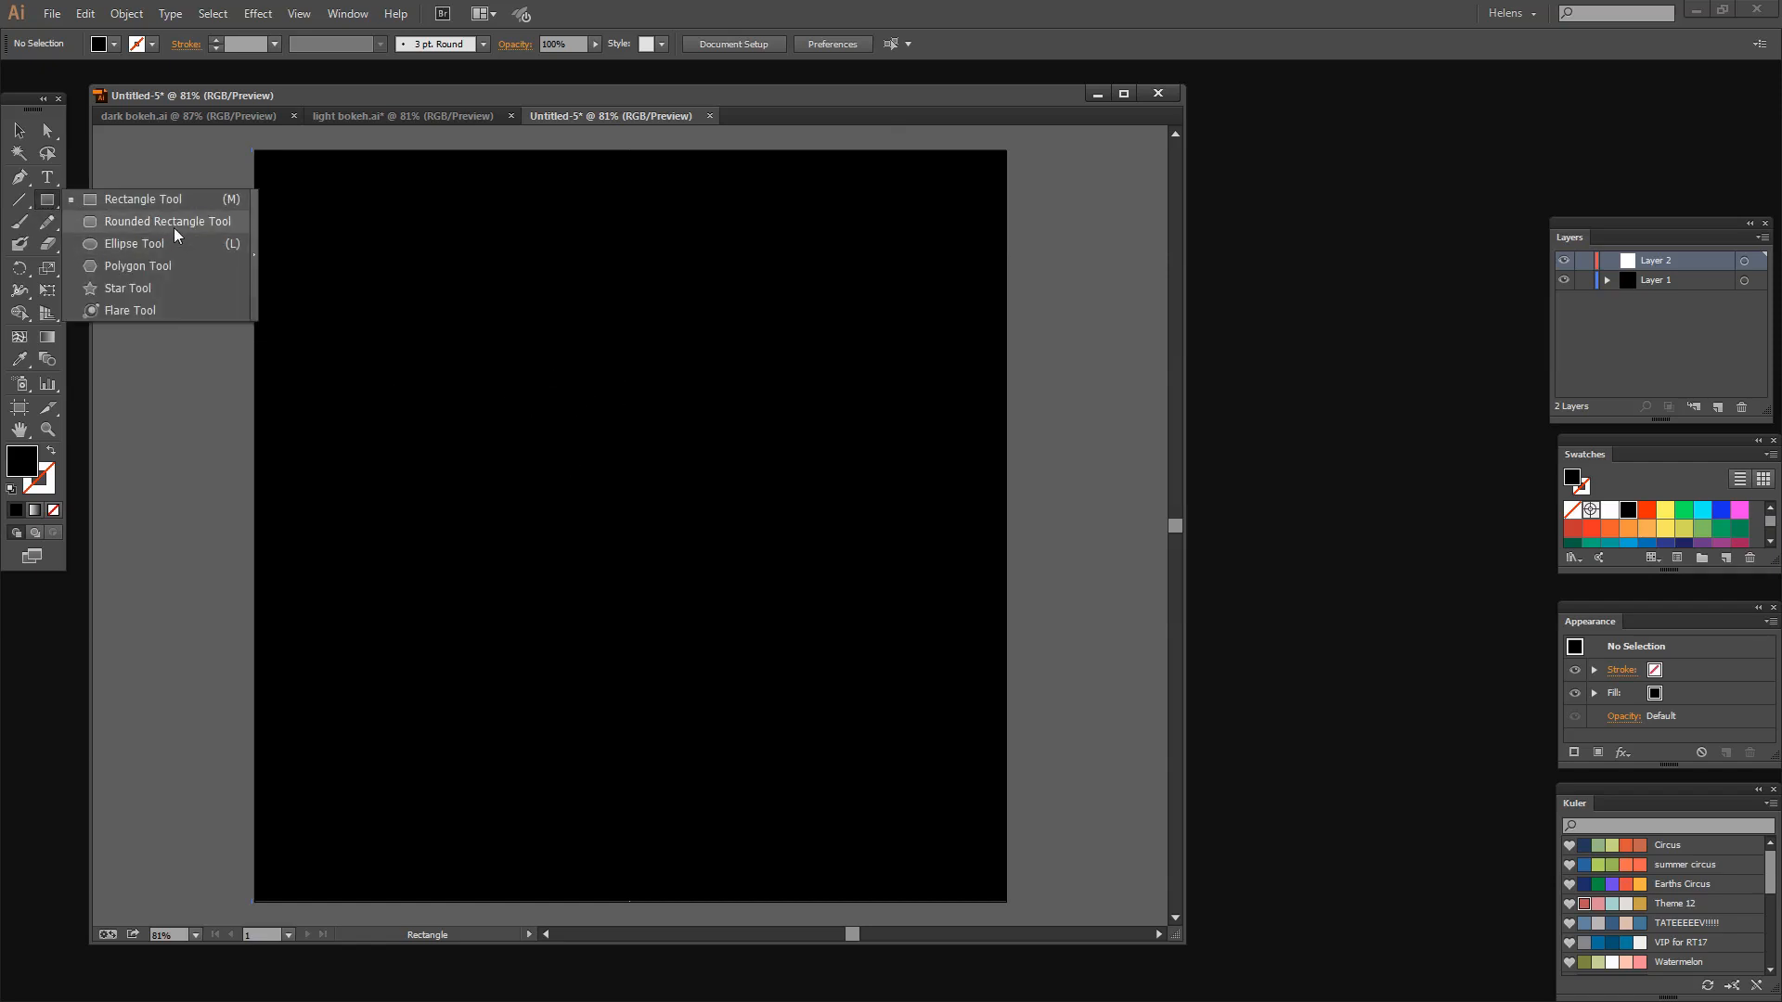
mouse_move(176, 248)
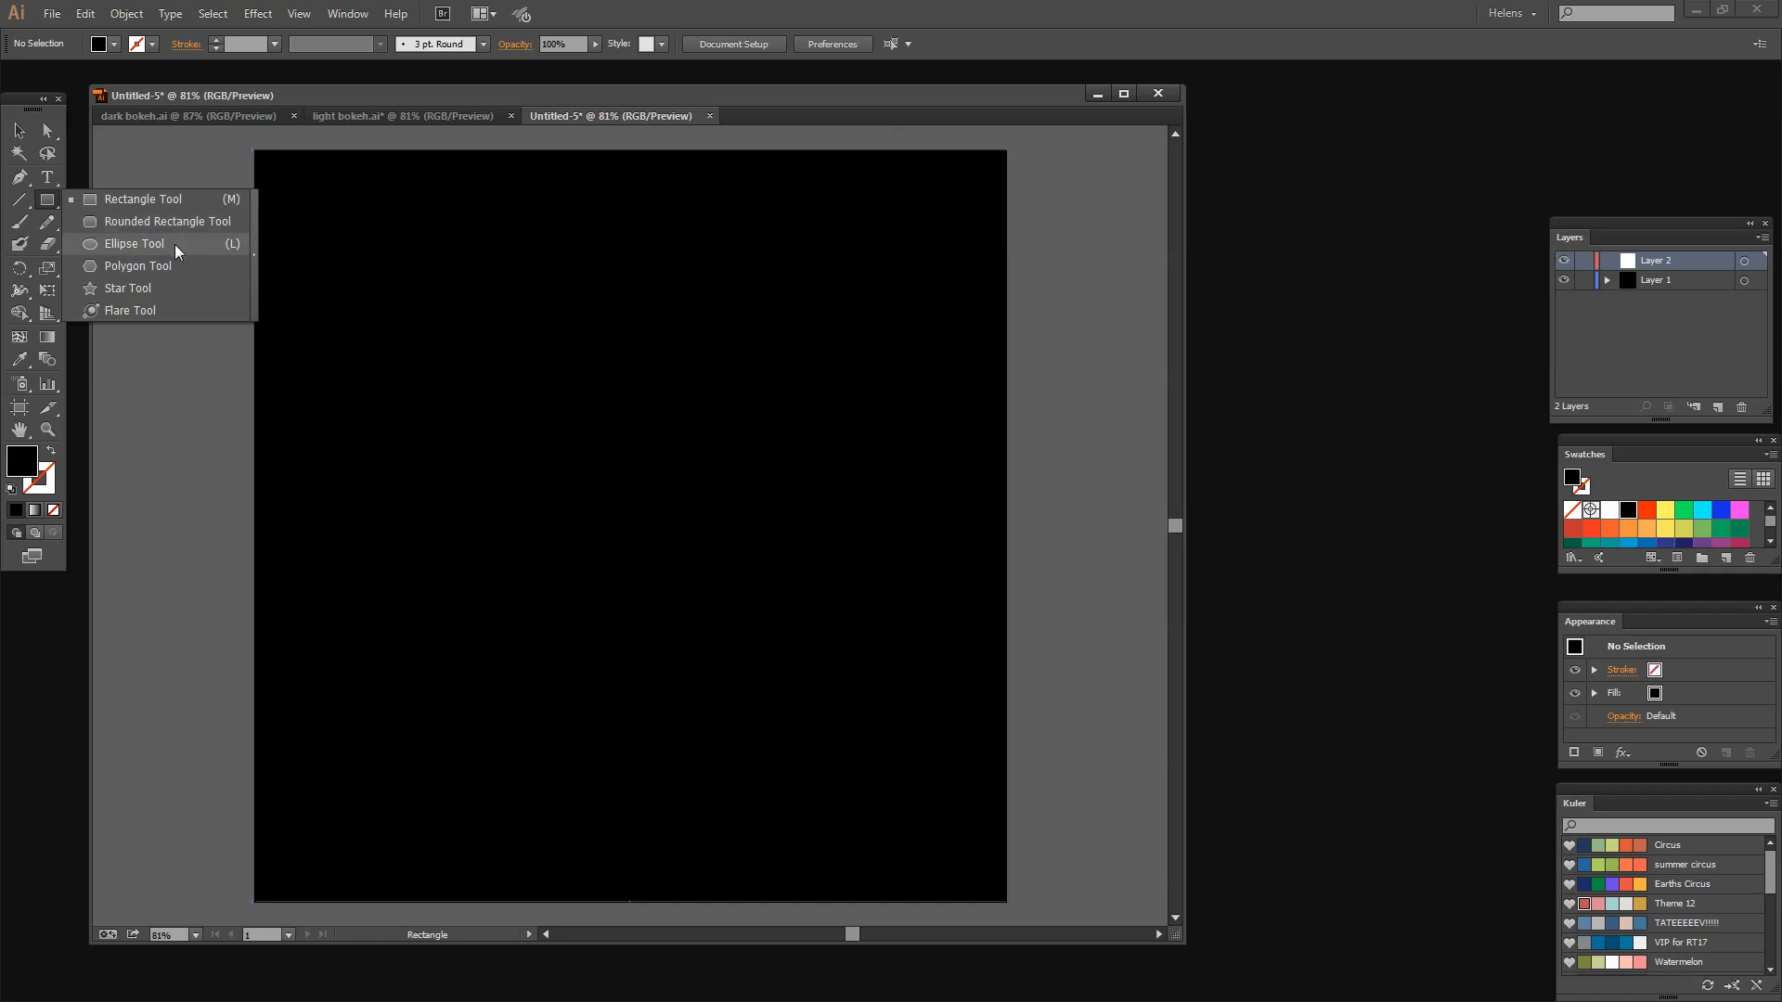
mouse_move(168, 293)
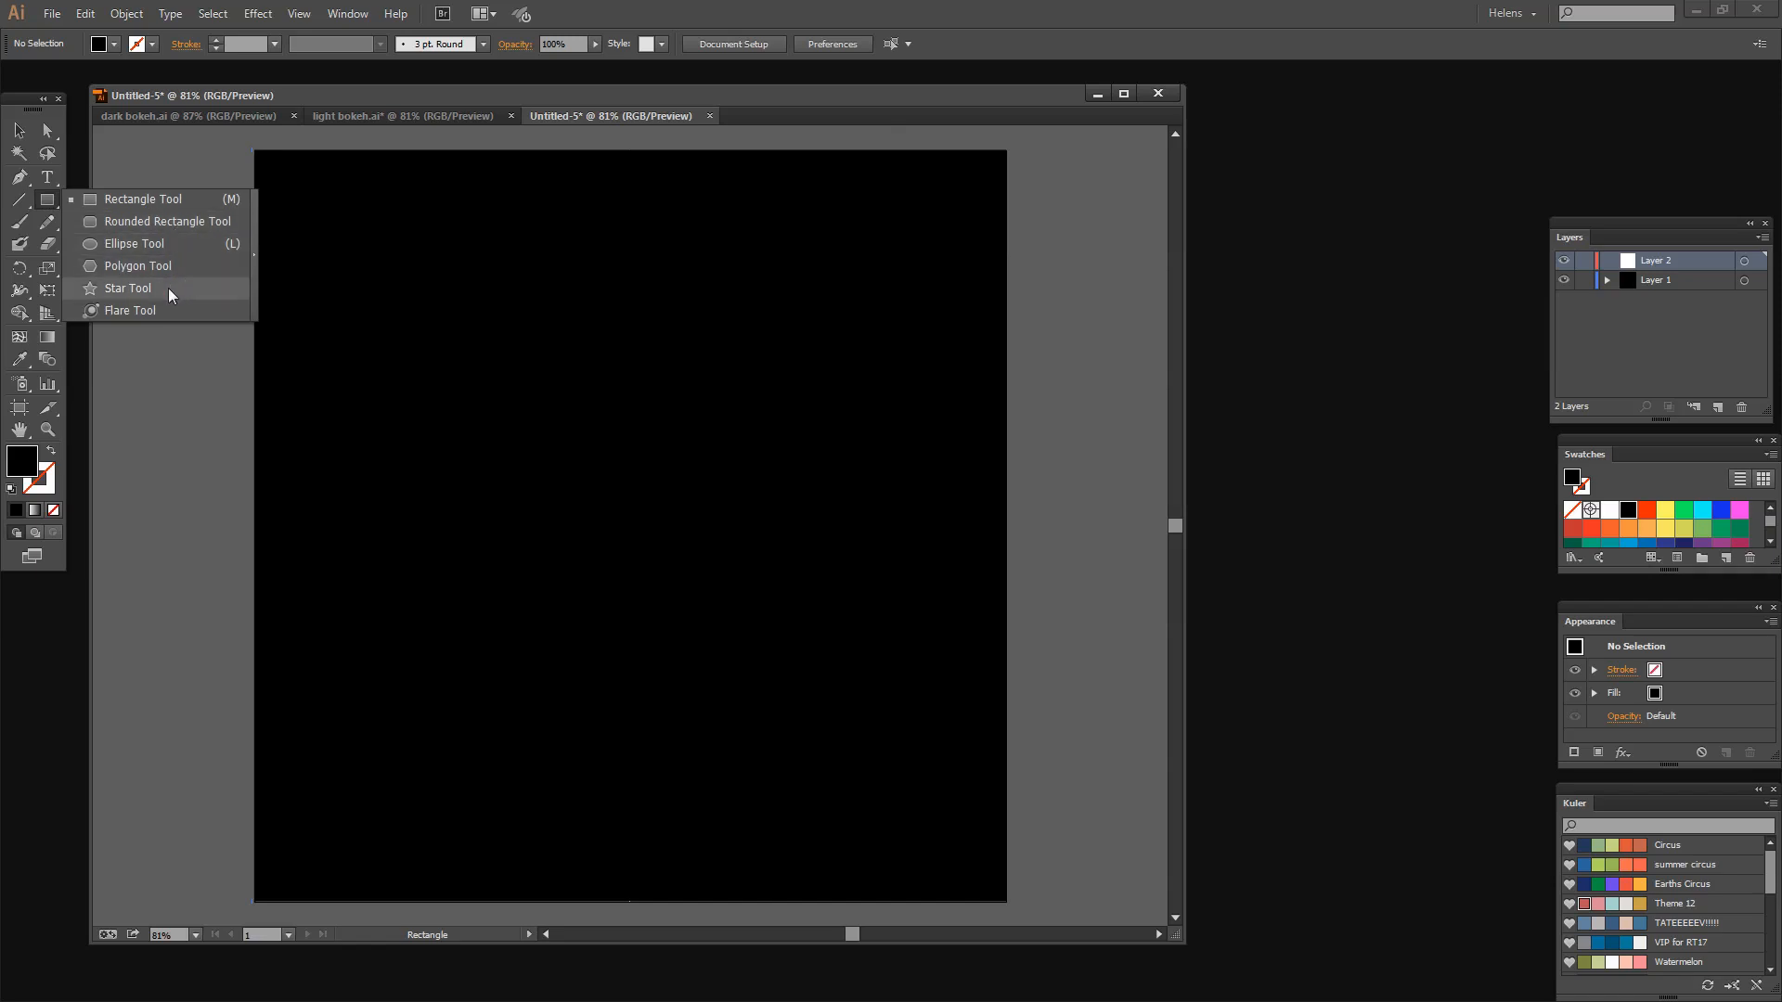
click(132, 243)
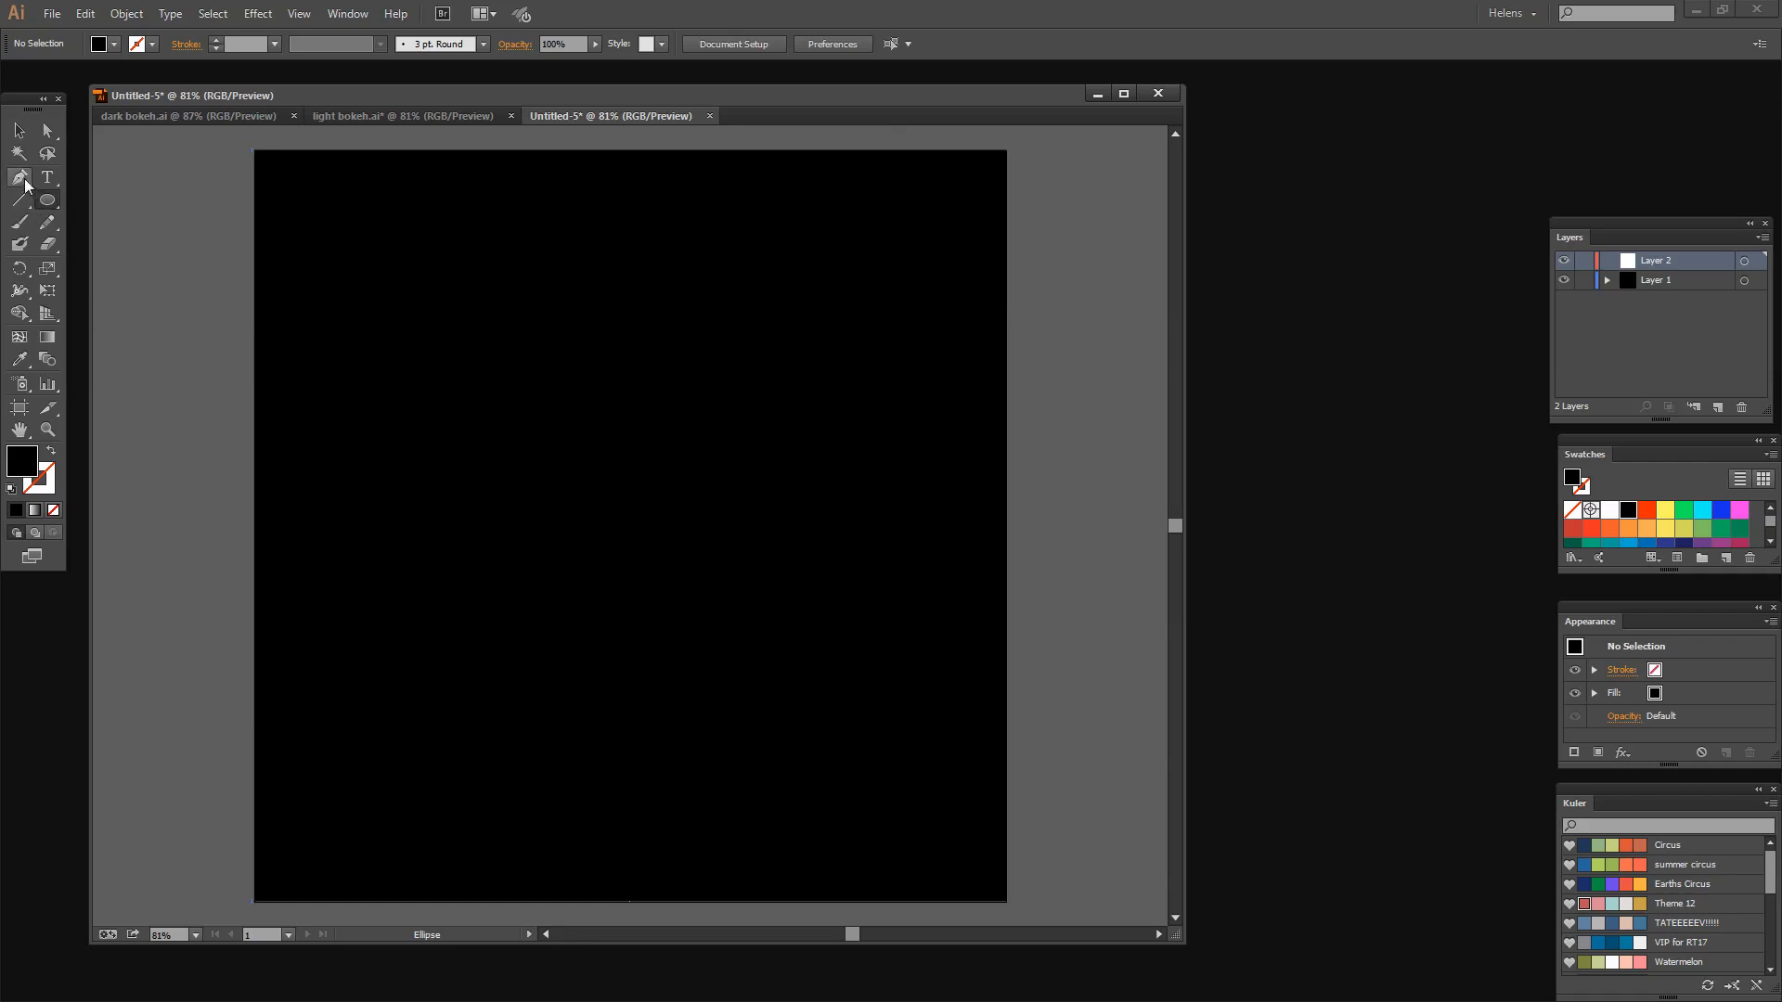
Draw a curved half-heart outline with the Pen Tool, then deselect it.
click(19, 177)
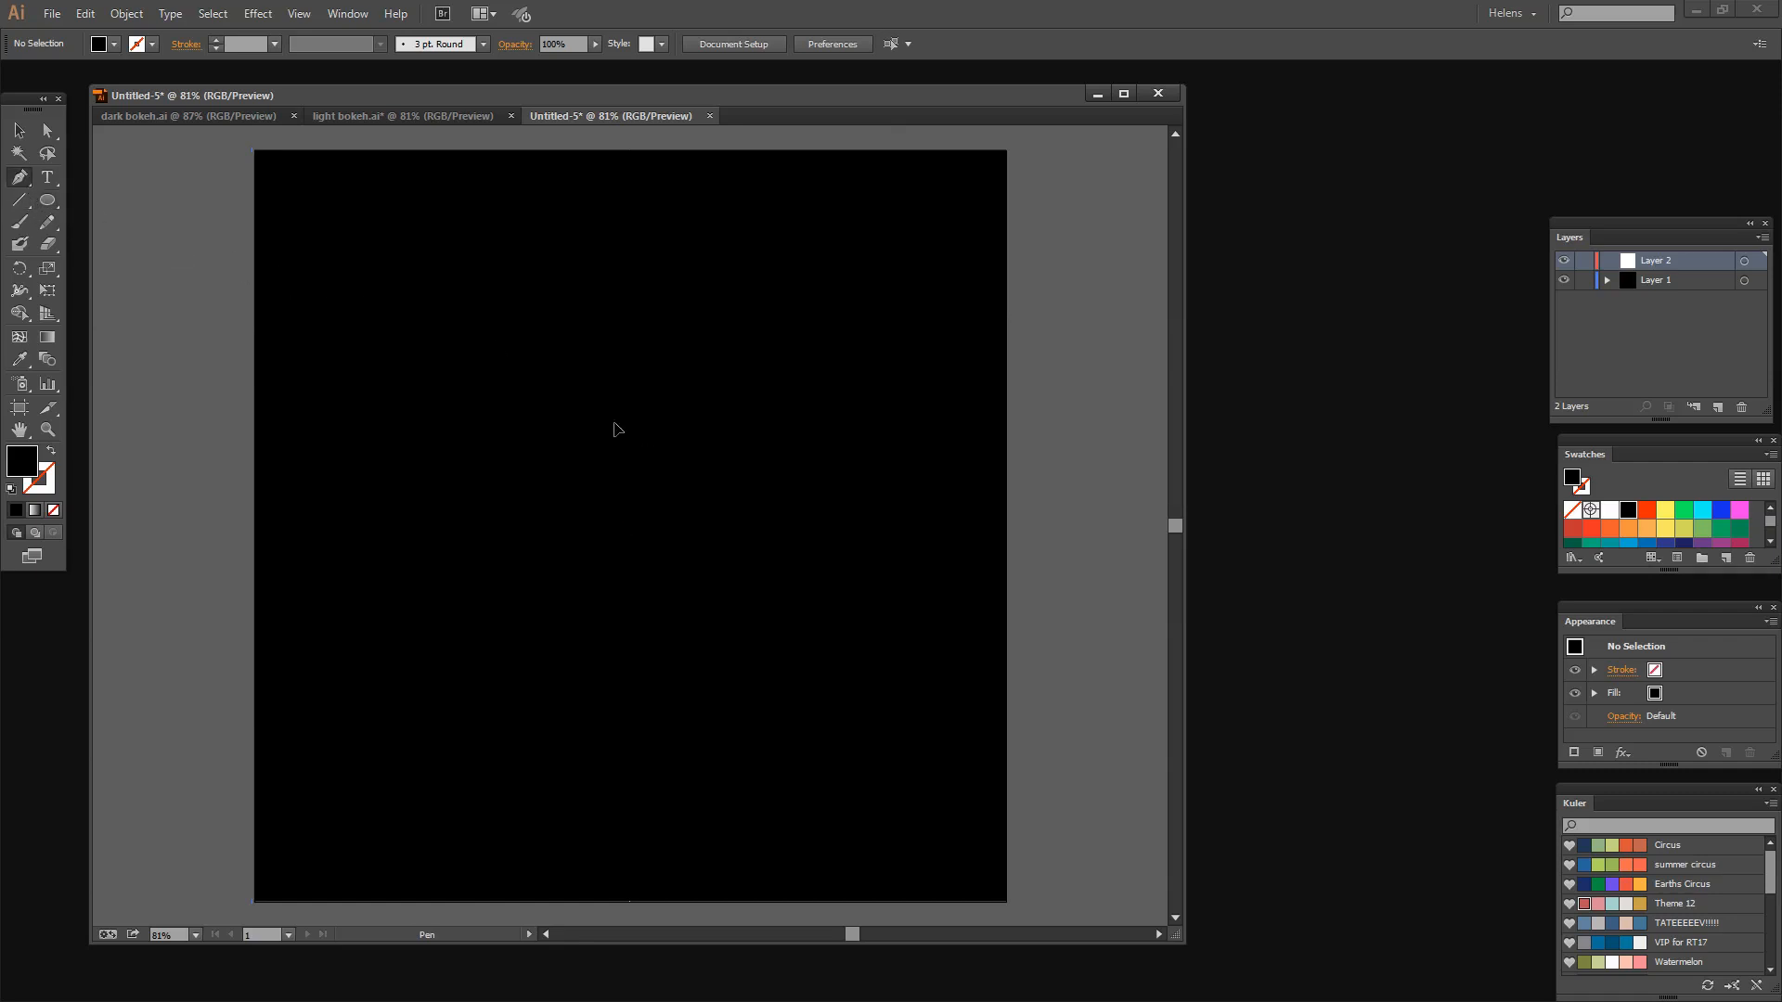
click(611, 495)
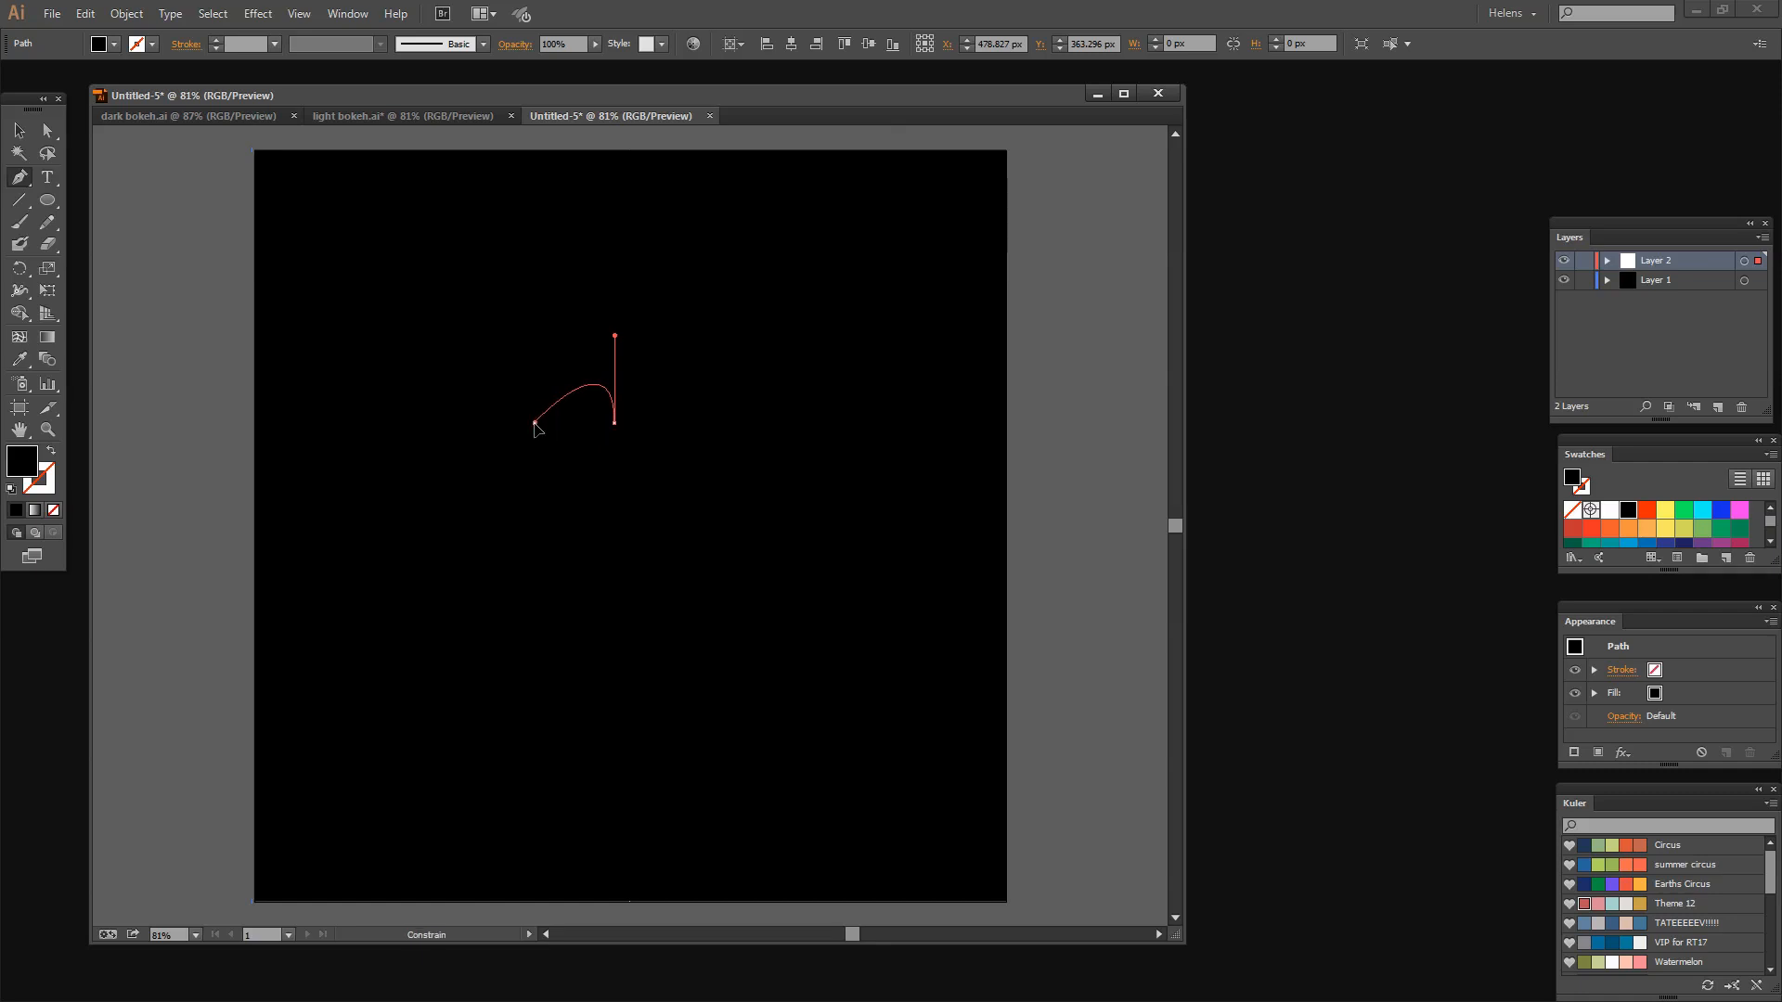
click(537, 502)
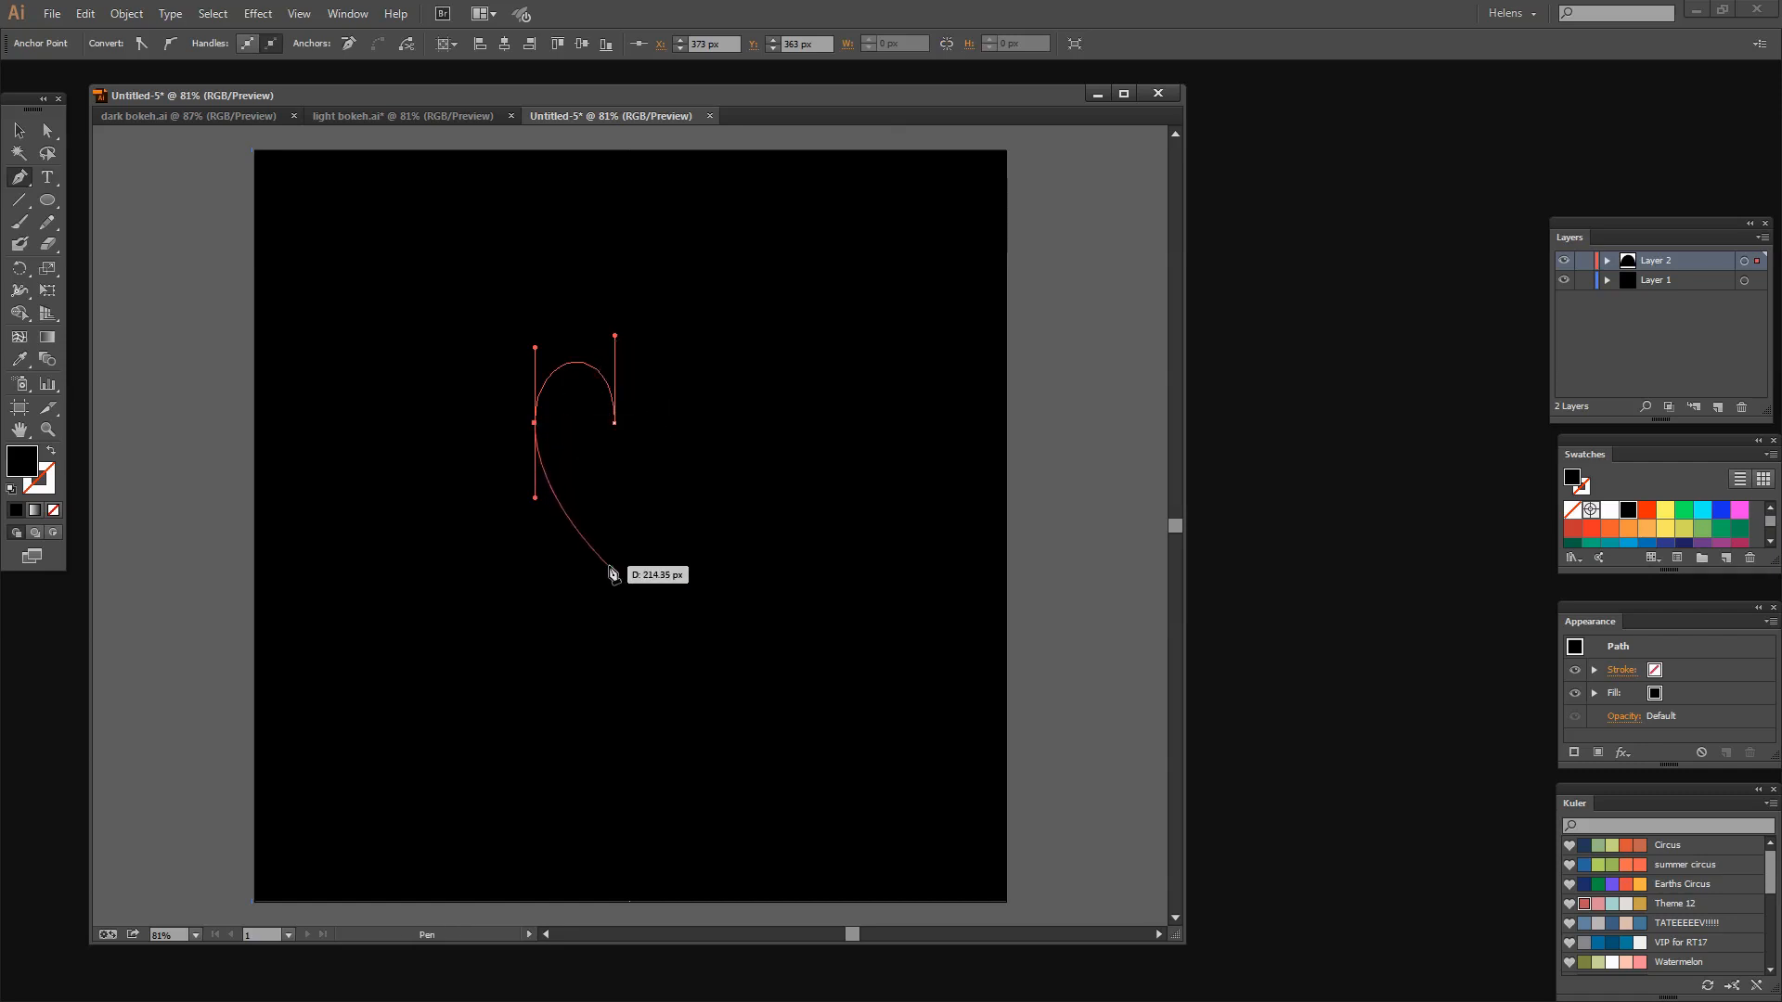
mouse_move(612, 562)
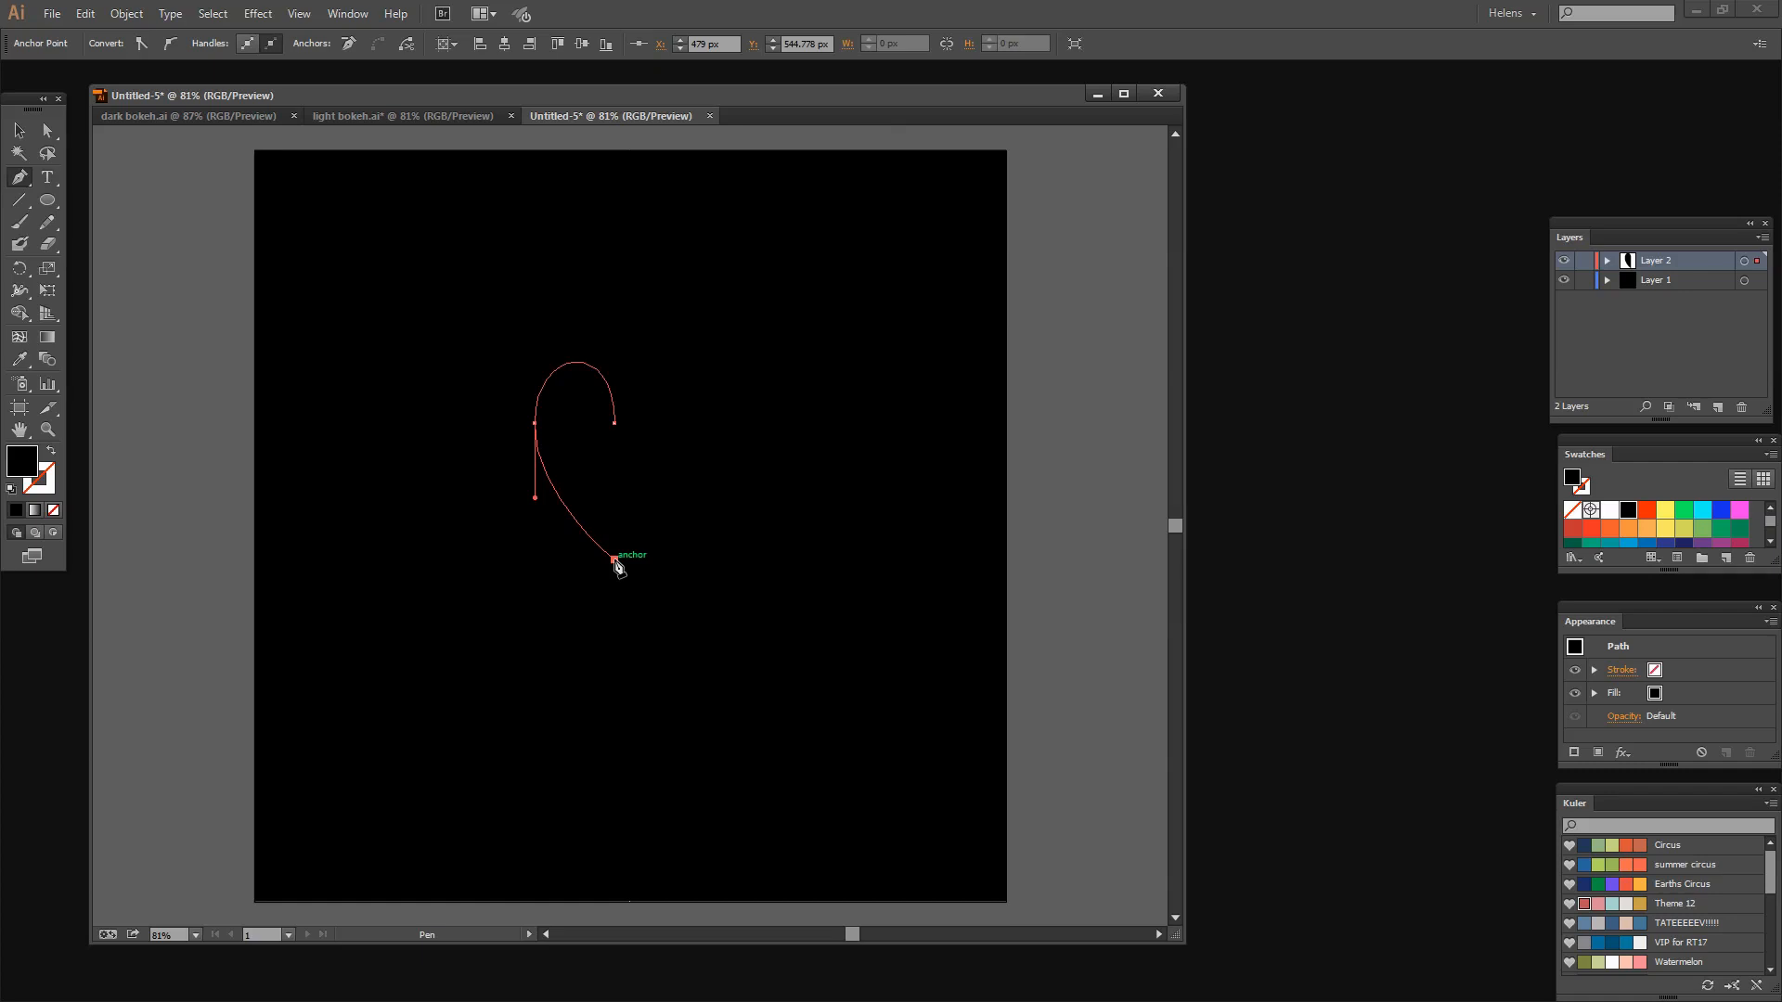
key(Escape)
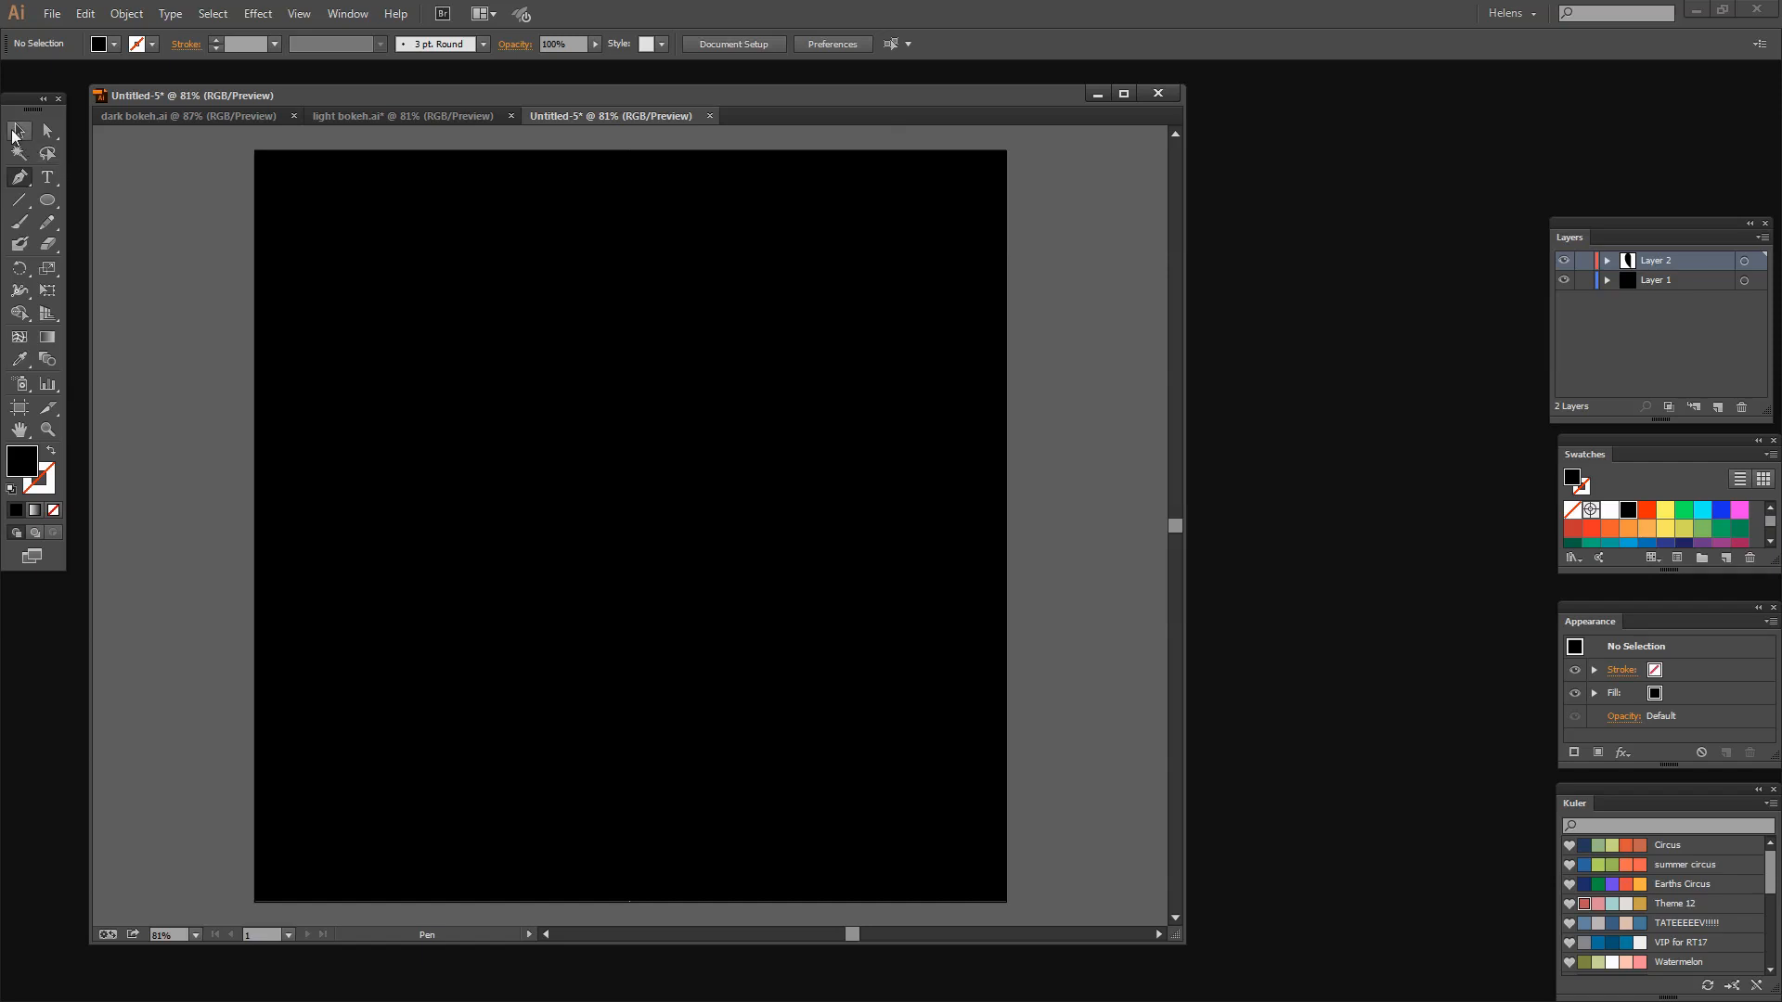
Select the half-heart and fill it with the coral swatch from Kuler Theme 12.
click(19, 130)
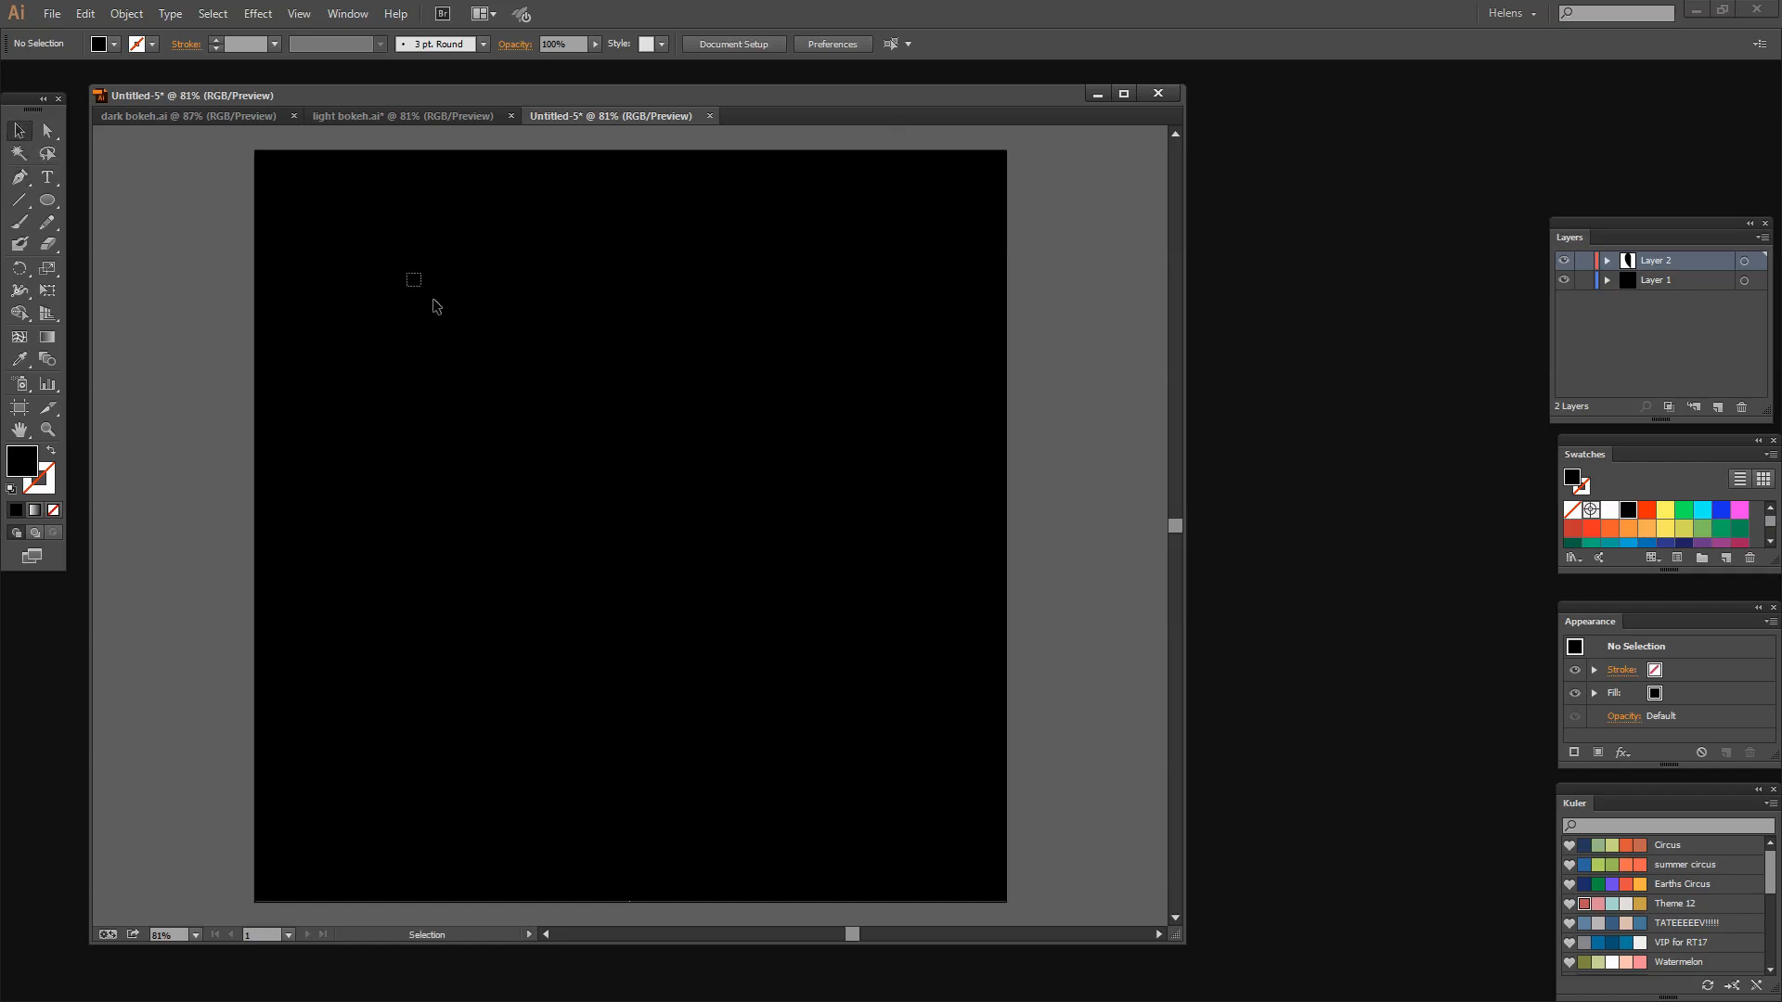
drag(412, 279, 546, 364)
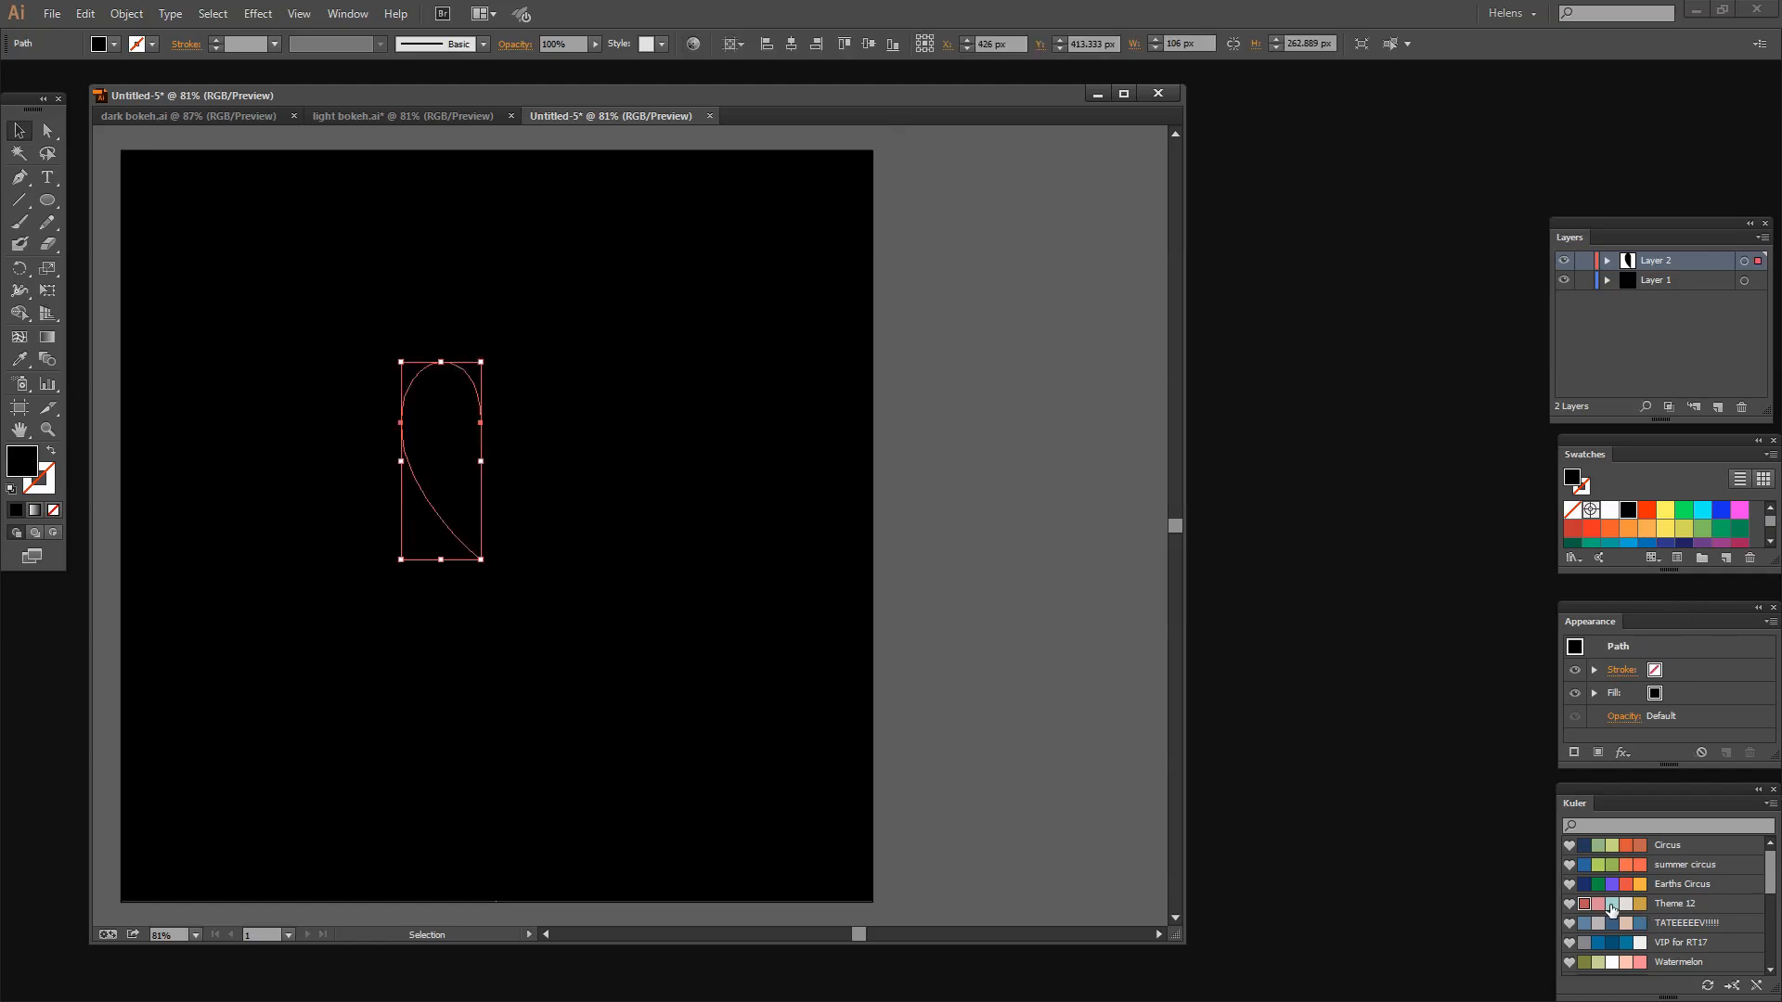
click(1610, 903)
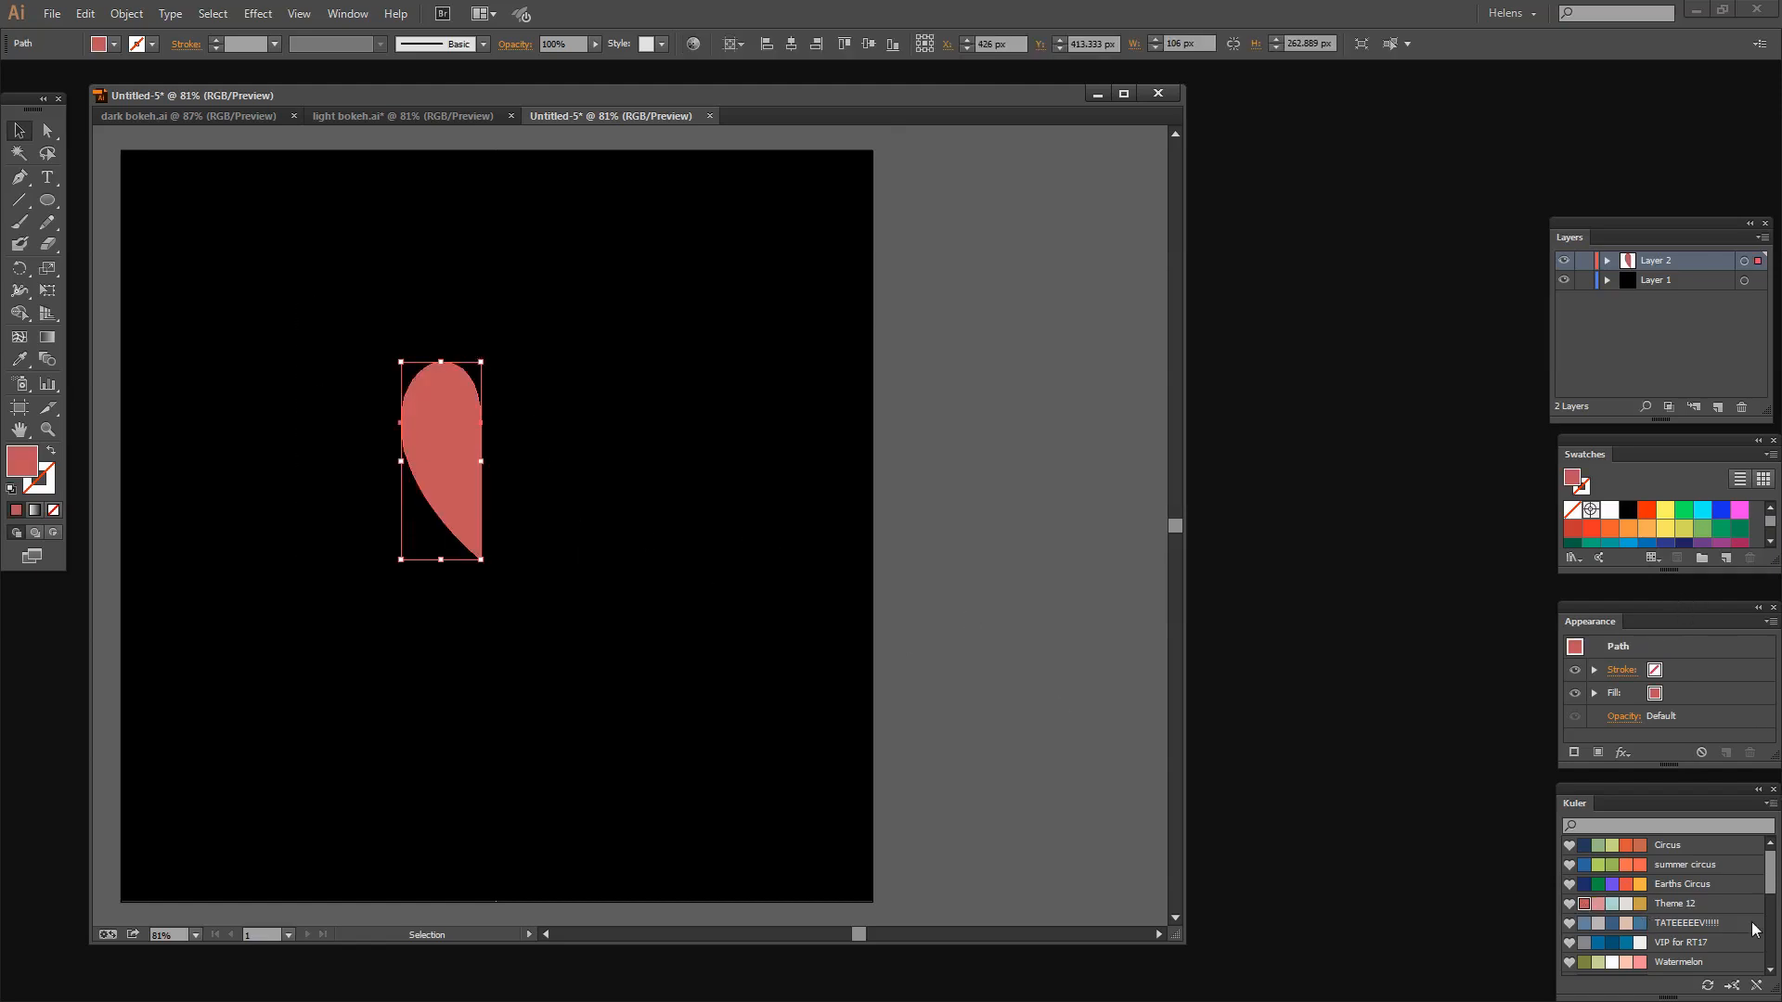
mouse_move(213, 490)
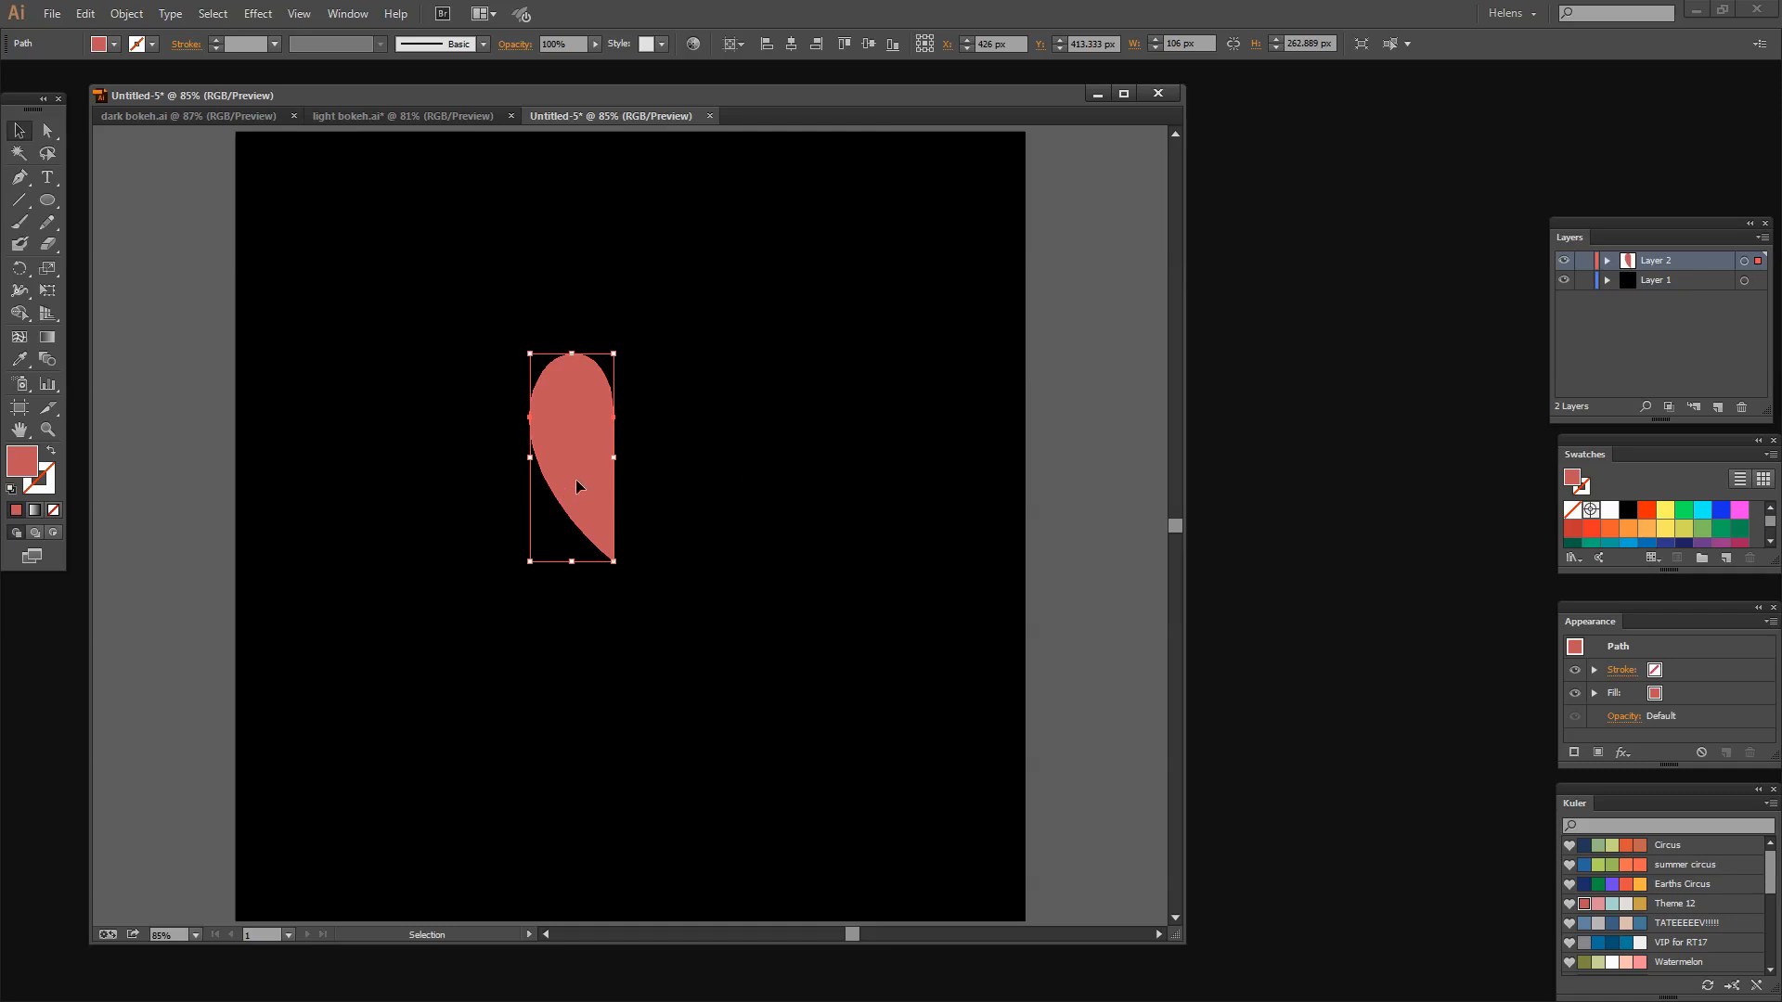
mouse_move(700, 573)
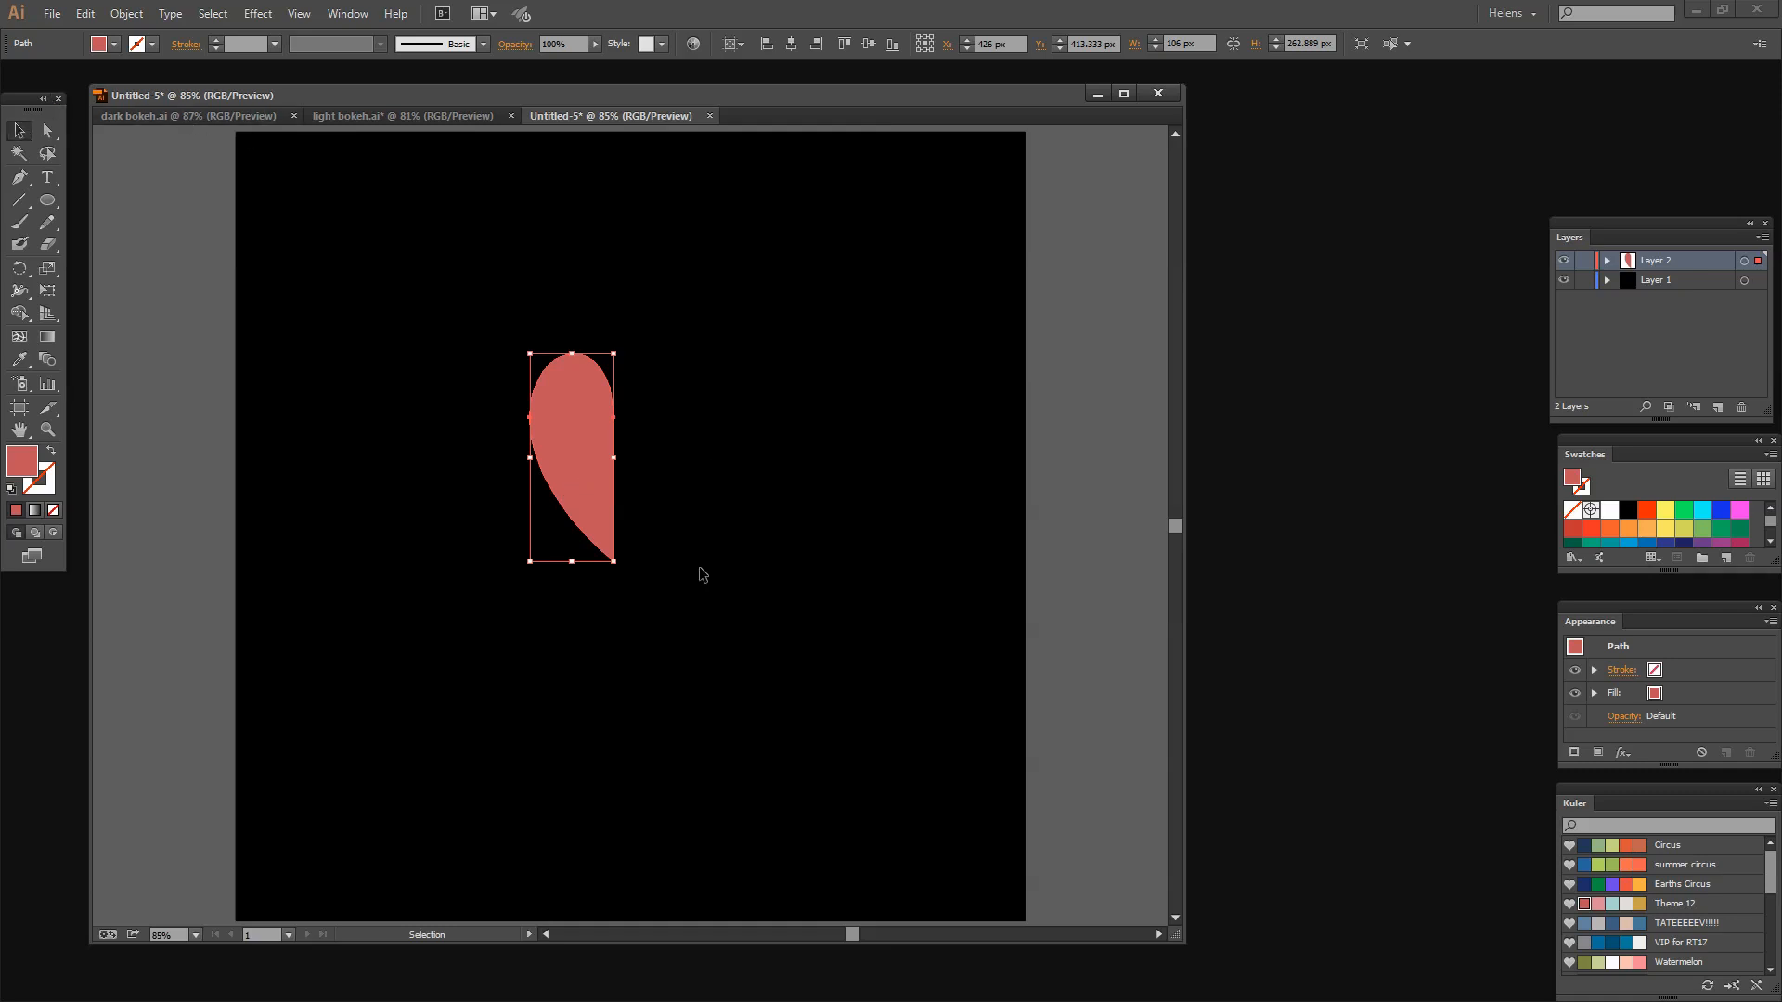
mouse_move(639, 522)
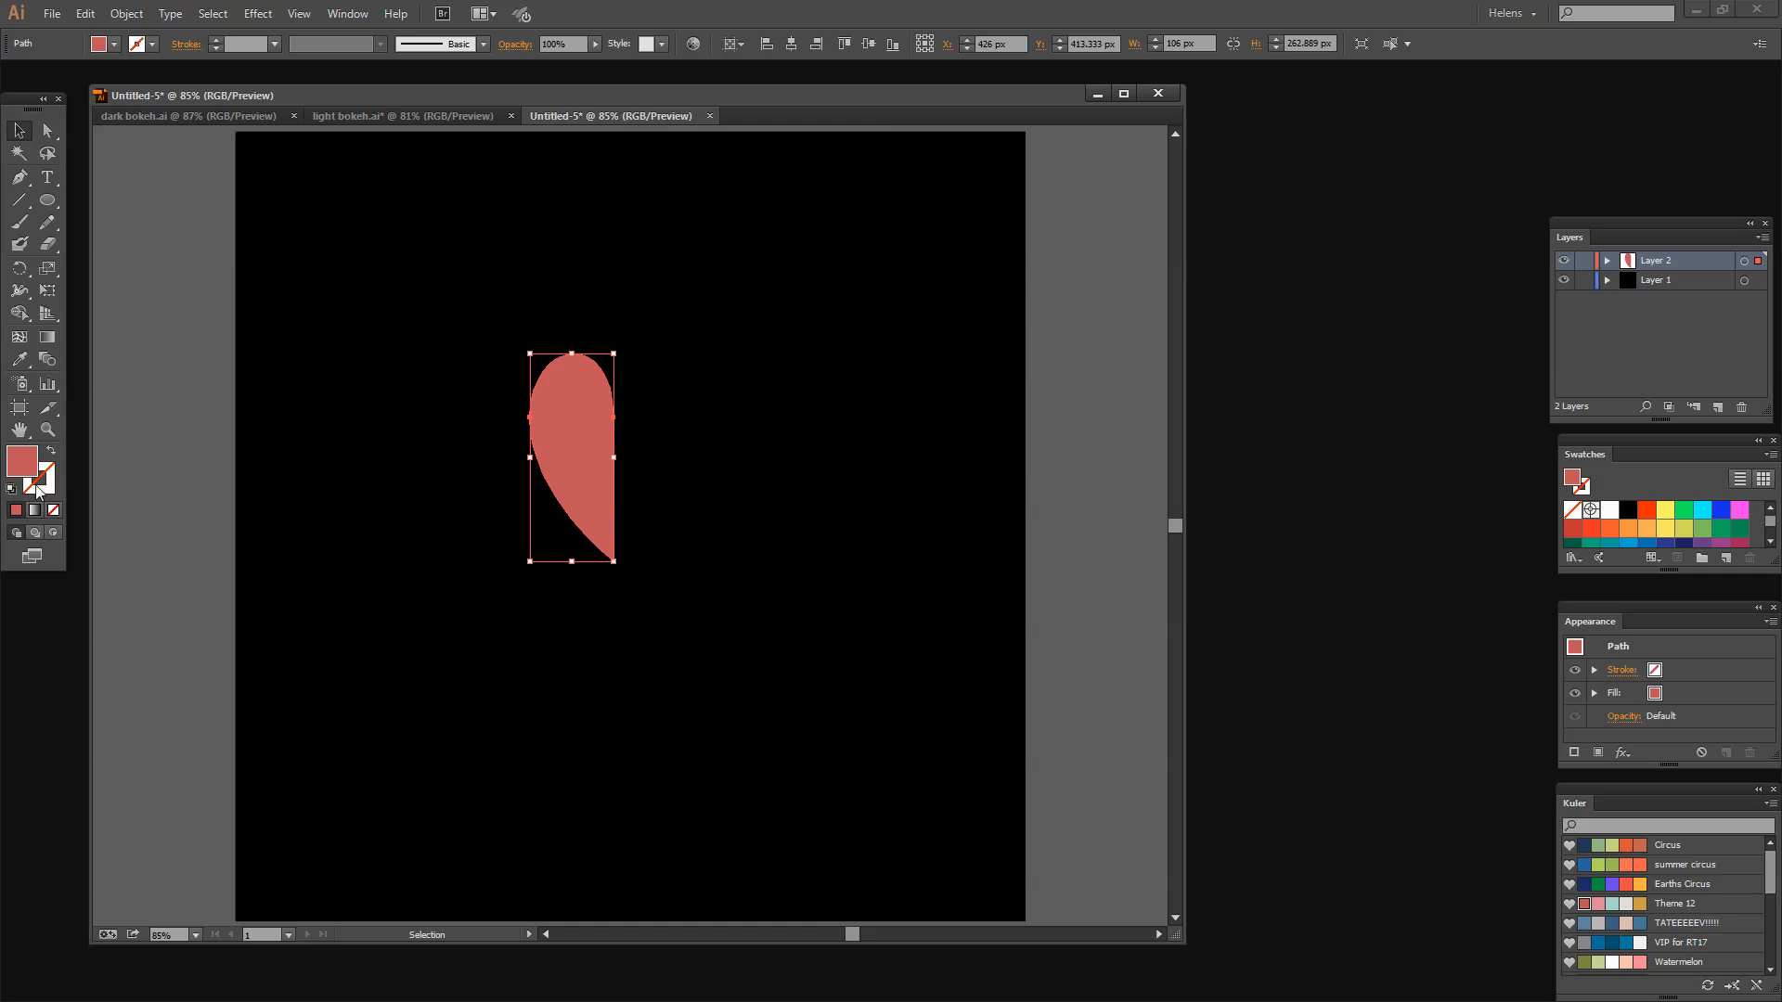
mouse_move(587, 386)
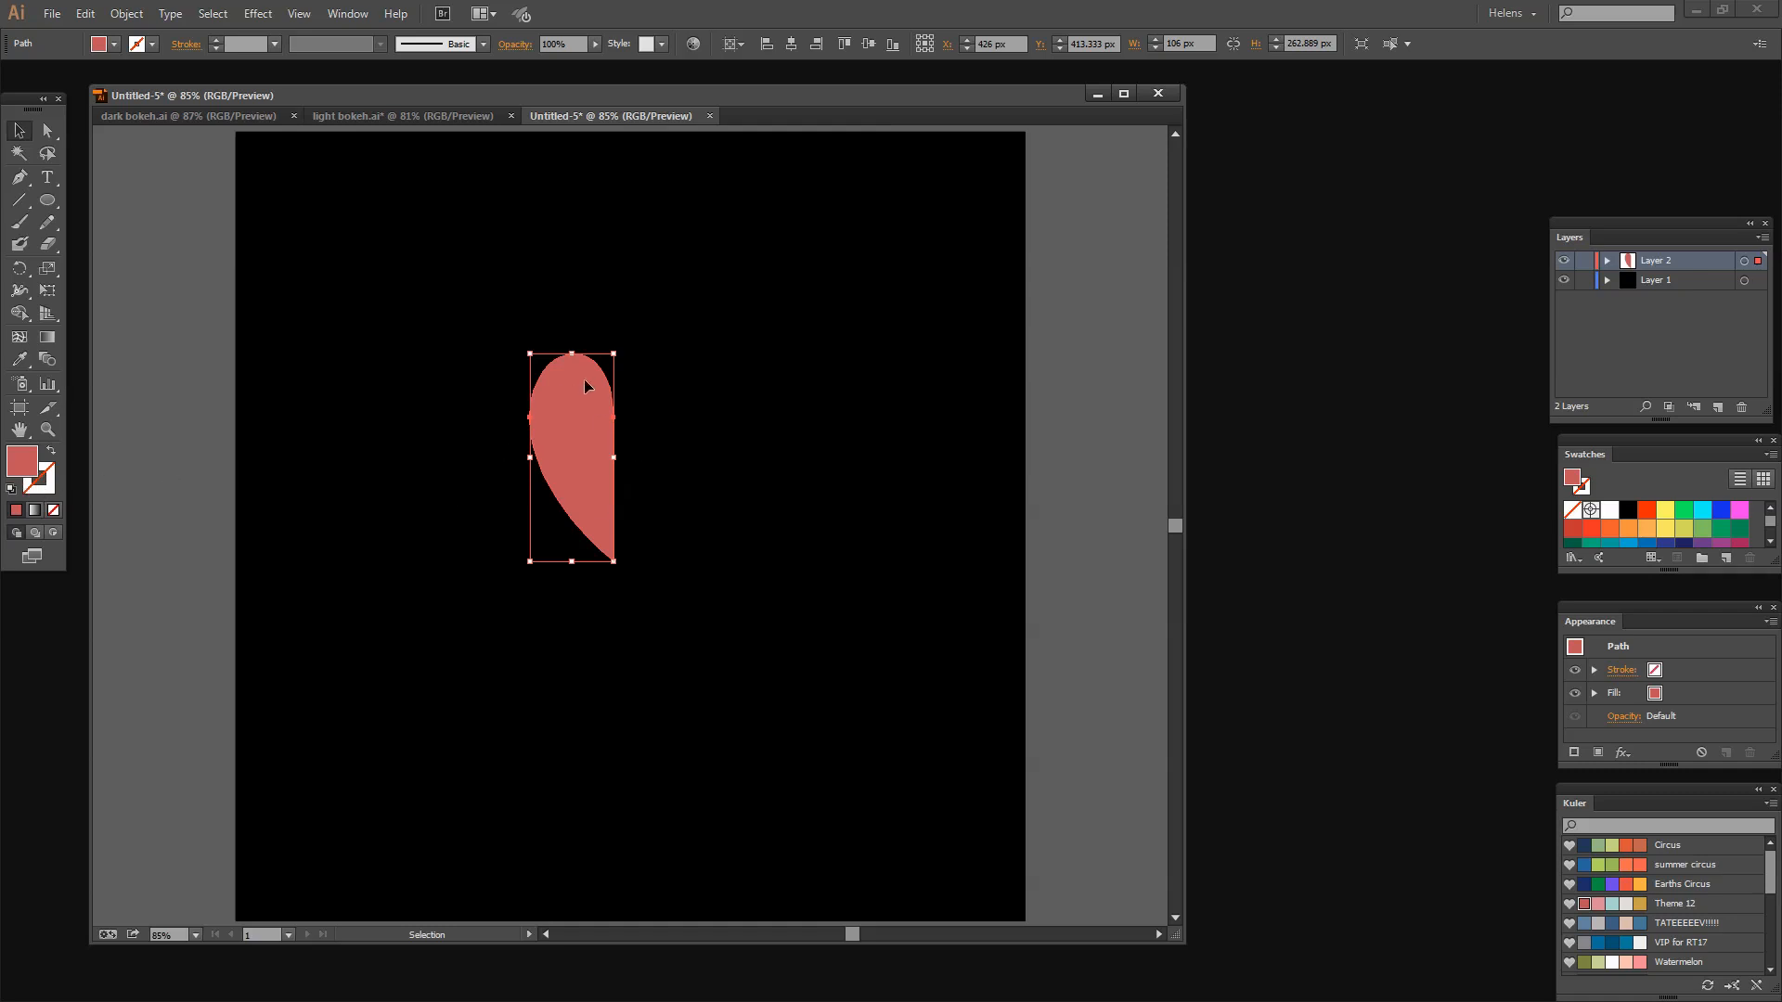
mouse_move(239, 168)
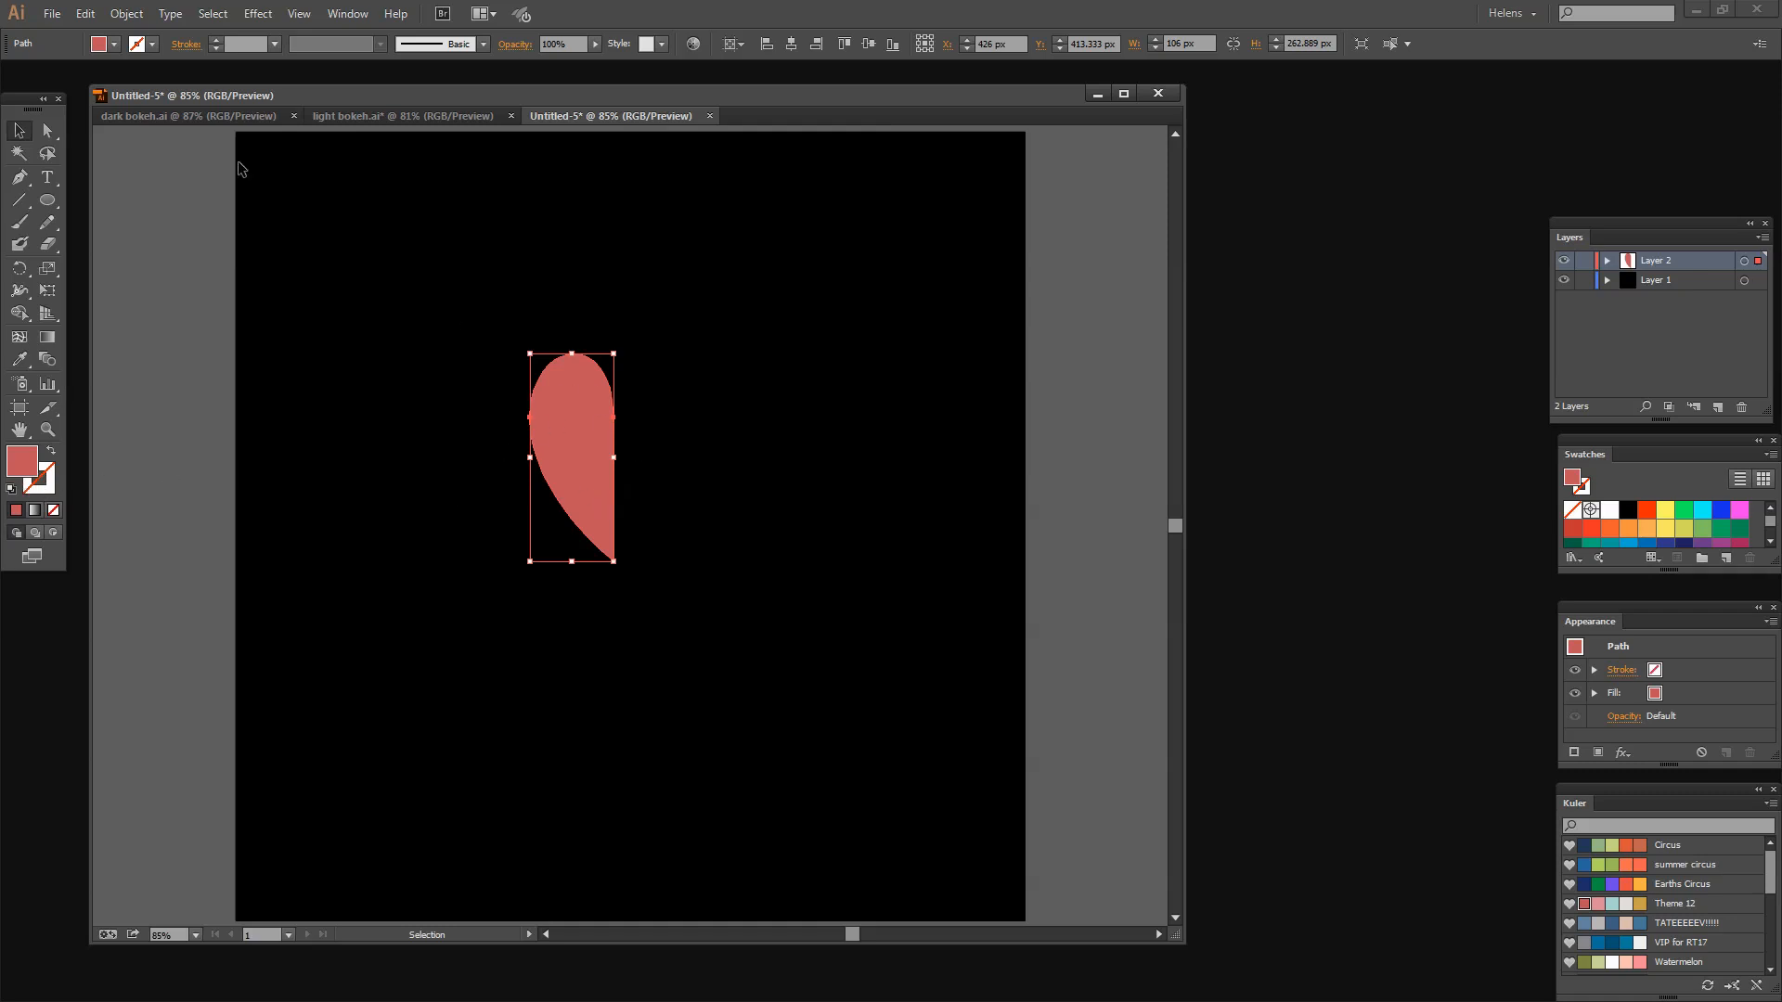
click(125, 12)
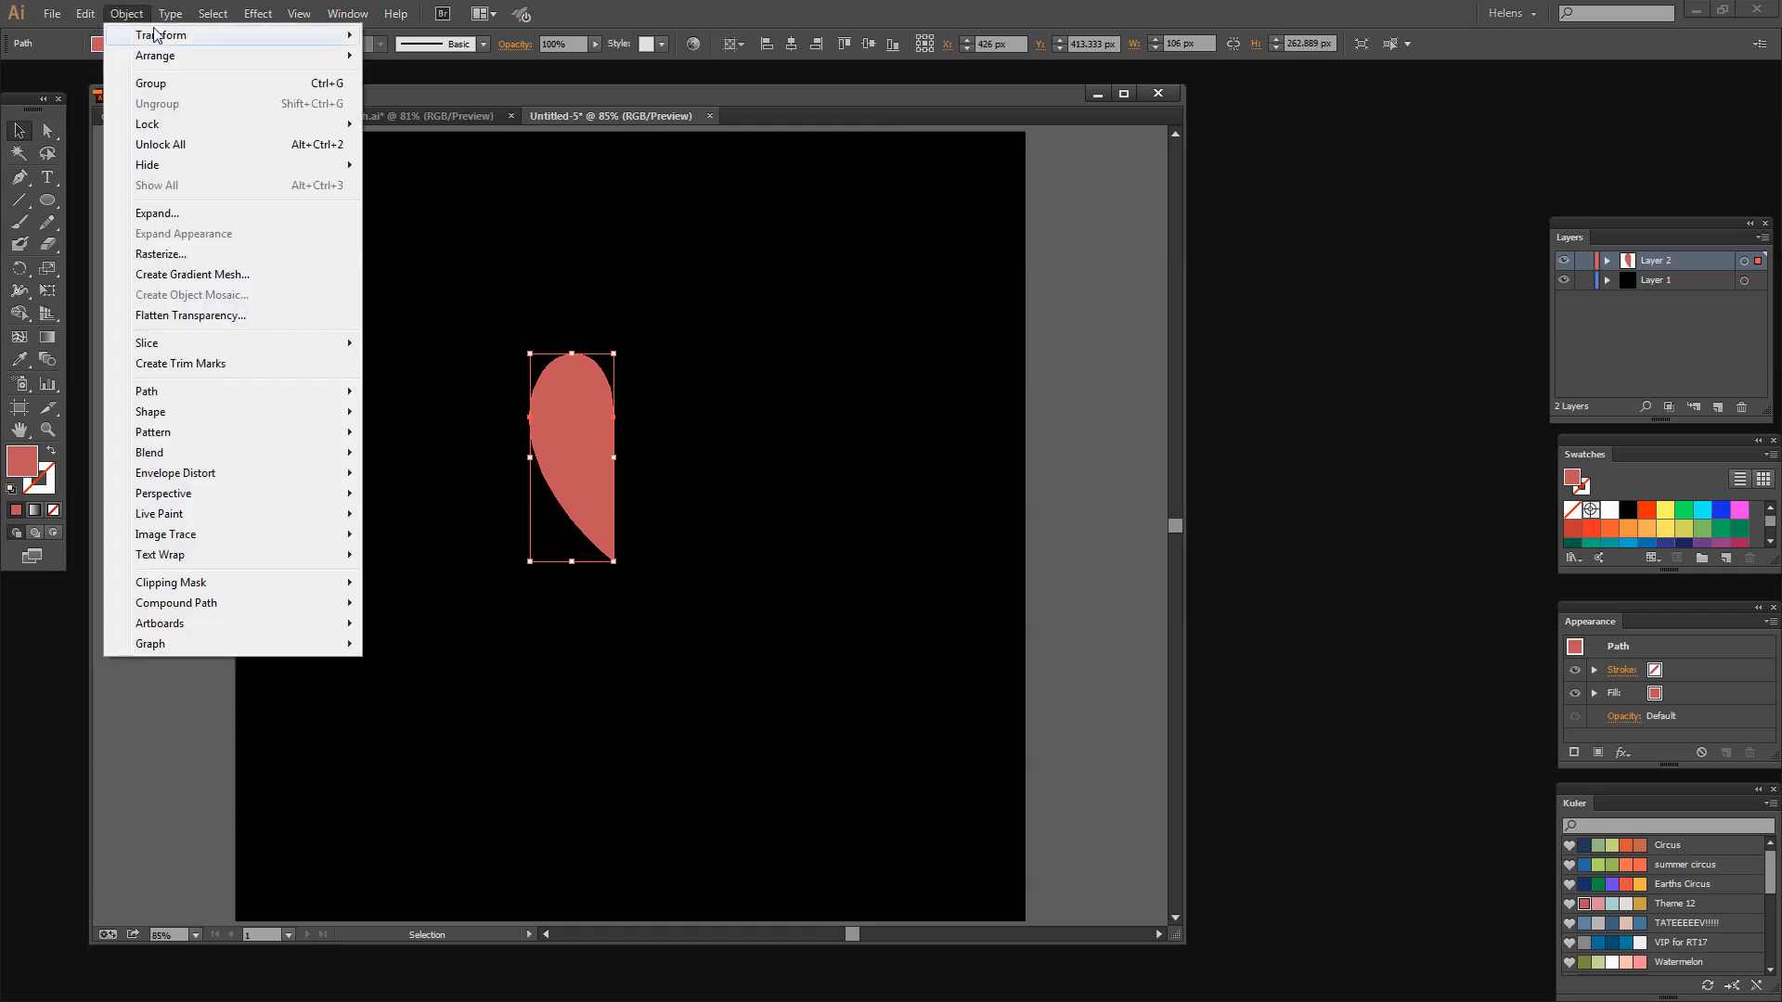
Reflect a copy of the half-heart across the vertical axis and align it beside the original.
click(166, 34)
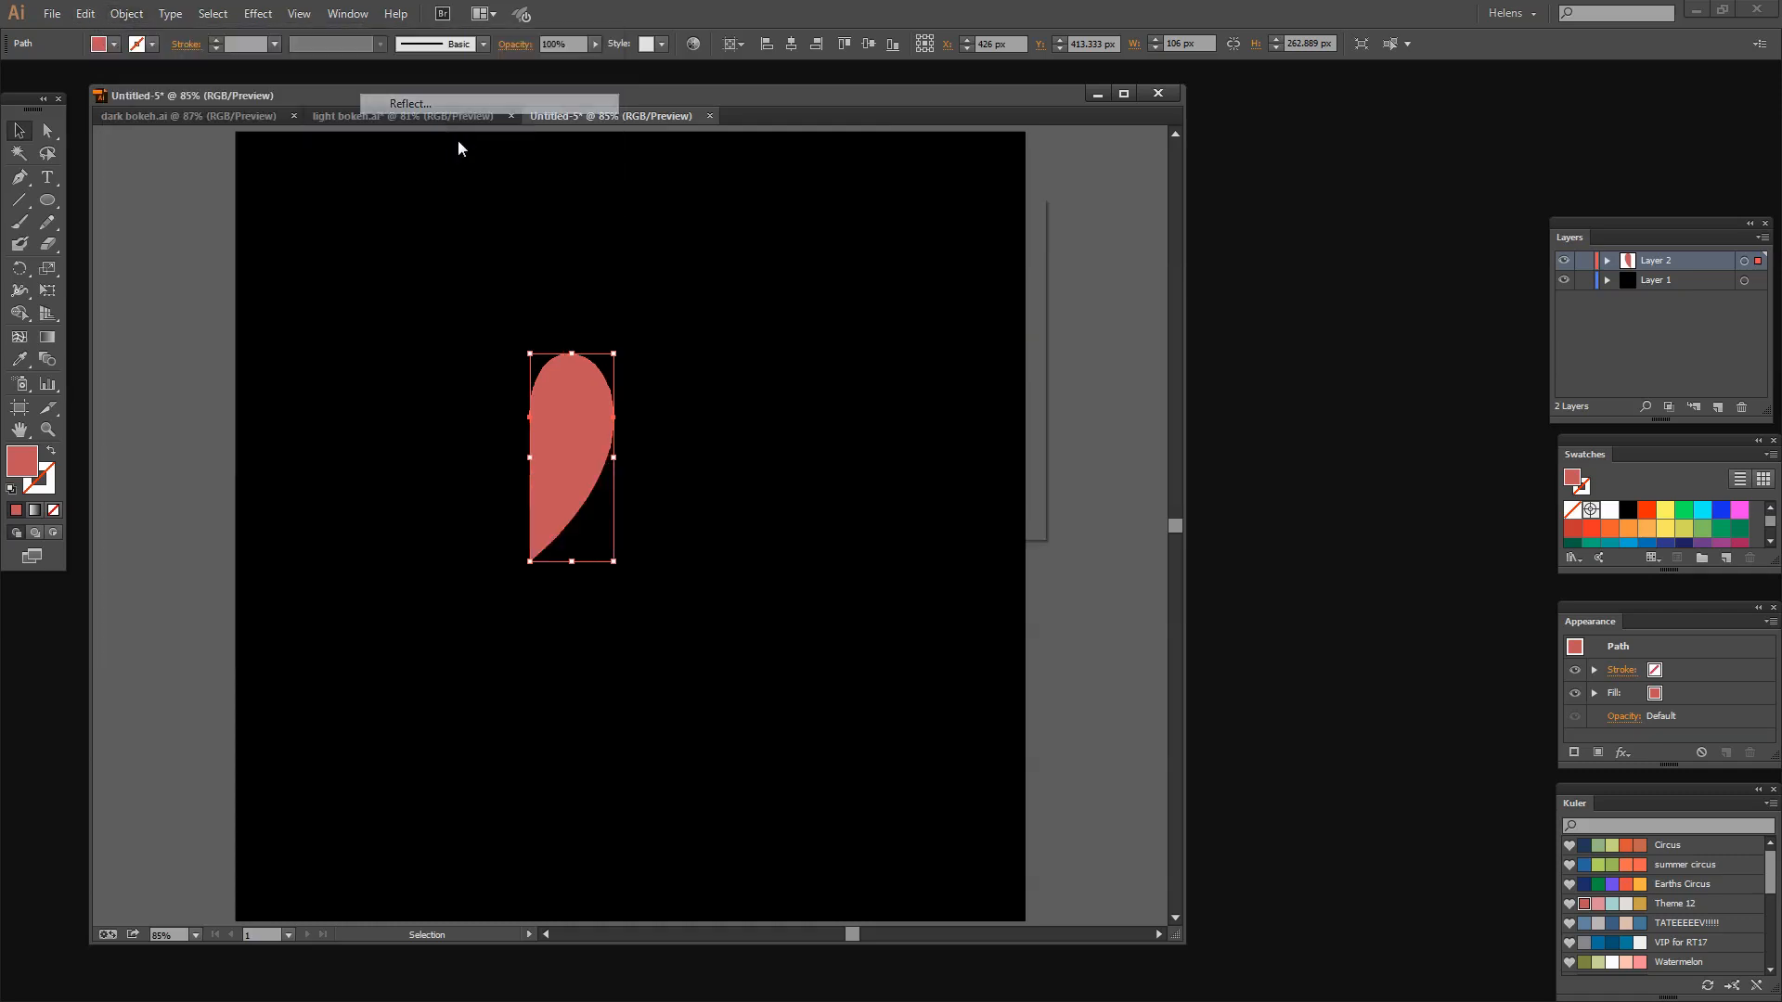
click(407, 103)
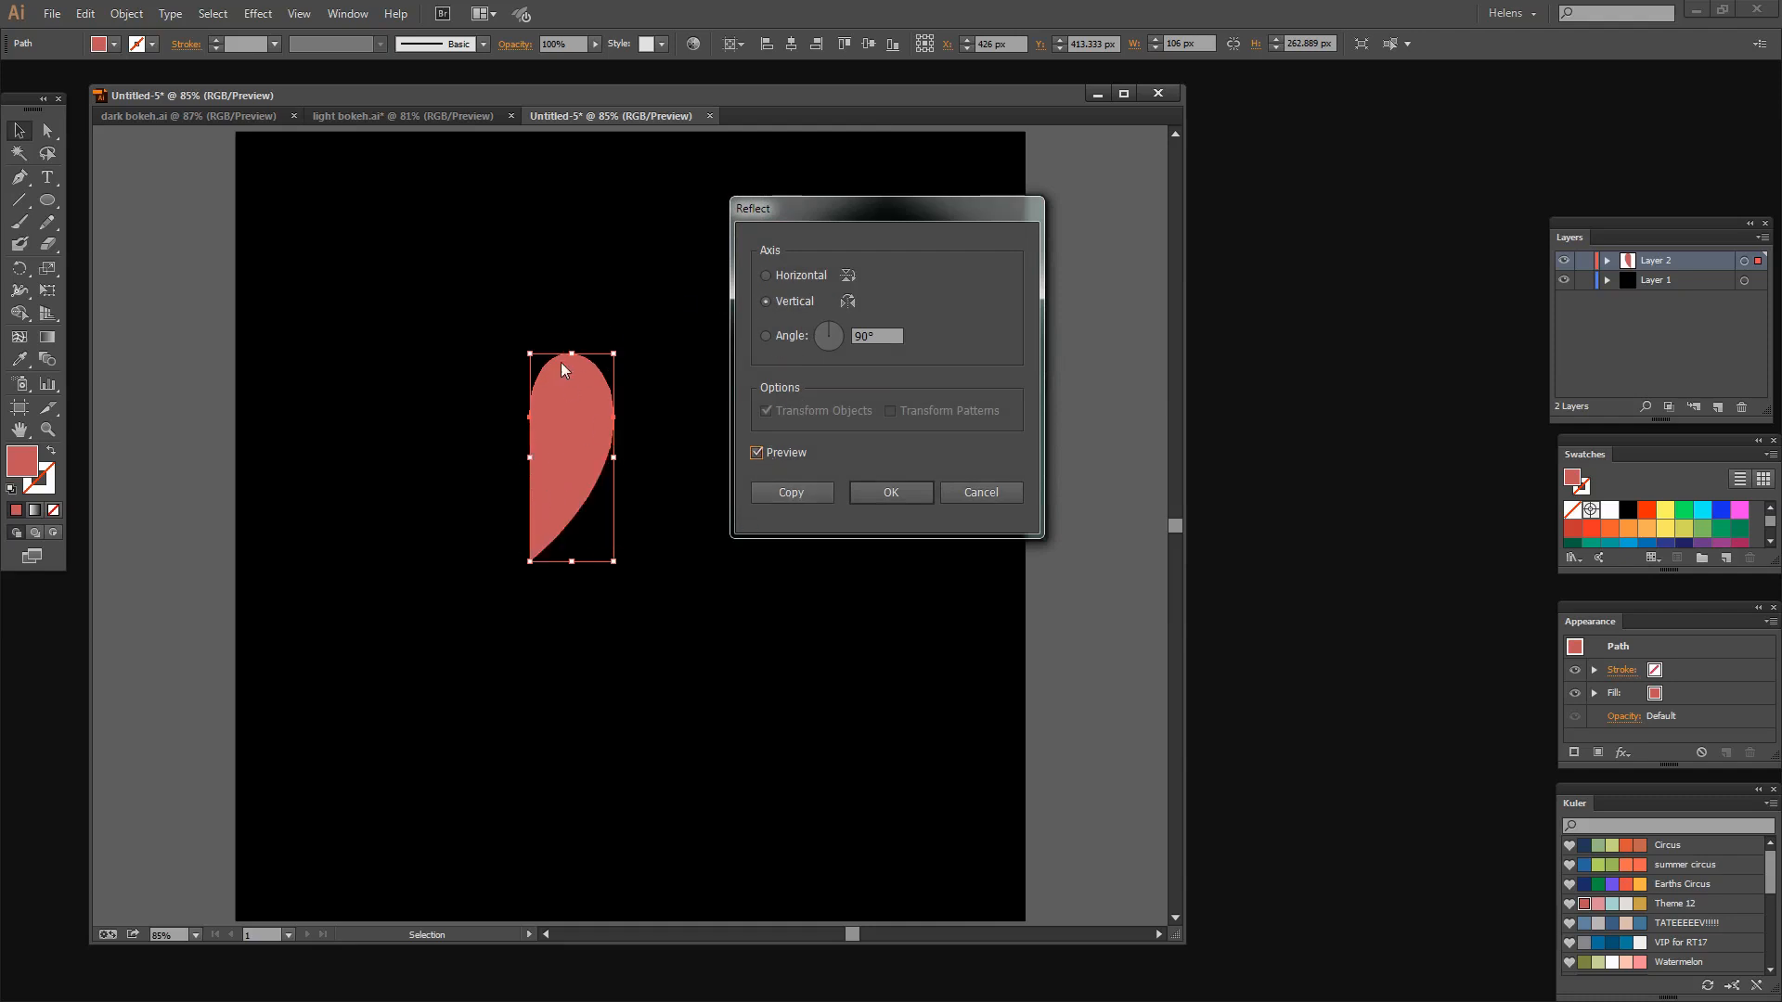
click(791, 492)
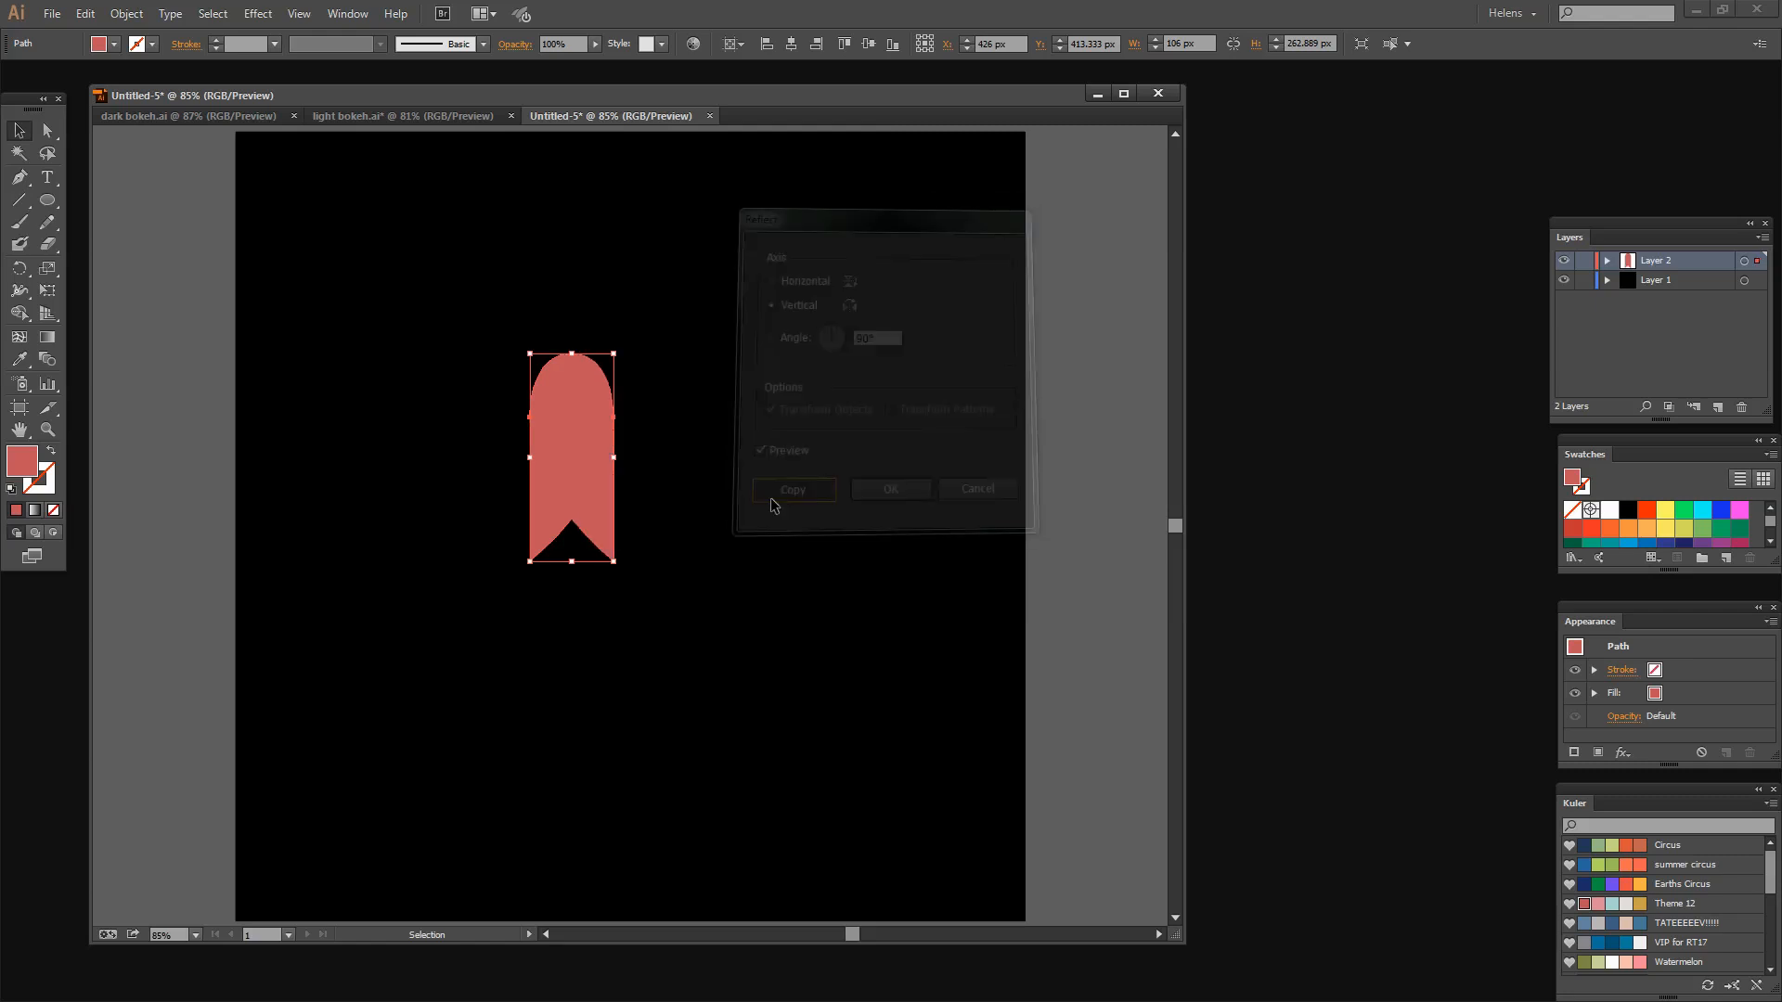
click(792, 489)
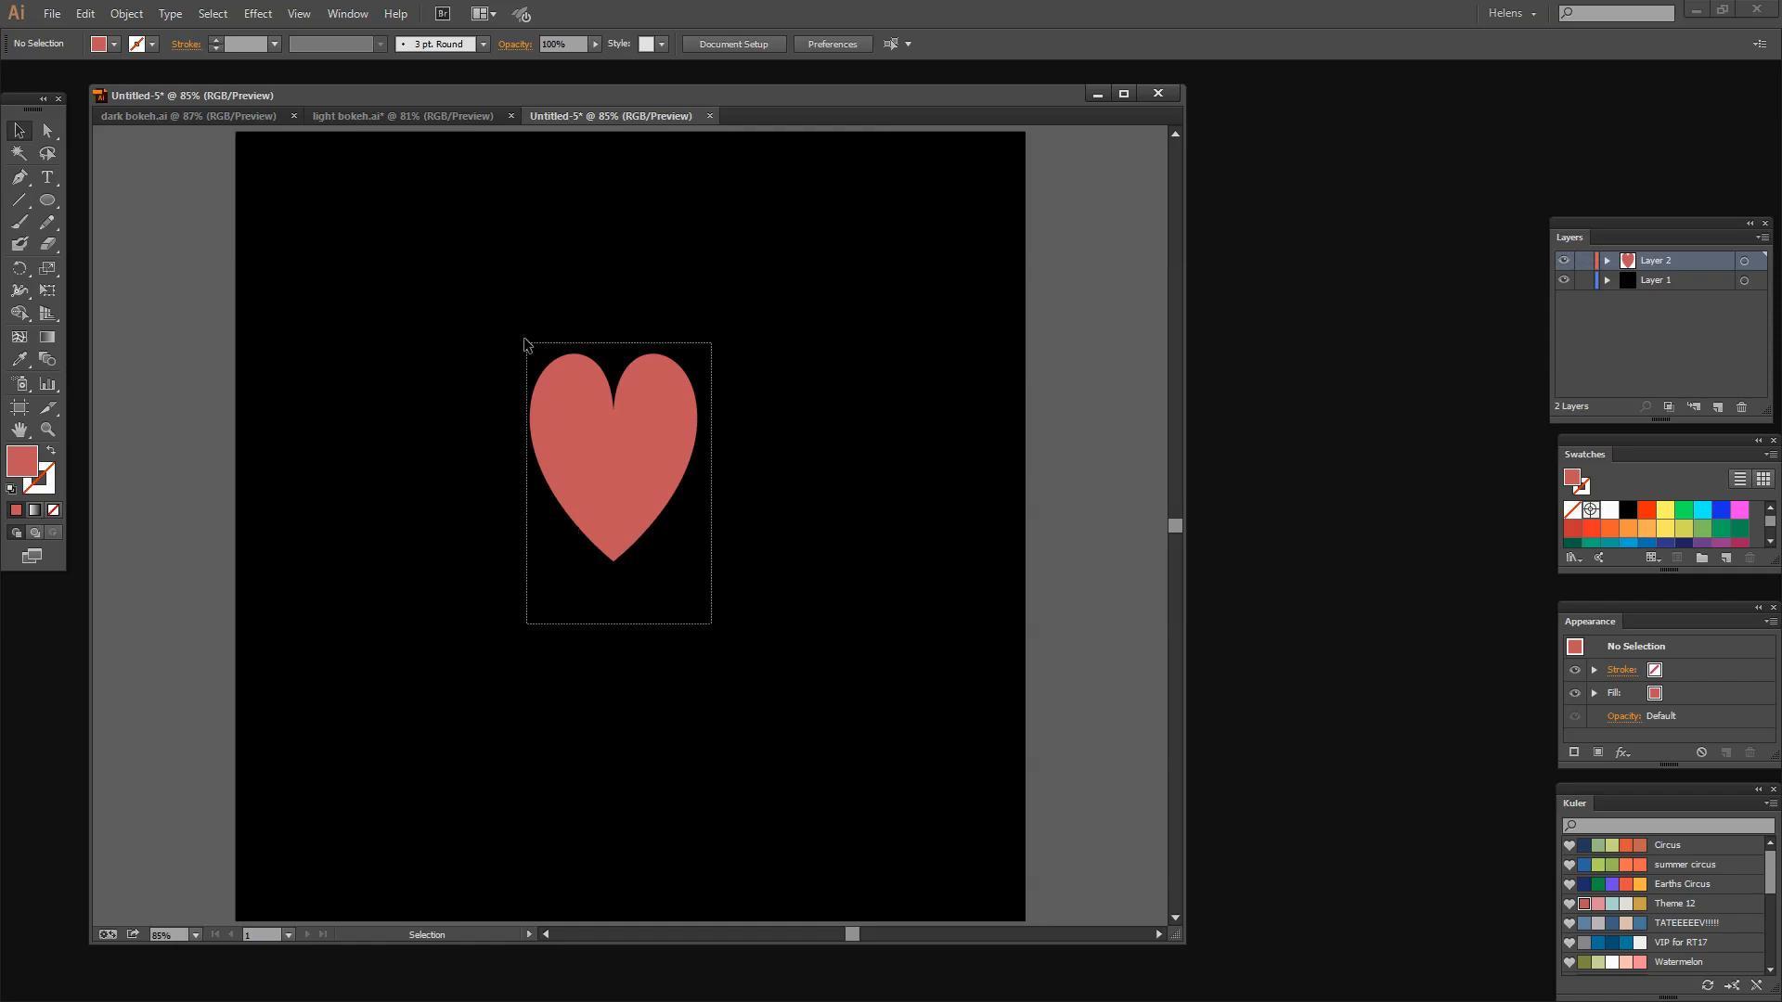
Select both heart halves and merge them with Object > Path > Join and a join script.
click(125, 12)
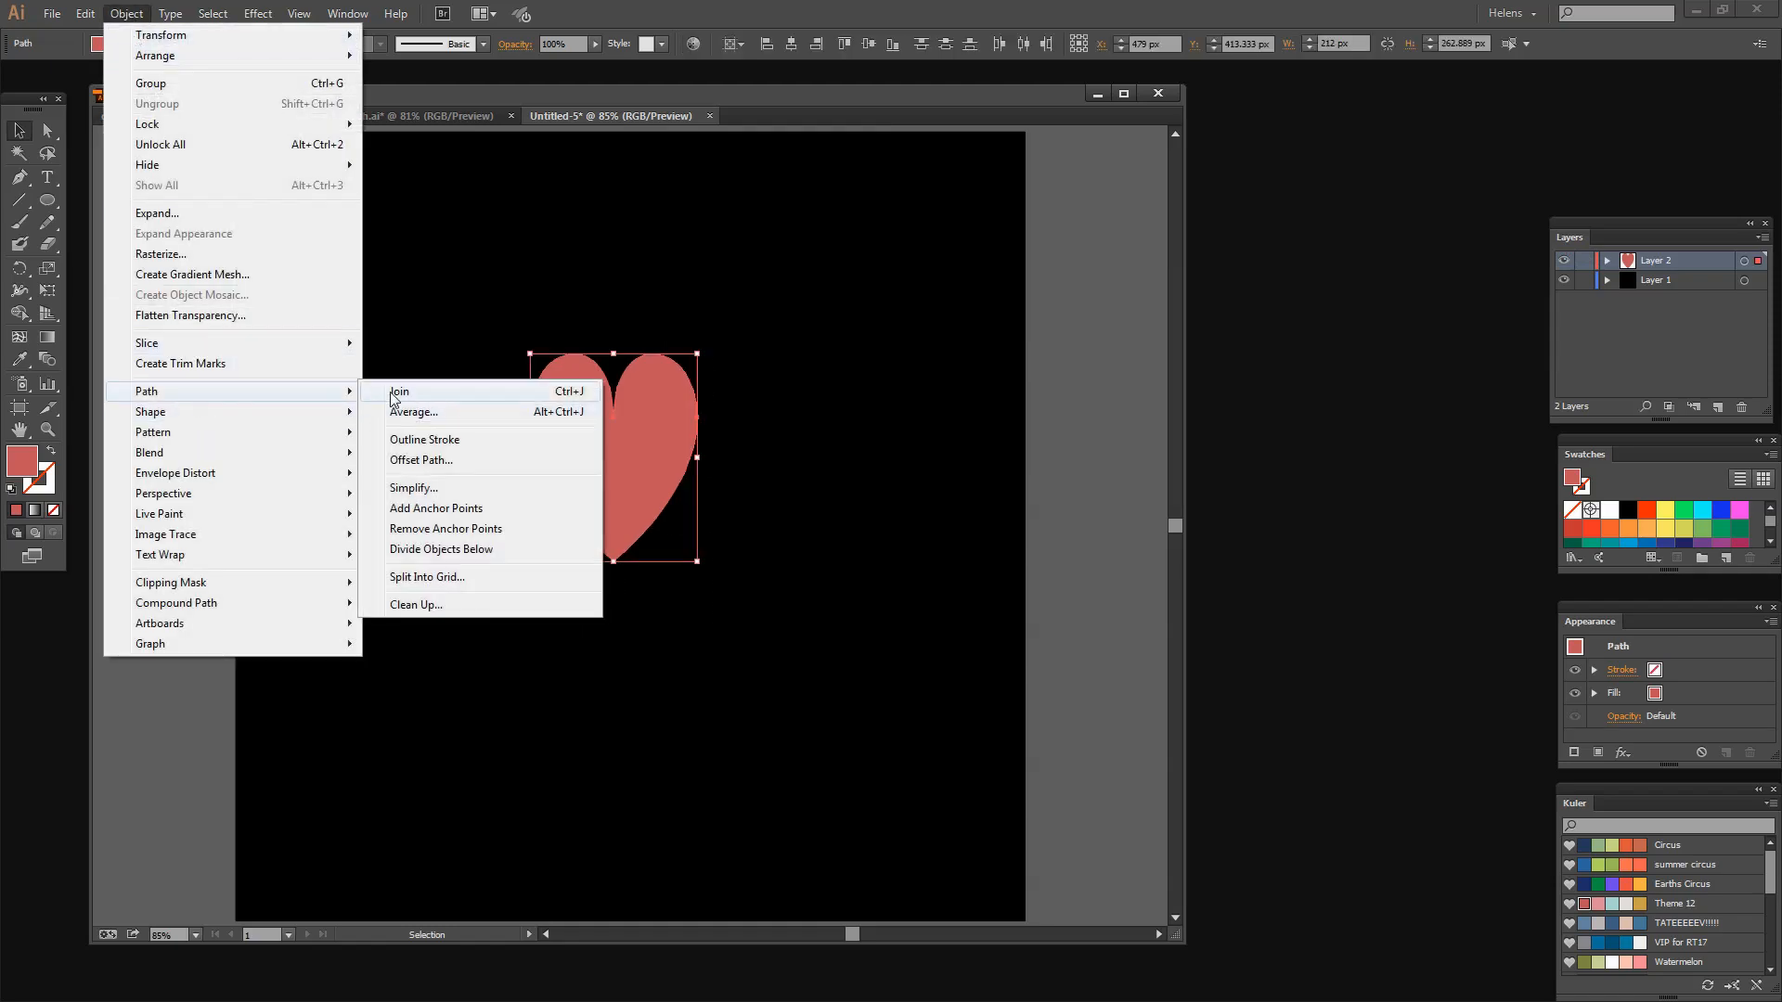
click(51, 14)
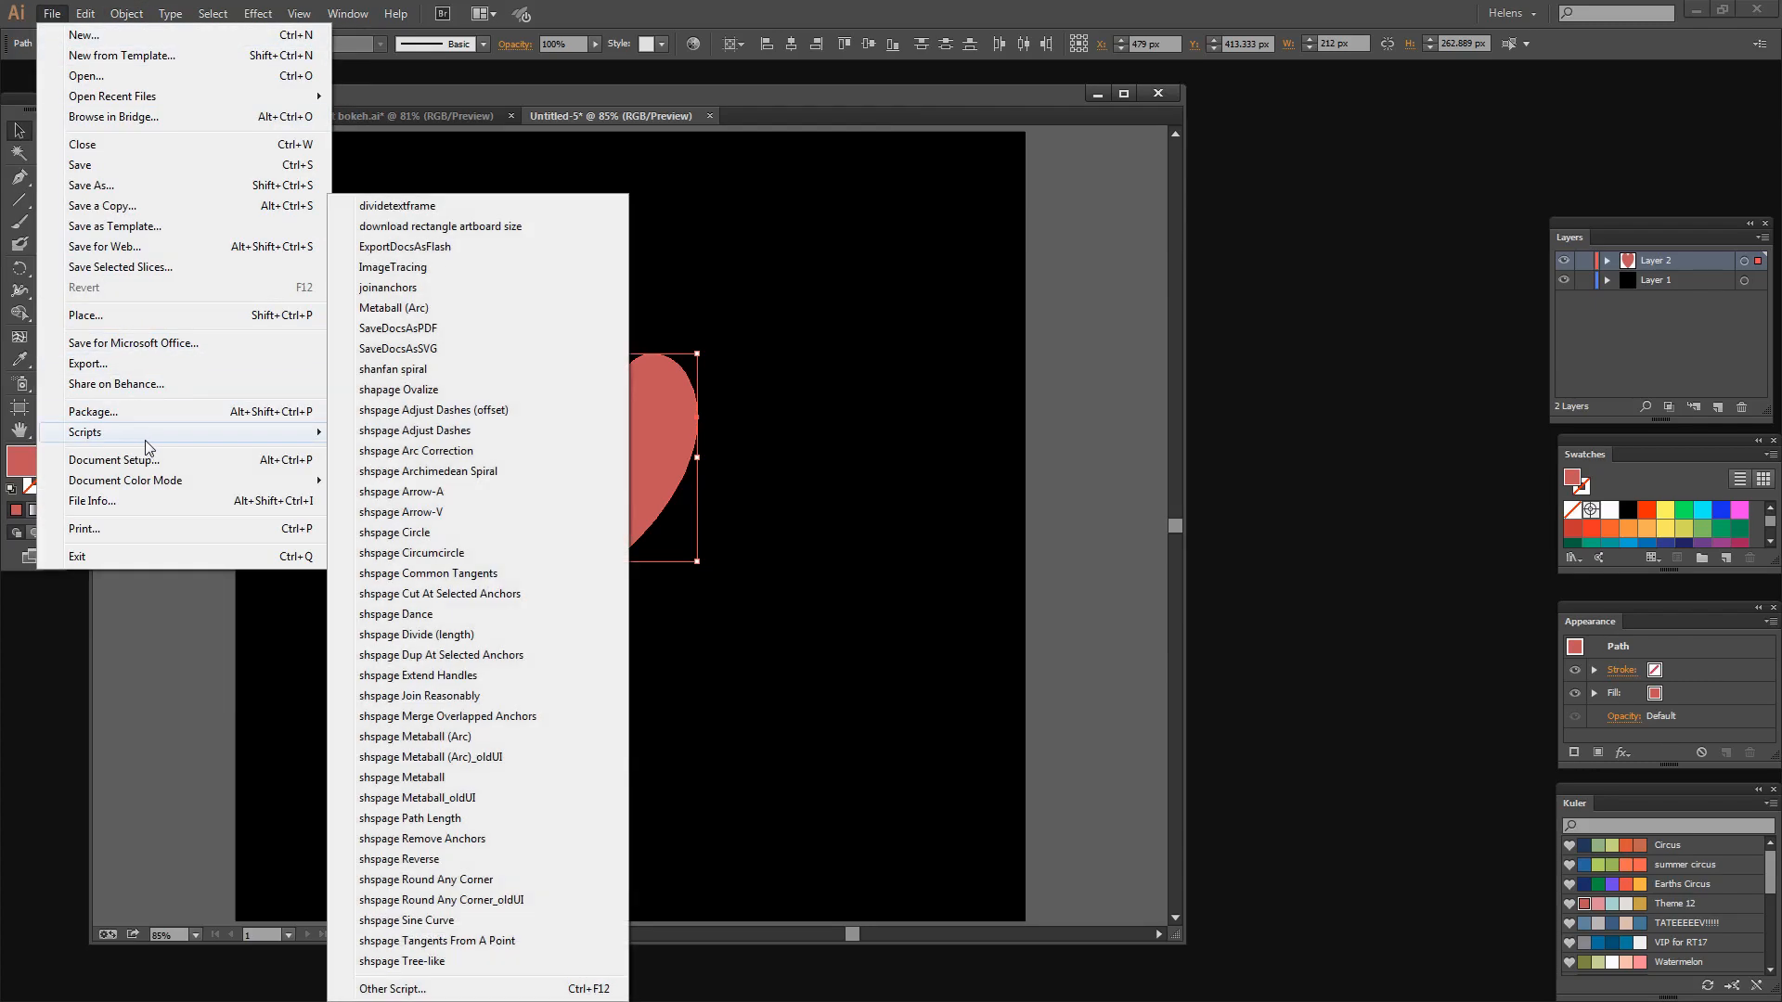
mouse_move(429, 471)
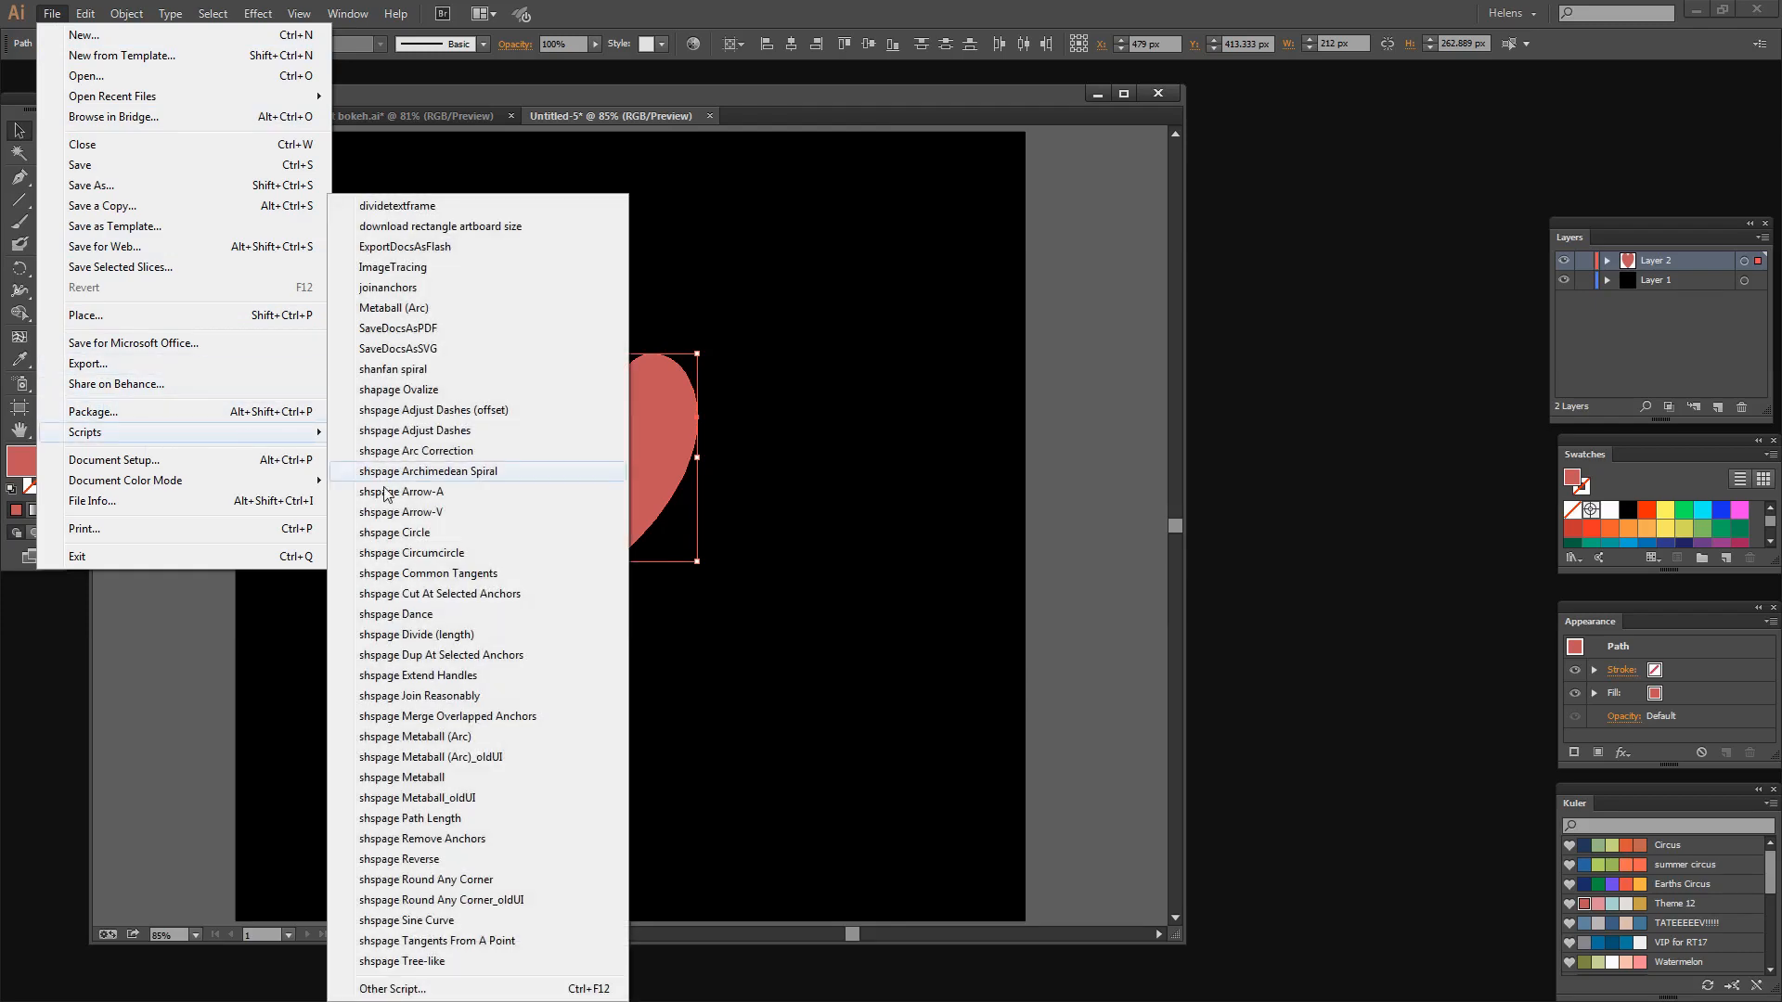
click(422, 695)
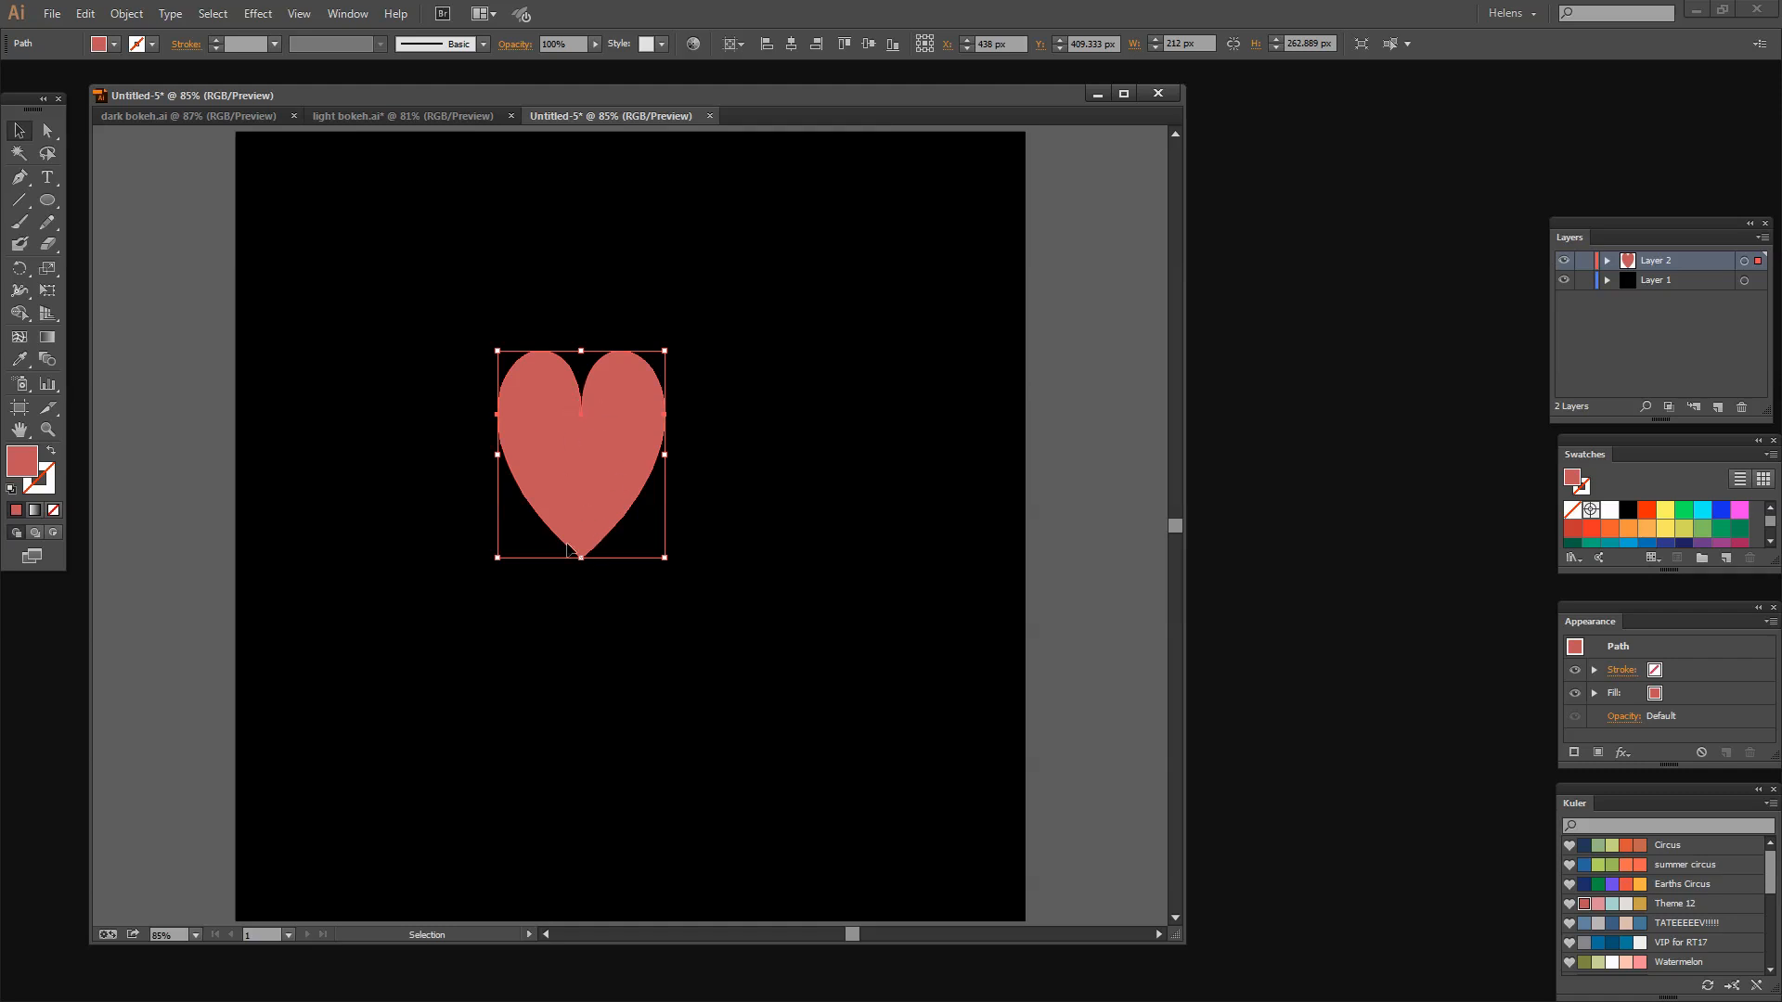
mouse_move(495, 566)
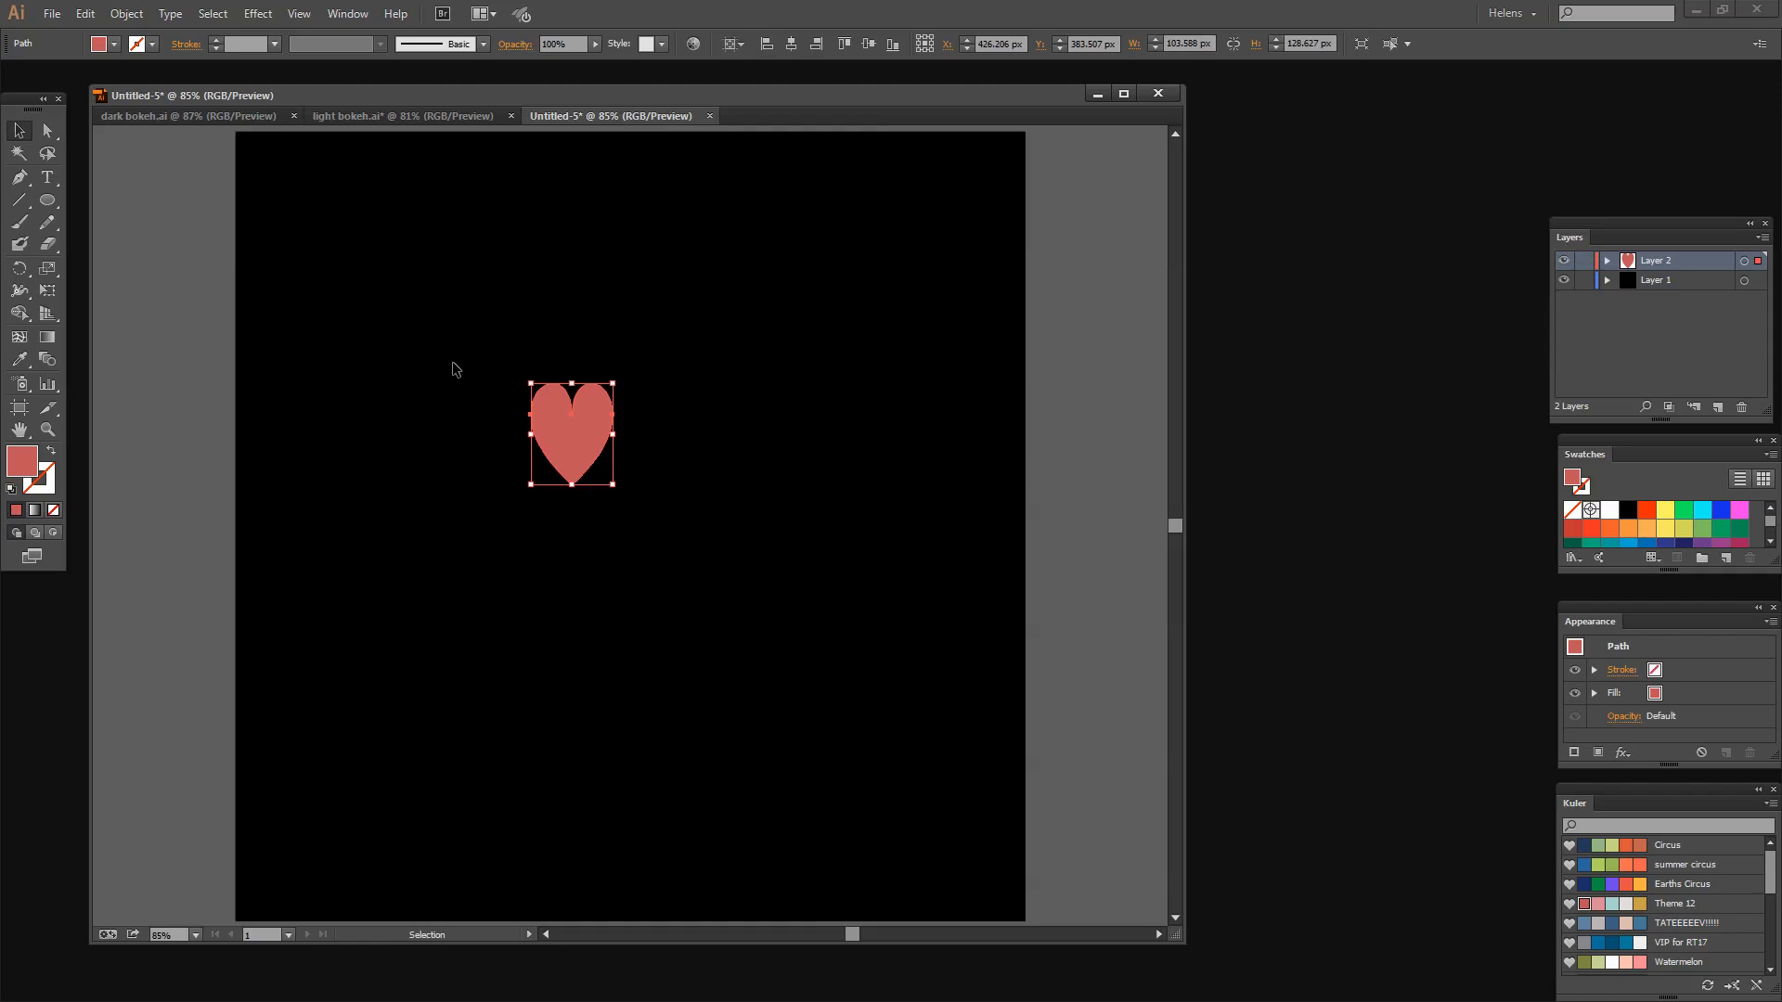
mouse_move(87, 407)
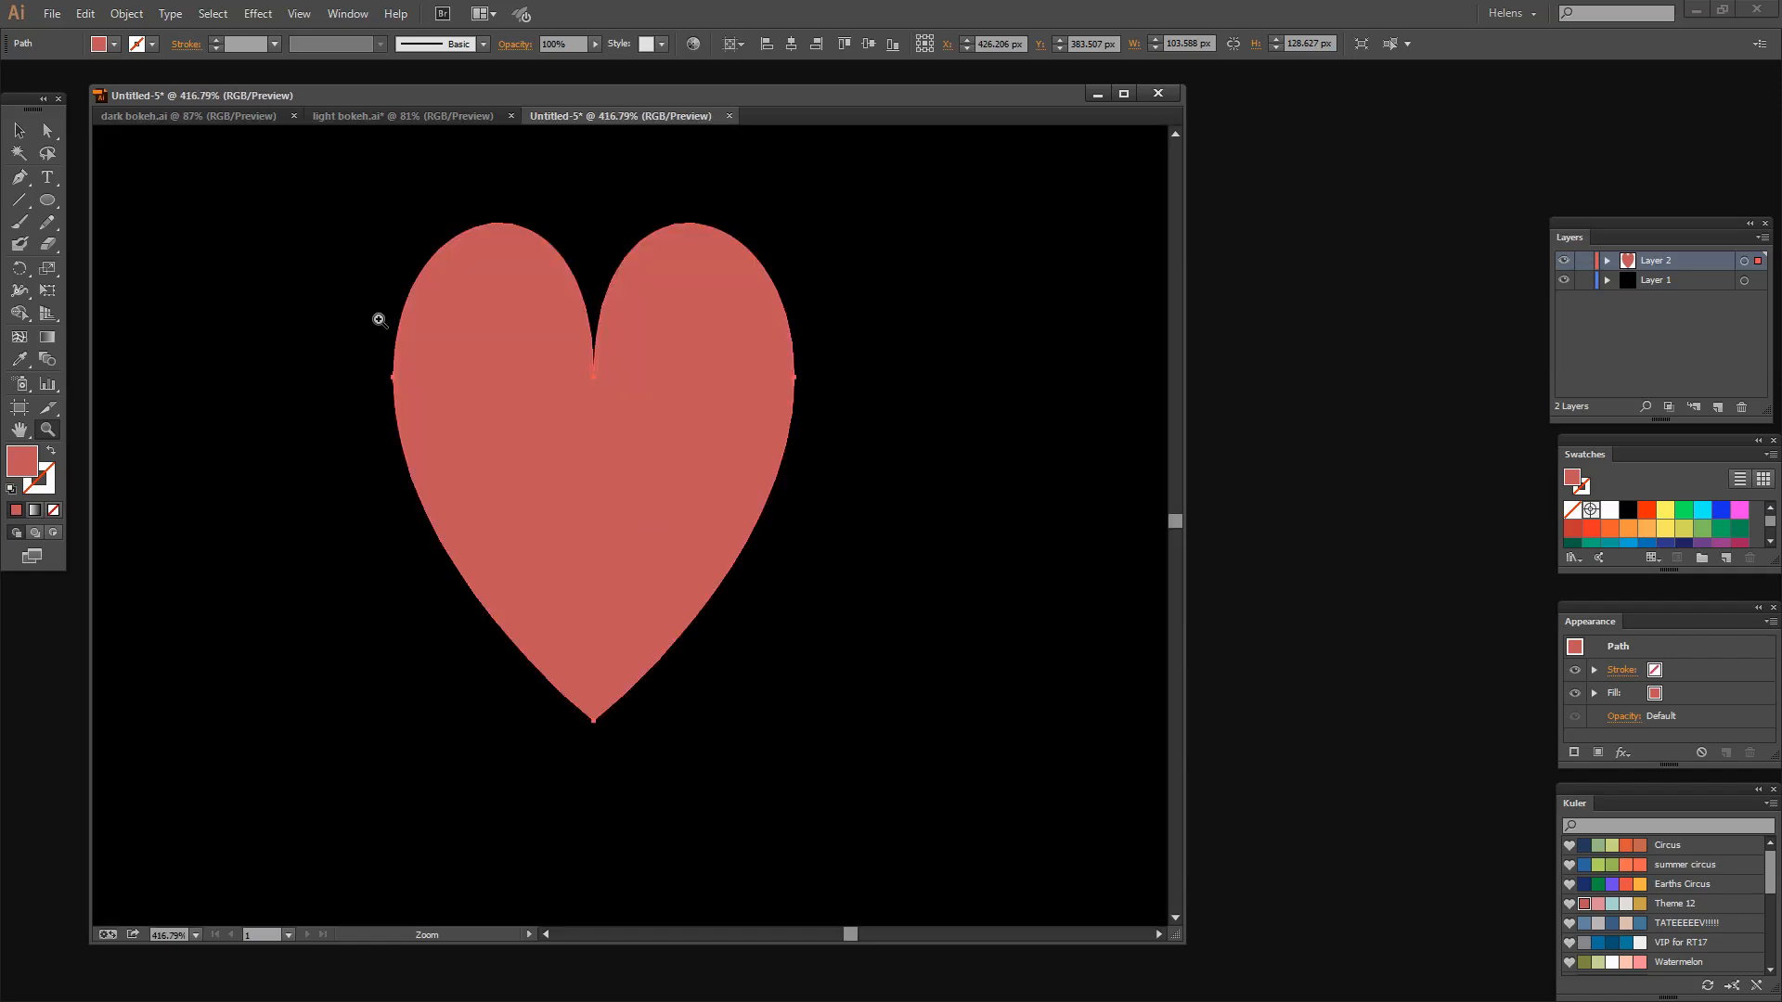
mouse_move(643, 416)
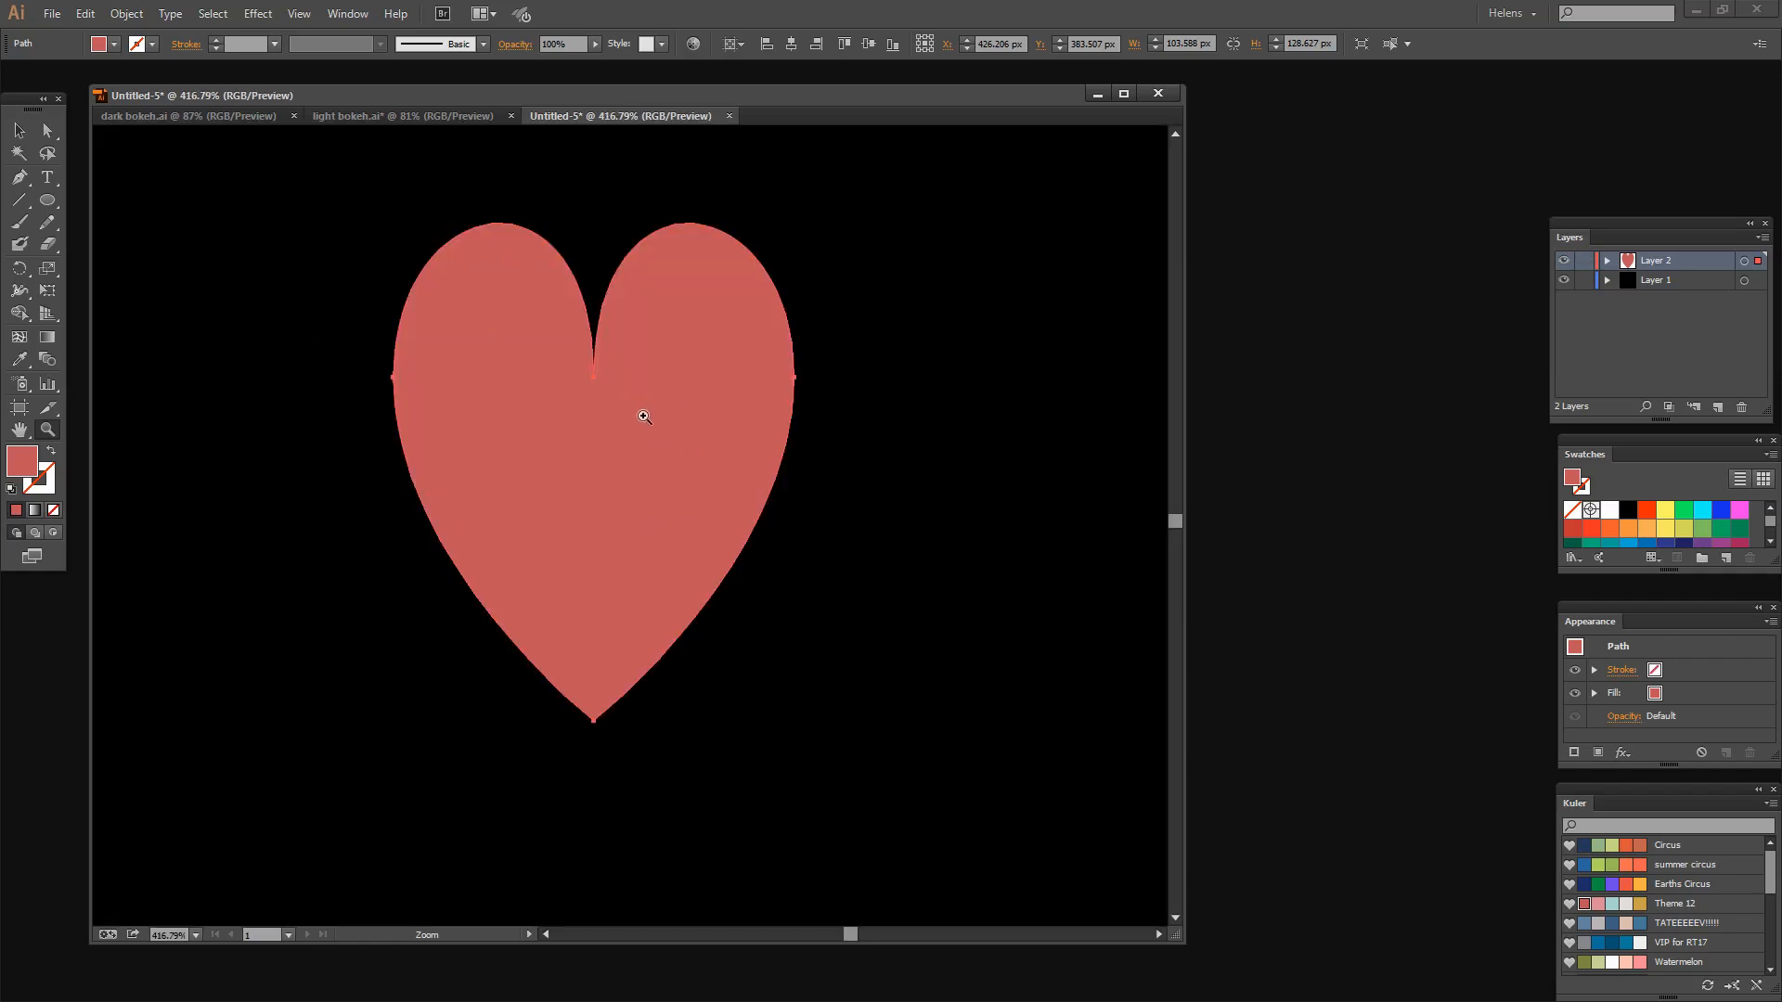
mouse_move(509, 234)
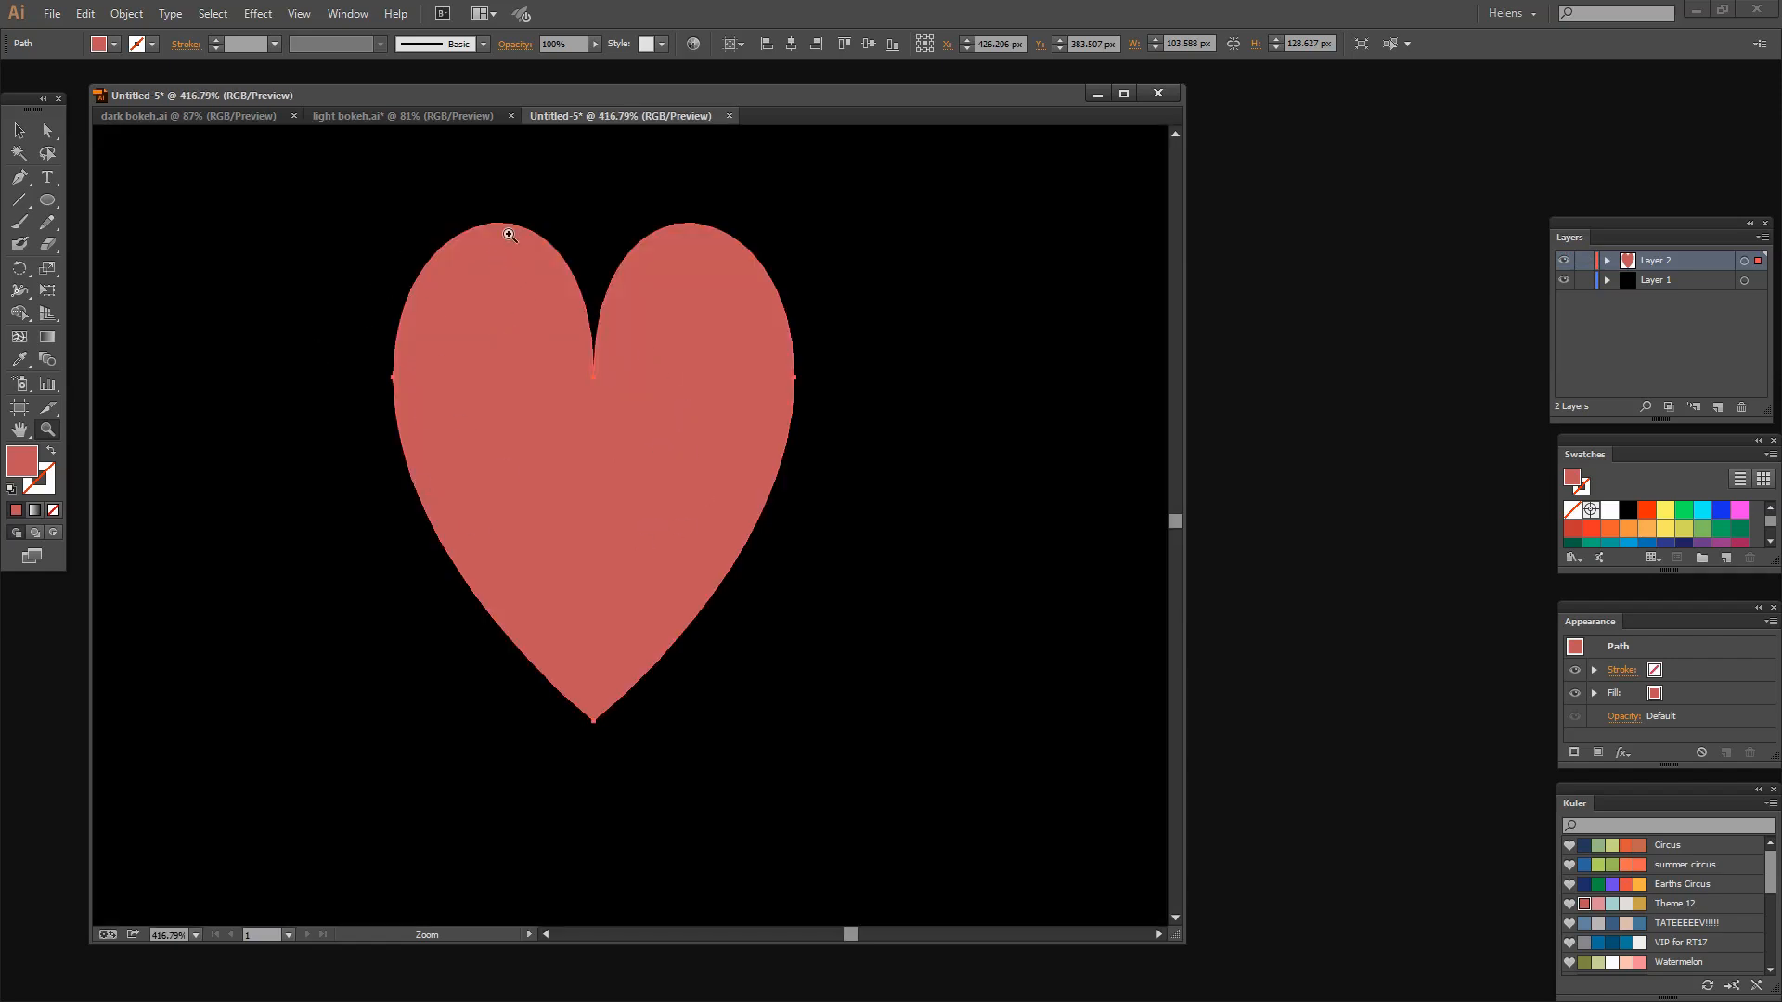
mouse_move(755, 511)
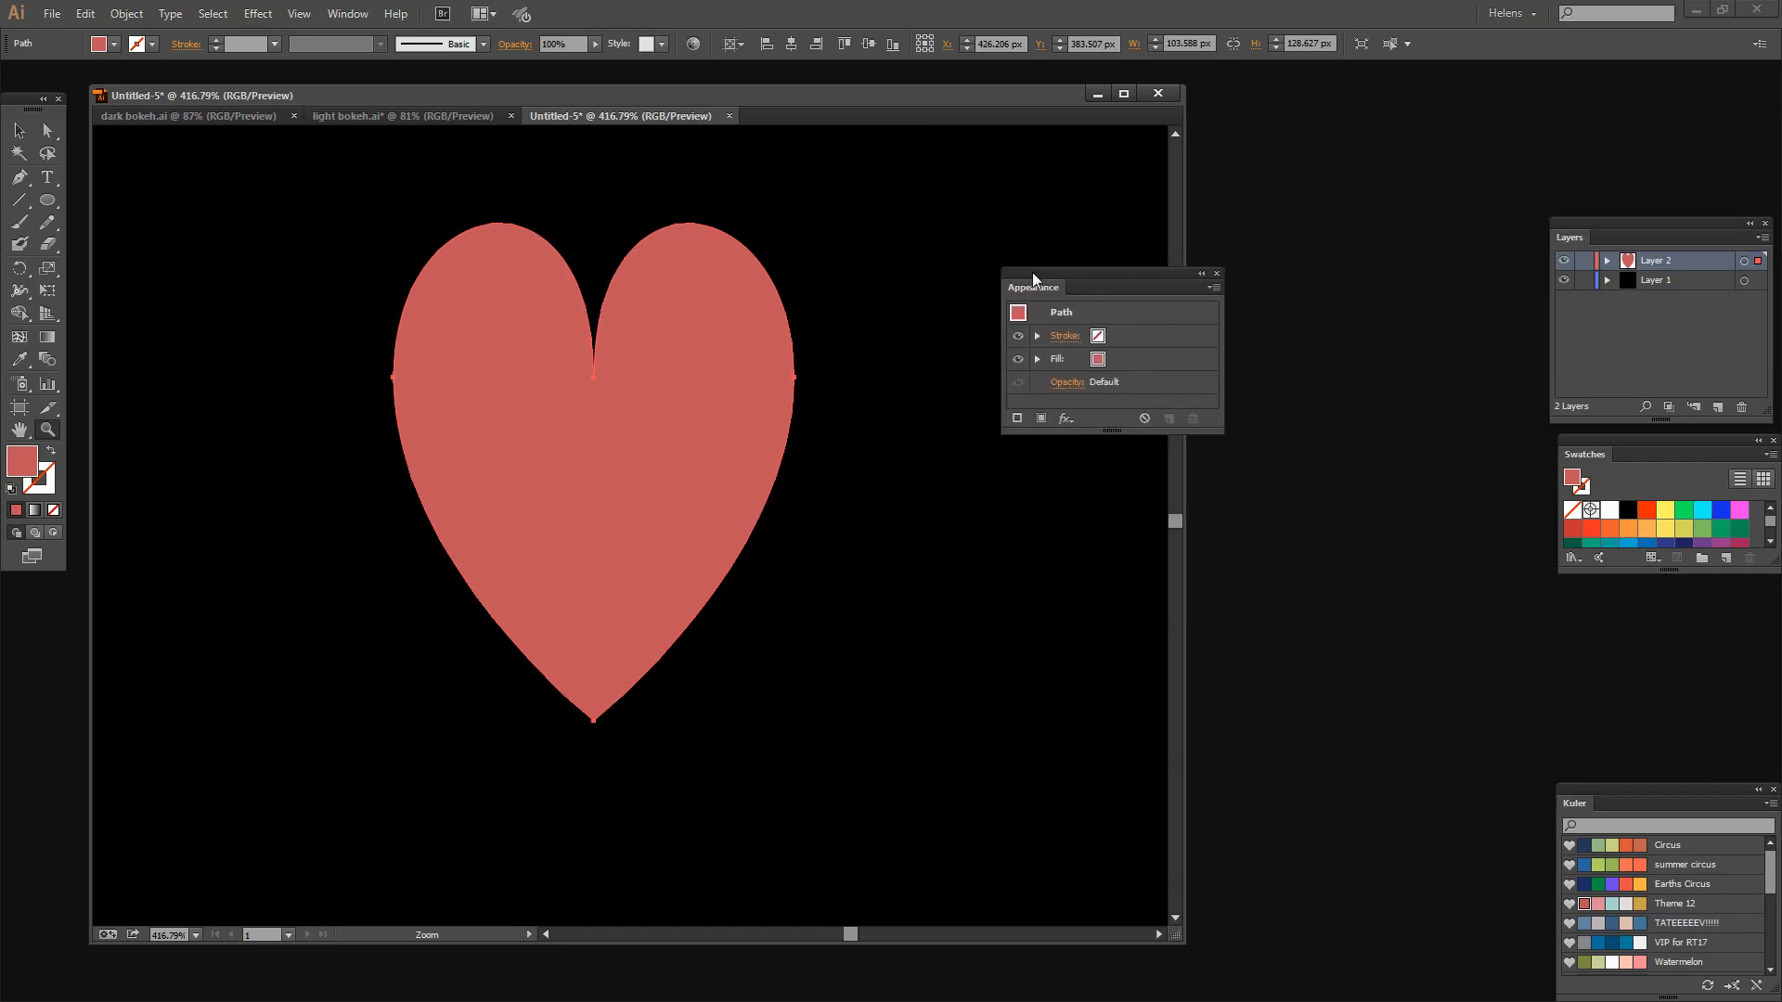
mouse_move(736, 307)
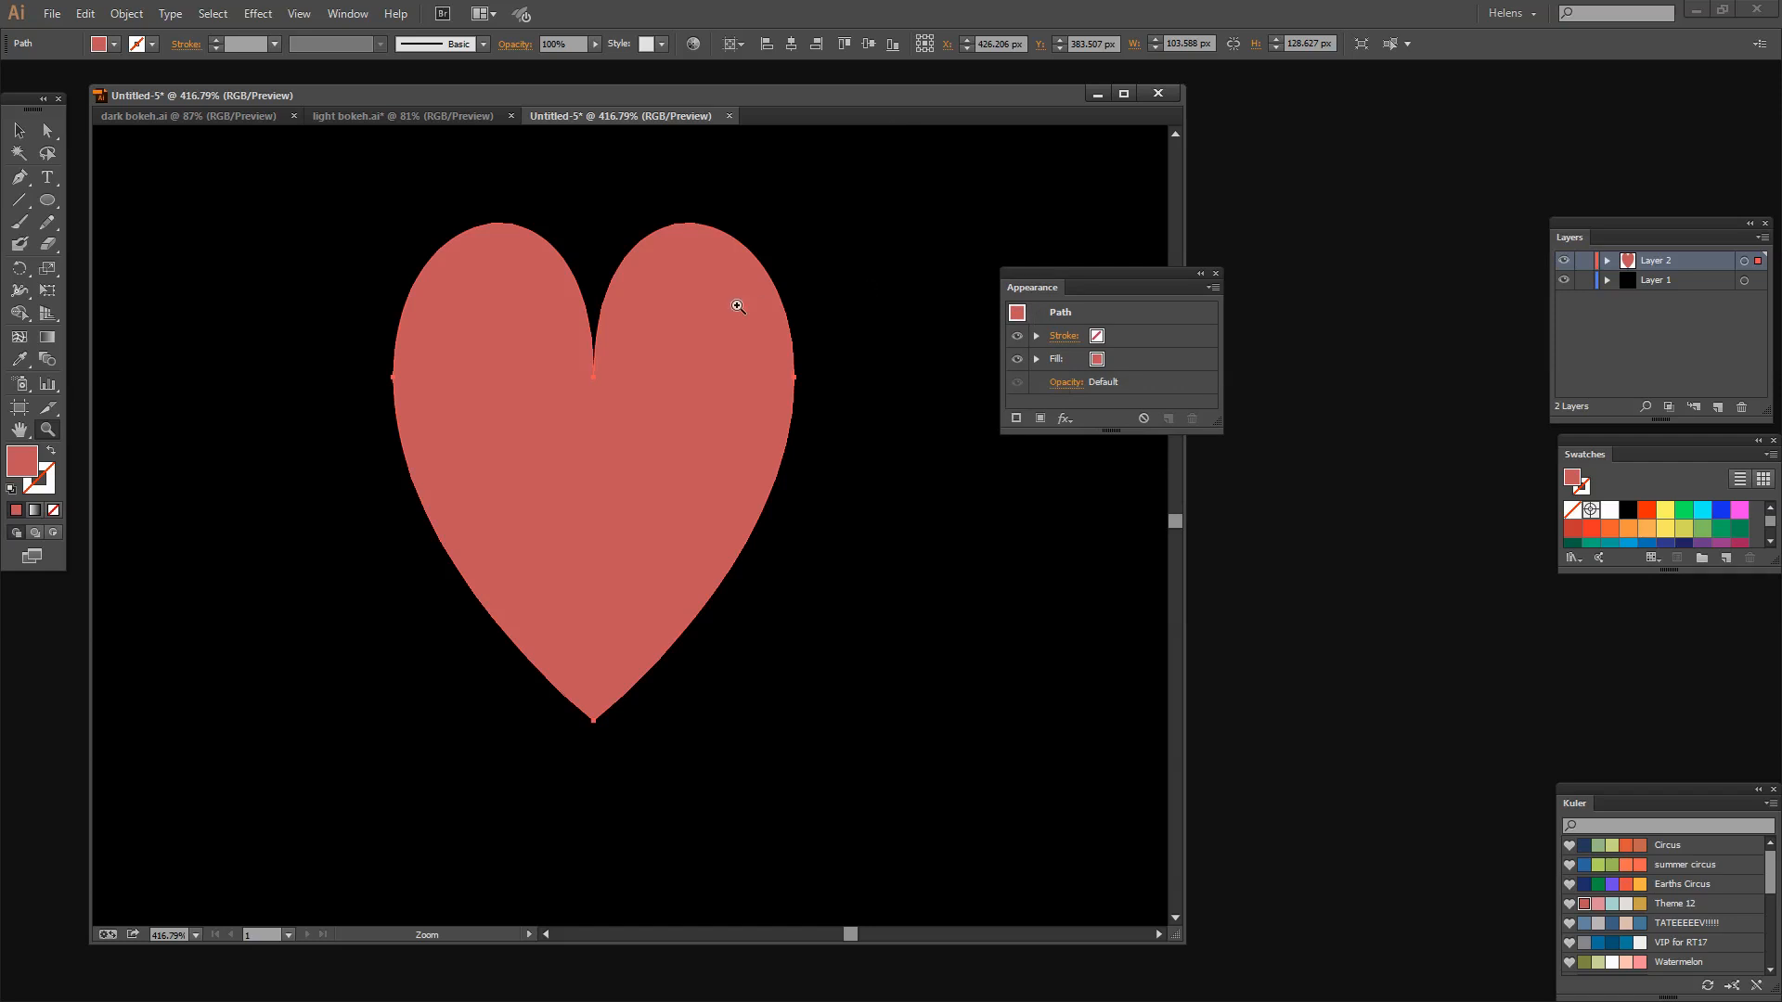
mouse_move(652, 363)
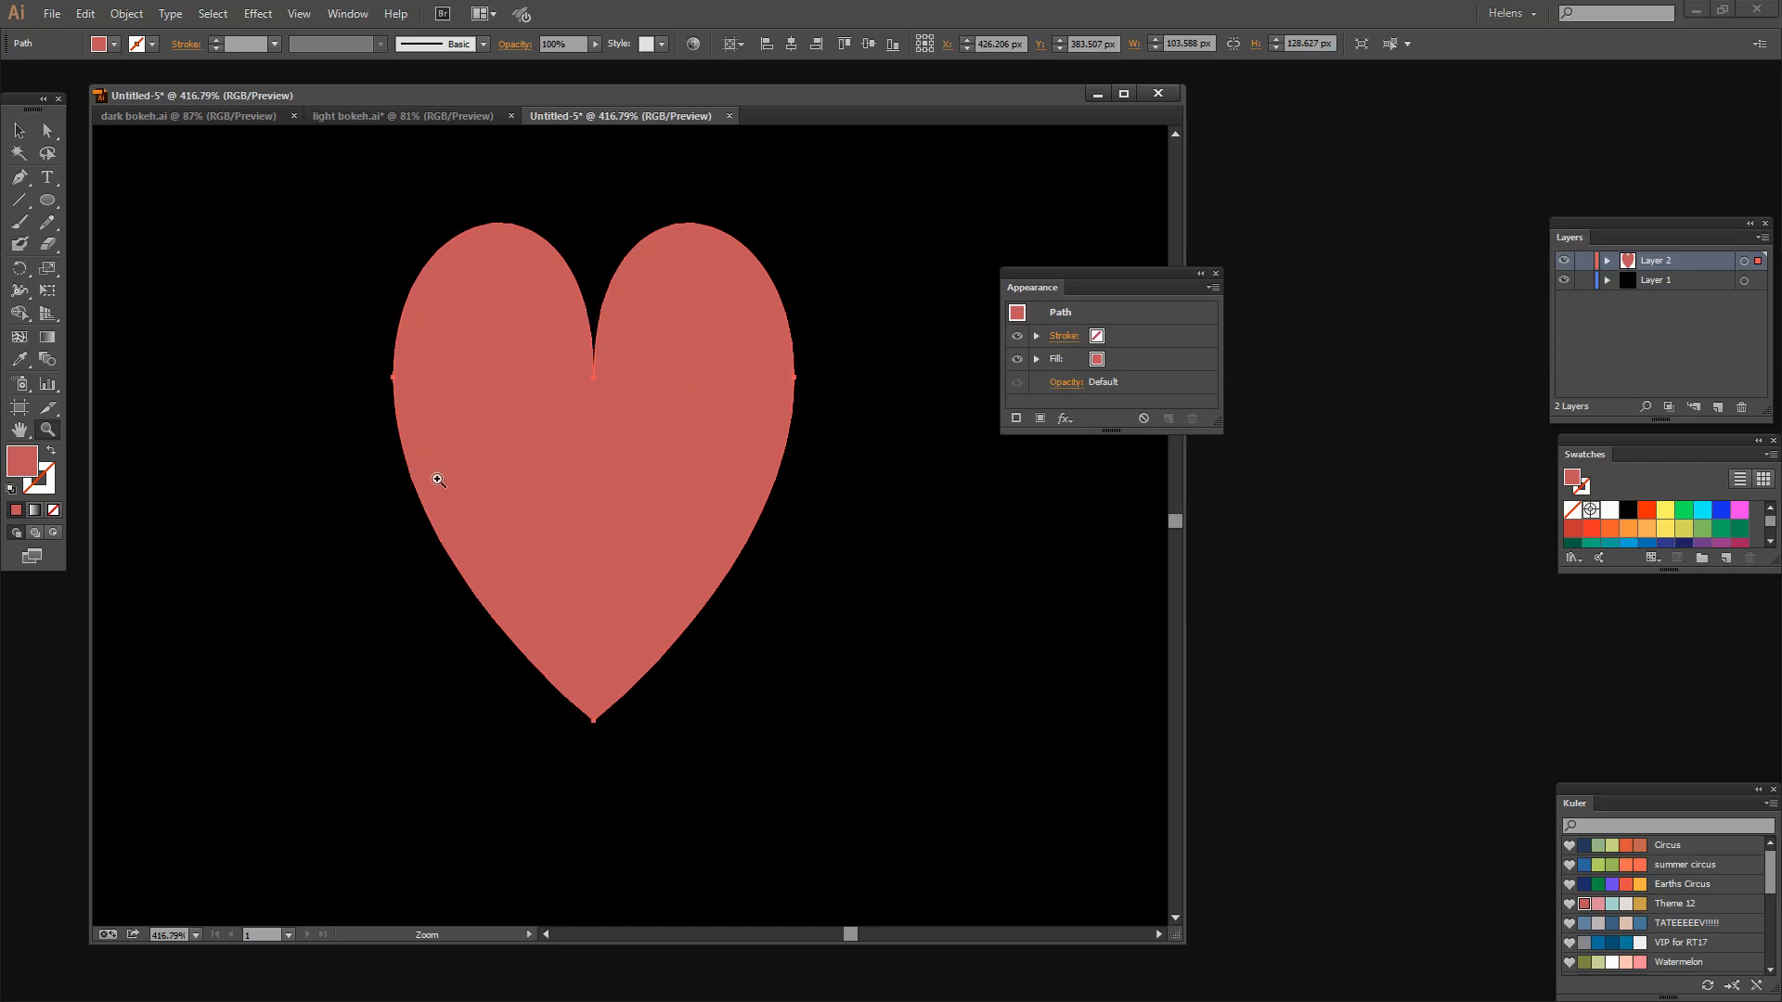
mouse_move(1036, 329)
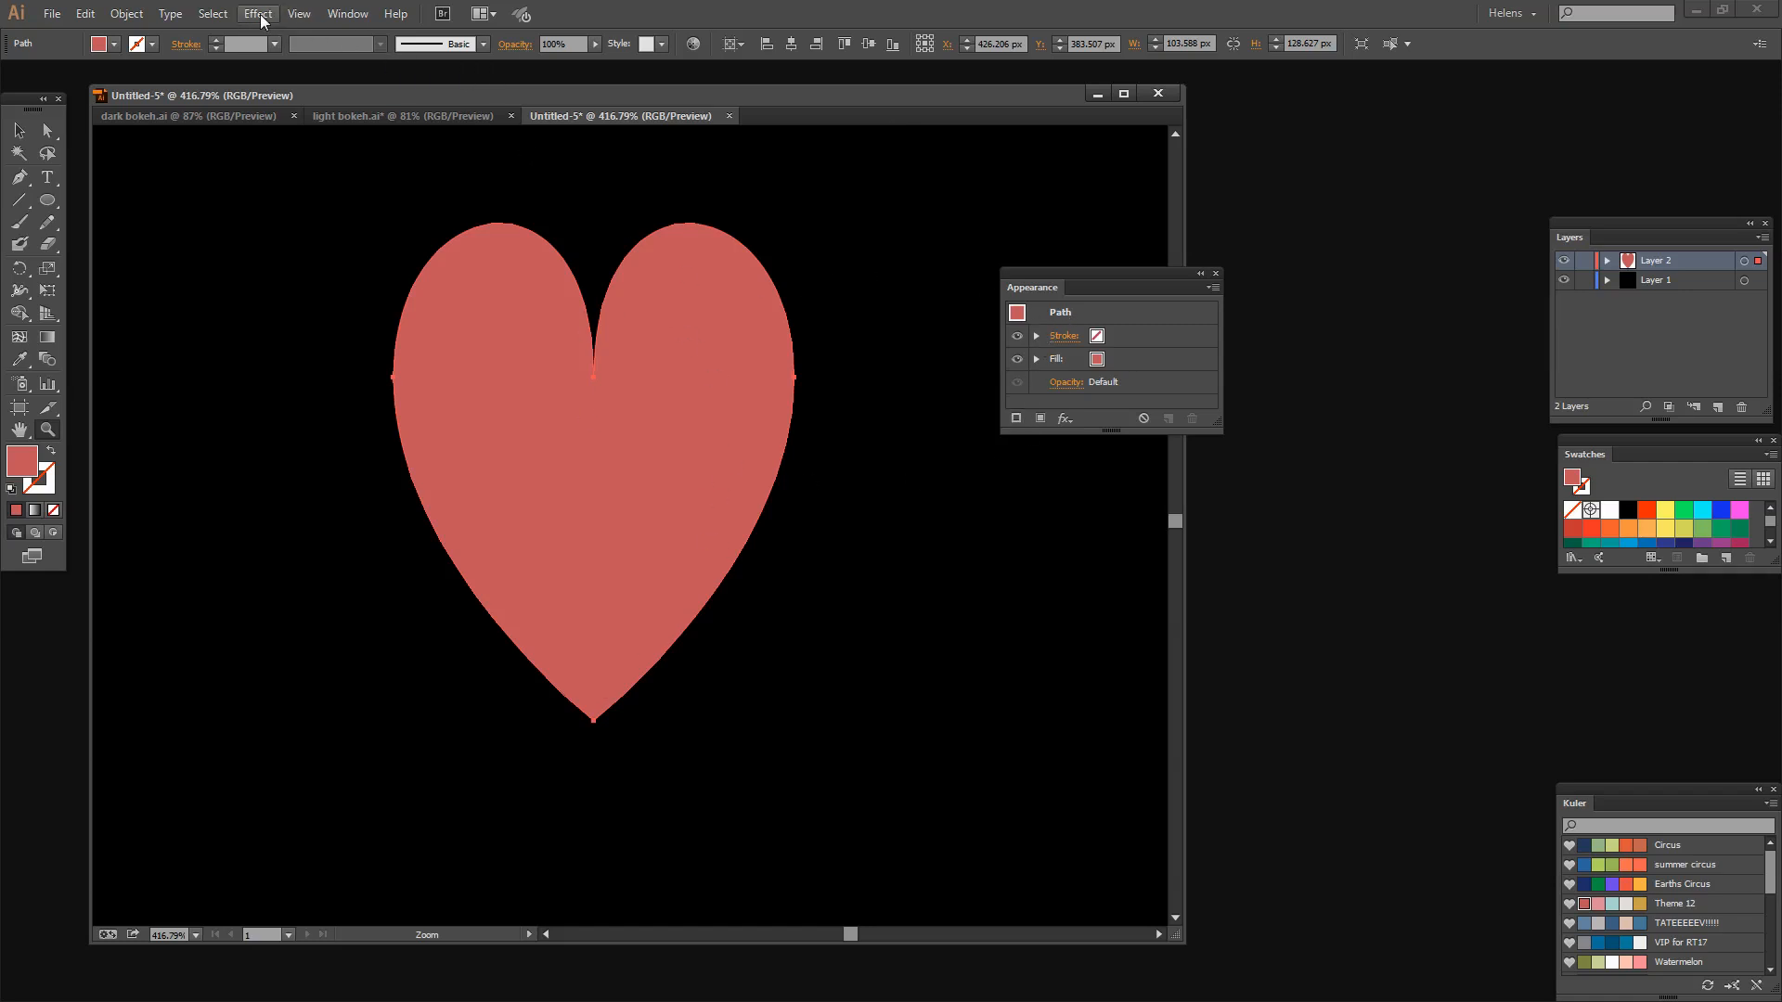
Set up a pink Inner Glow: Screen mode, 93% opacity, 9 px blur, Edge.
click(257, 12)
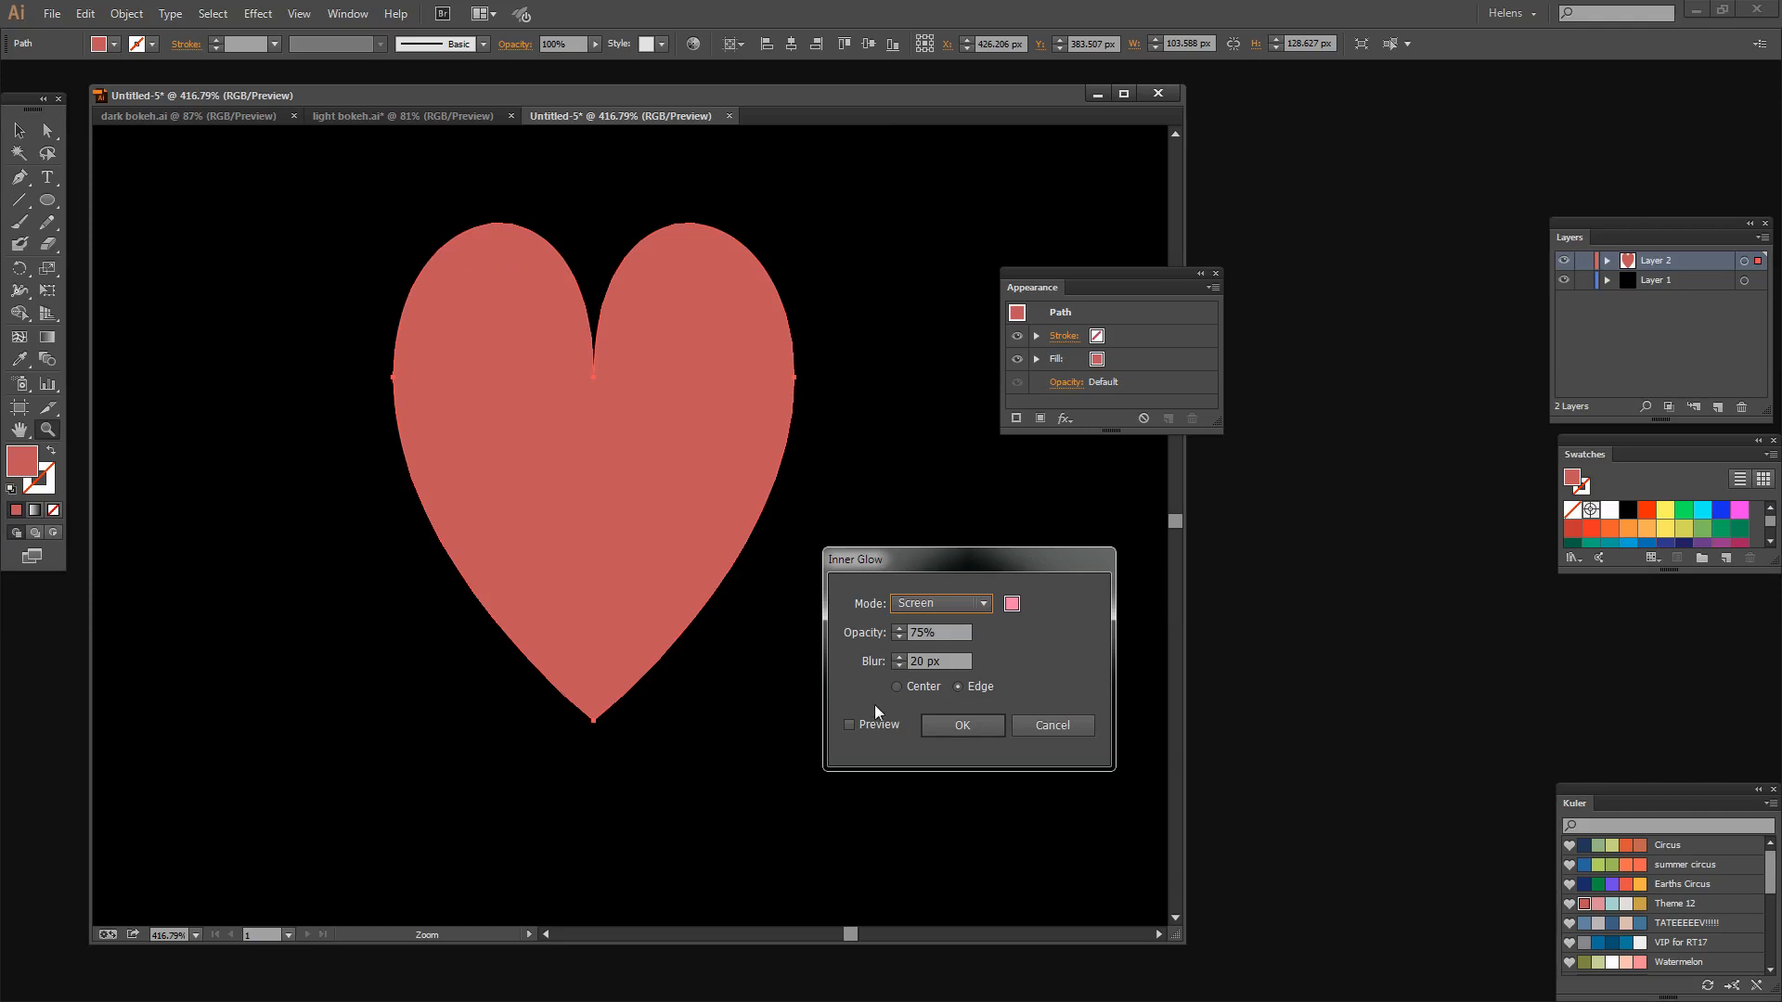
click(848, 725)
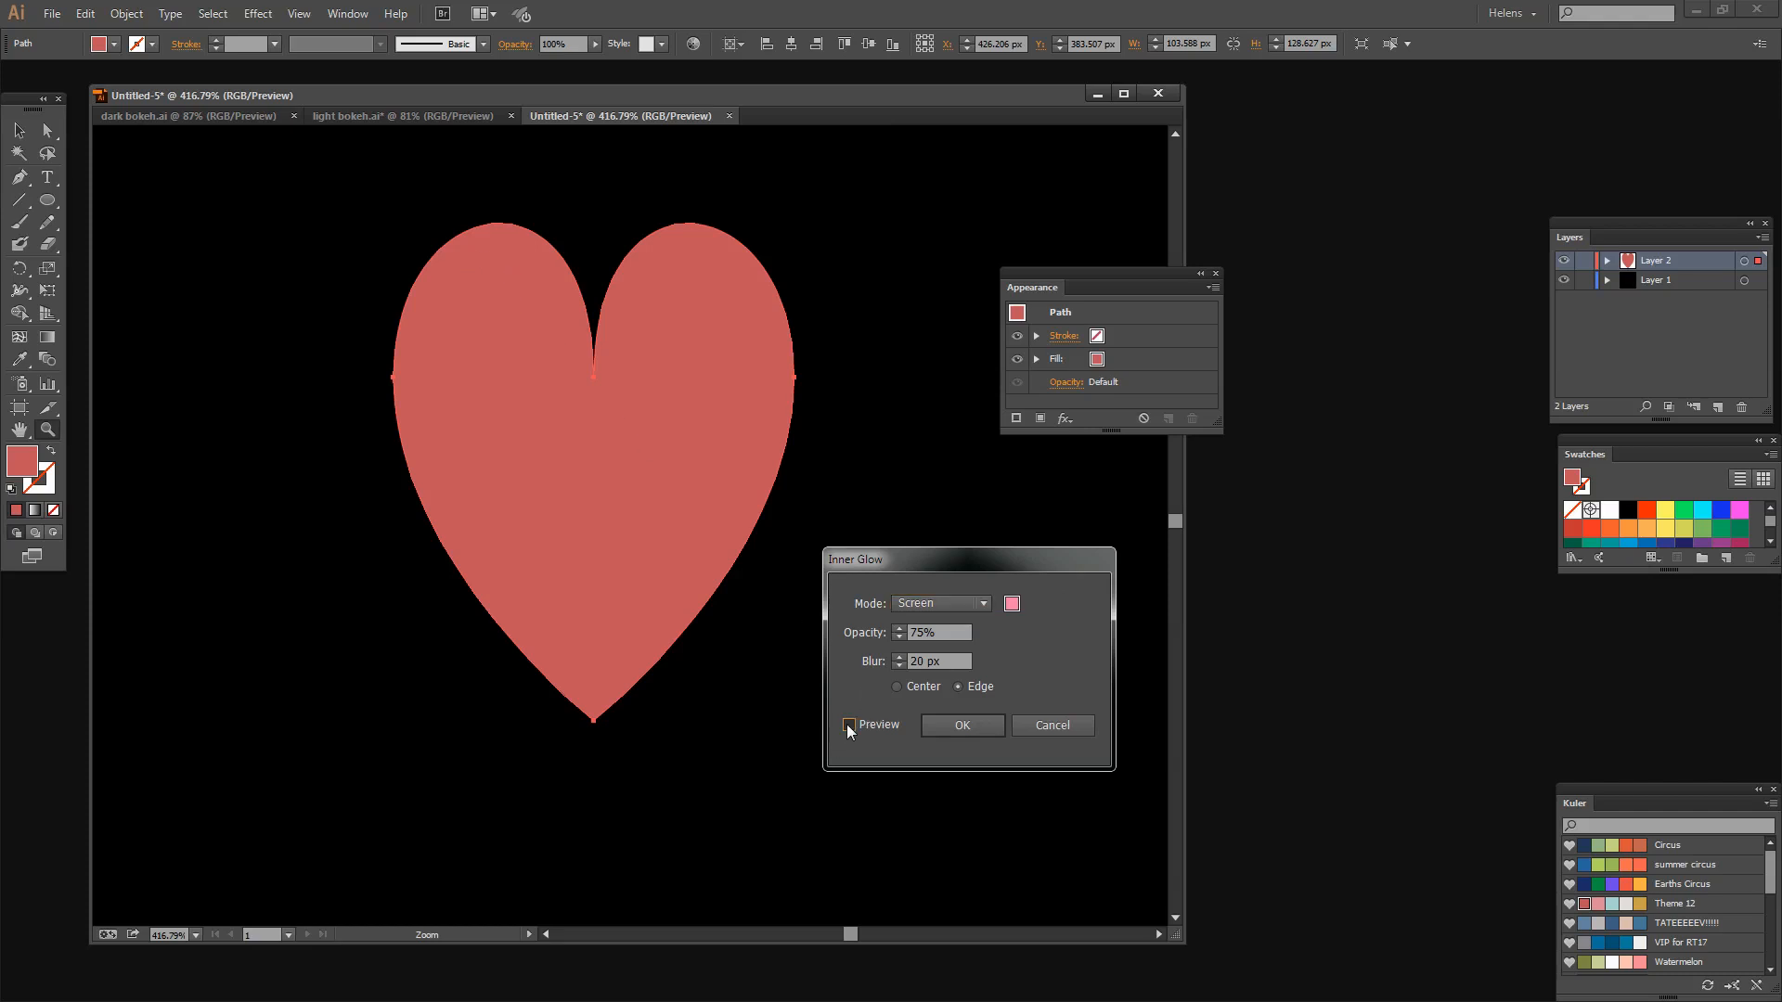
click(847, 724)
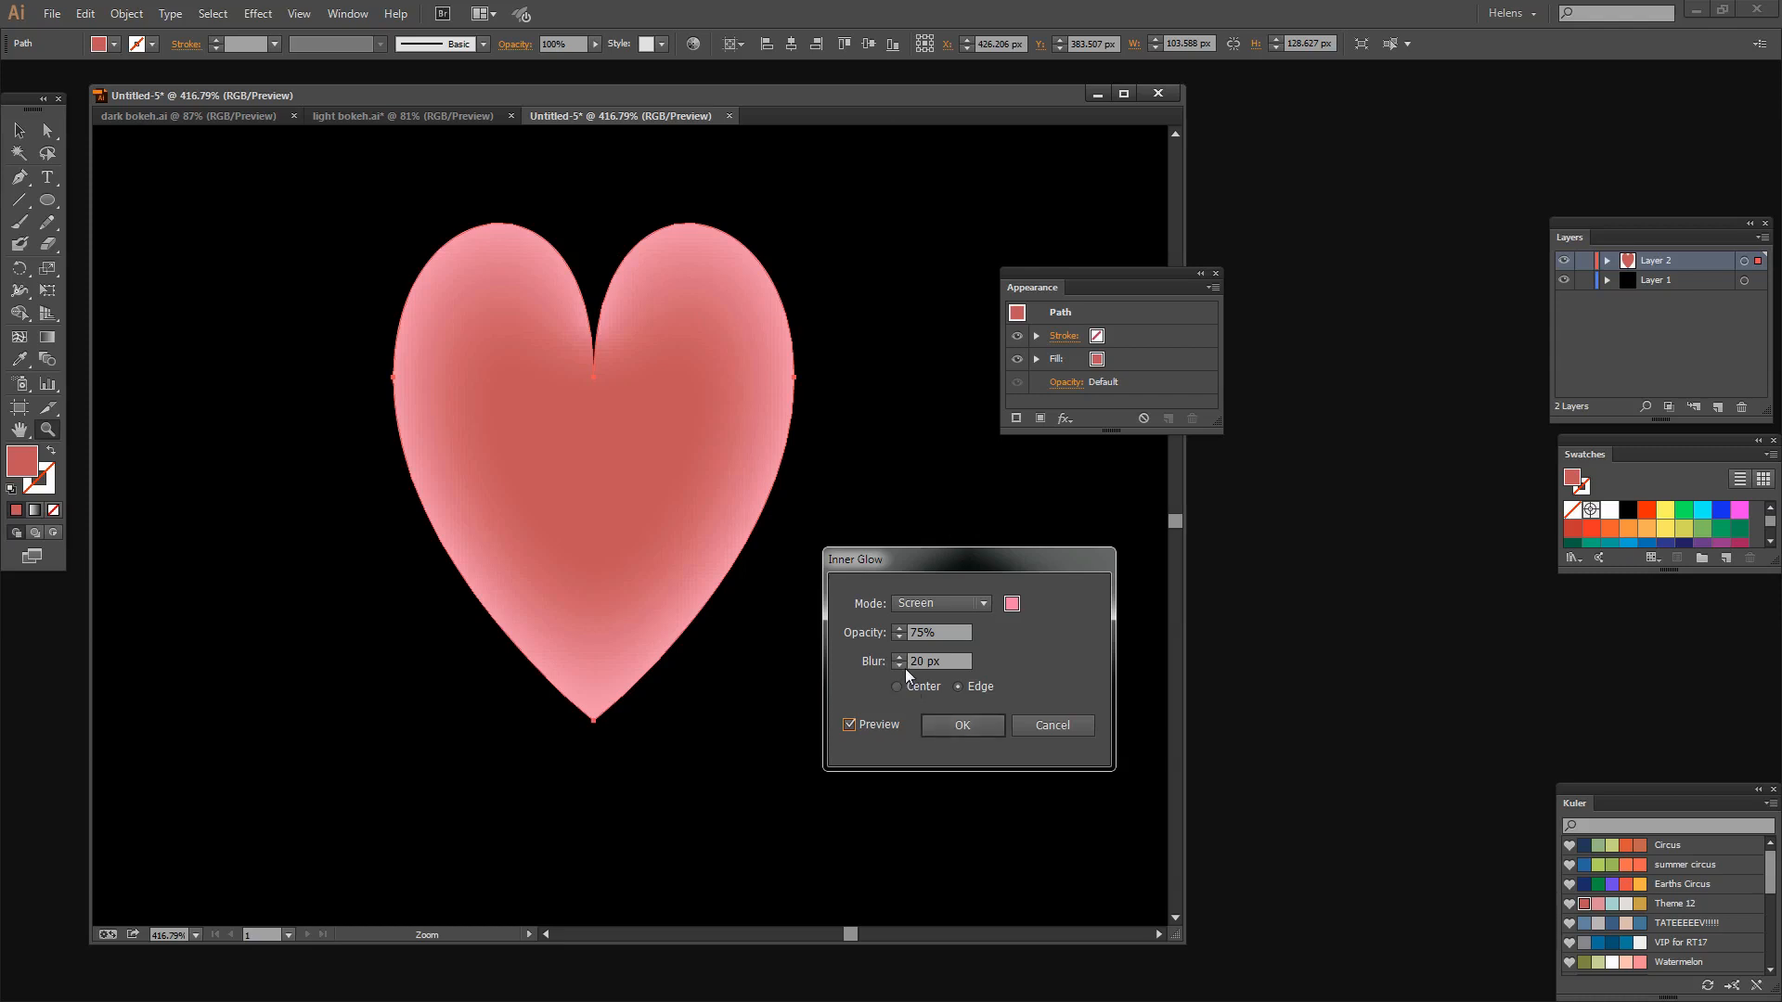
click(898, 667)
text(3)
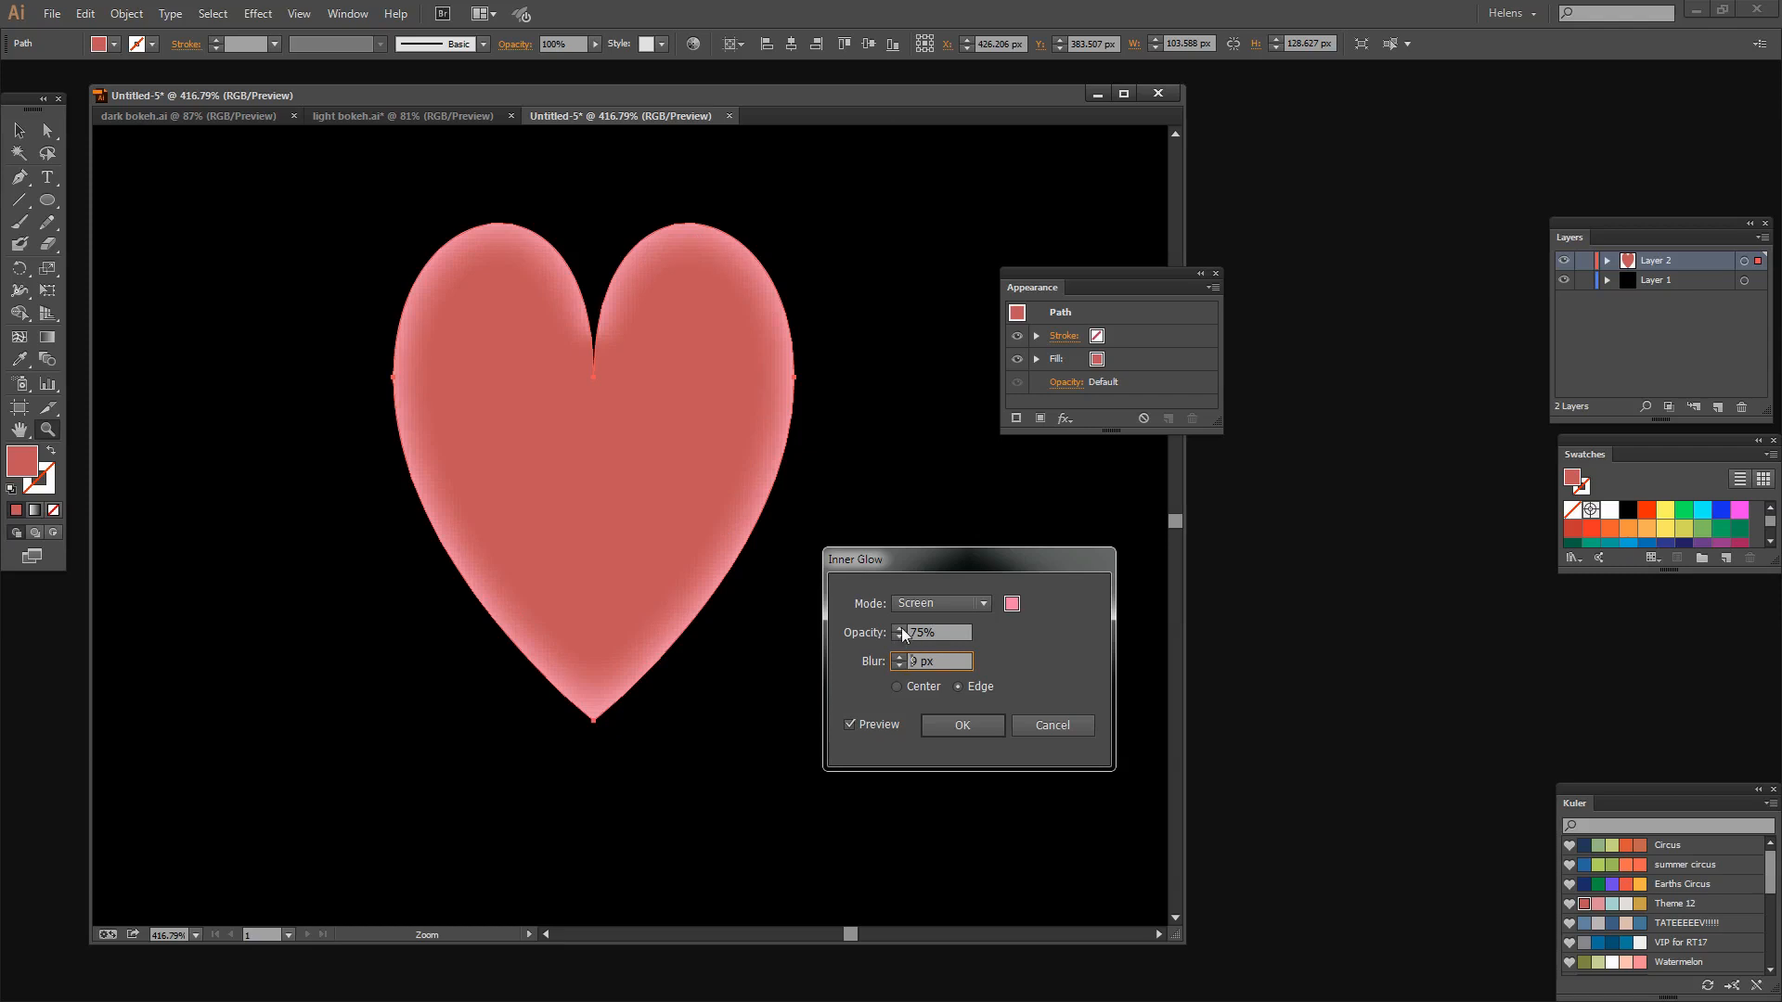
triple_click(930, 633)
text(93)
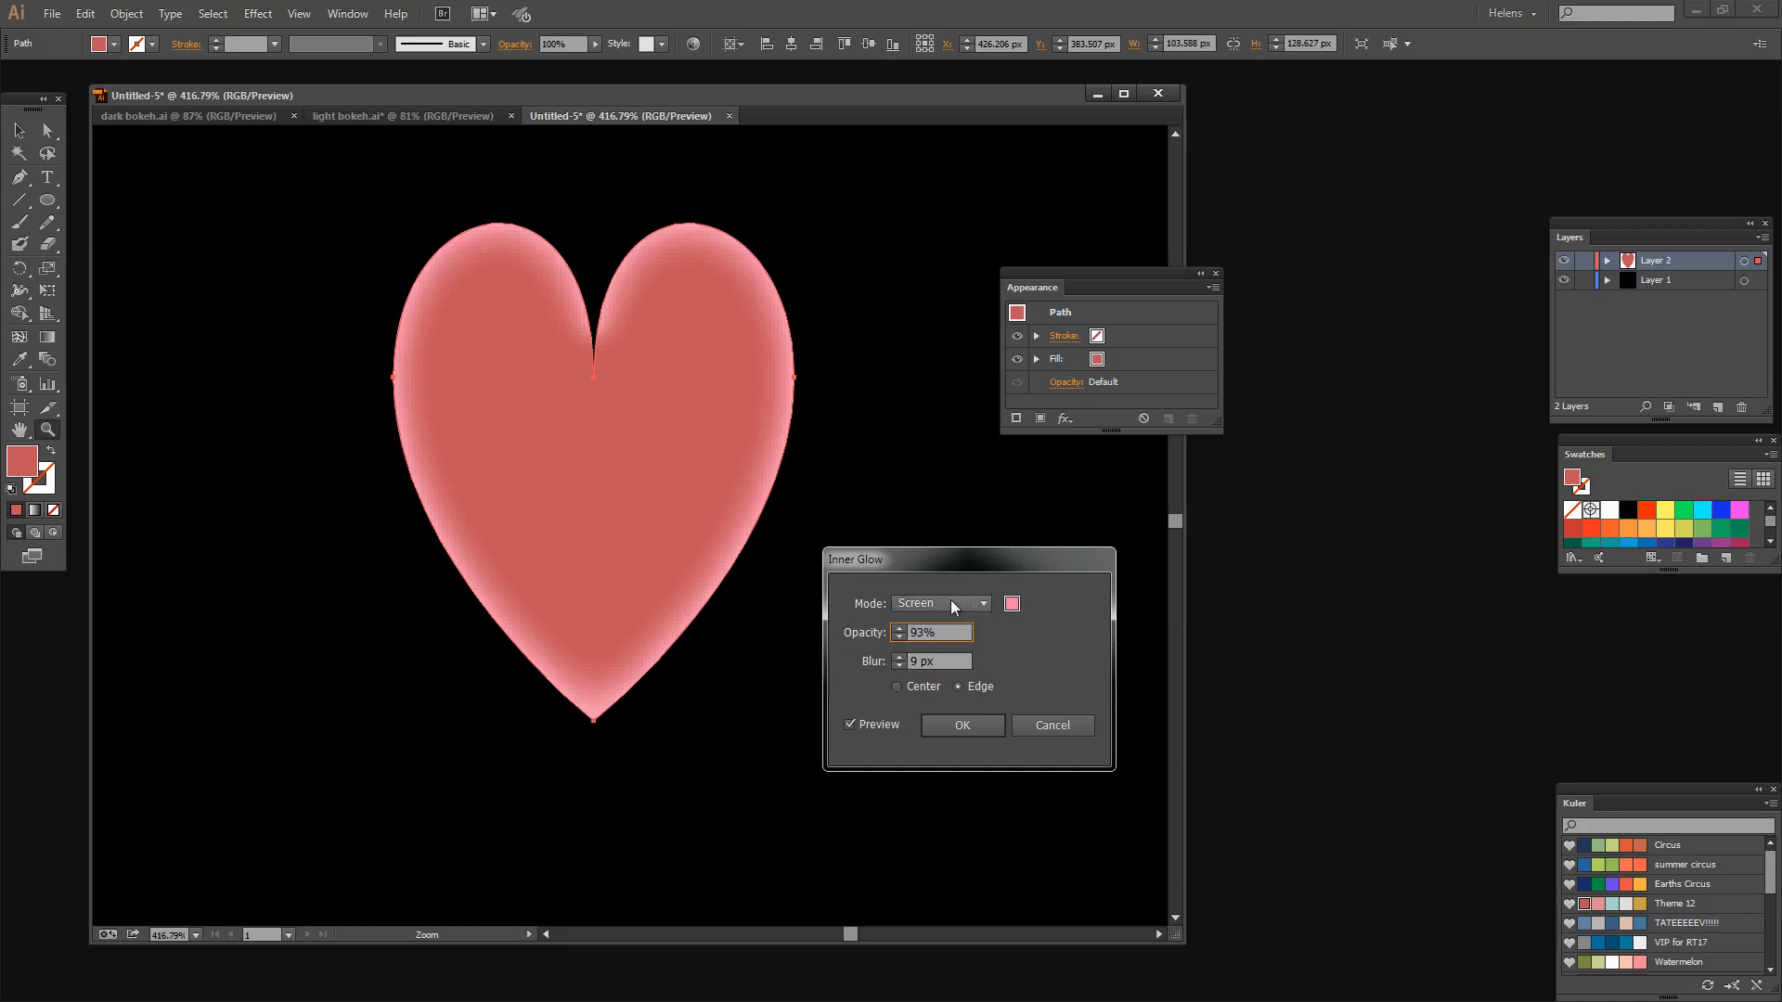
click(938, 602)
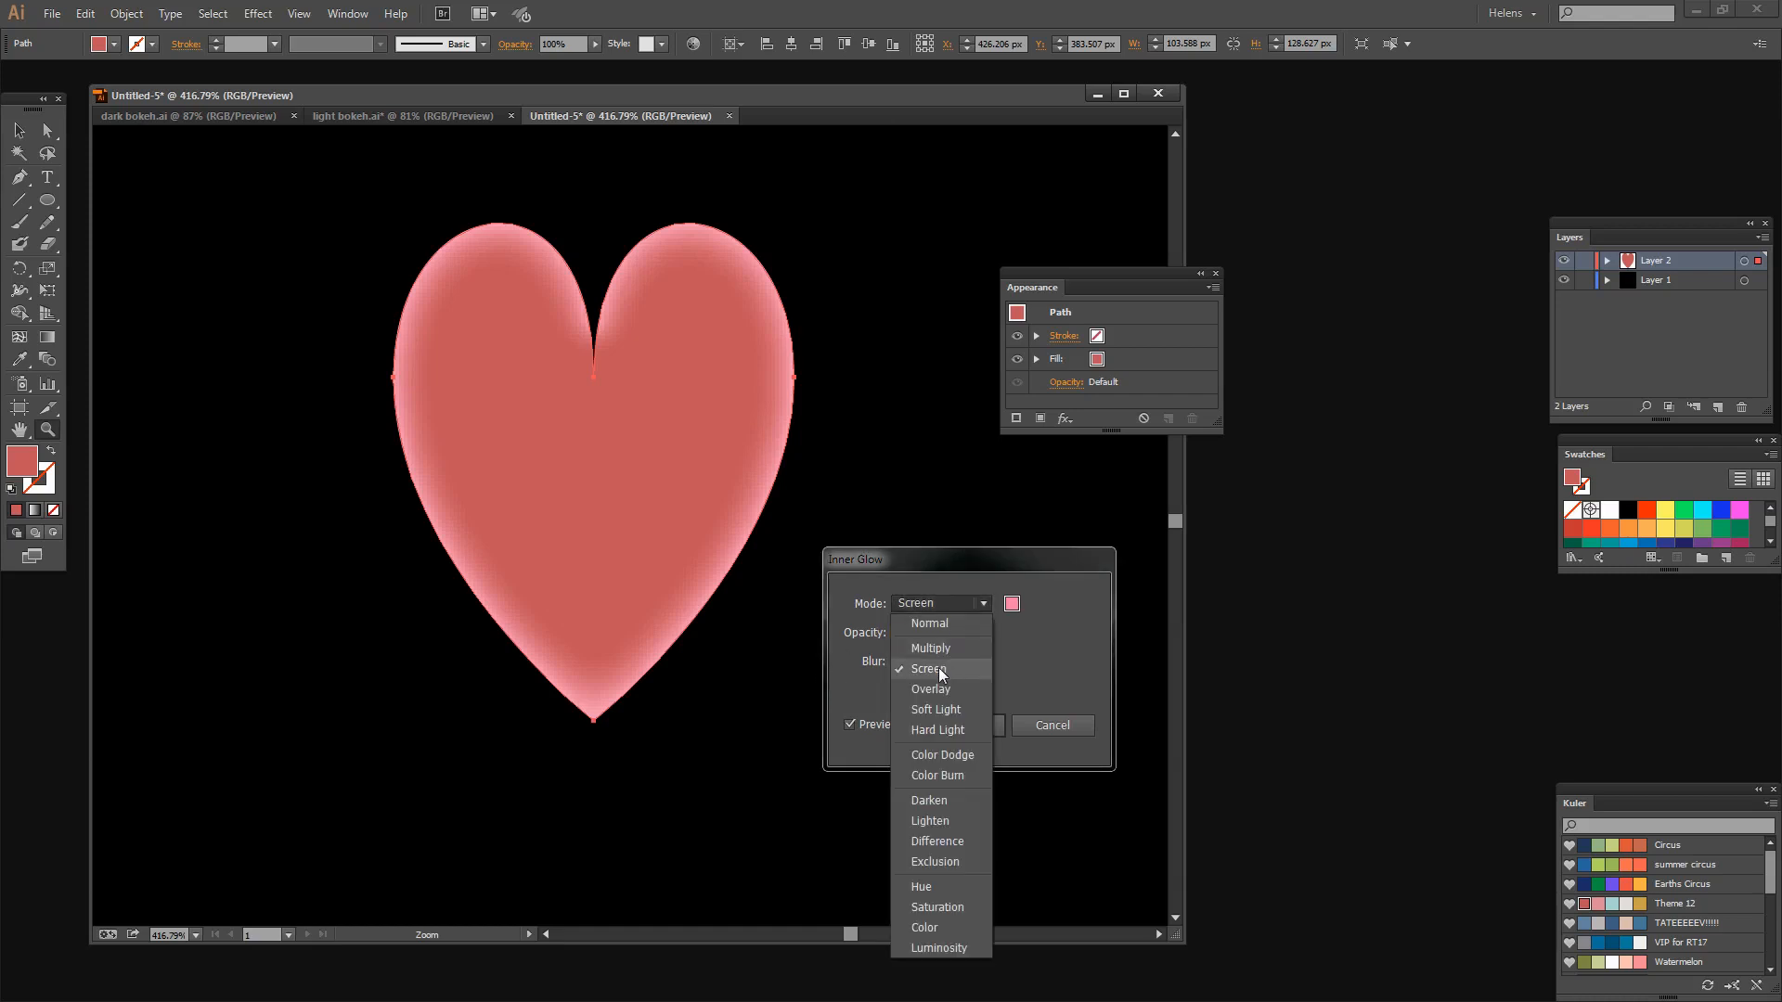
click(928, 668)
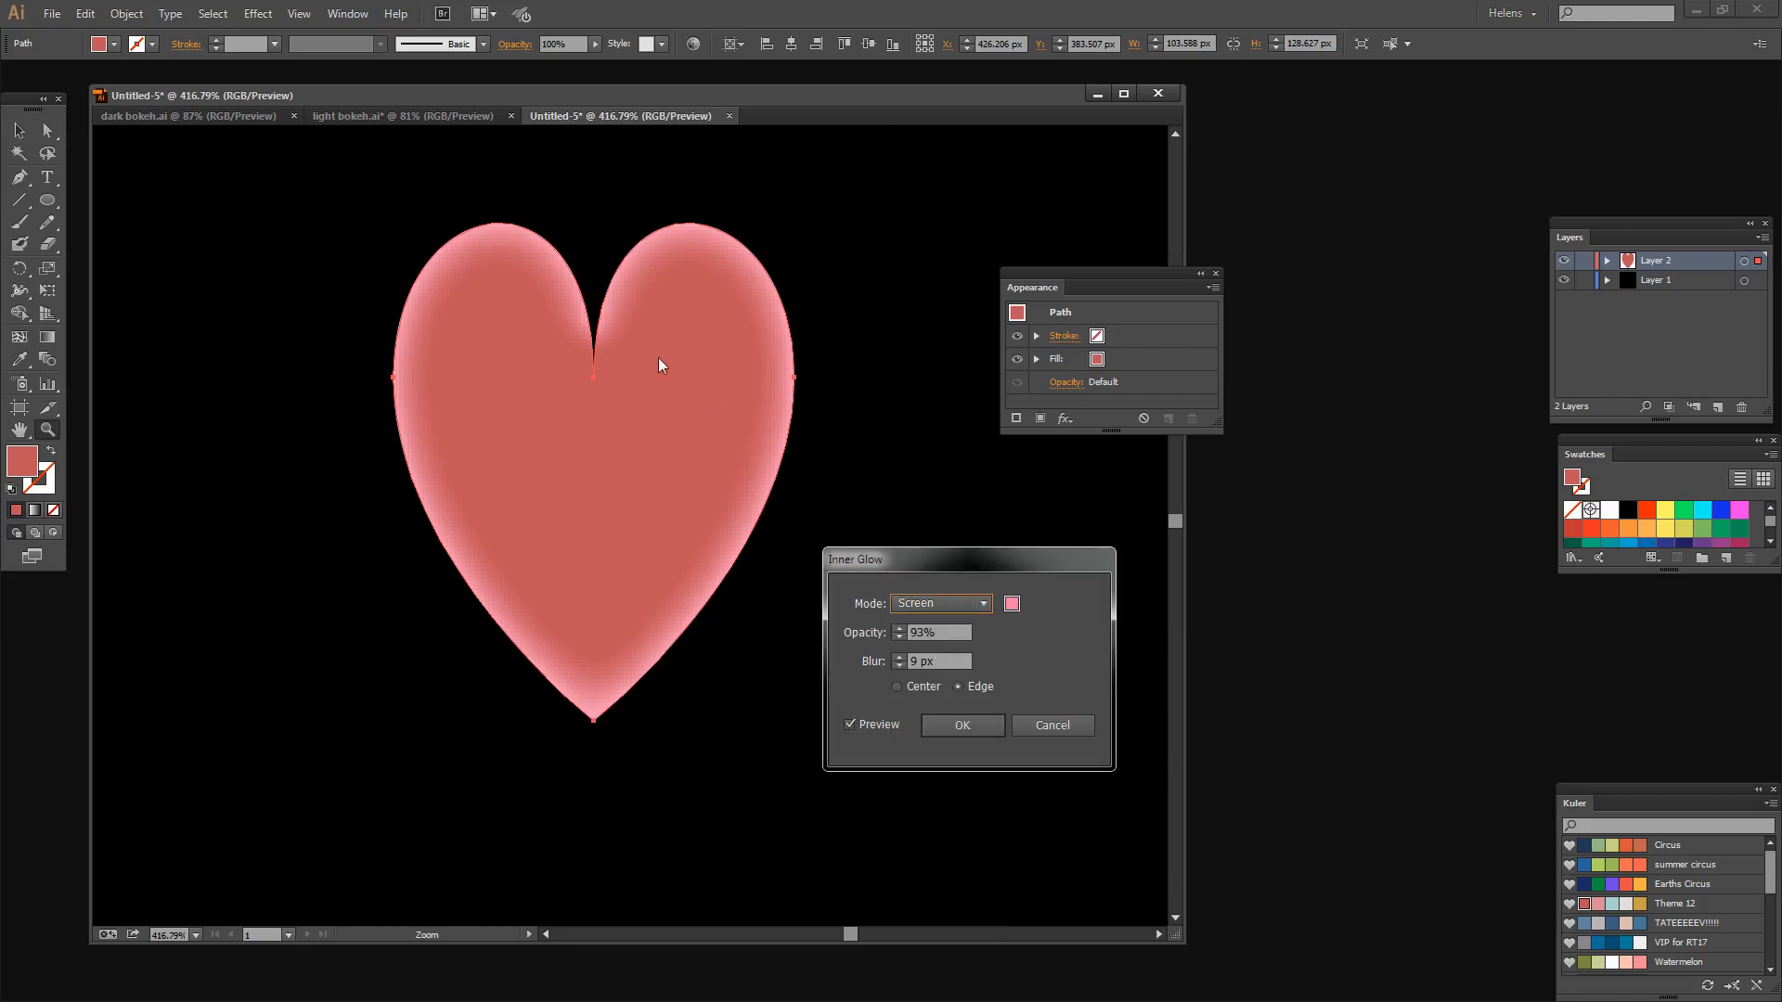
mouse_move(409, 455)
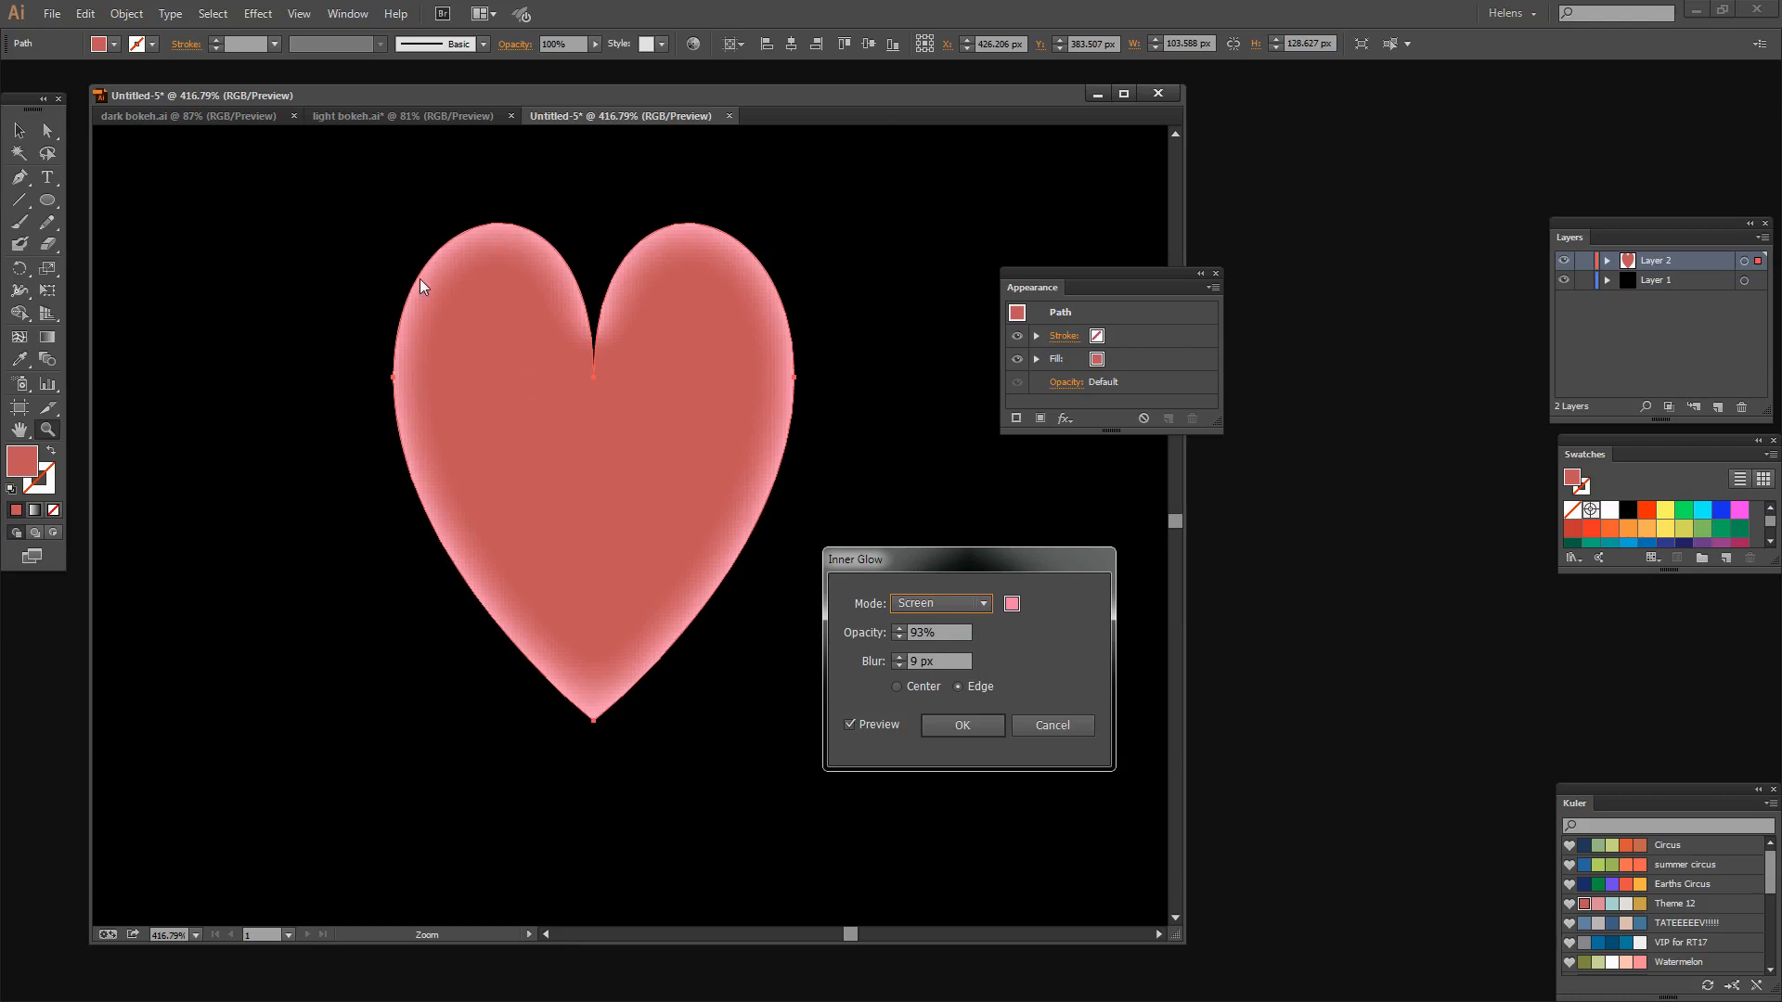
mouse_move(666, 629)
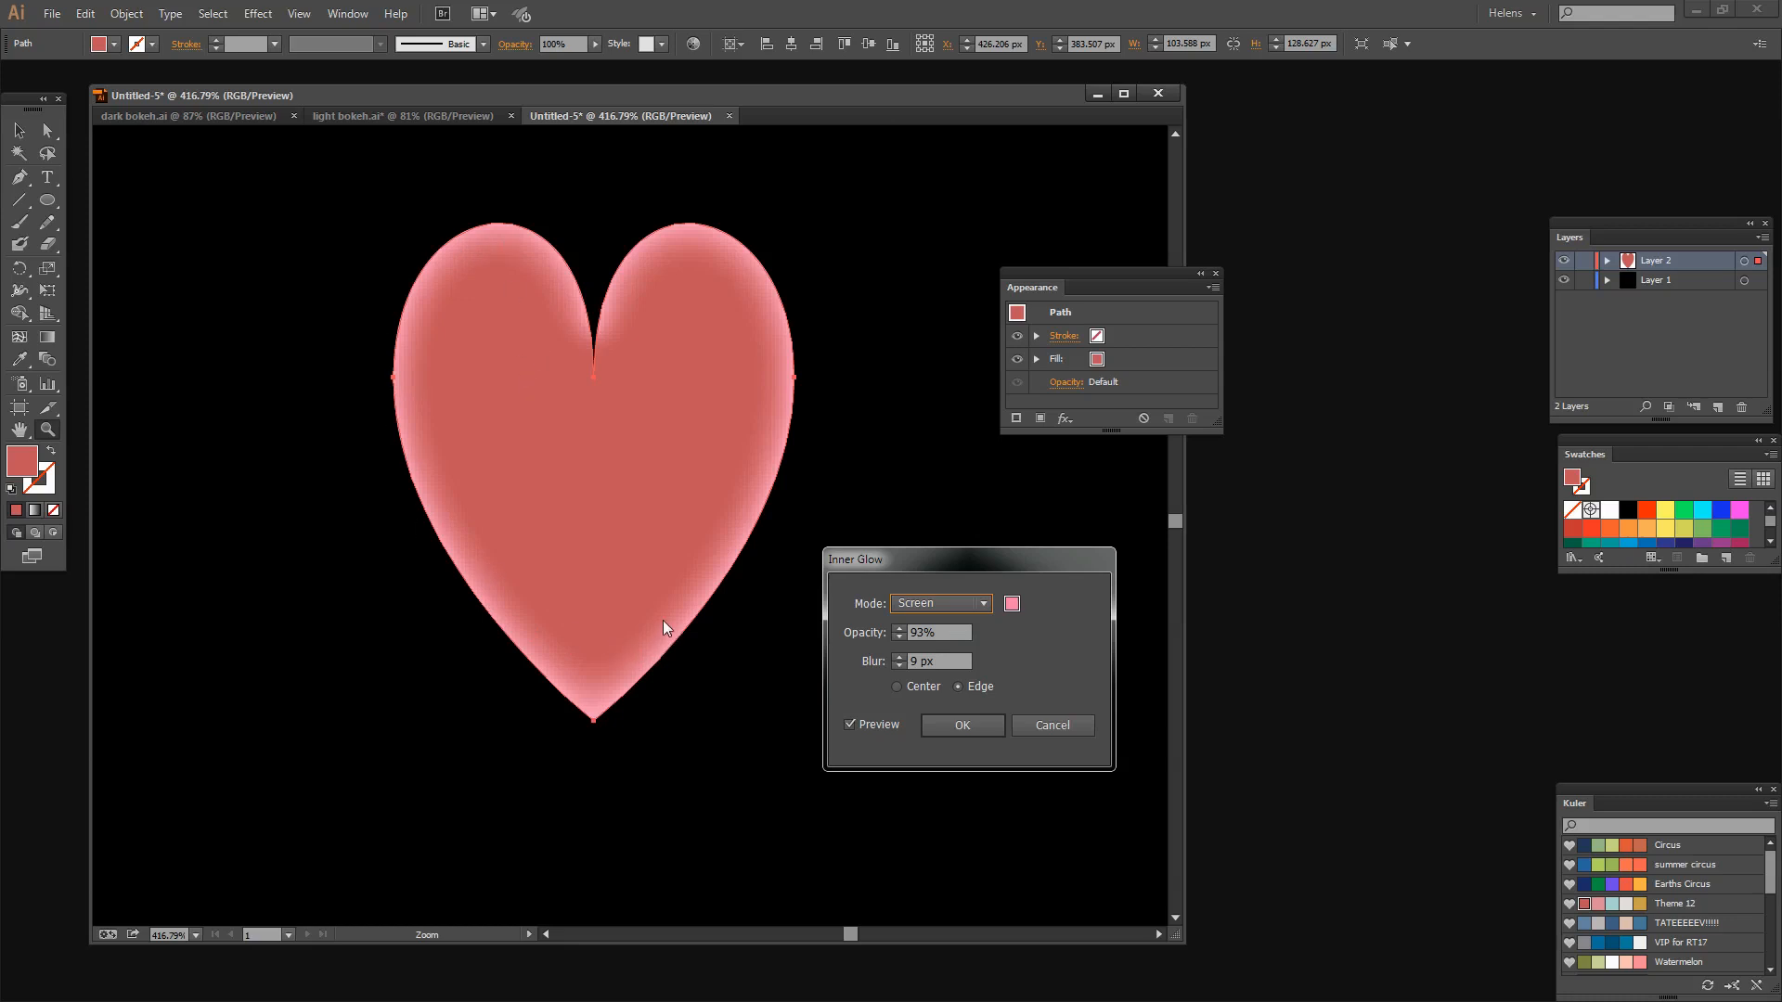
mouse_move(994, 621)
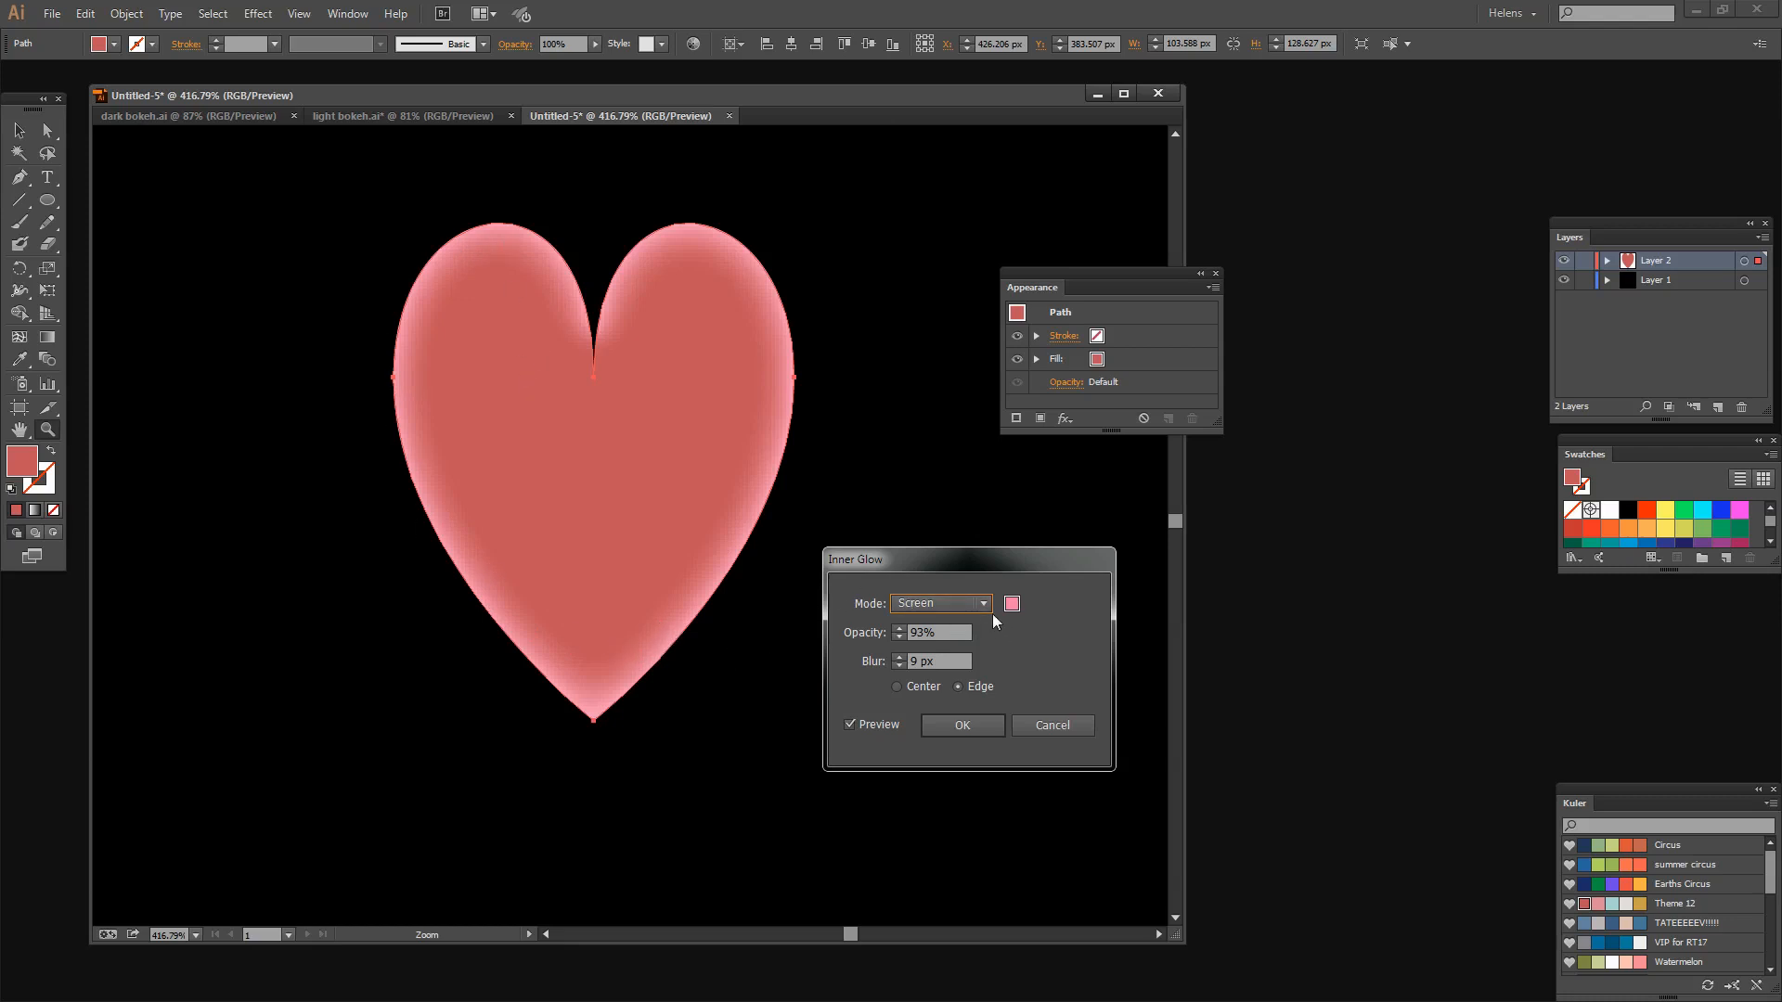
click(938, 604)
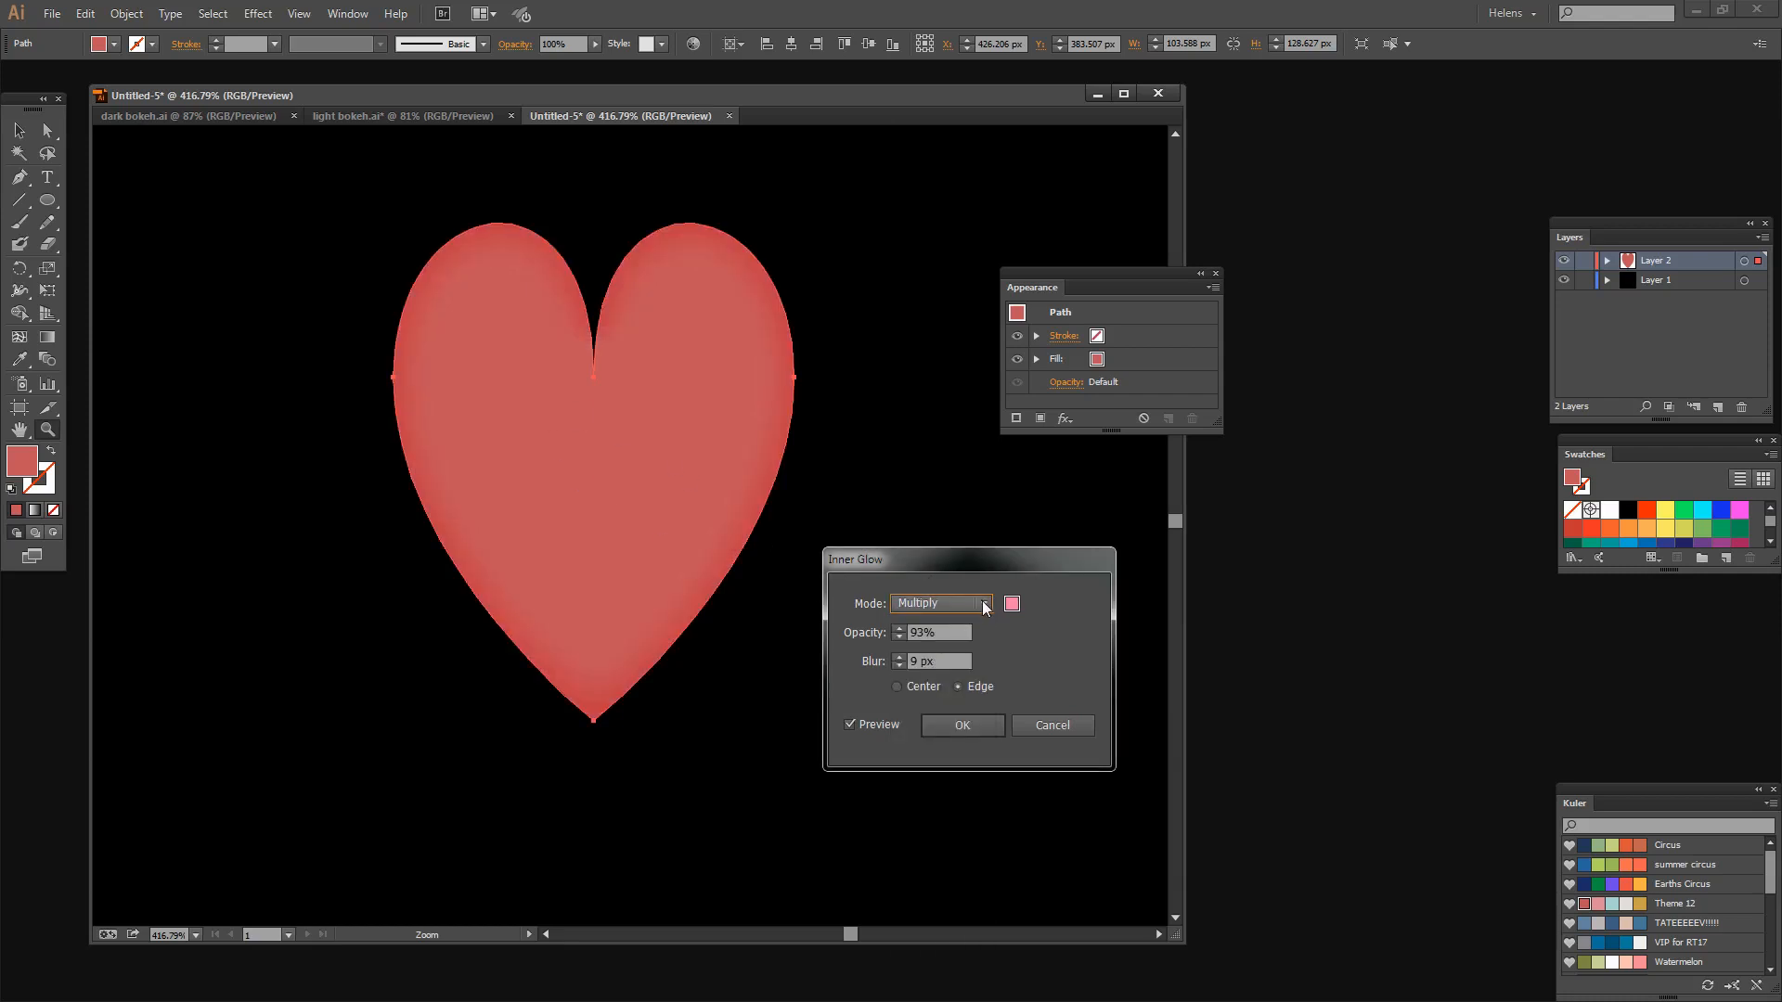
click(941, 602)
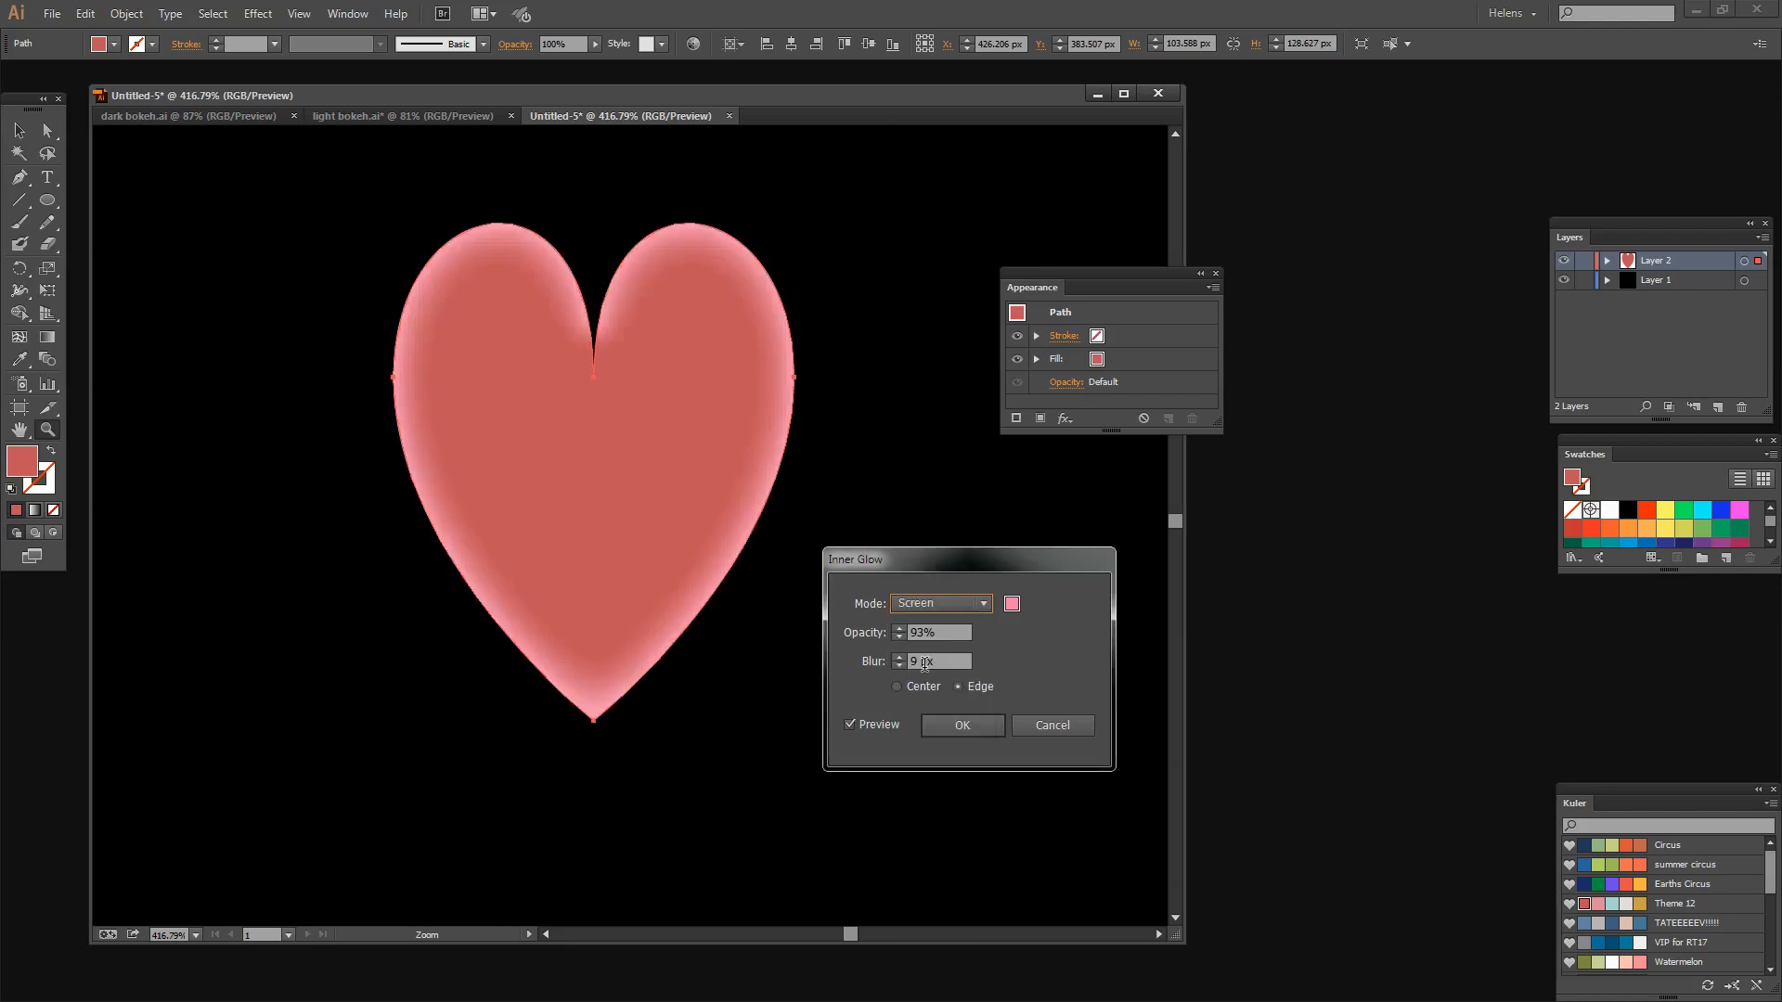
mouse_move(791, 528)
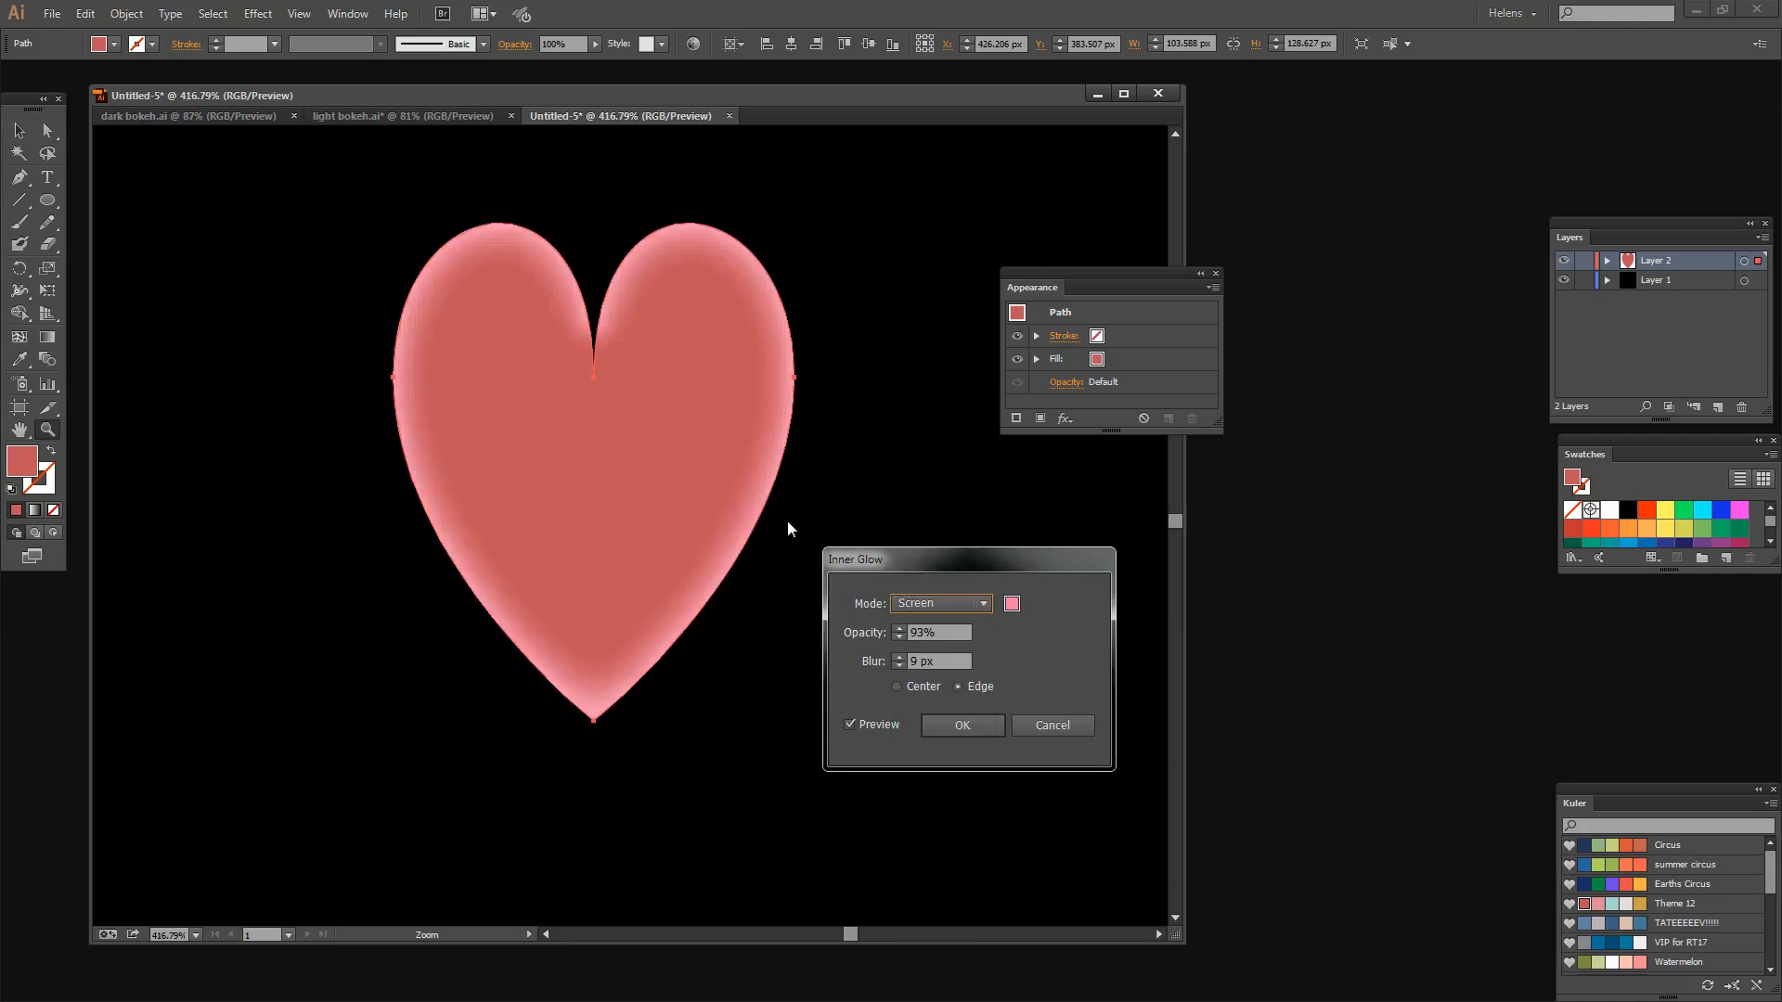
mouse_move(971, 744)
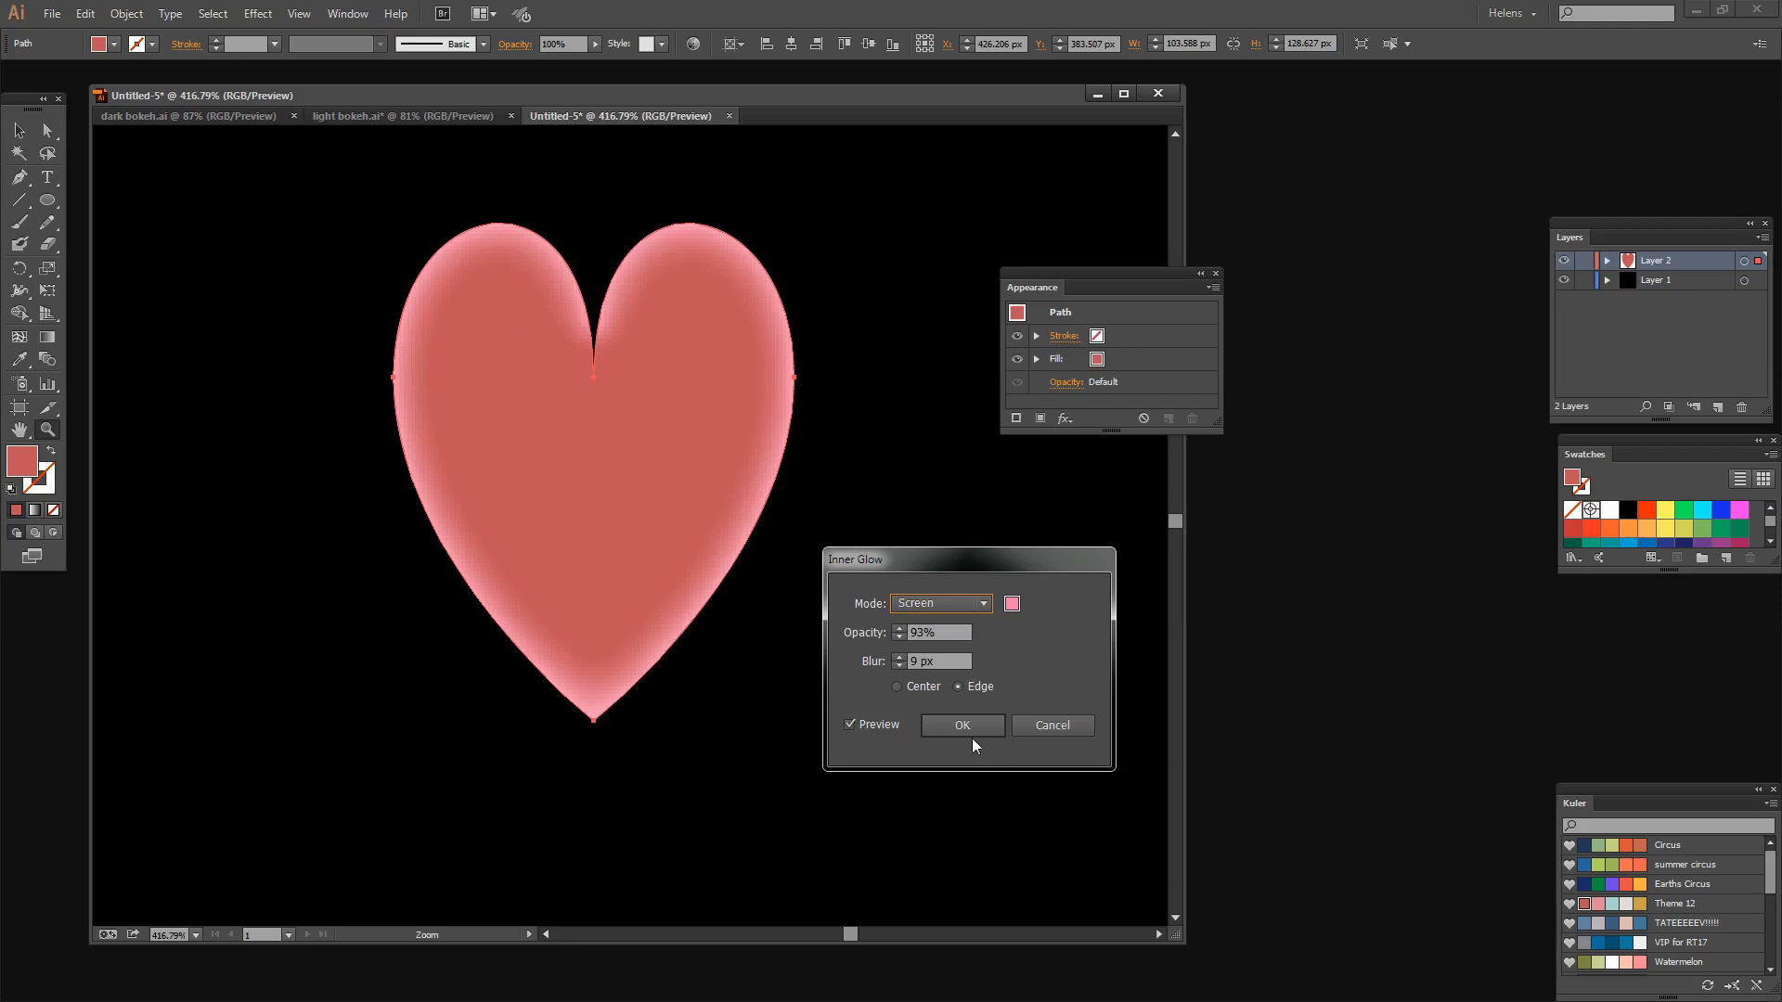
Confirm the inner glow, duplicate the heart twice, and deselect the three hearts.
click(962, 725)
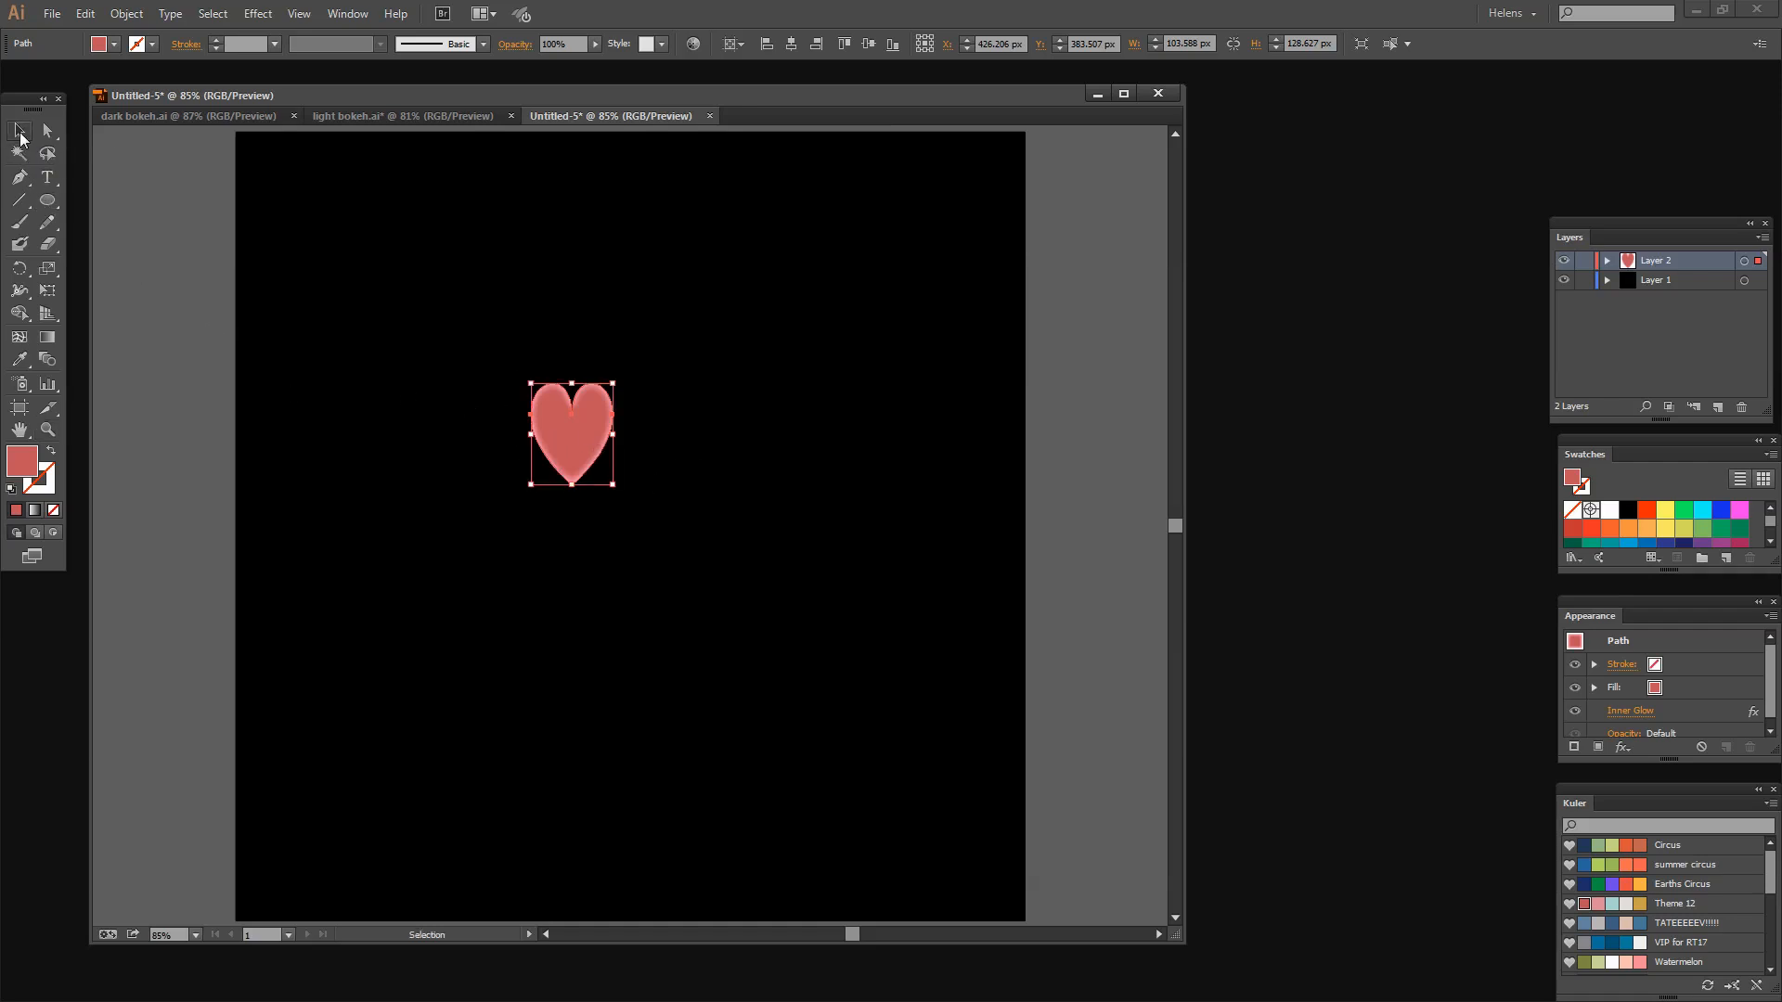
mouse_move(684, 484)
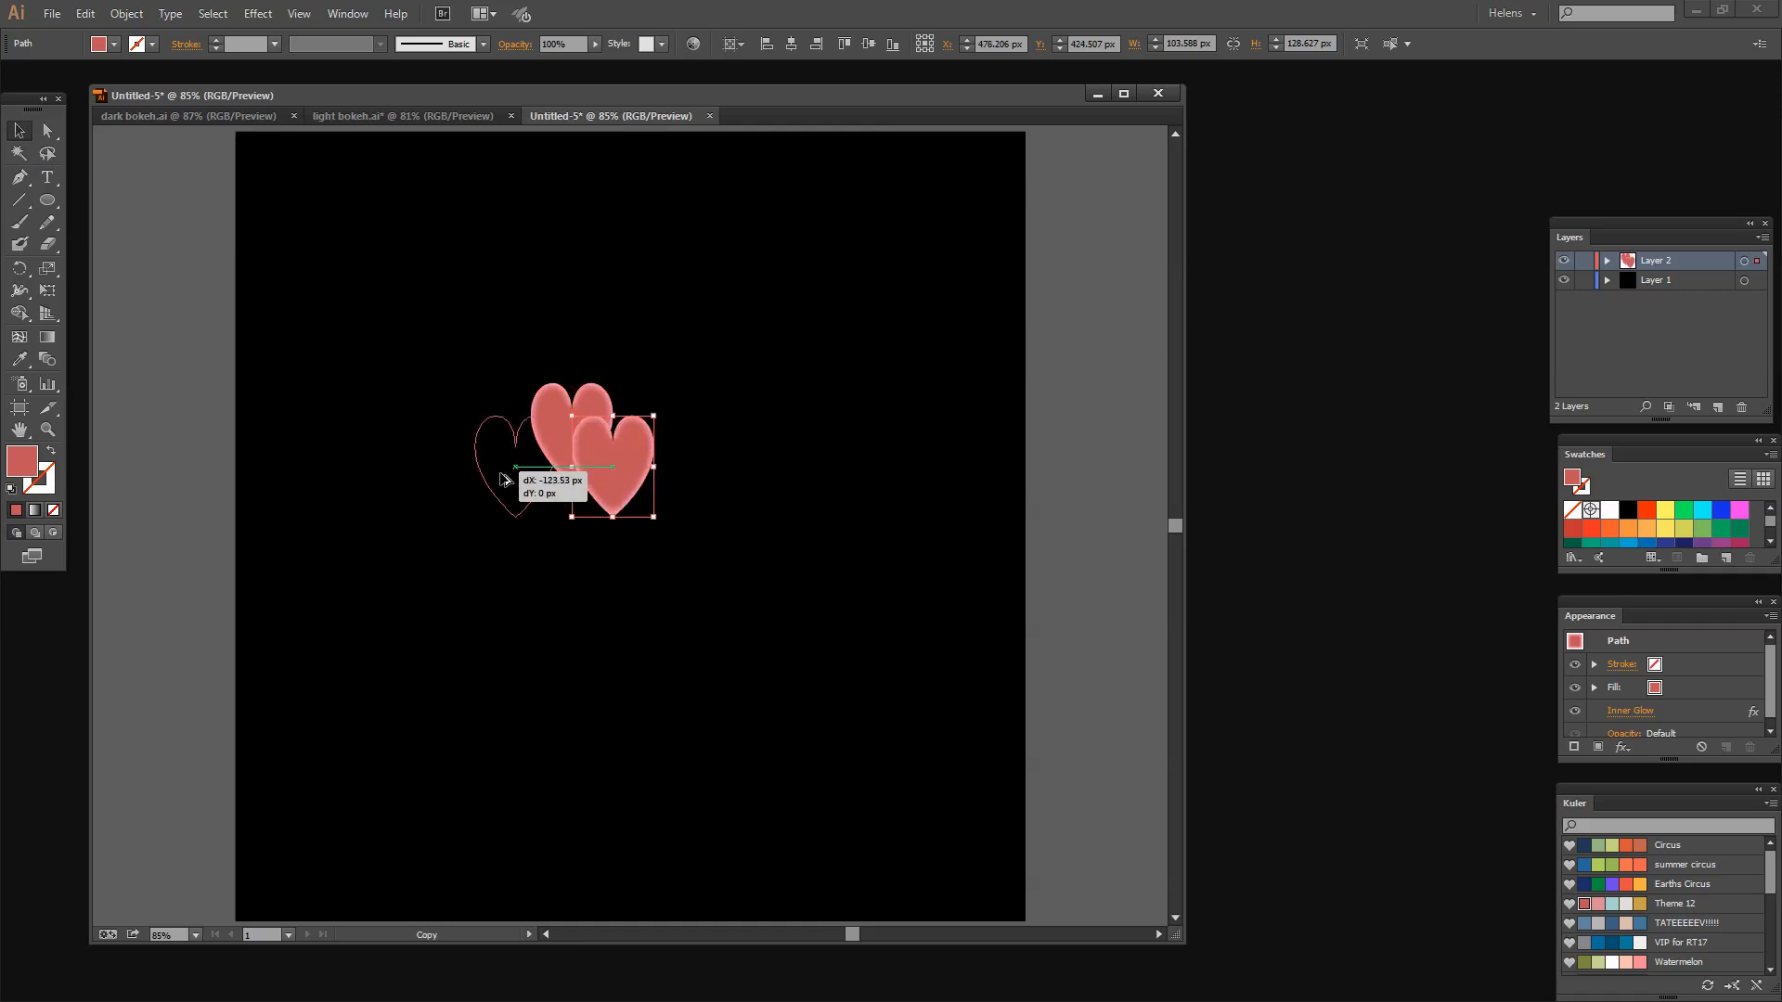
click(696, 597)
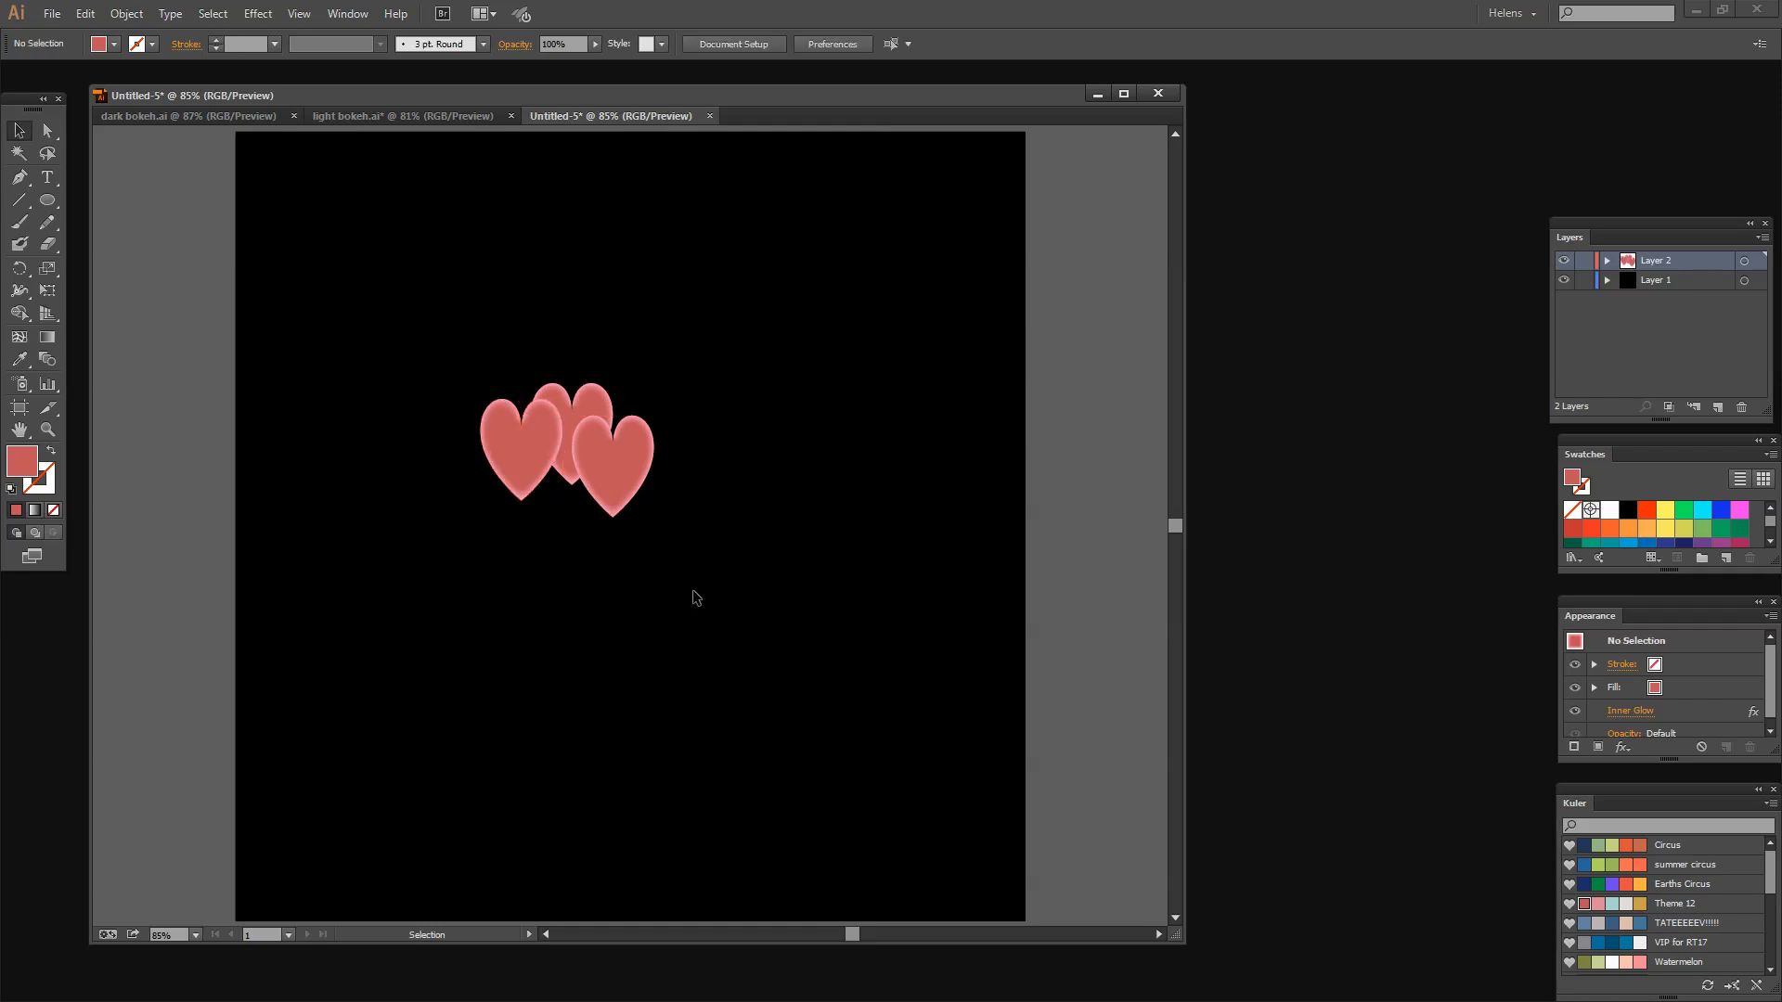
mouse_move(679, 592)
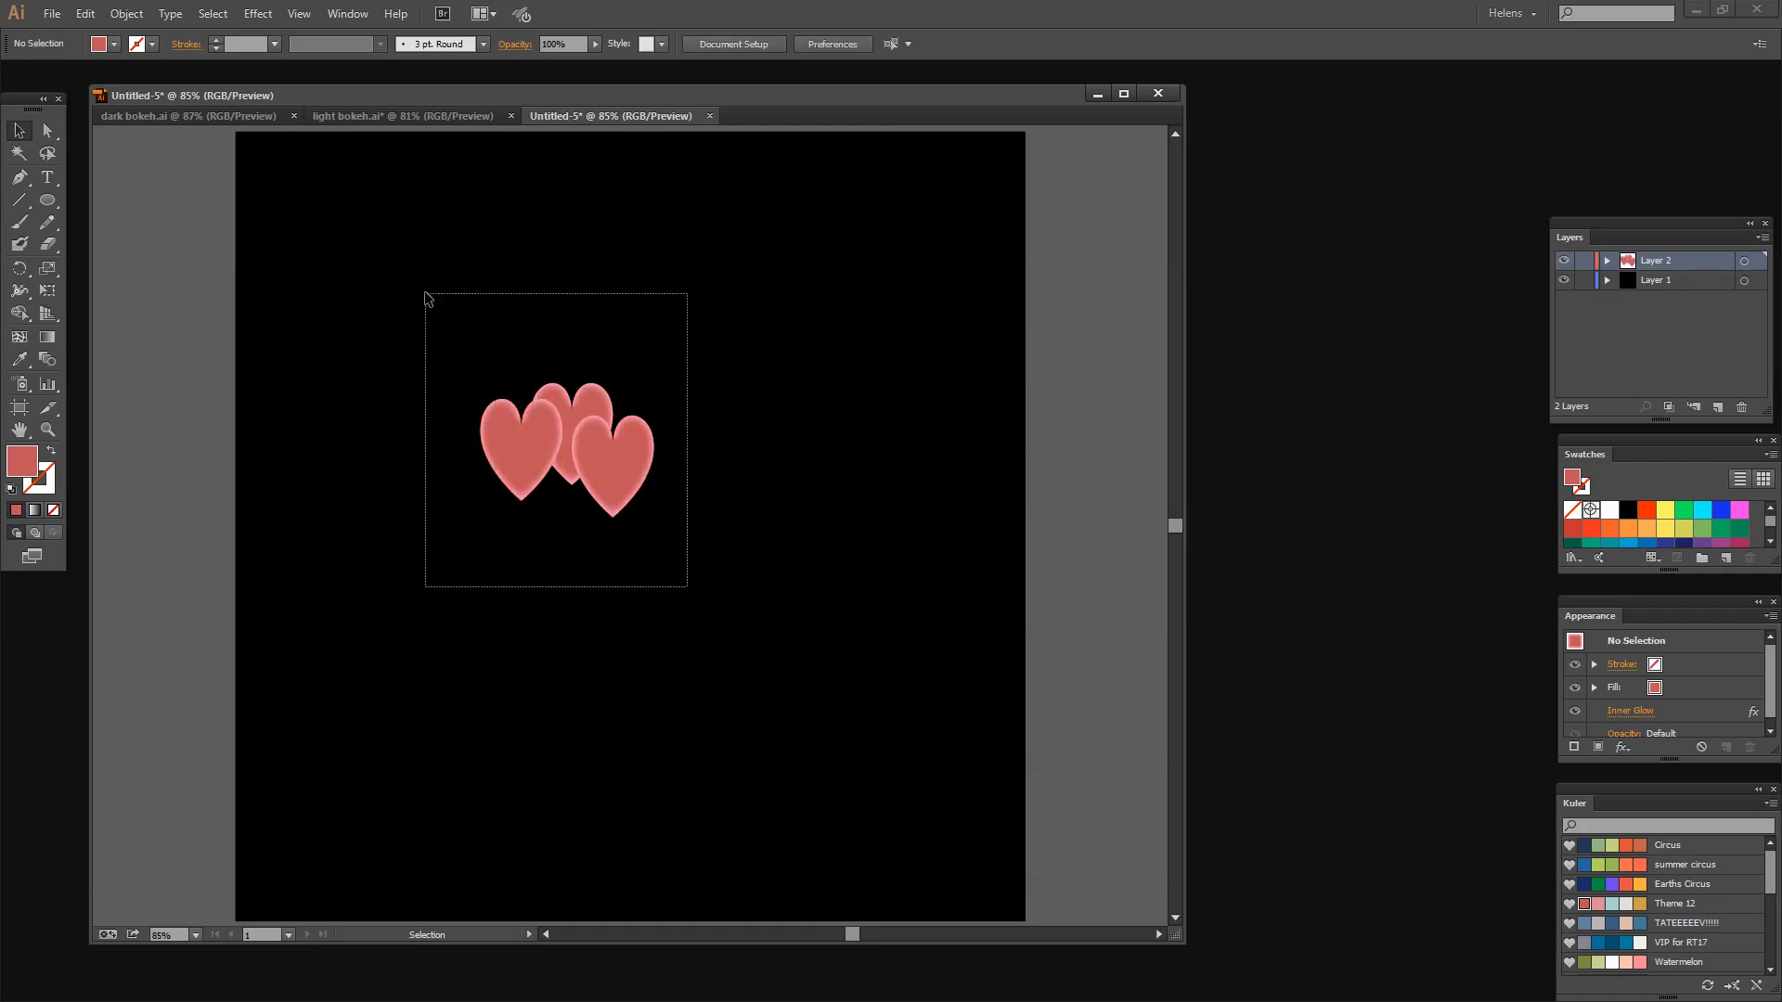
Give the selected hearts Screen blending at 91% opacity via the Appearance panel.
click(557, 449)
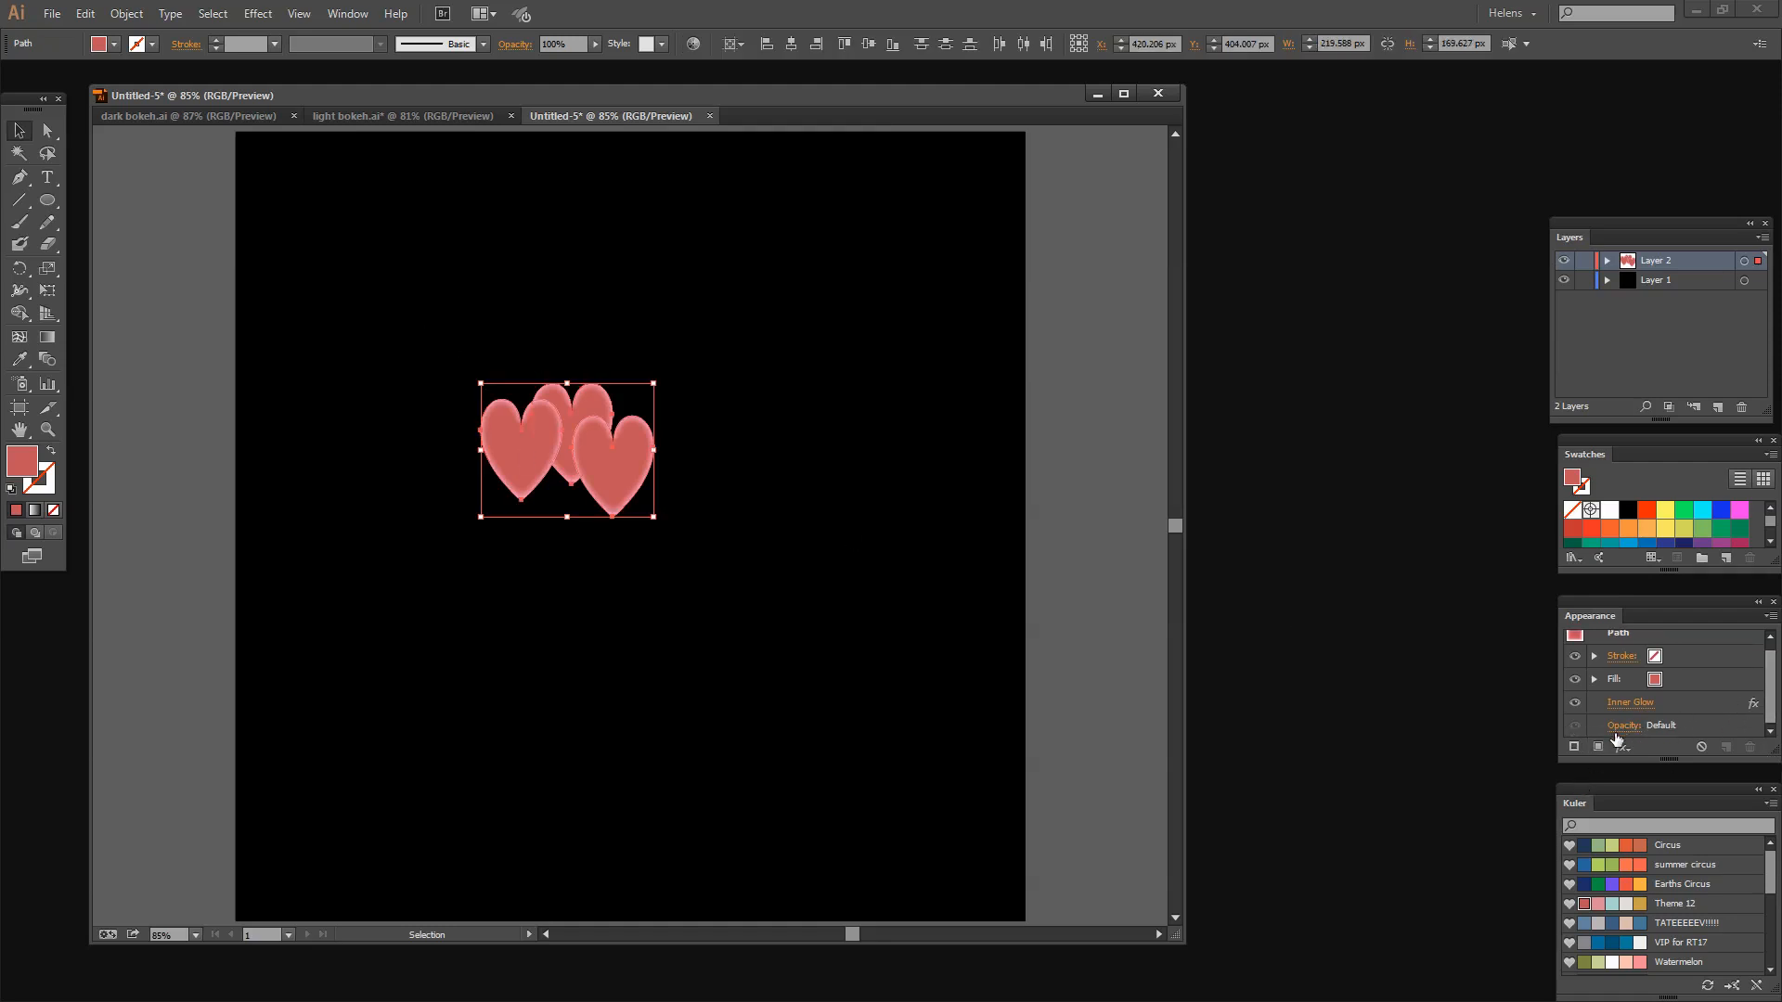
mouse_move(1622, 731)
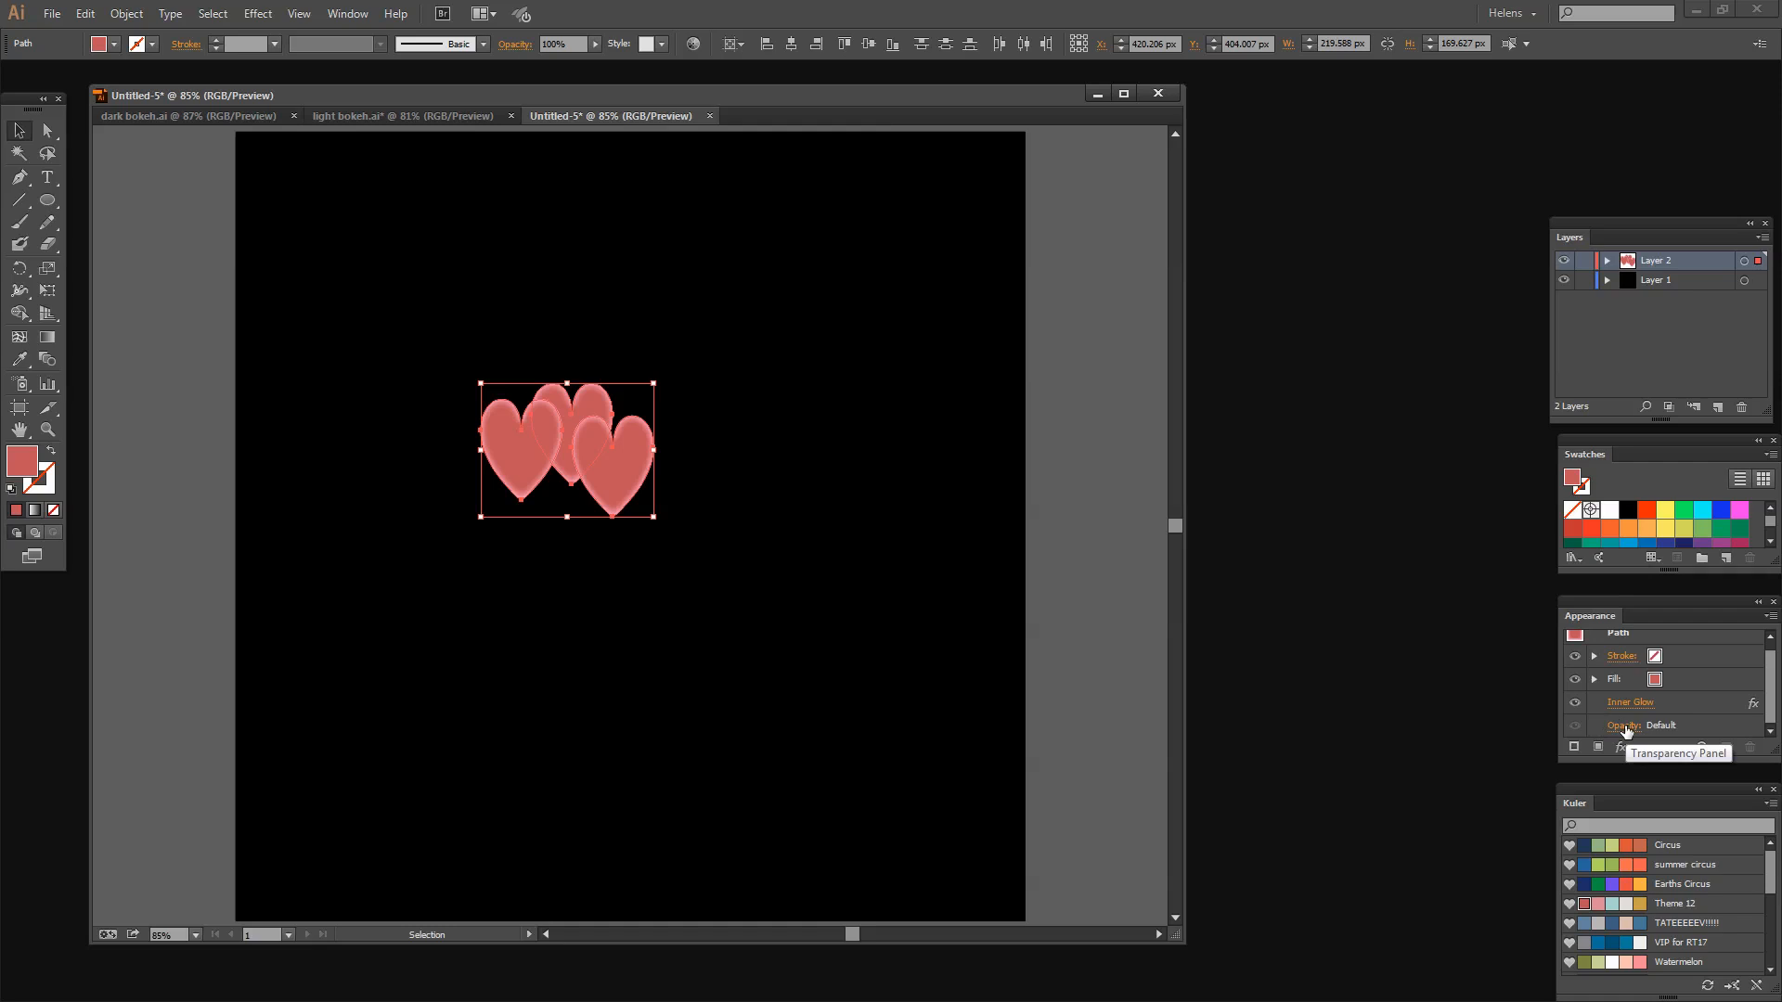
click(1625, 725)
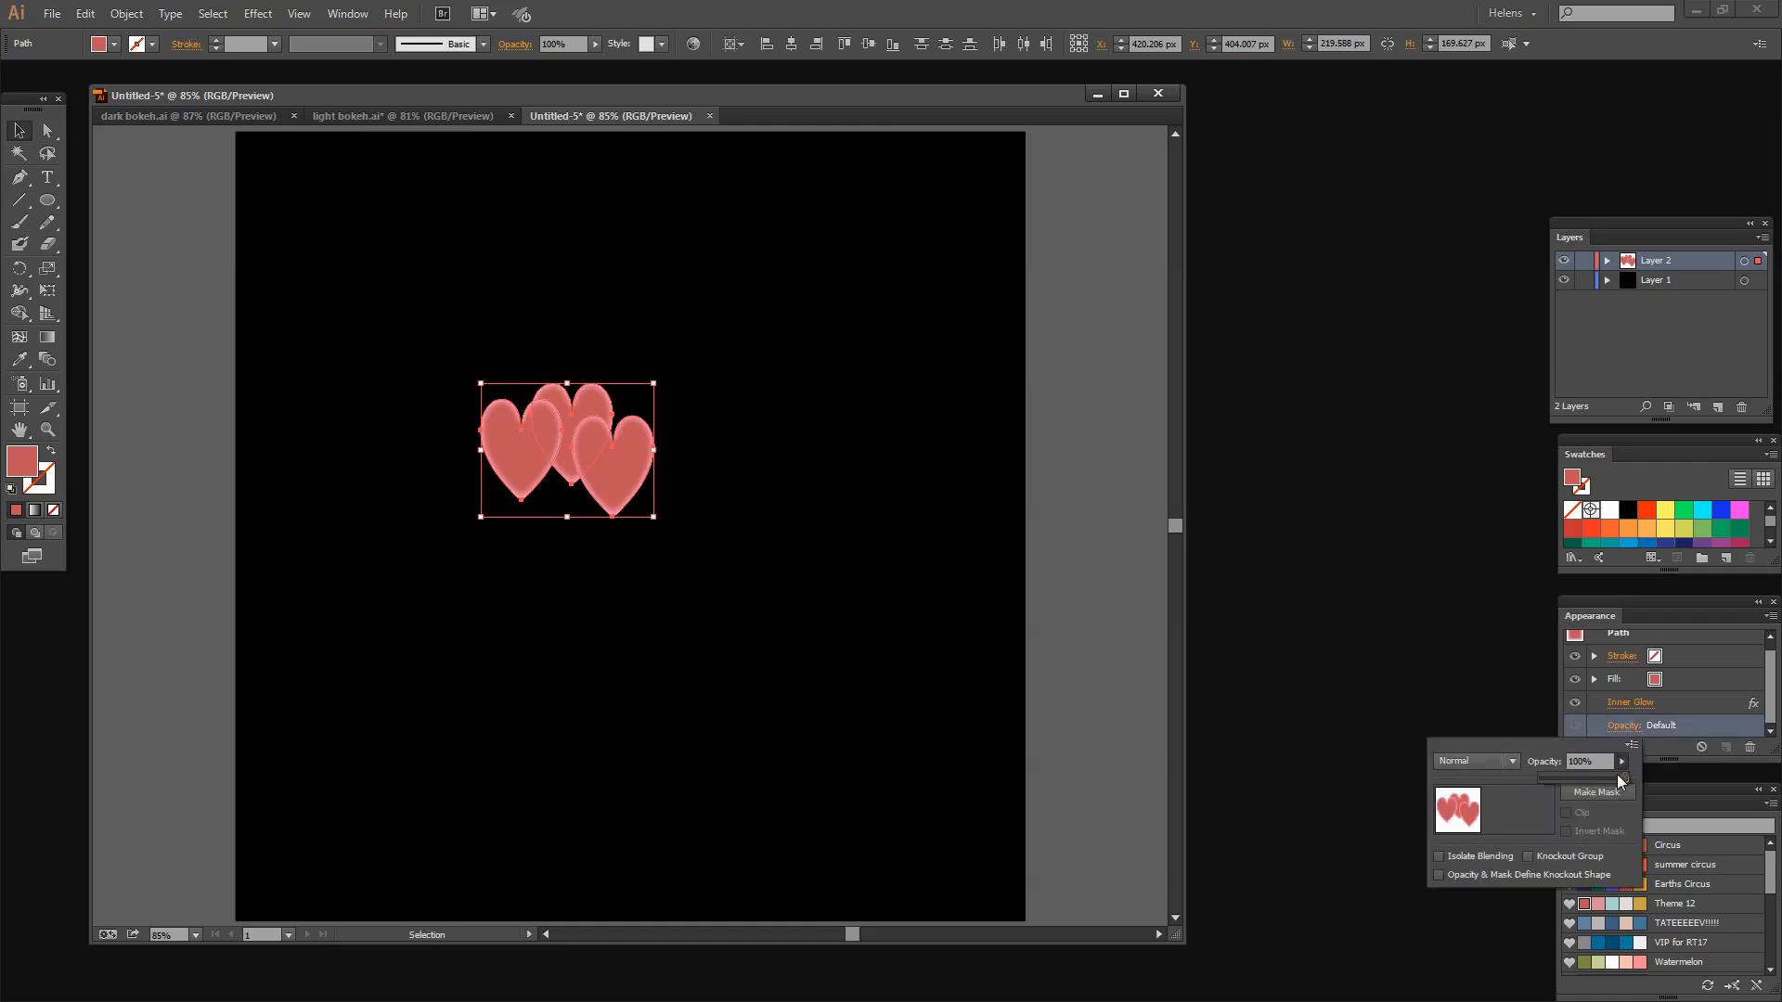
click(1582, 760)
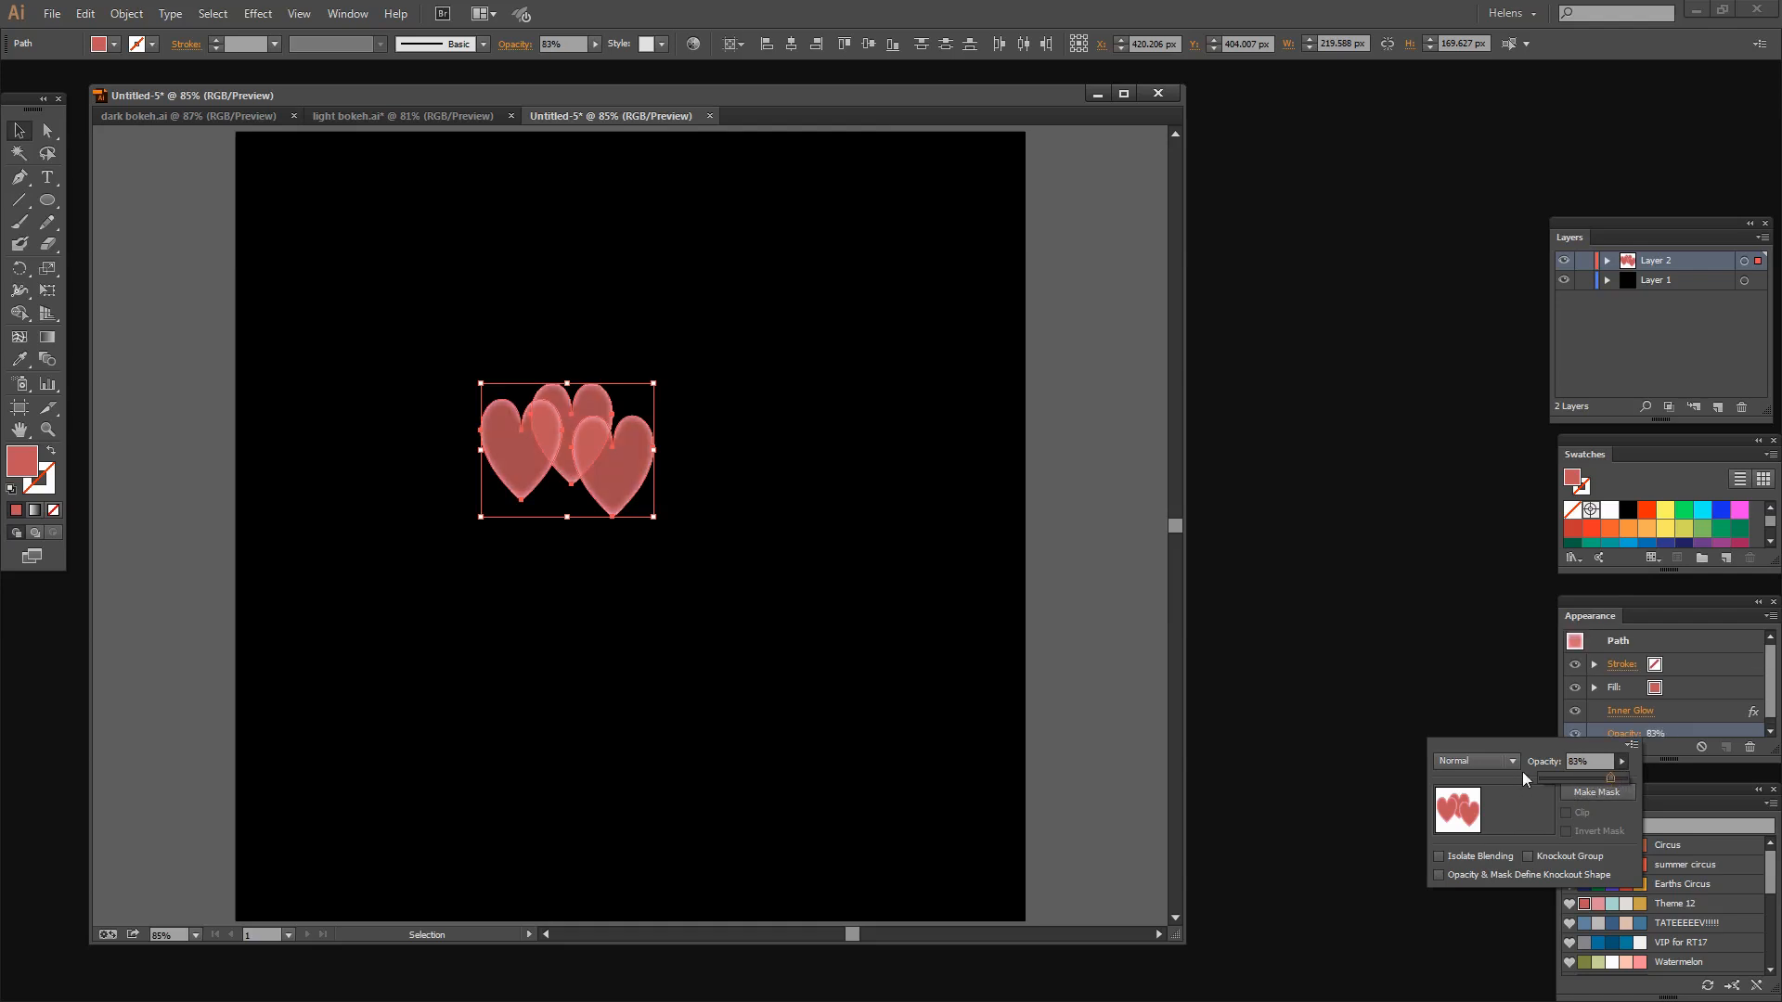
click(1474, 761)
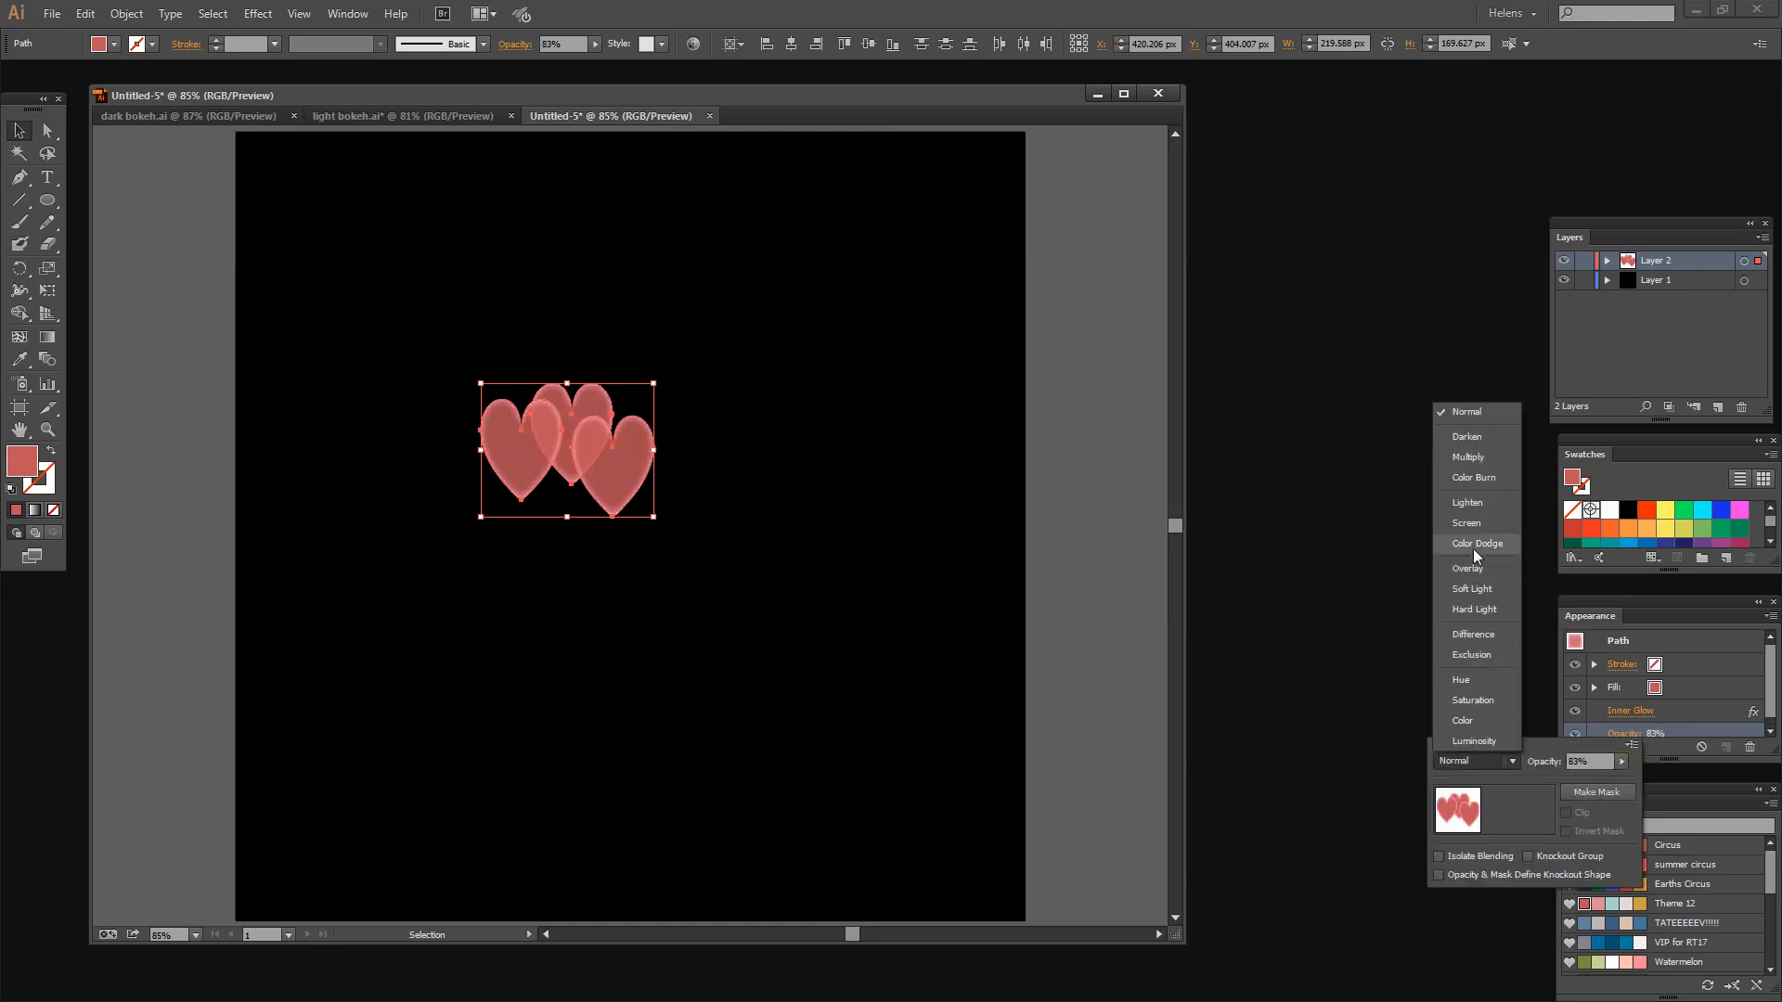
click(1467, 523)
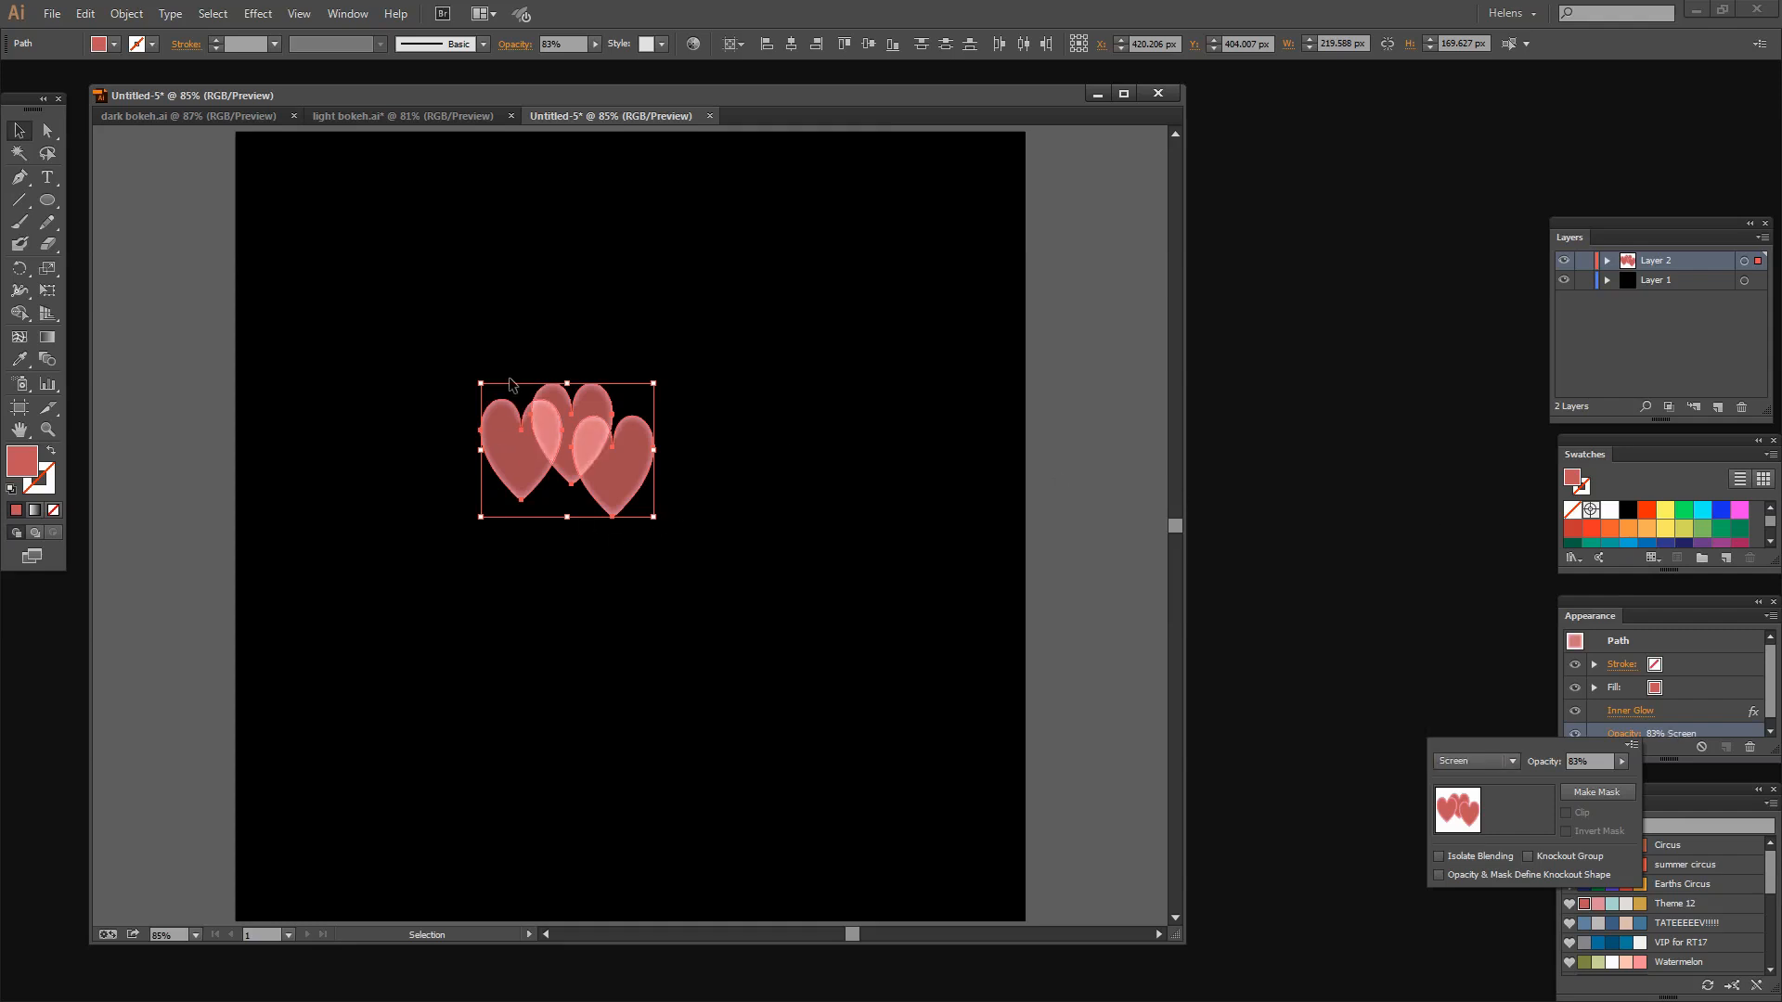
mouse_move(1521, 793)
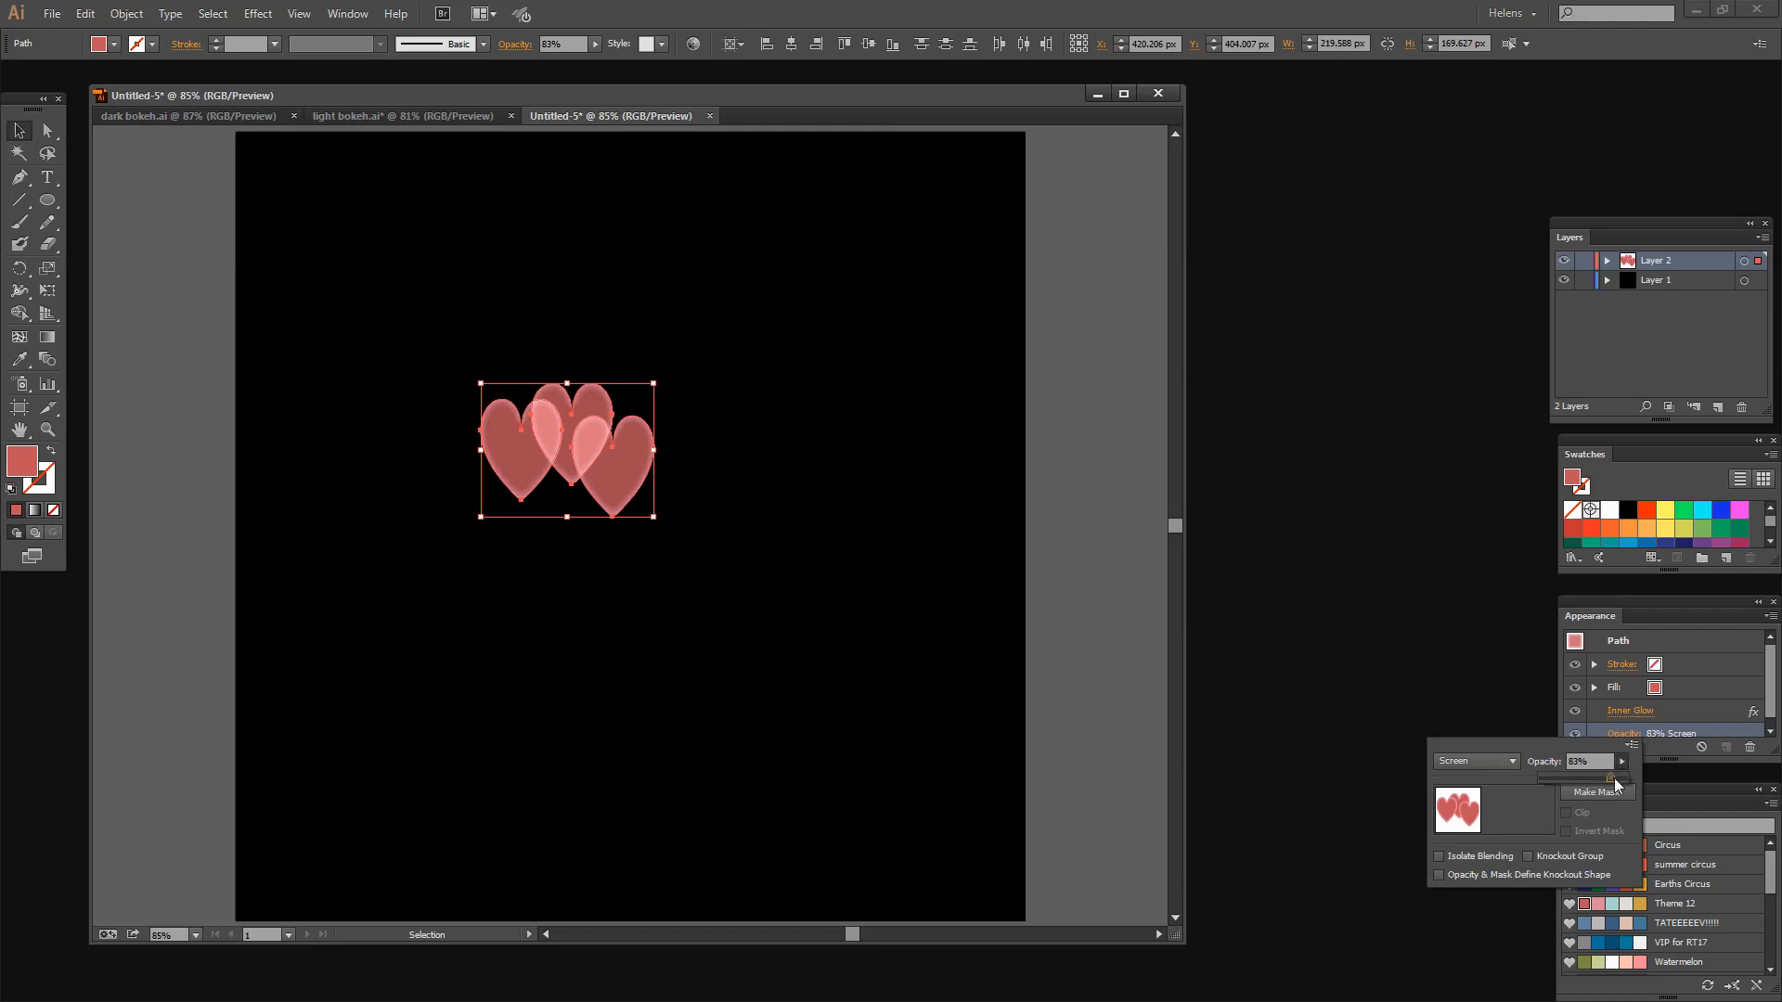
click(1619, 758)
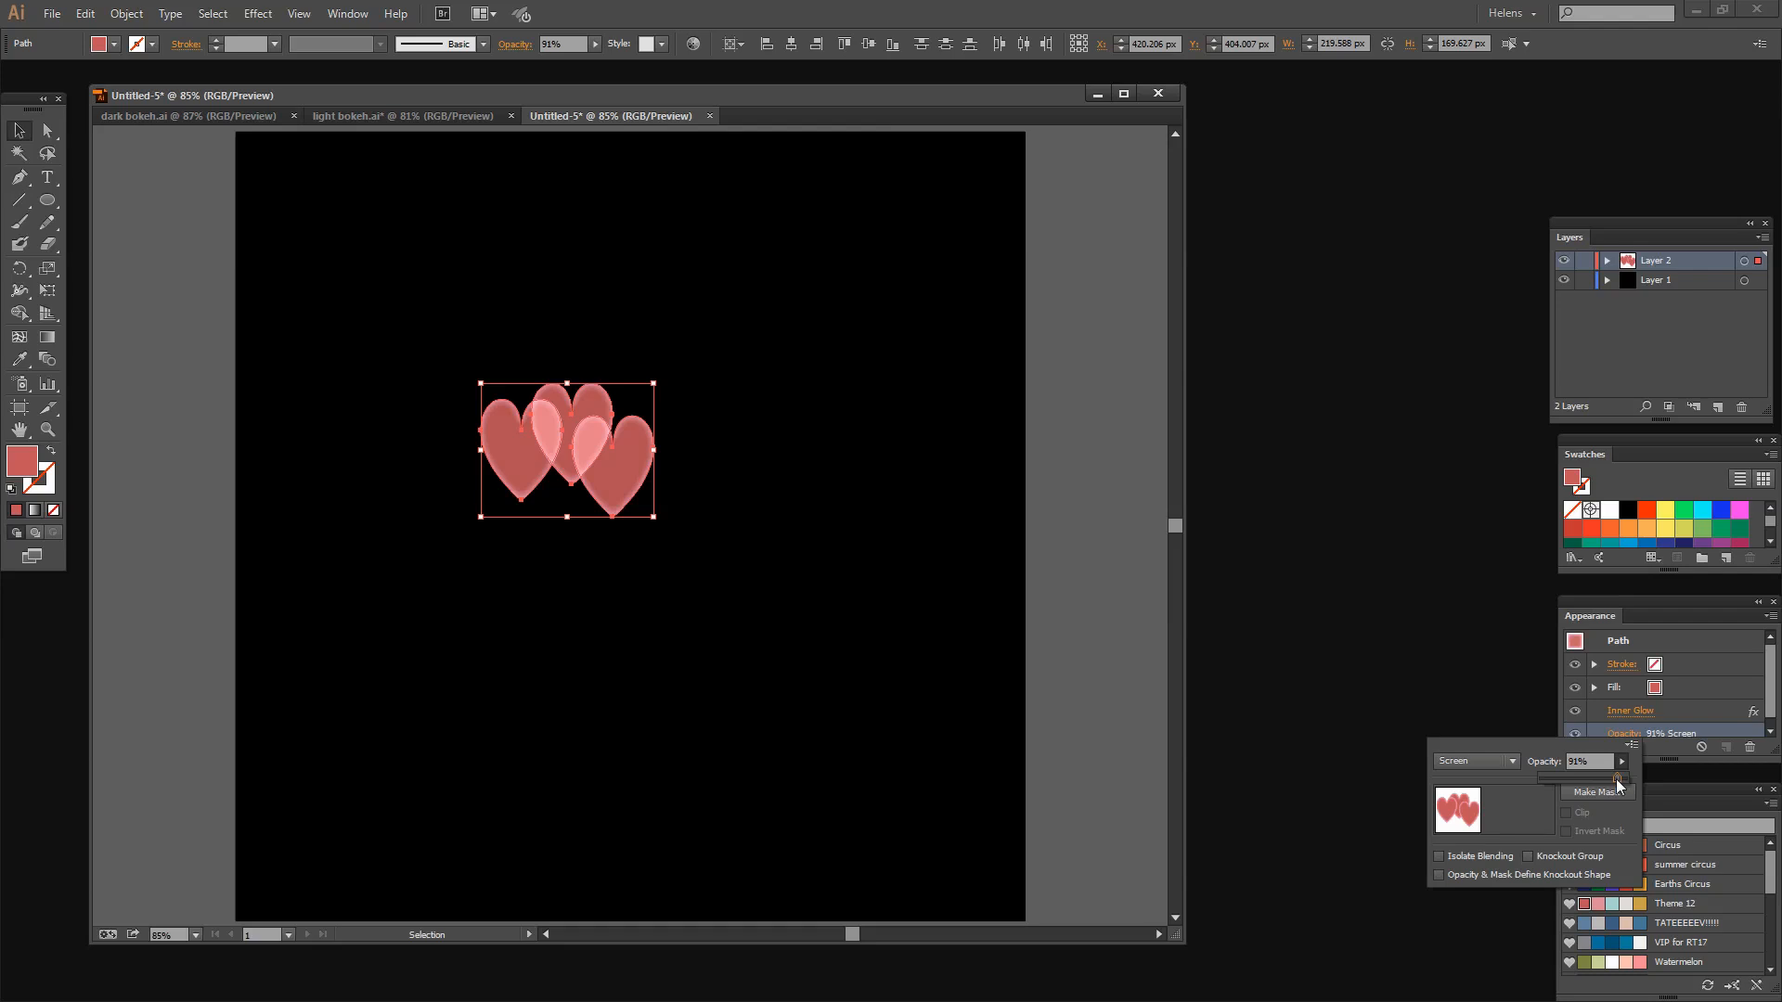
mouse_move(304, 417)
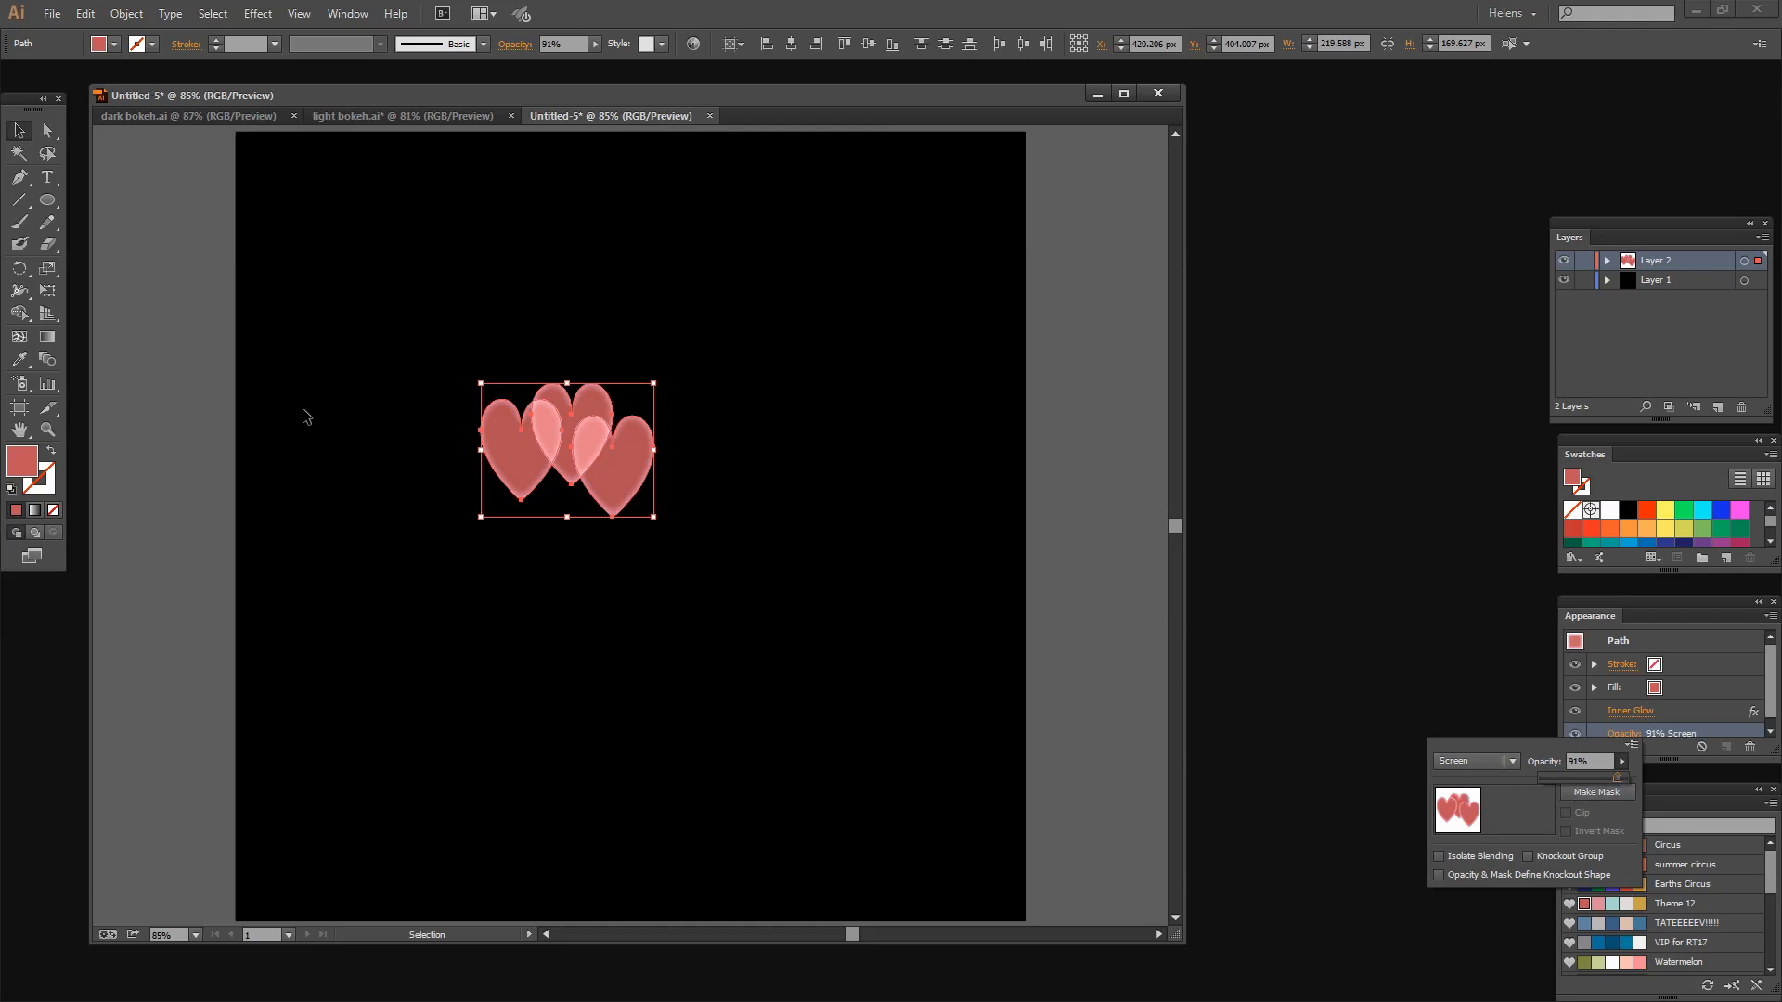
mouse_move(1670, 763)
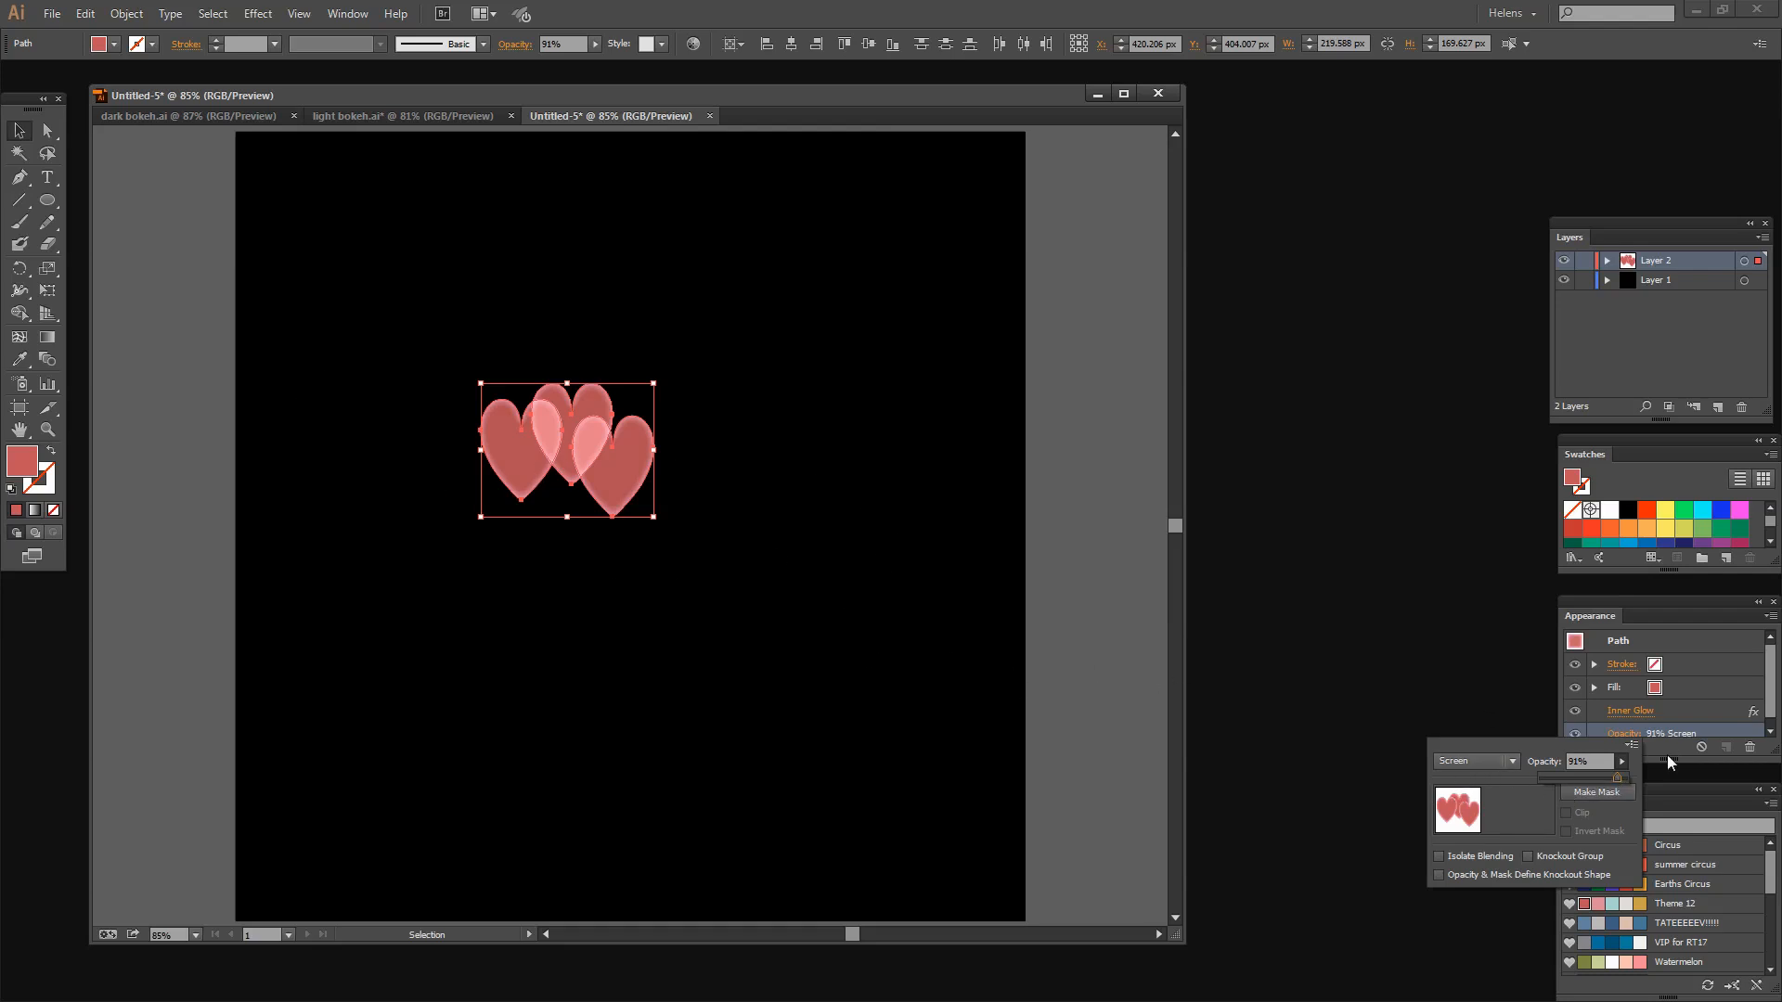
click(614, 665)
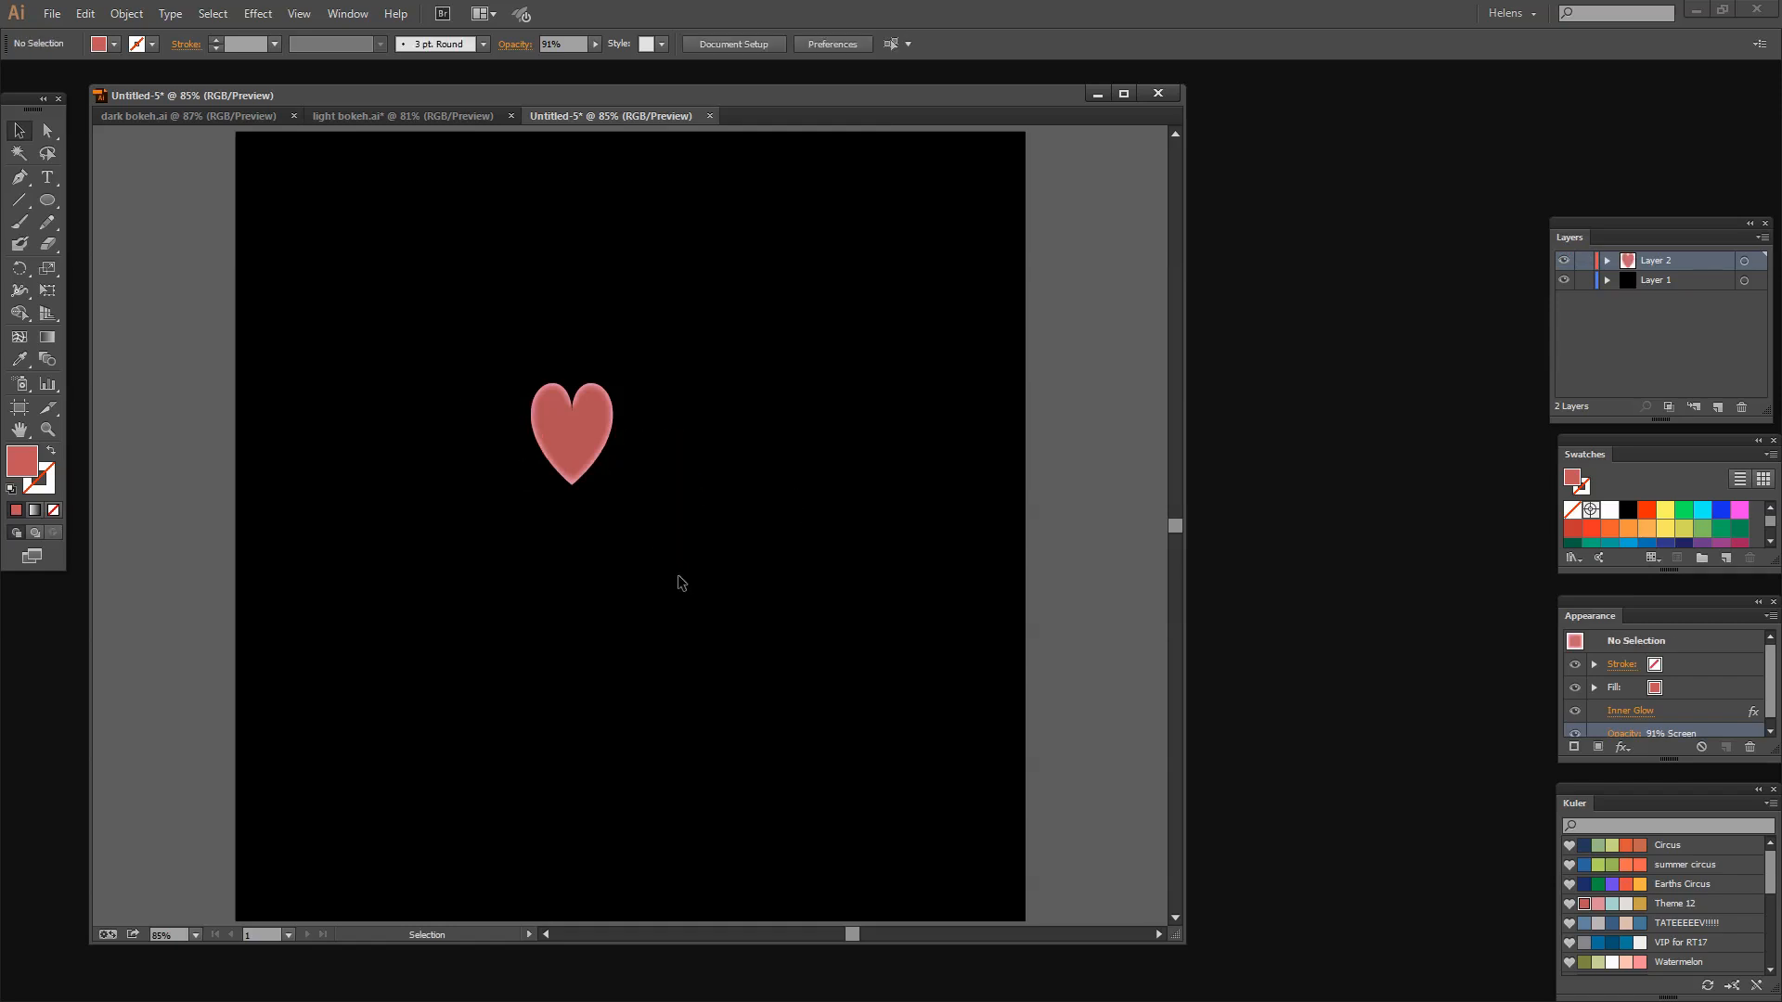
Save the remaining glowing heart as a new symbol in the Symbols panel.
click(571, 435)
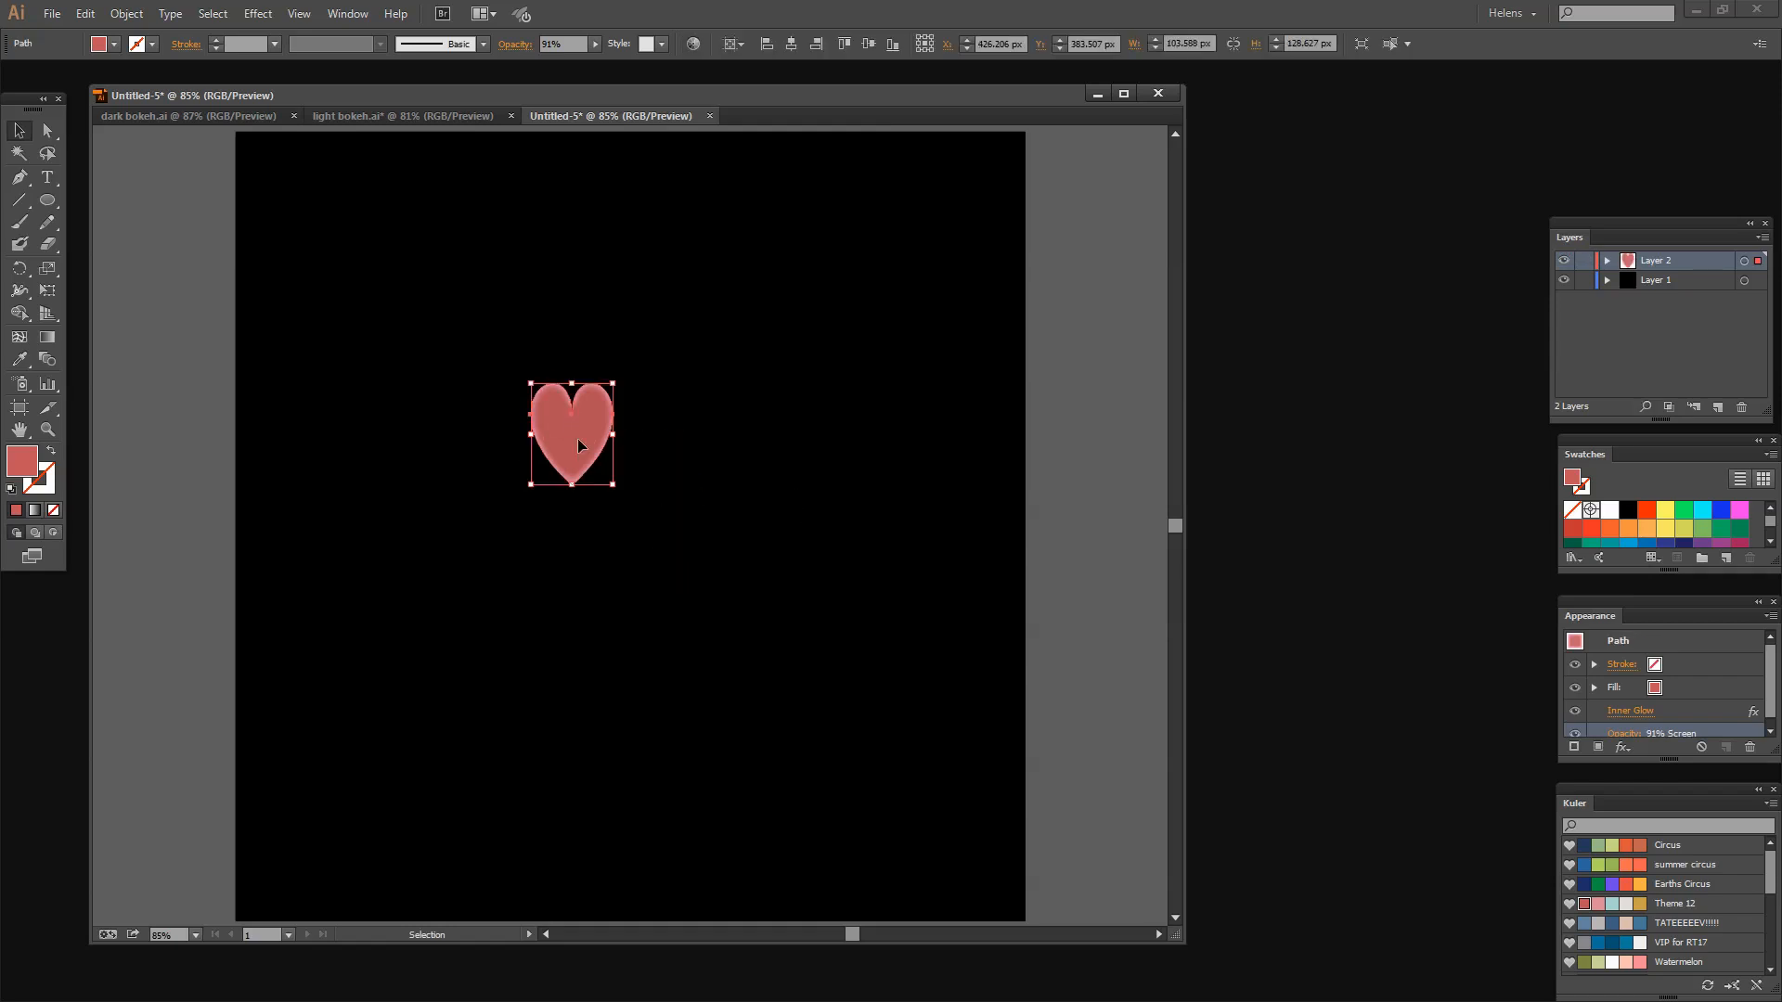
mouse_move(559, 353)
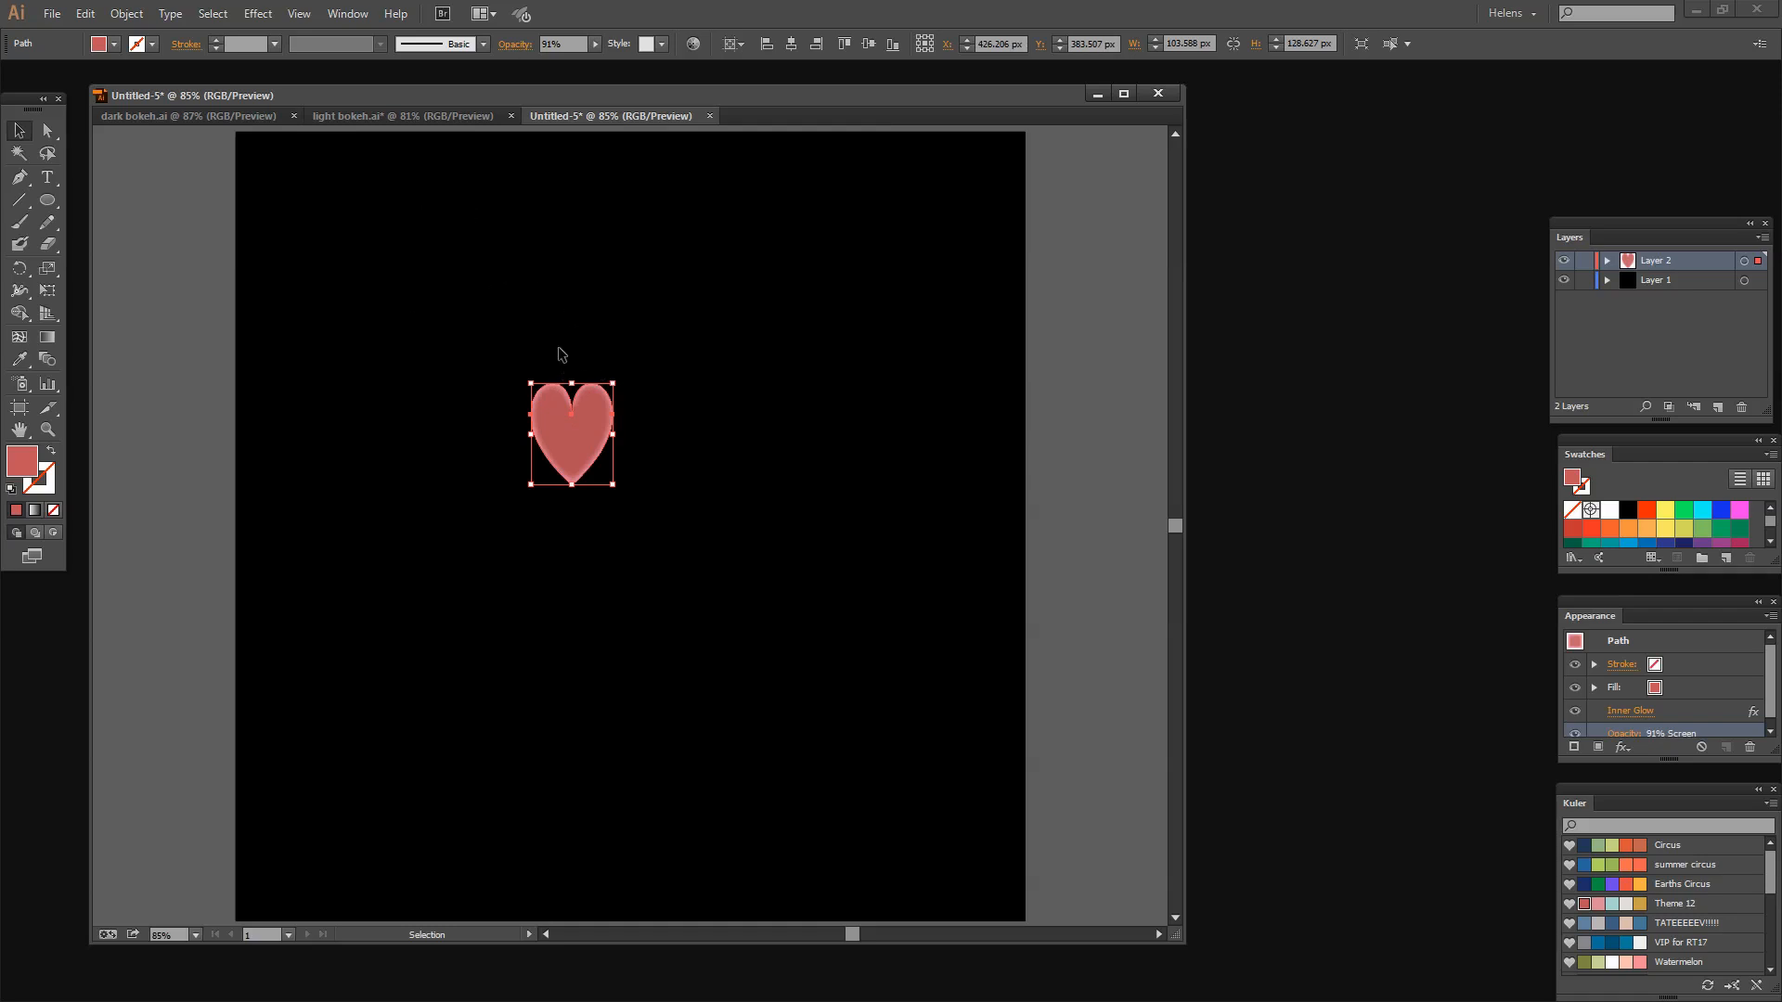
click(346, 12)
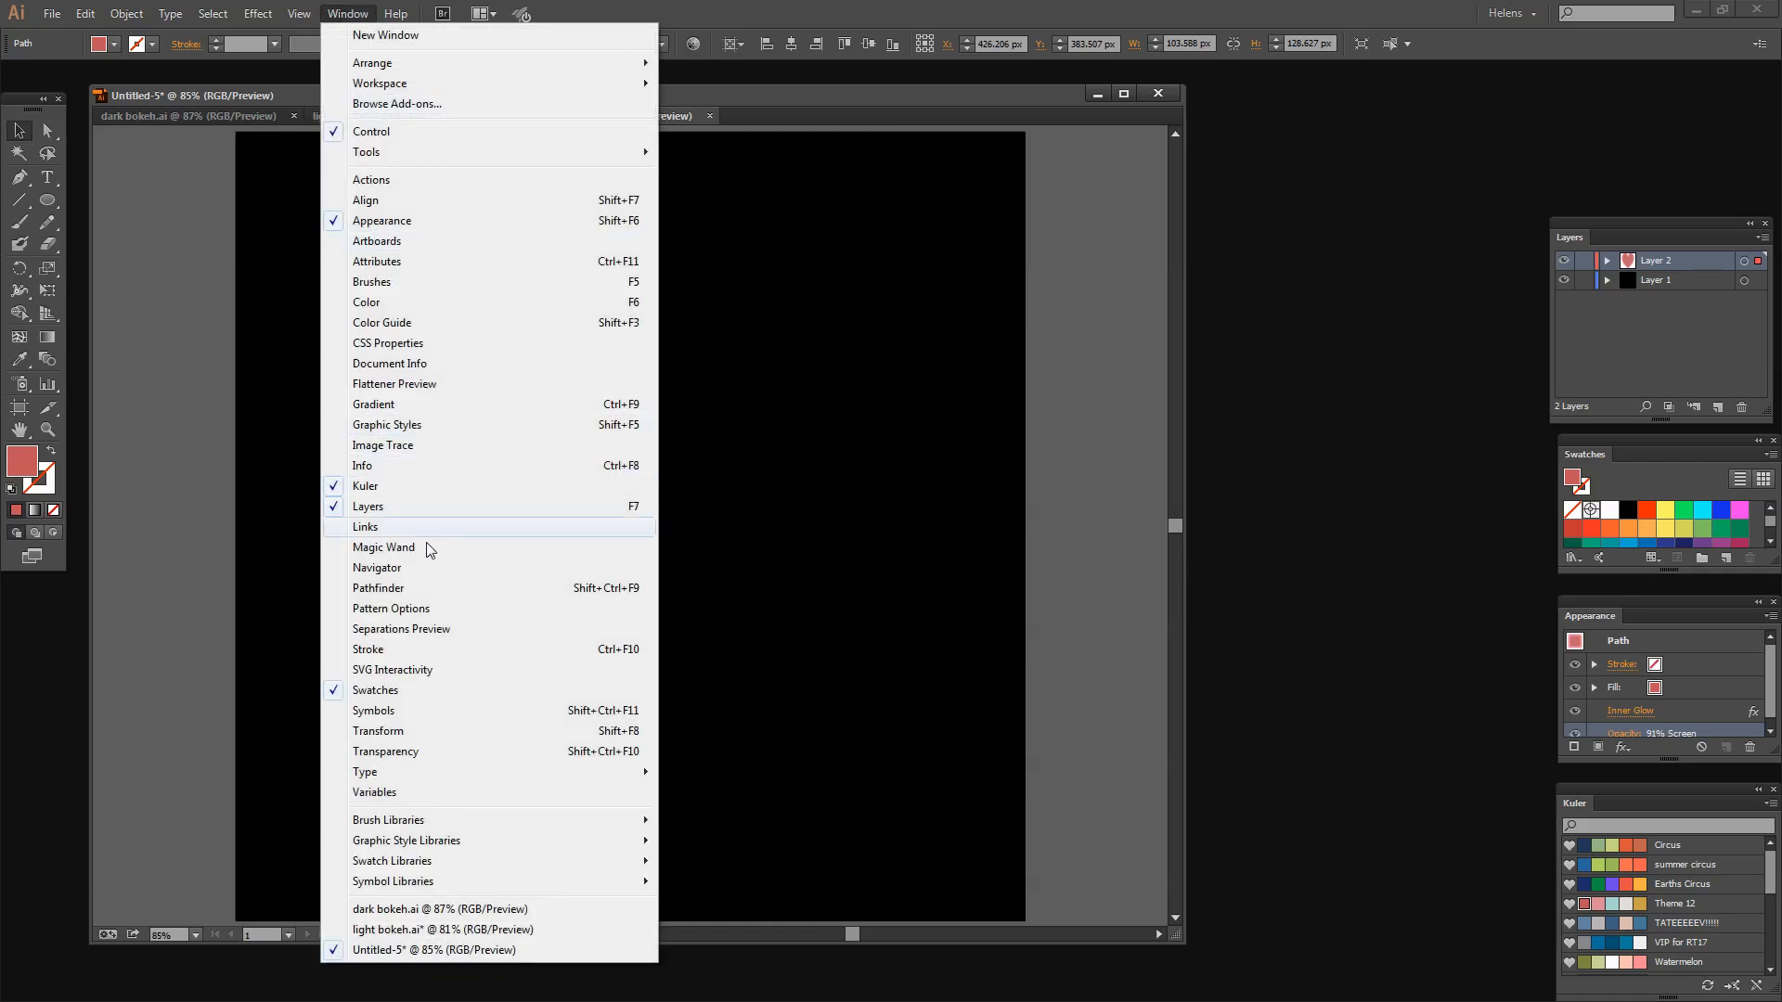
click(374, 710)
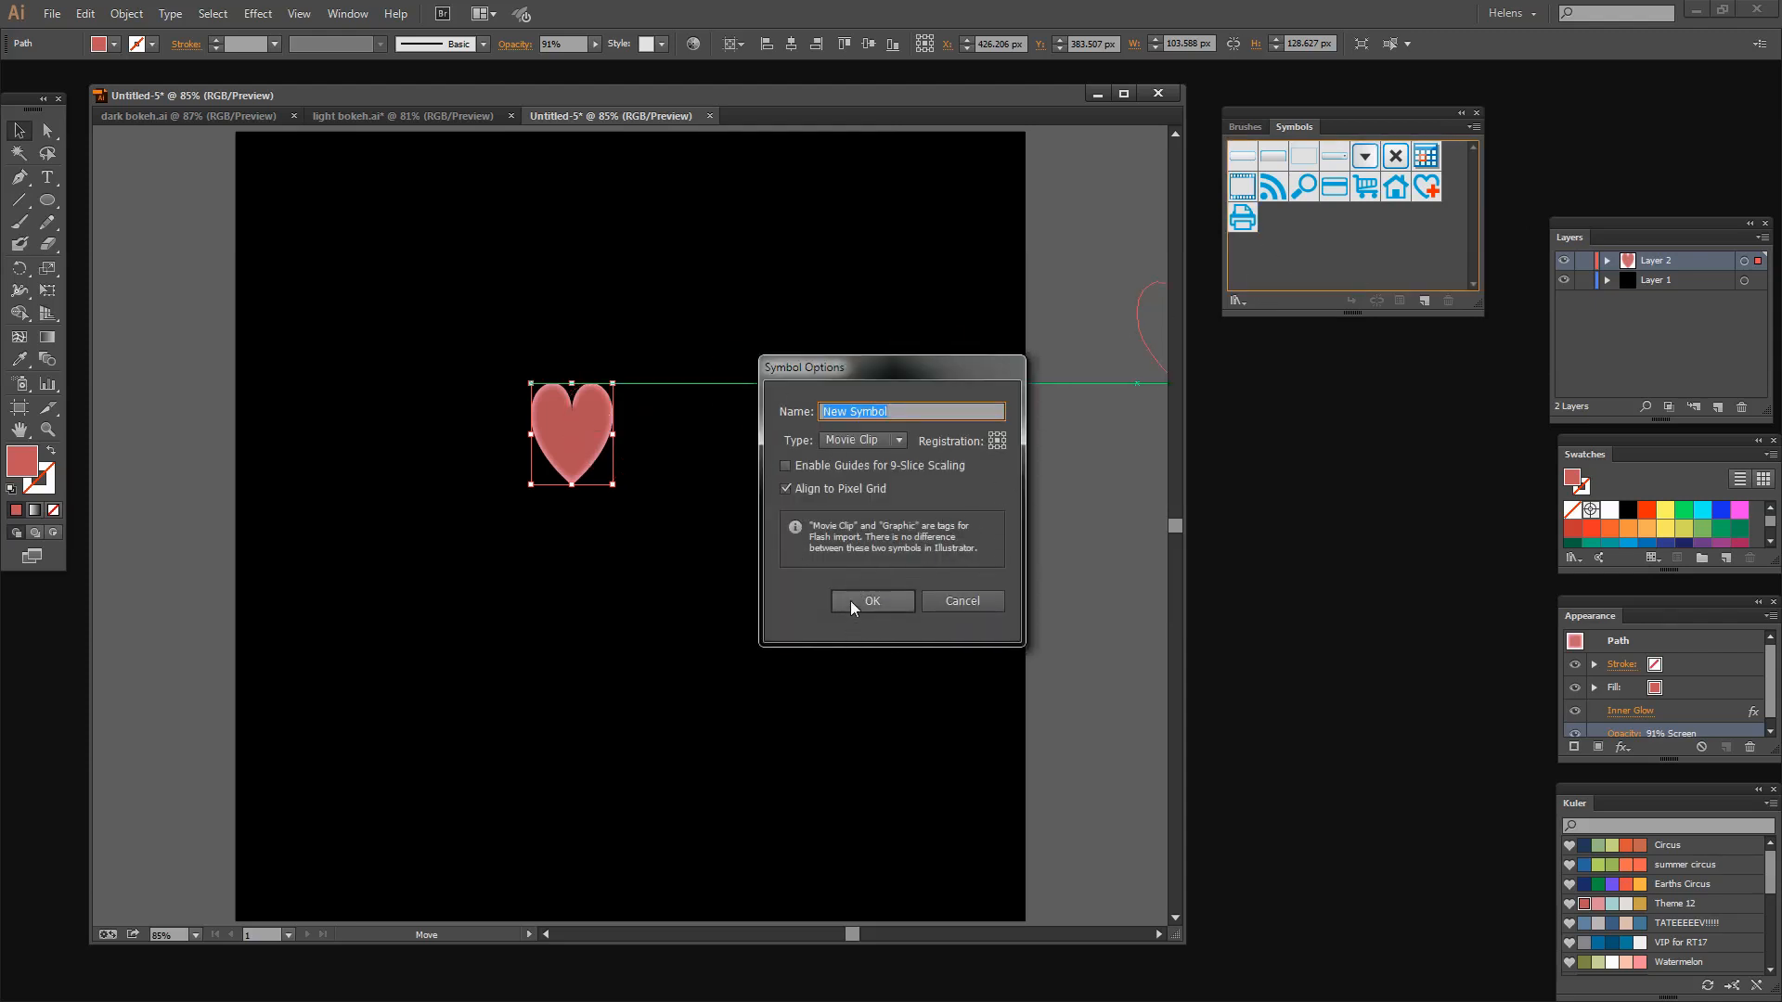
click(871, 601)
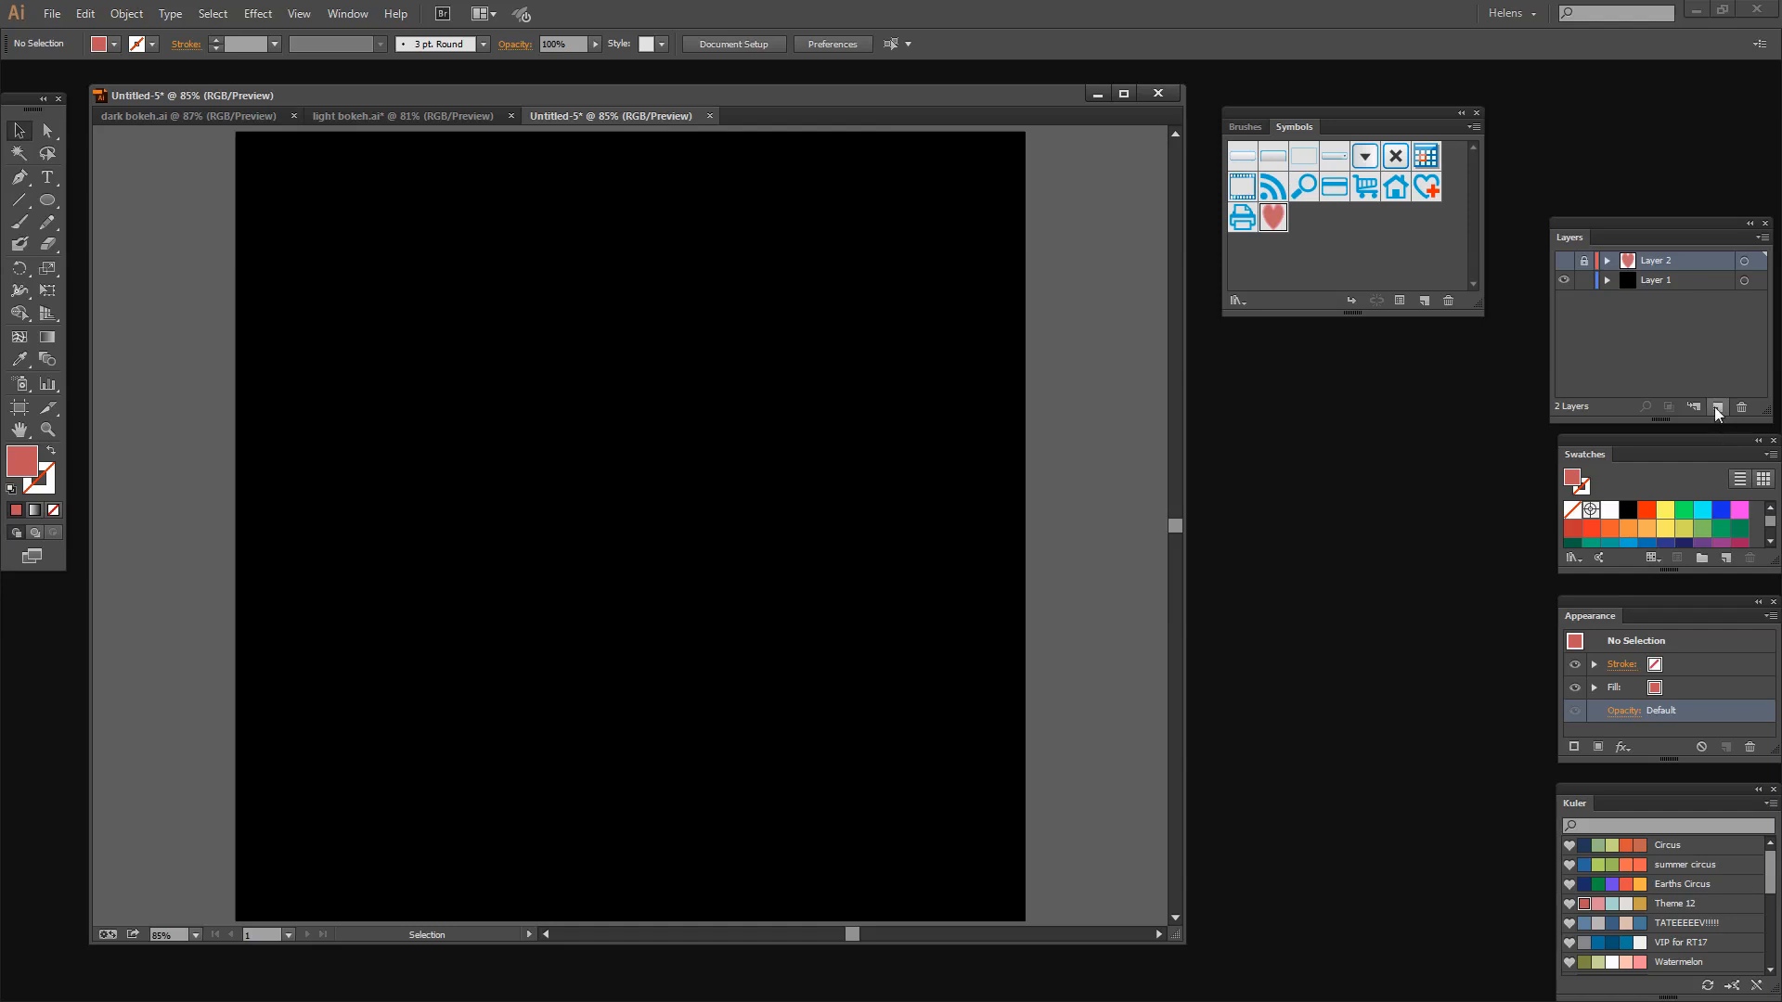
Add Layer 3 and view Symbol Sprayer options: 200 px diameter, intensity 8, density 5.
click(1717, 407)
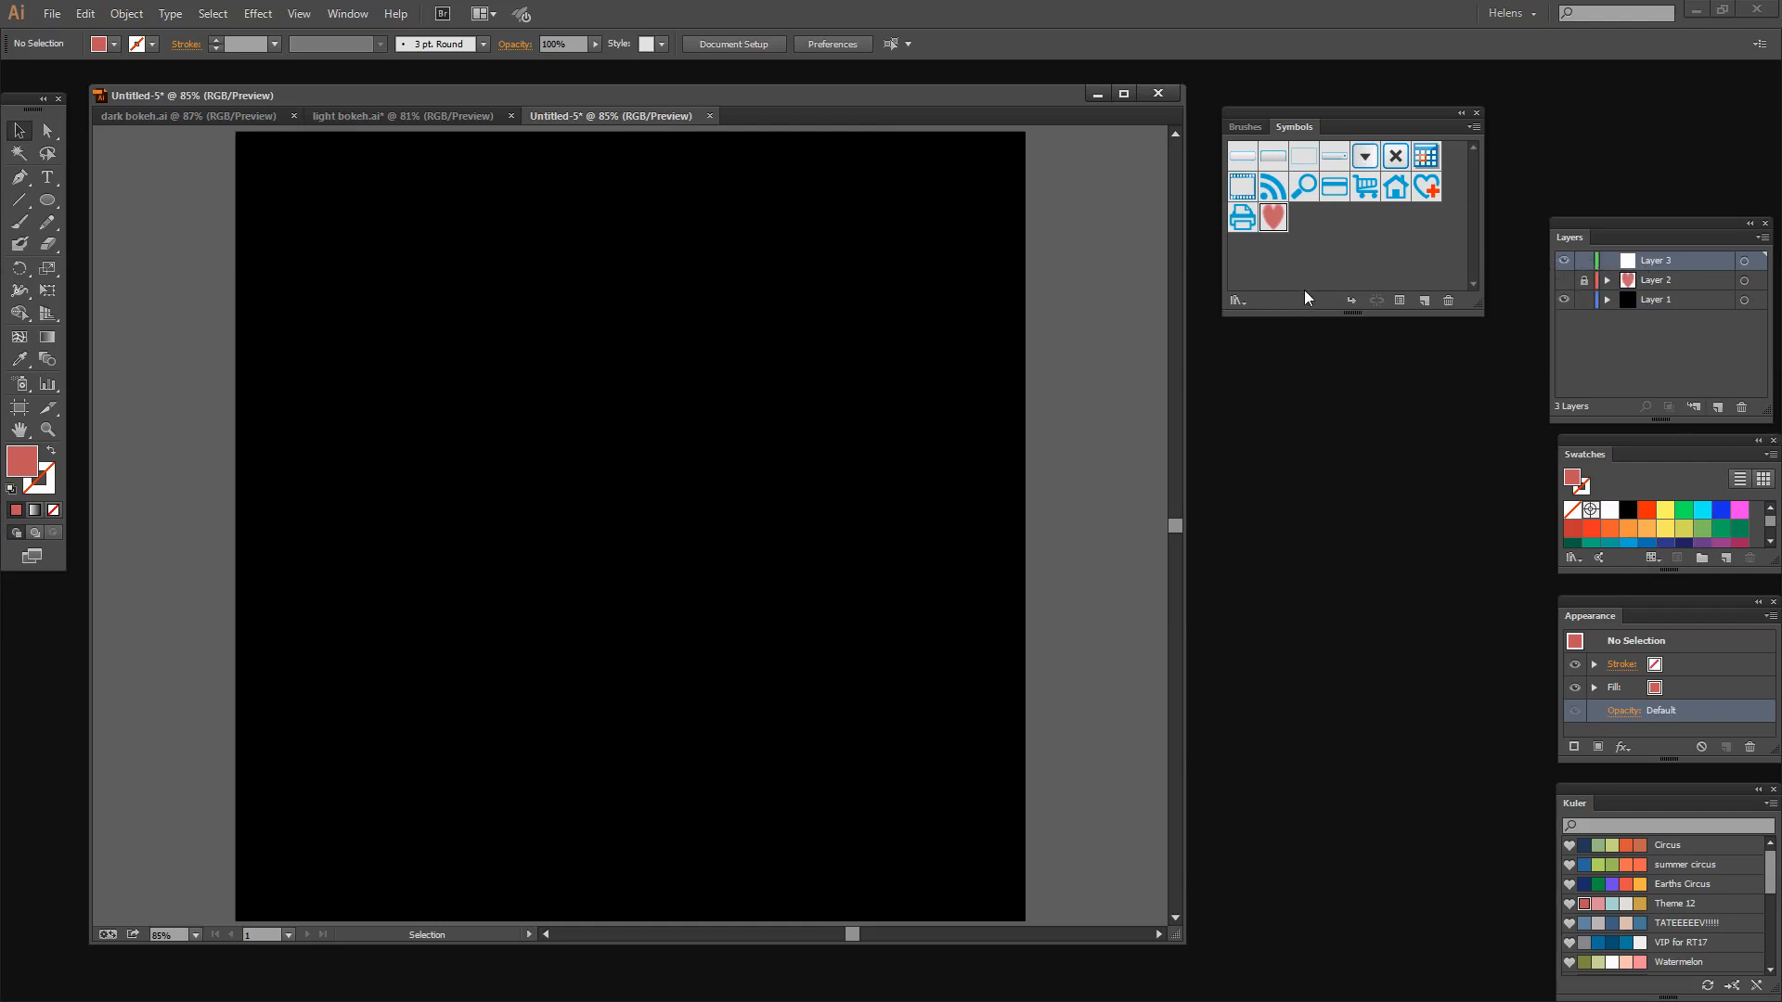
mouse_move(1271, 218)
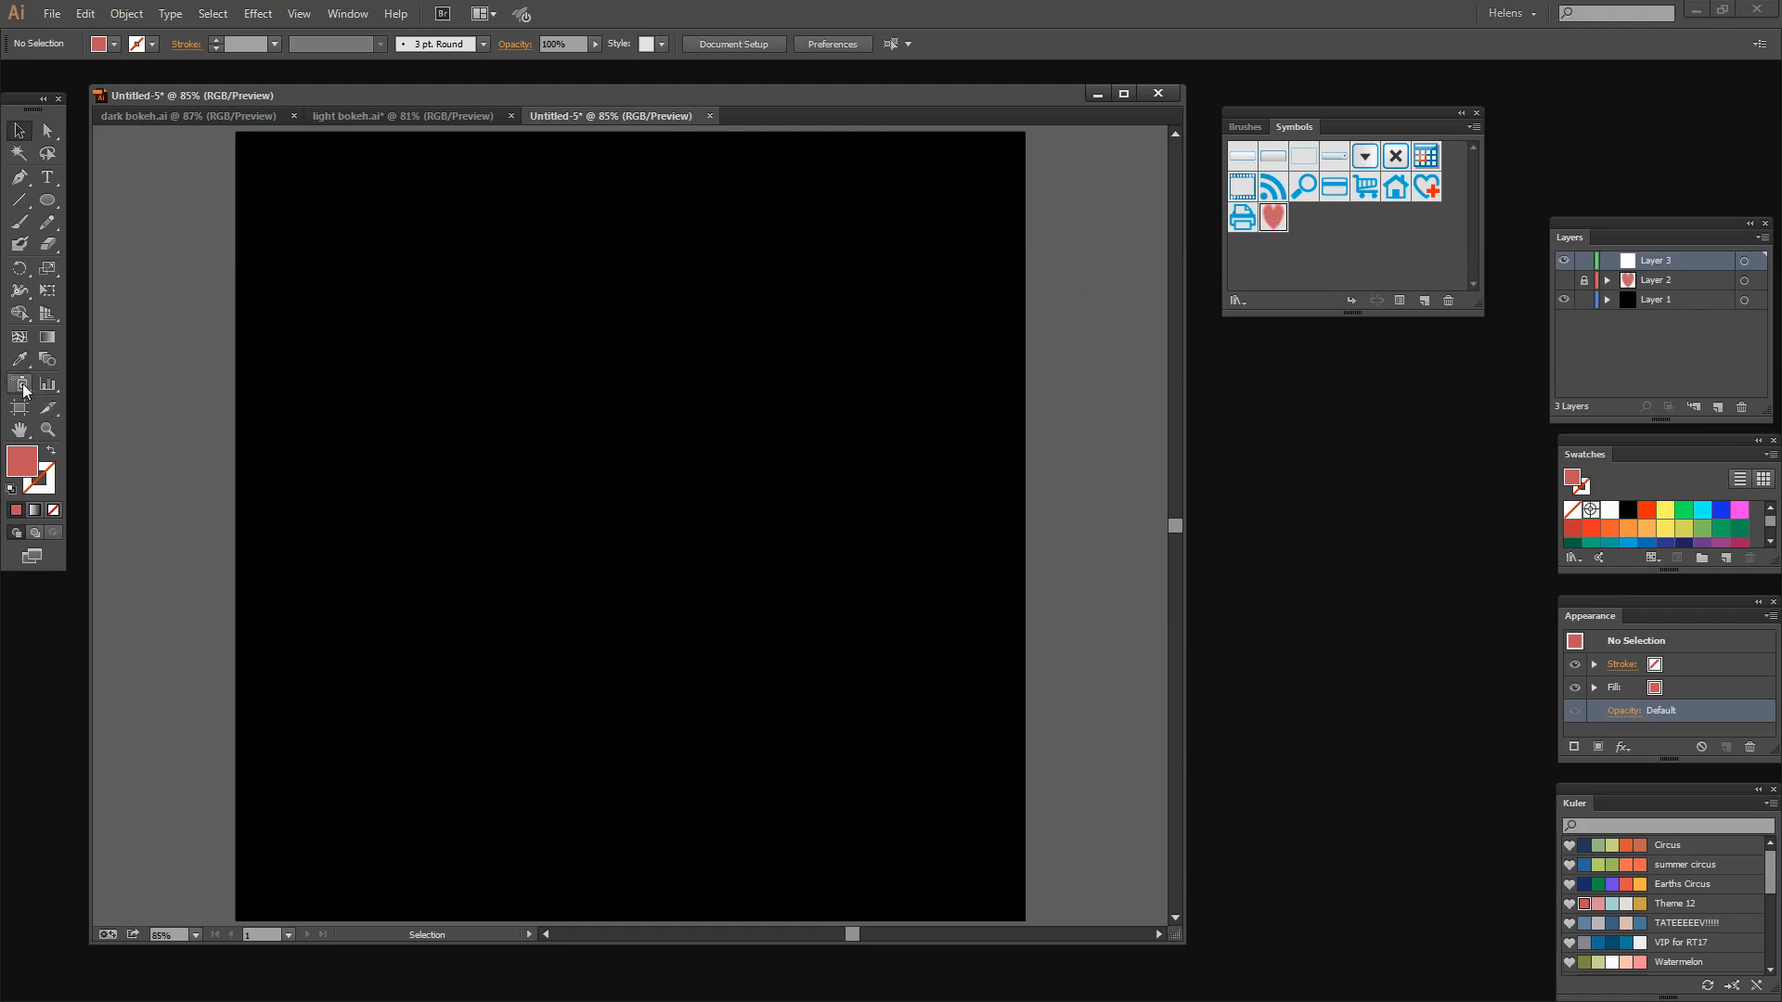
click(20, 384)
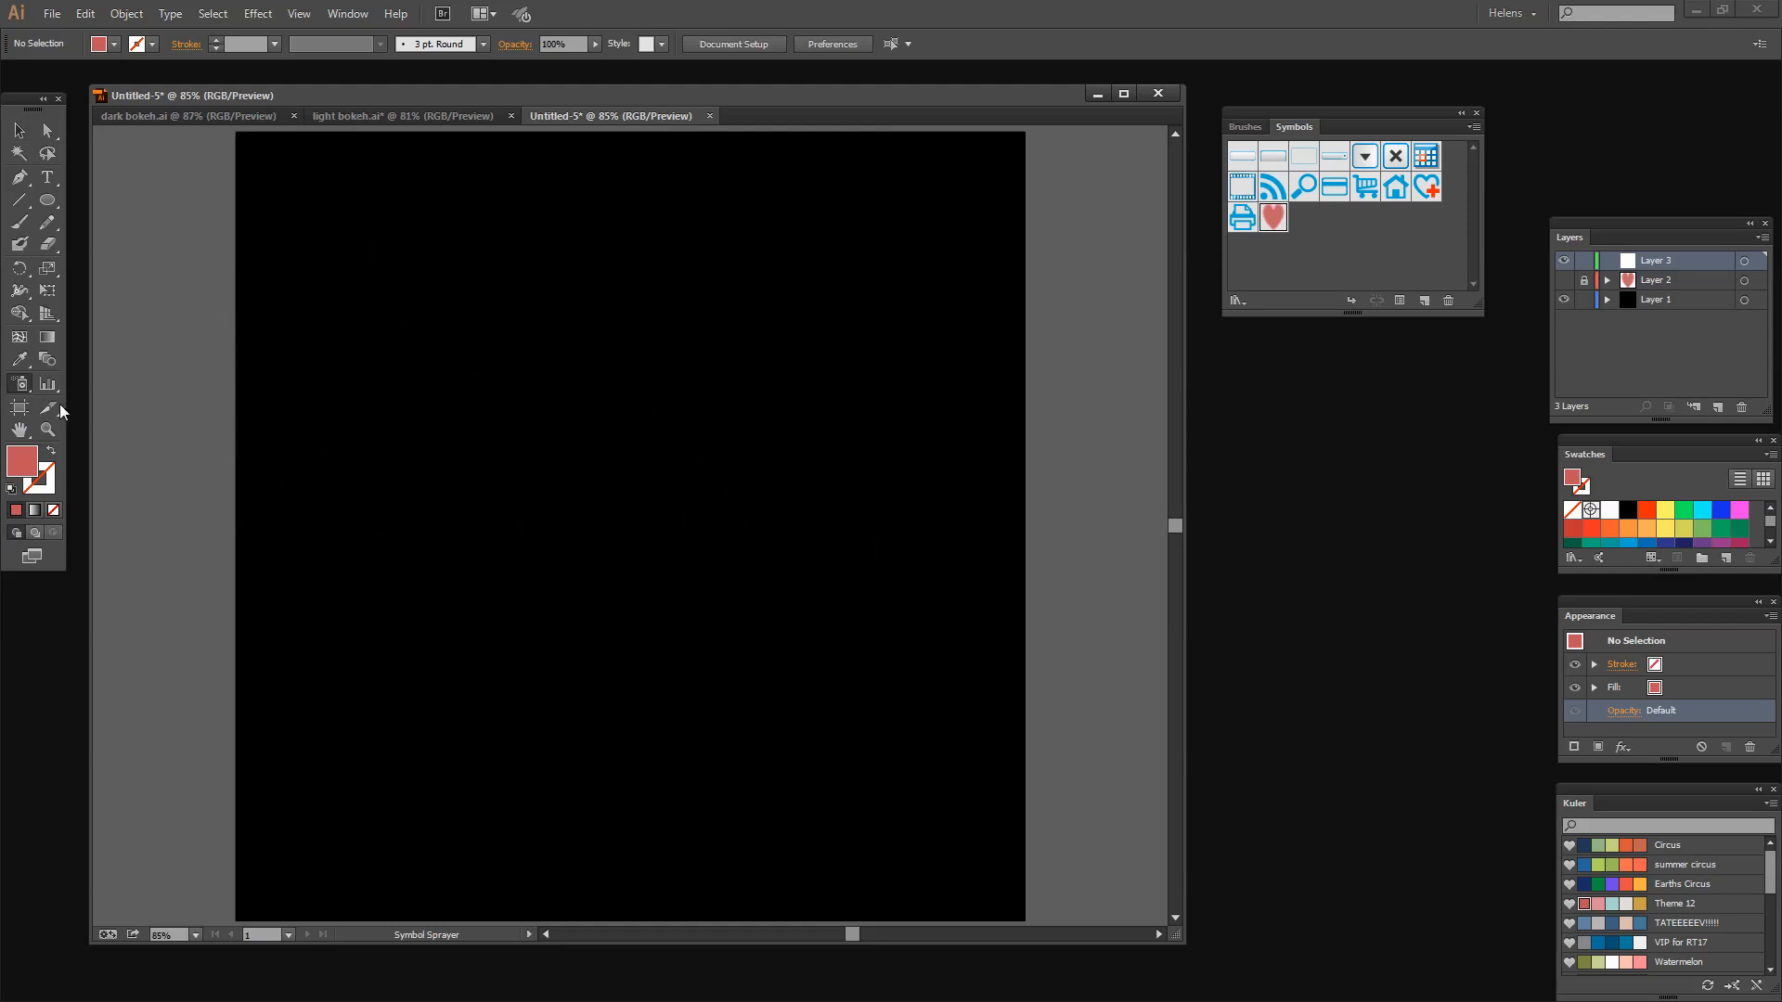
mouse_move(20, 385)
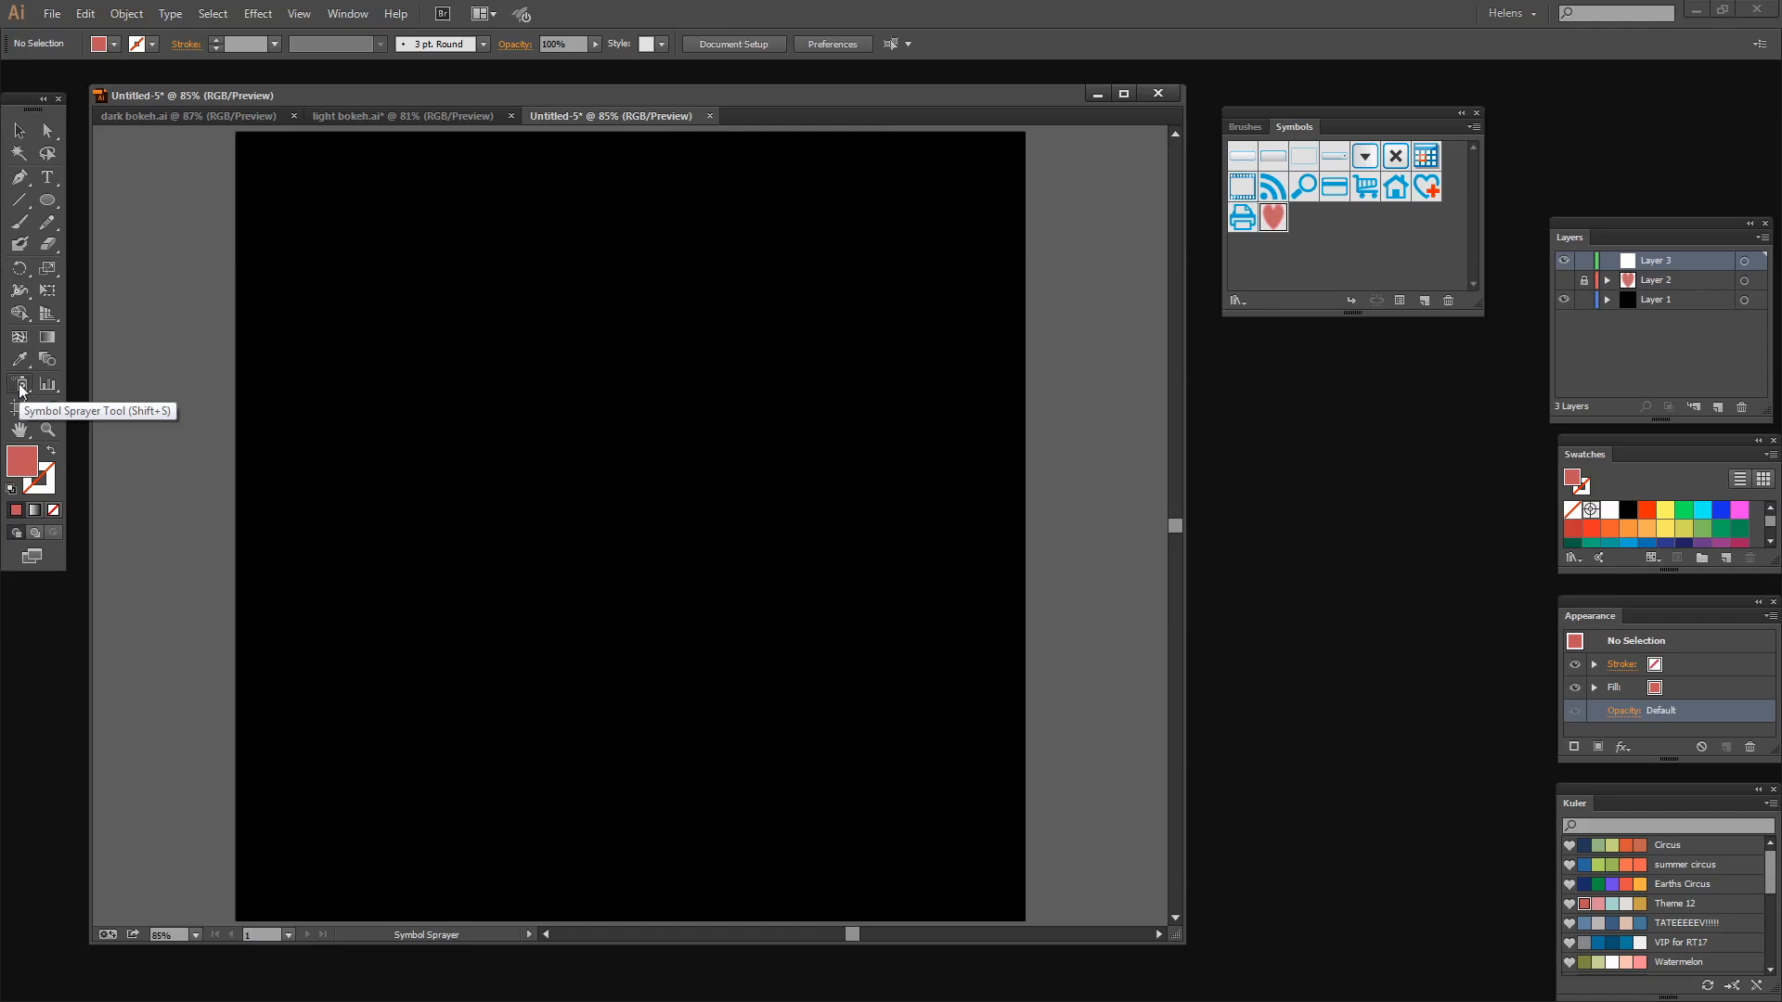
double_click(21, 384)
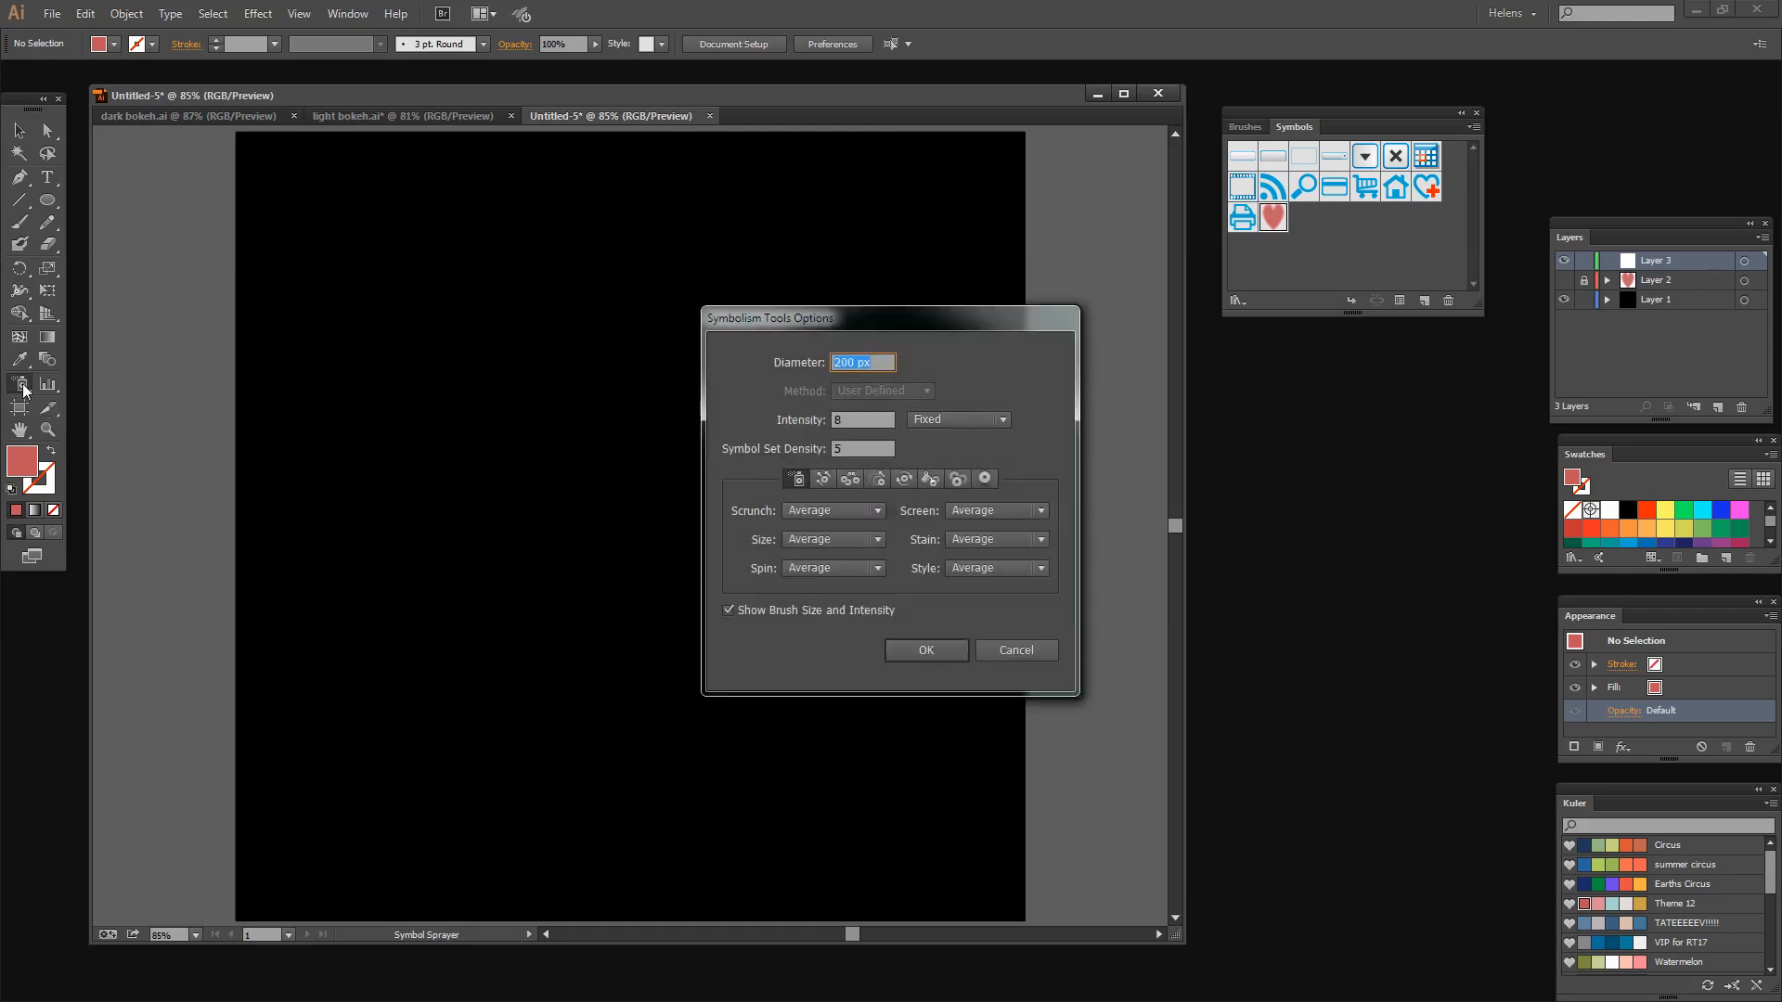
mouse_move(414, 254)
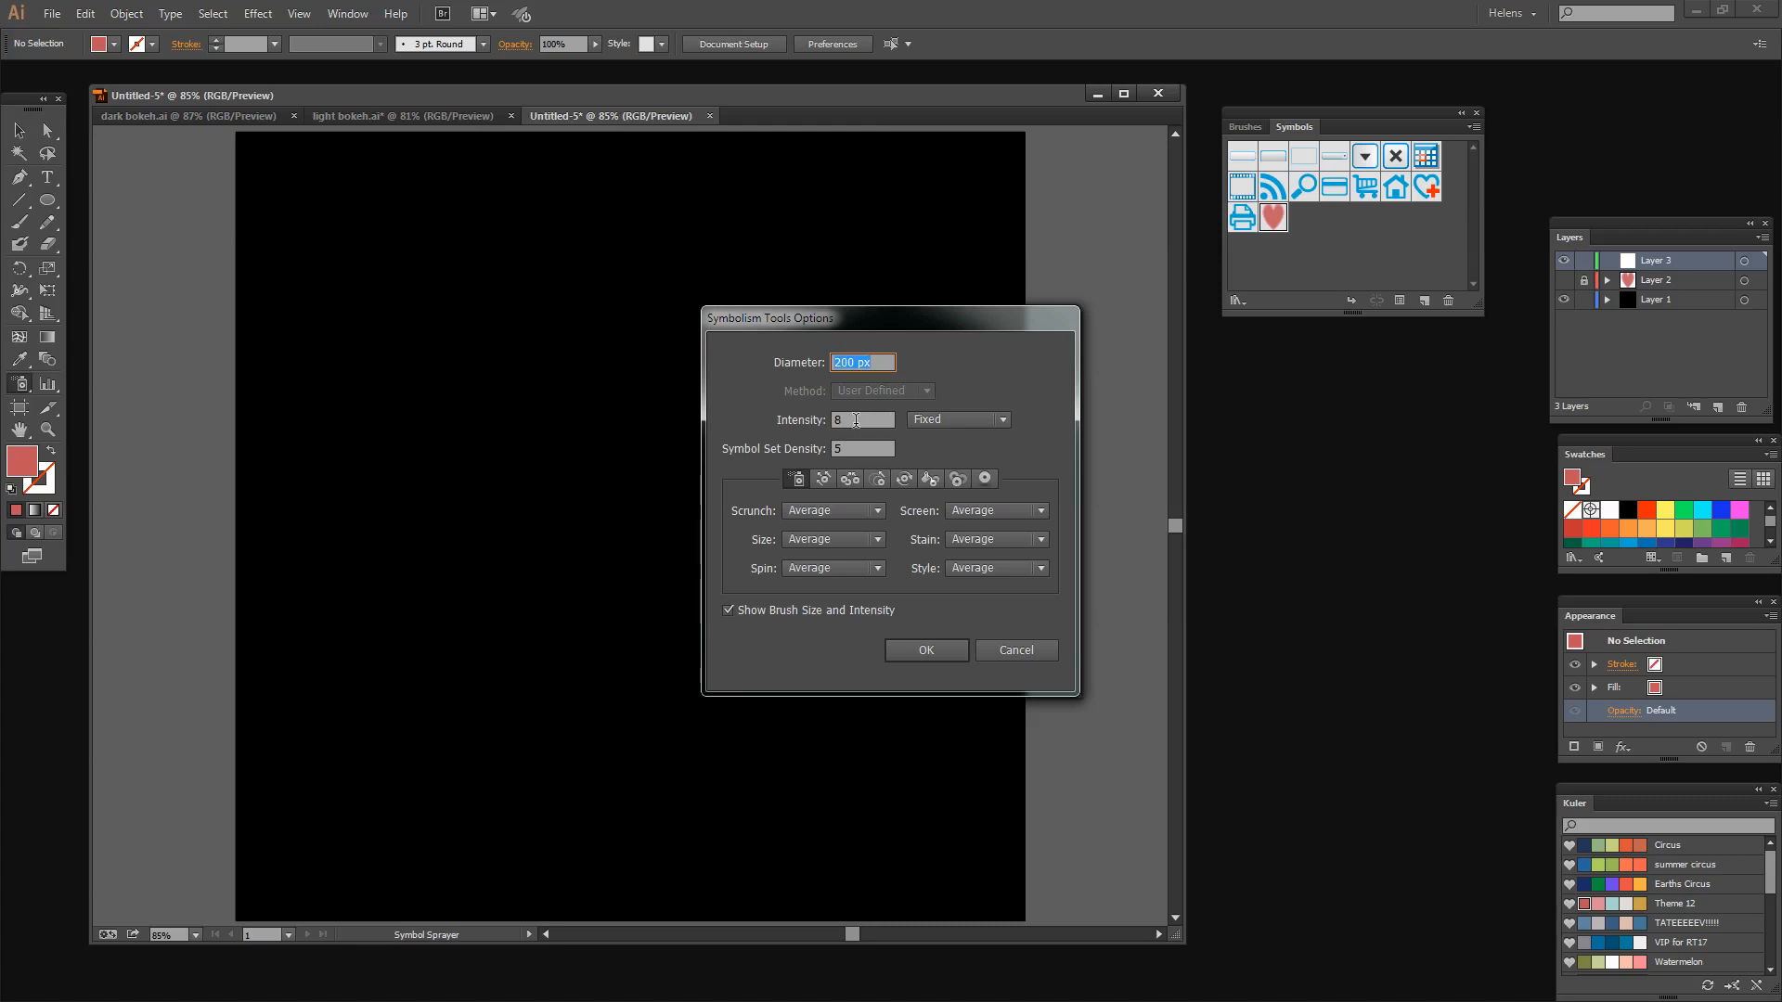
mouse_move(813, 432)
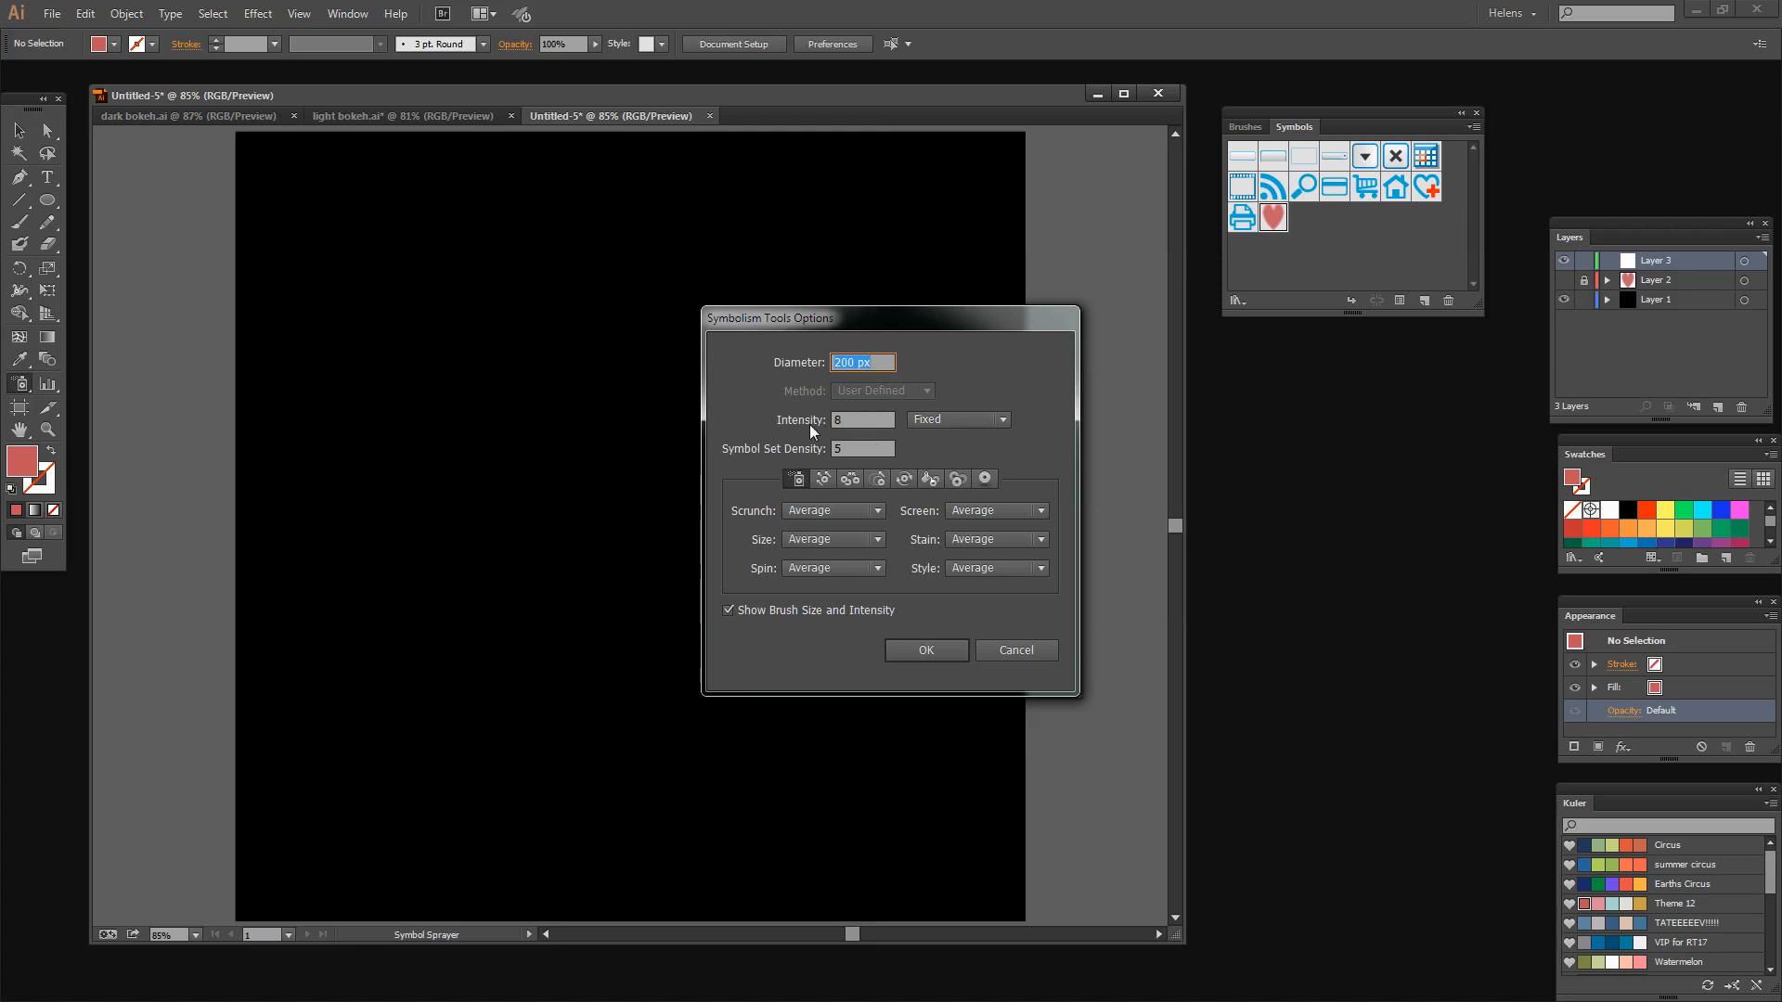
click(862, 419)
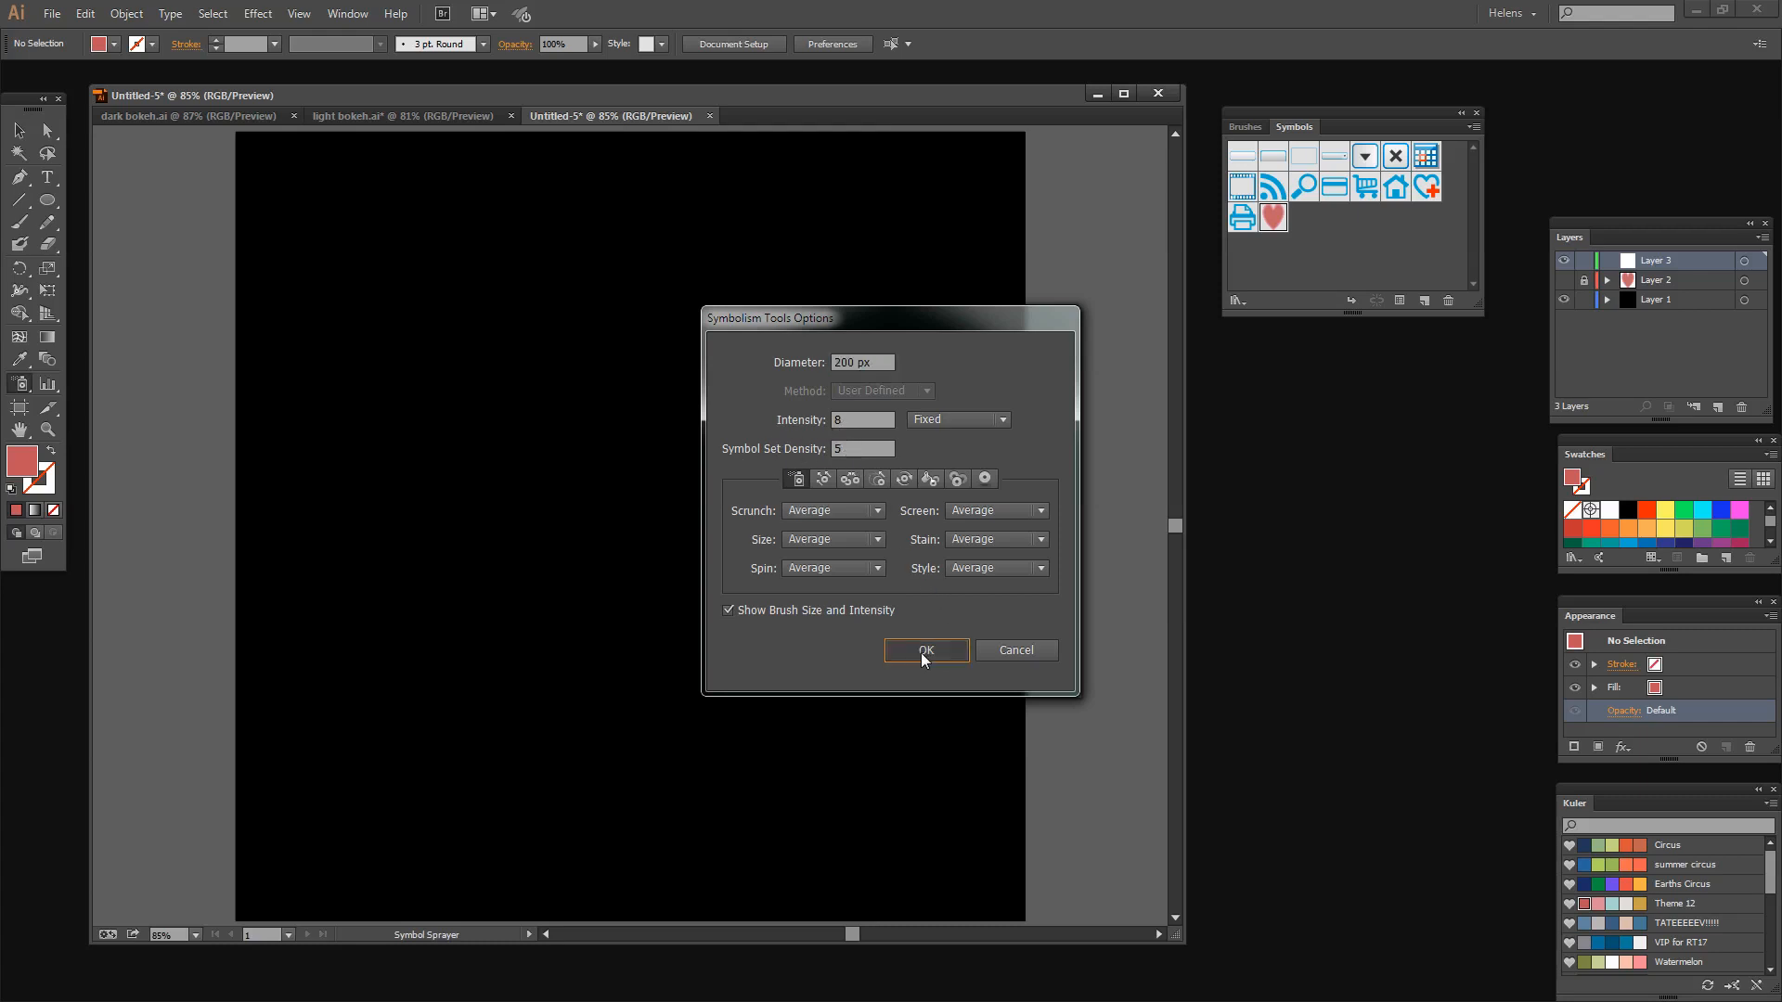
Confirm the sprayer settings and fill the black artboard with coral heart instances.
click(925, 650)
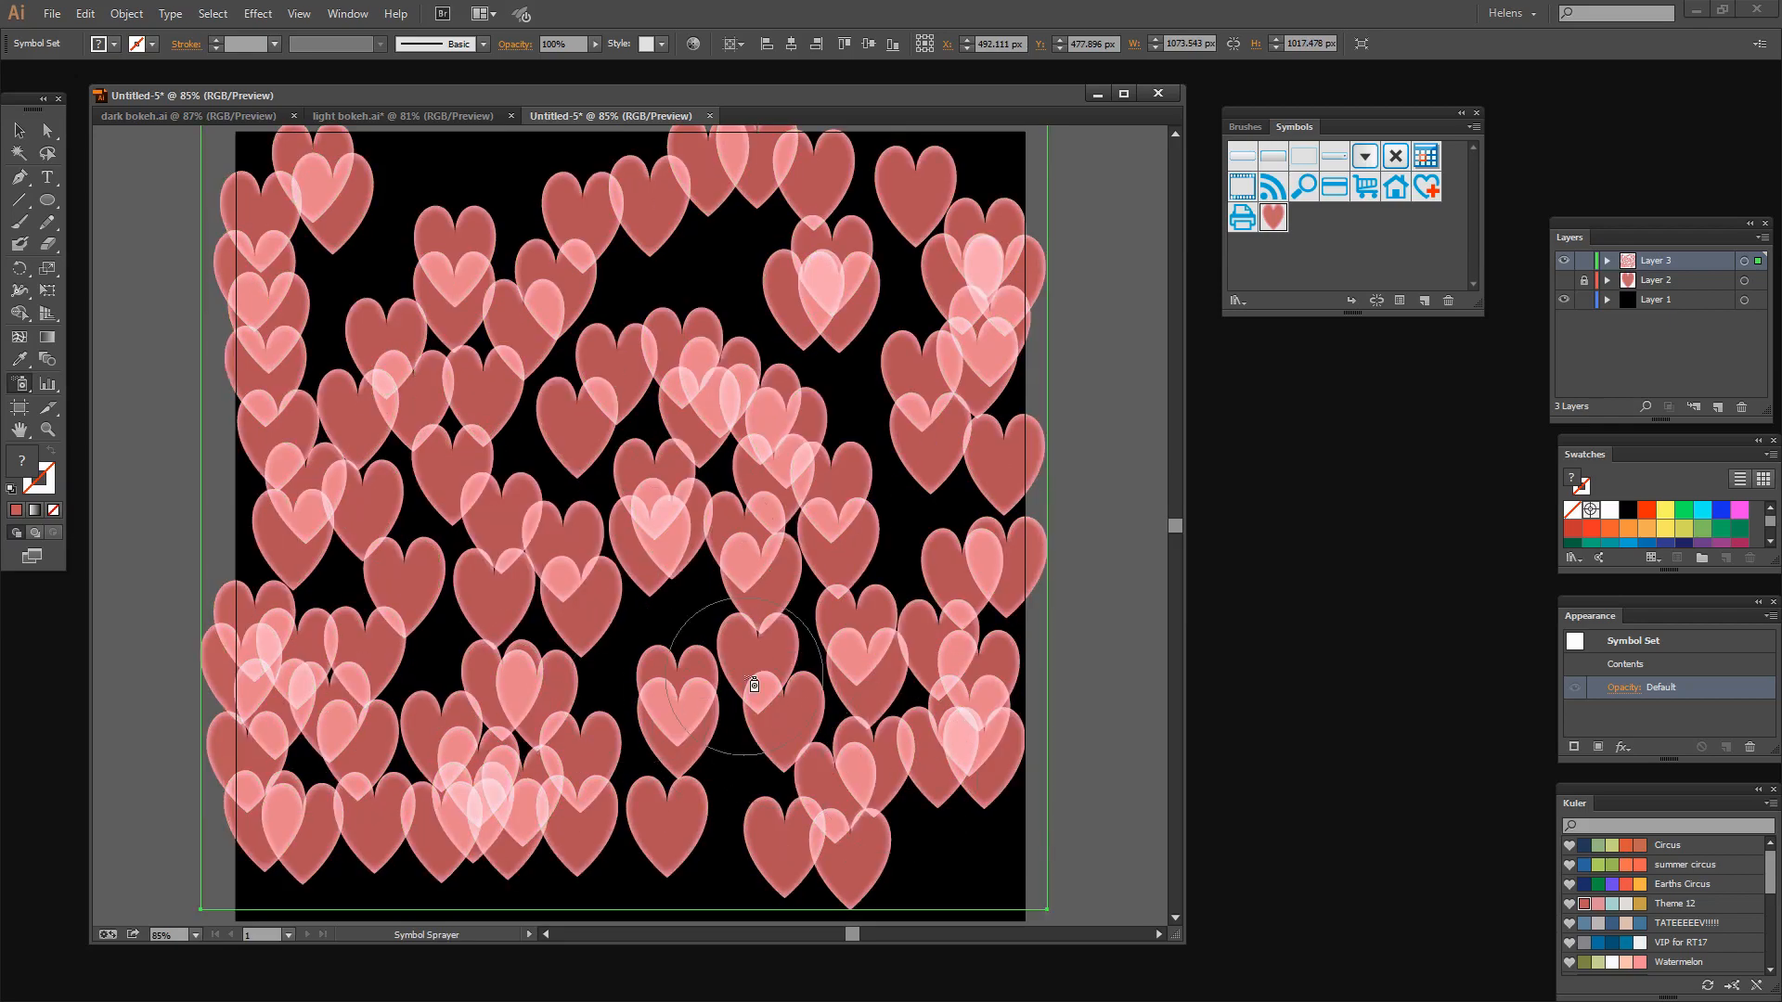
mouse_move(764, 734)
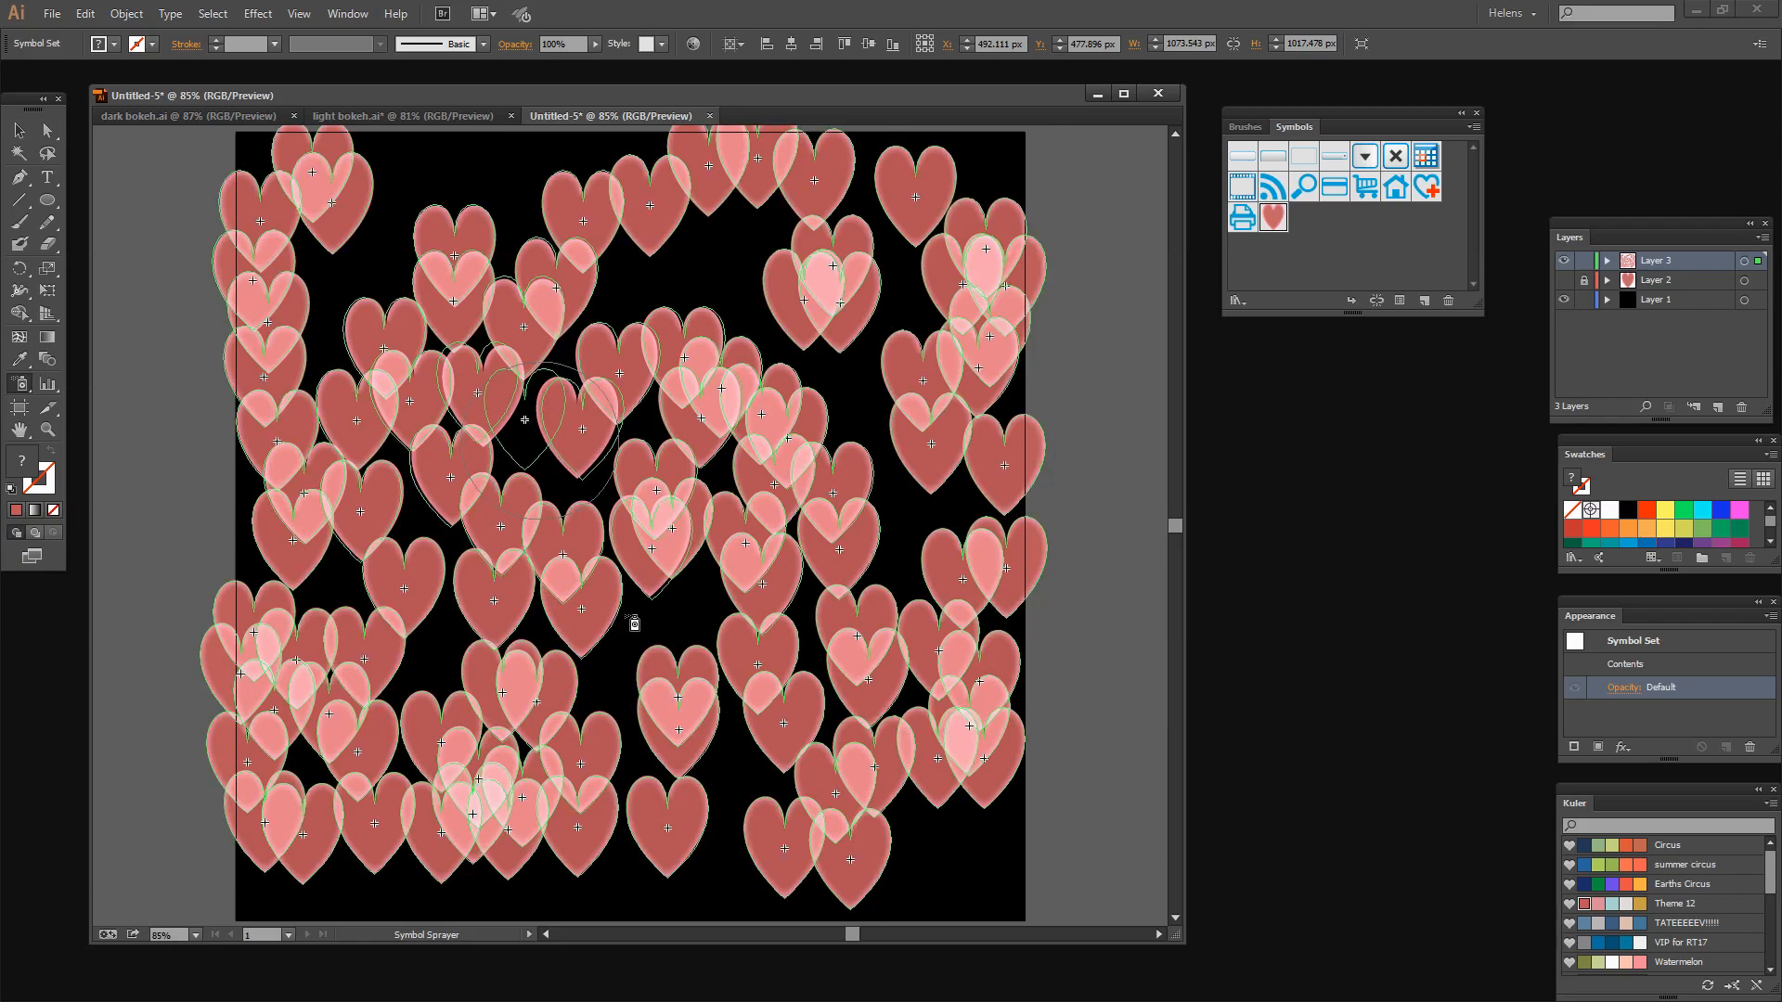
Switch to the Symbol Sizer with a 100 px diameter to enlarge and shrink hearts.
click(20, 384)
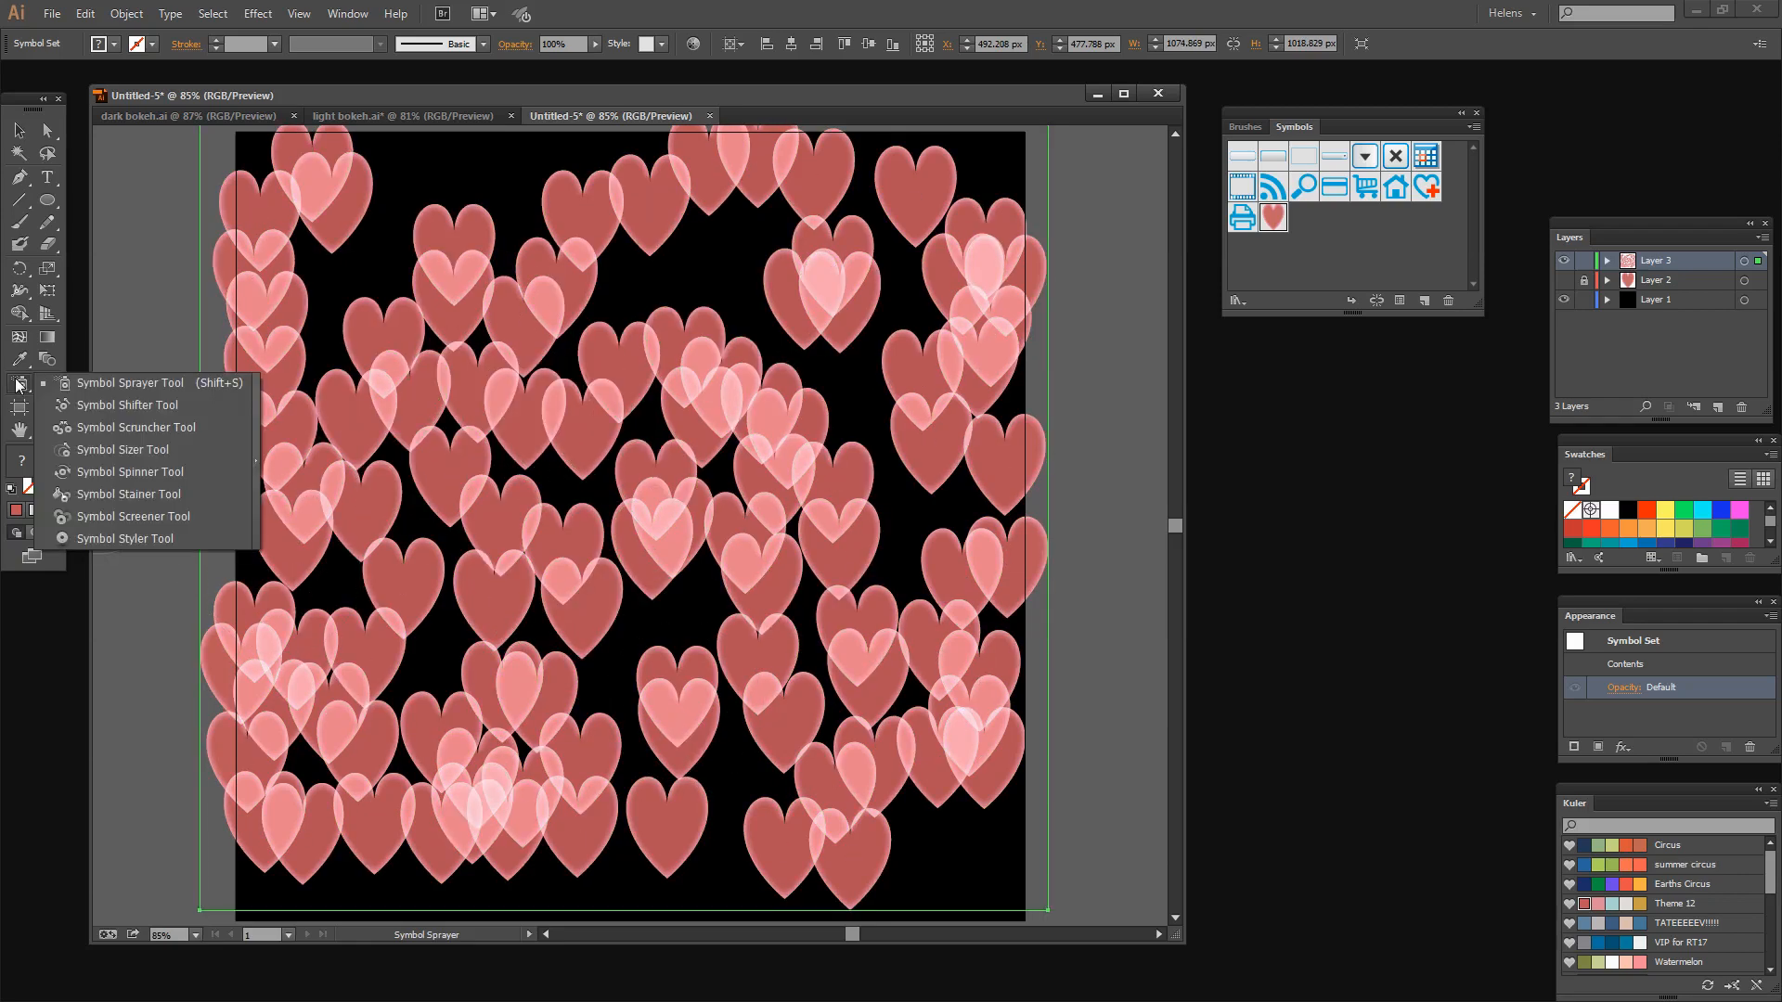
mouse_move(121, 441)
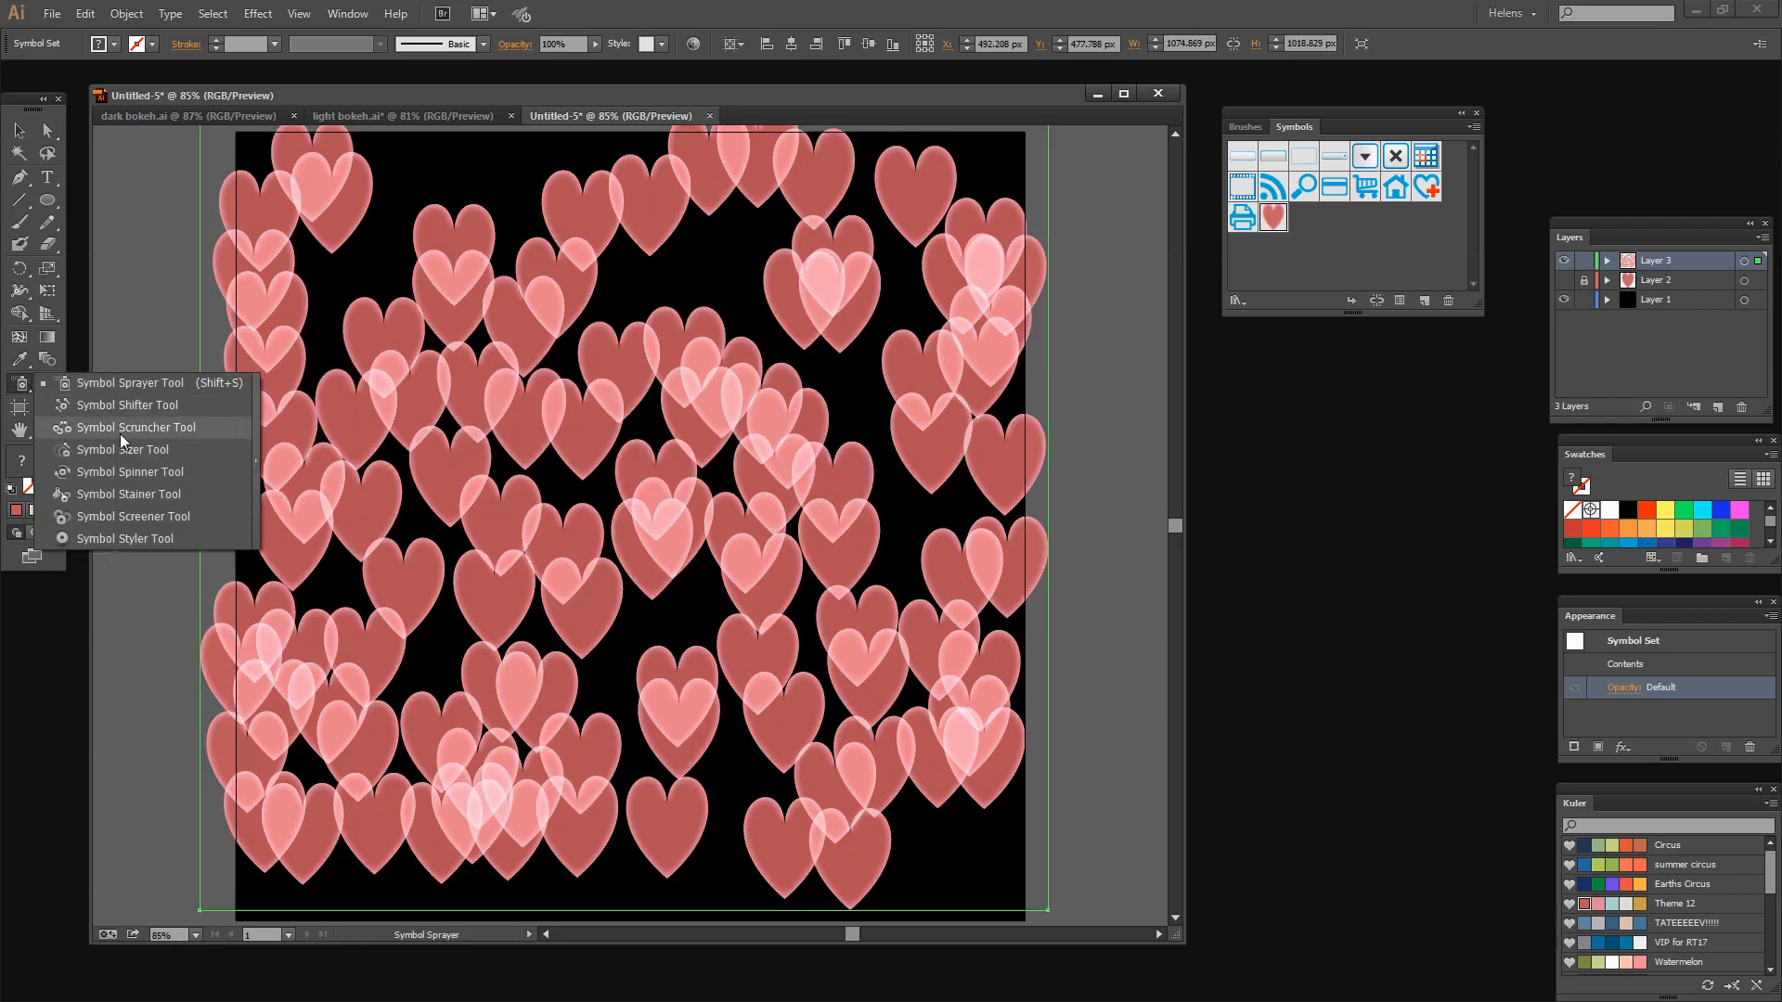
click(120, 449)
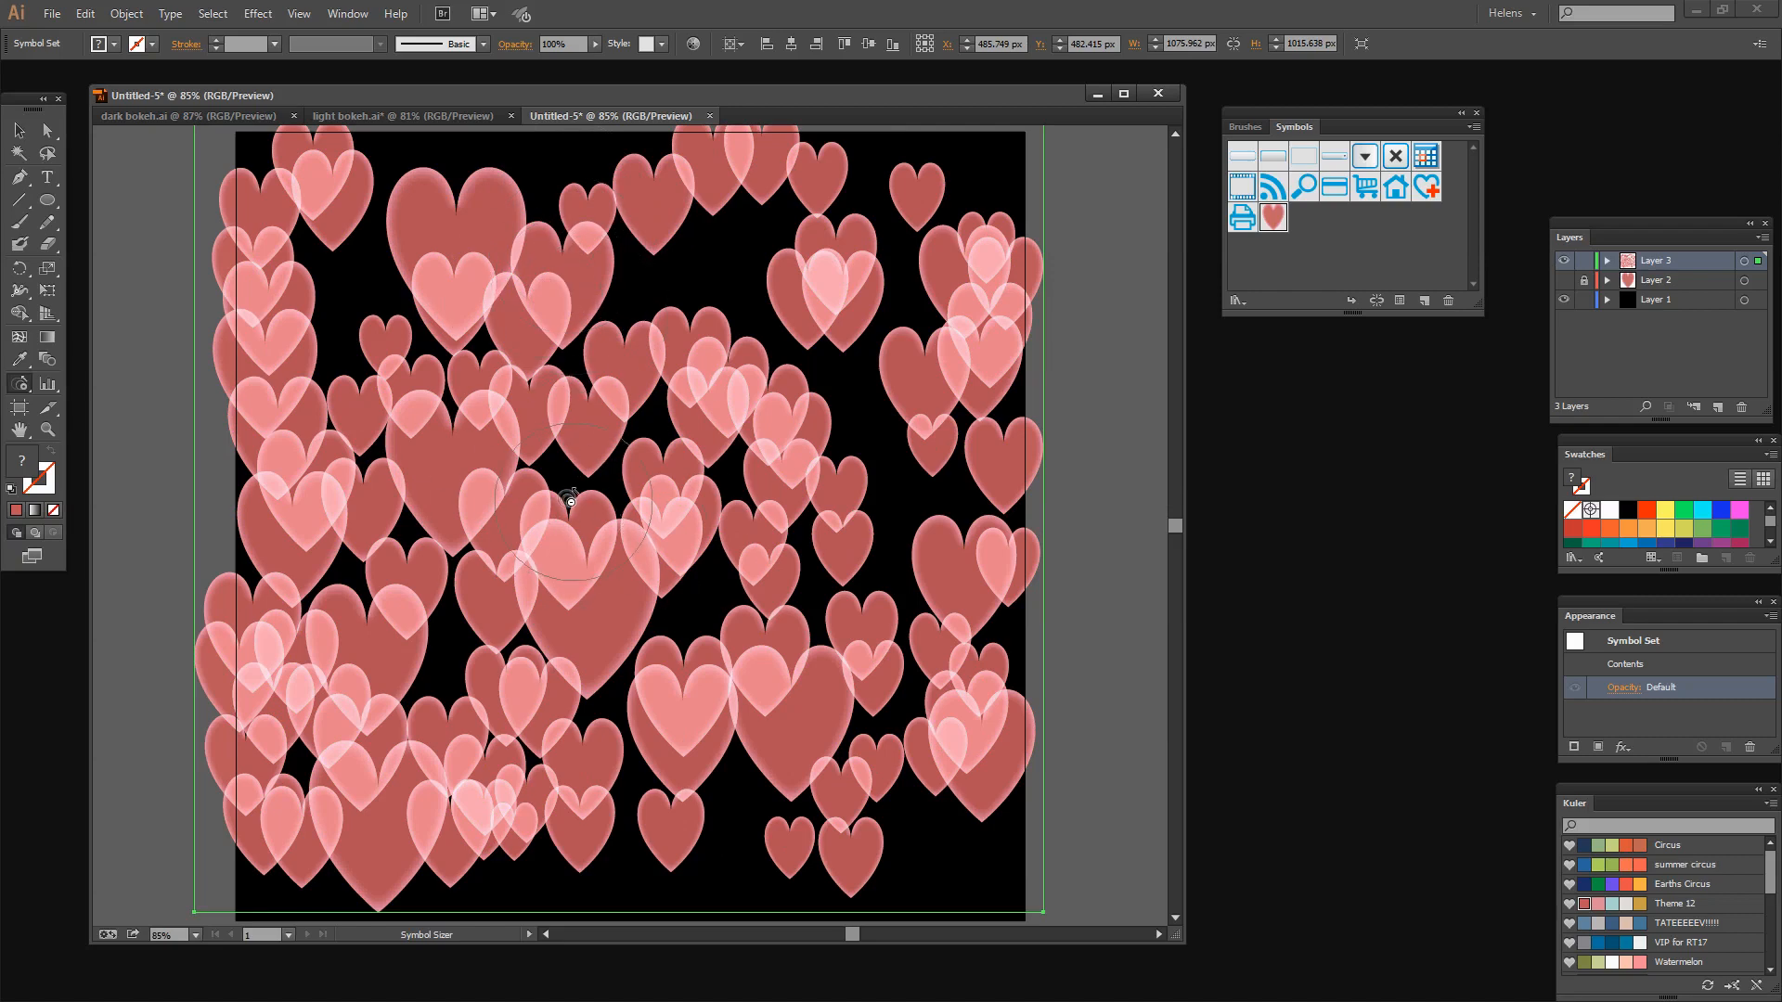
mouse_move(19, 388)
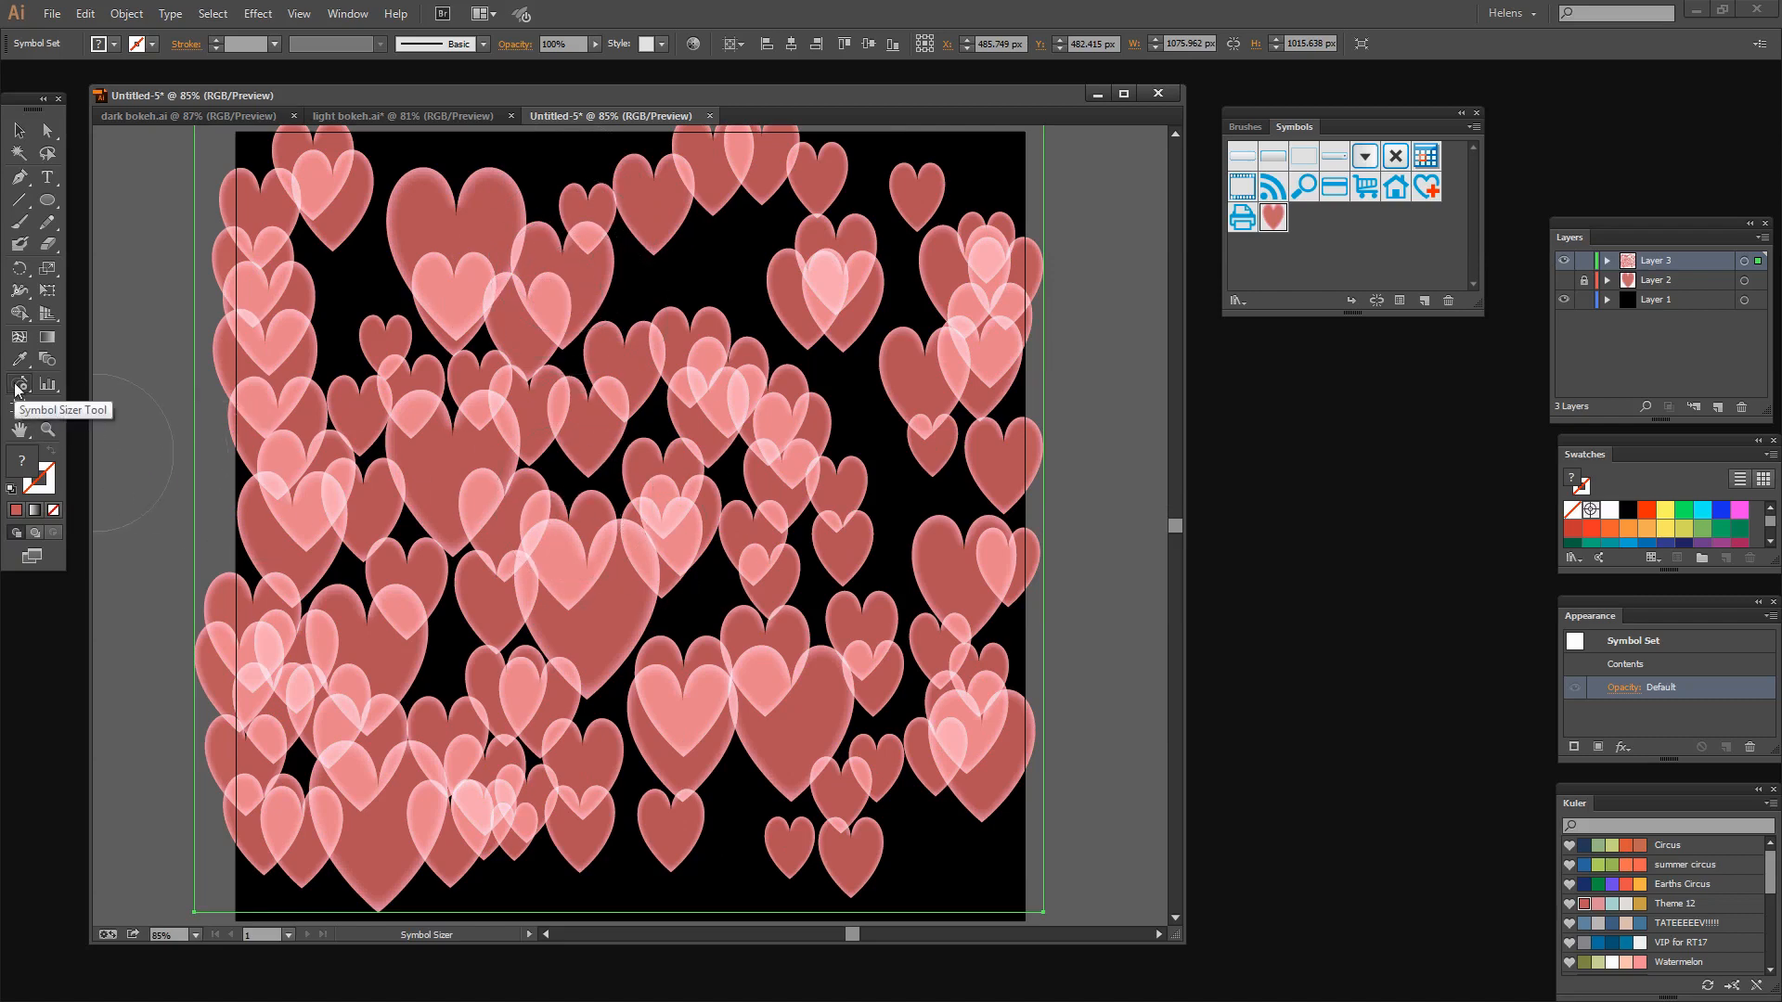
double_click(18, 384)
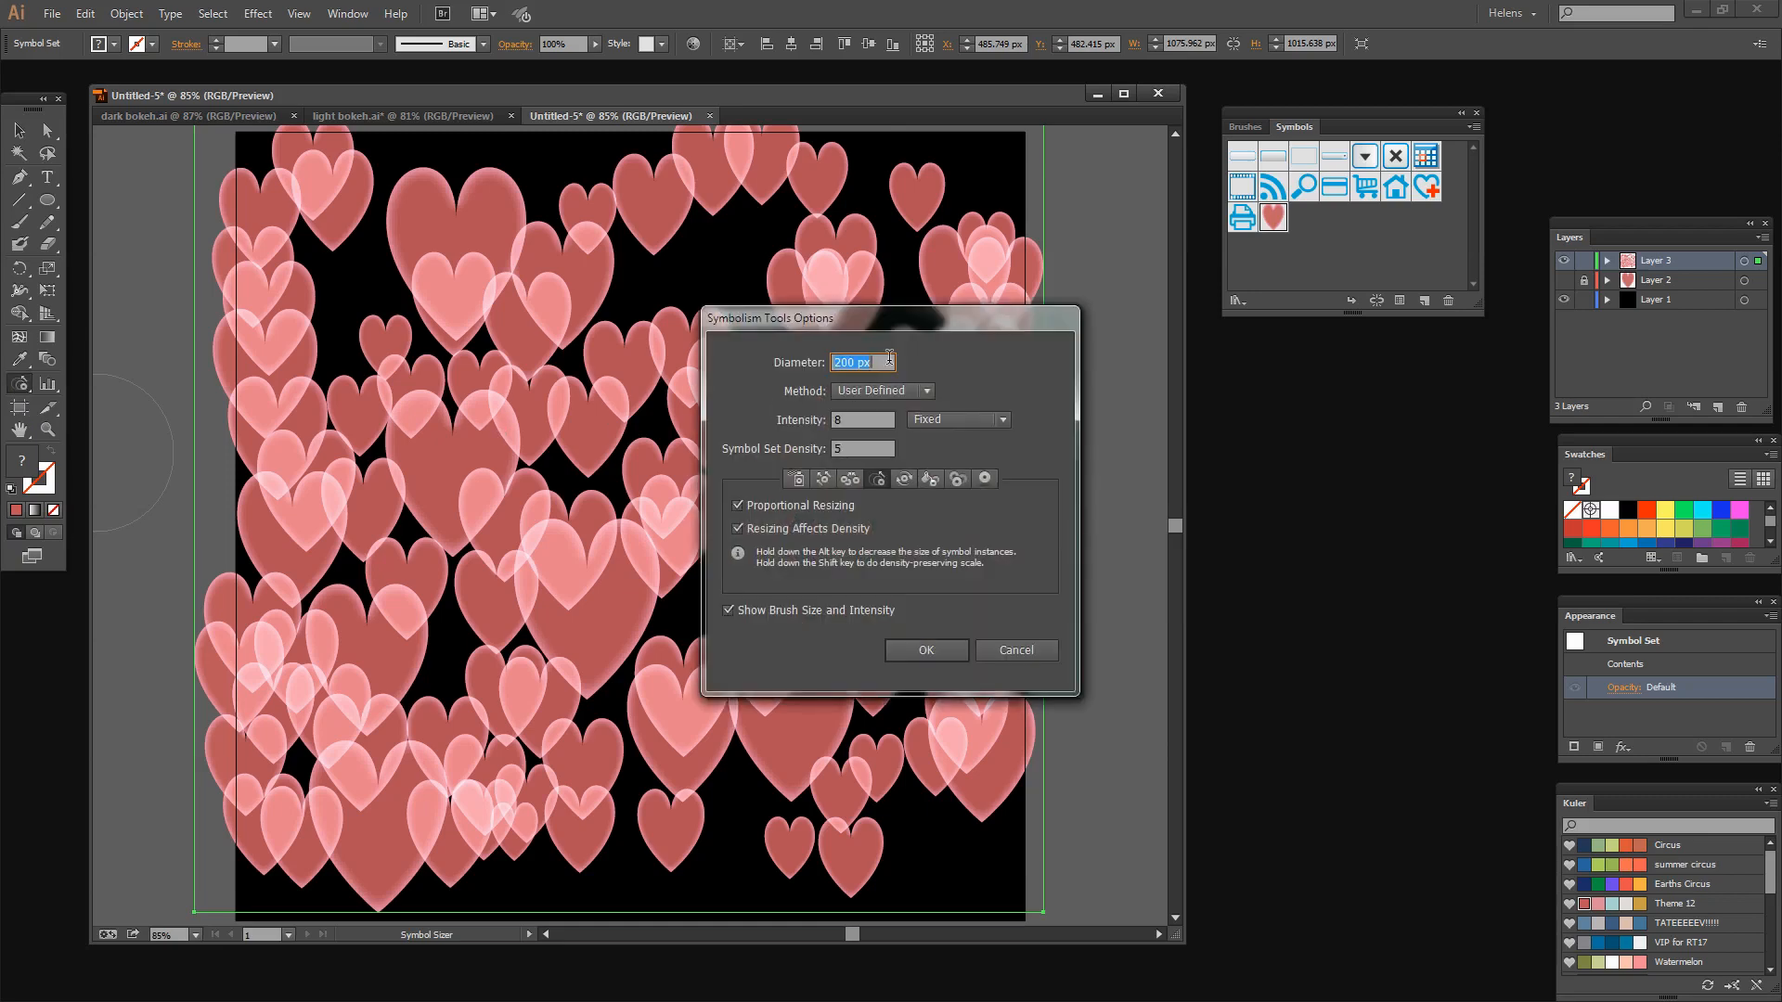
text(100)
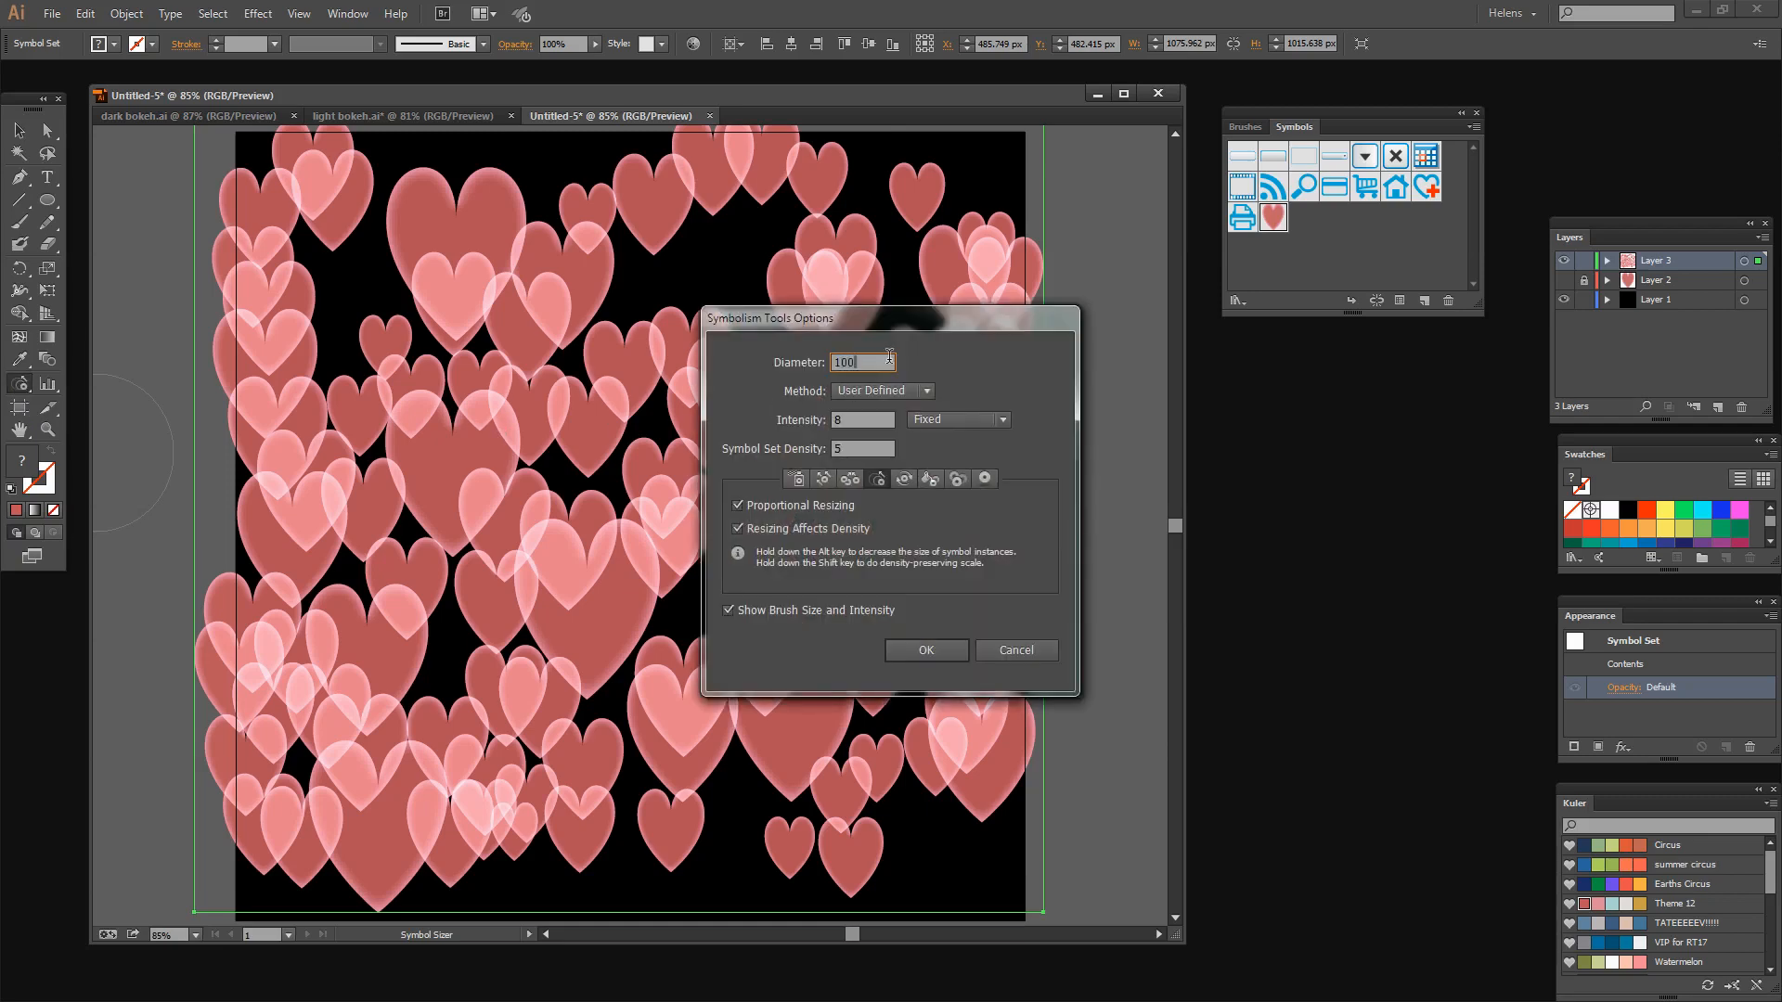
click(925, 650)
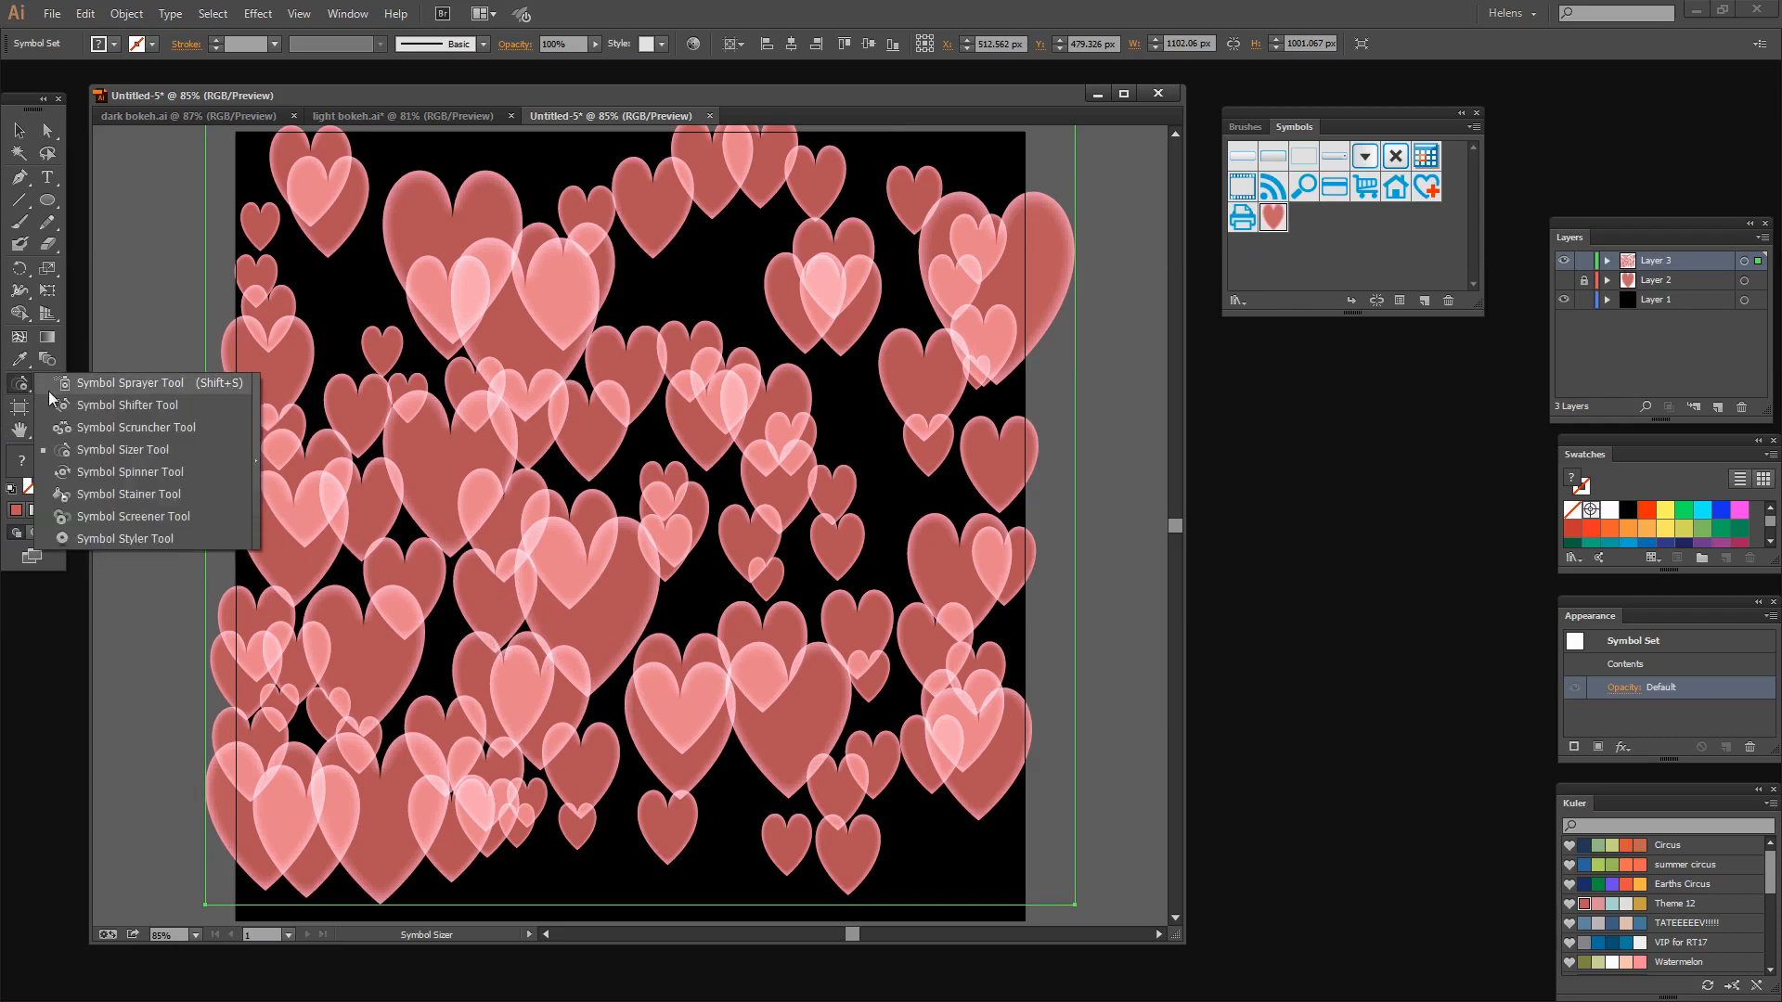
Use the Symbol Spinner Tool to tilt hearts at varied angles.
click(132, 471)
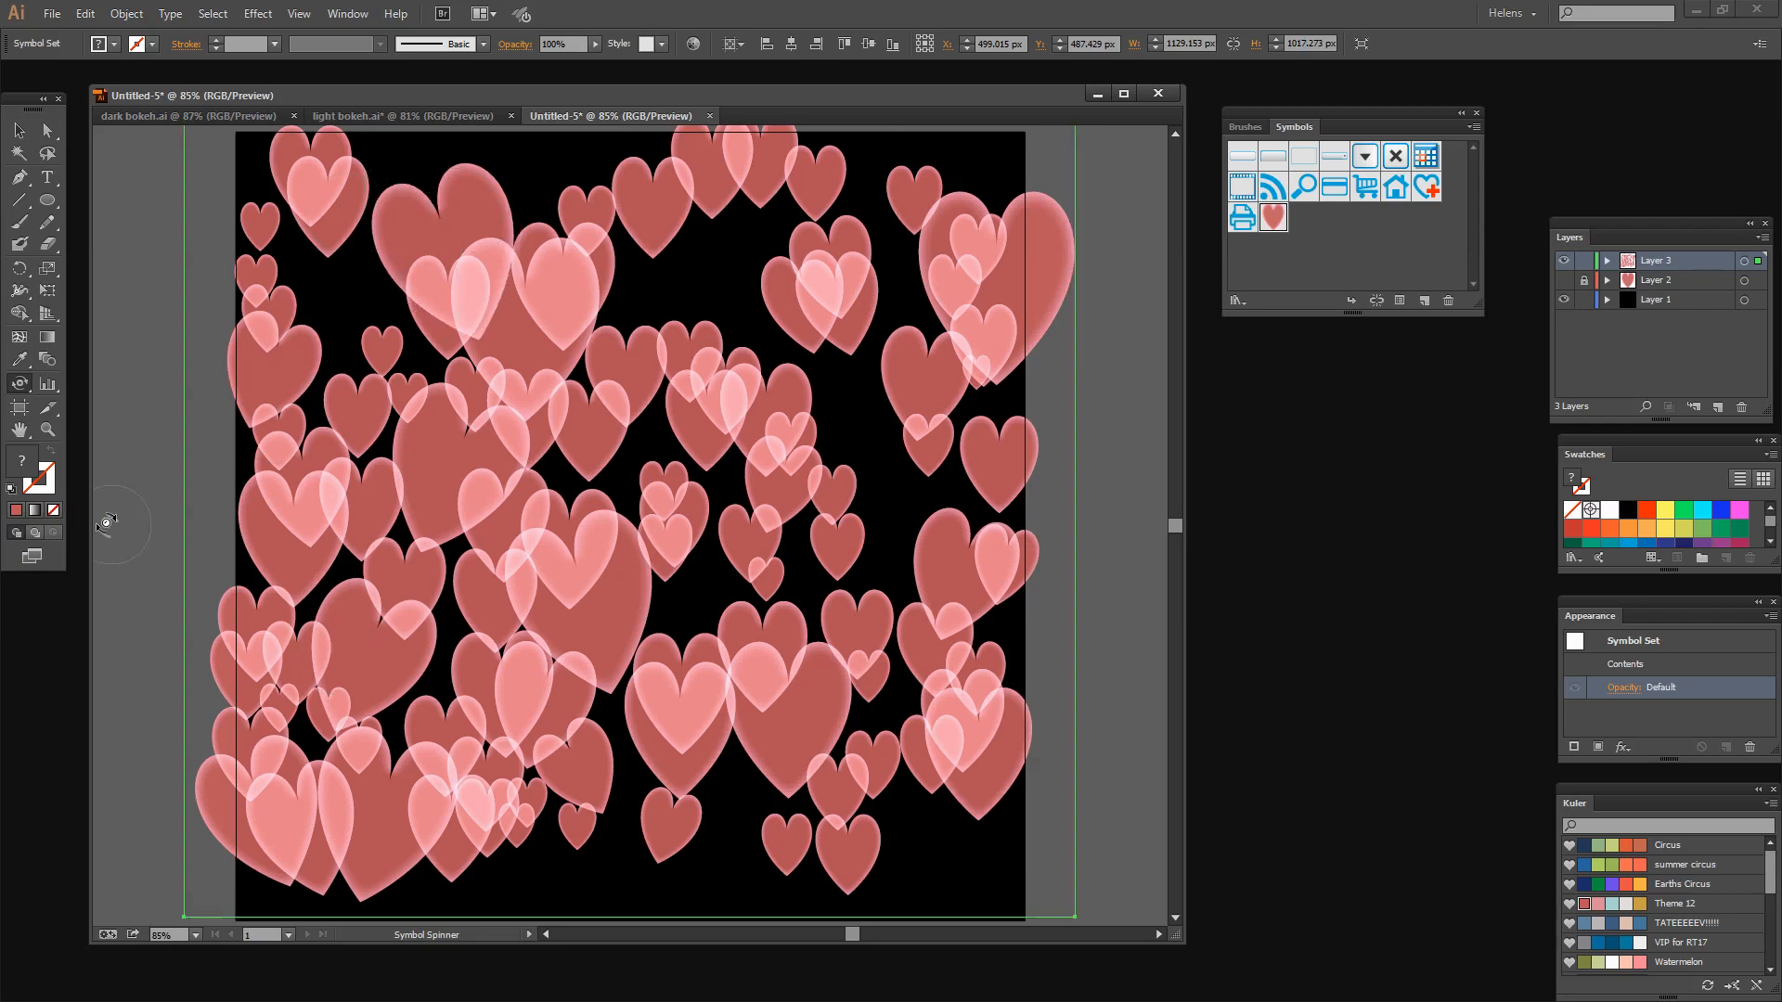
Use the Symbol Shifter Tool to push hearts into new positions.
click(19, 359)
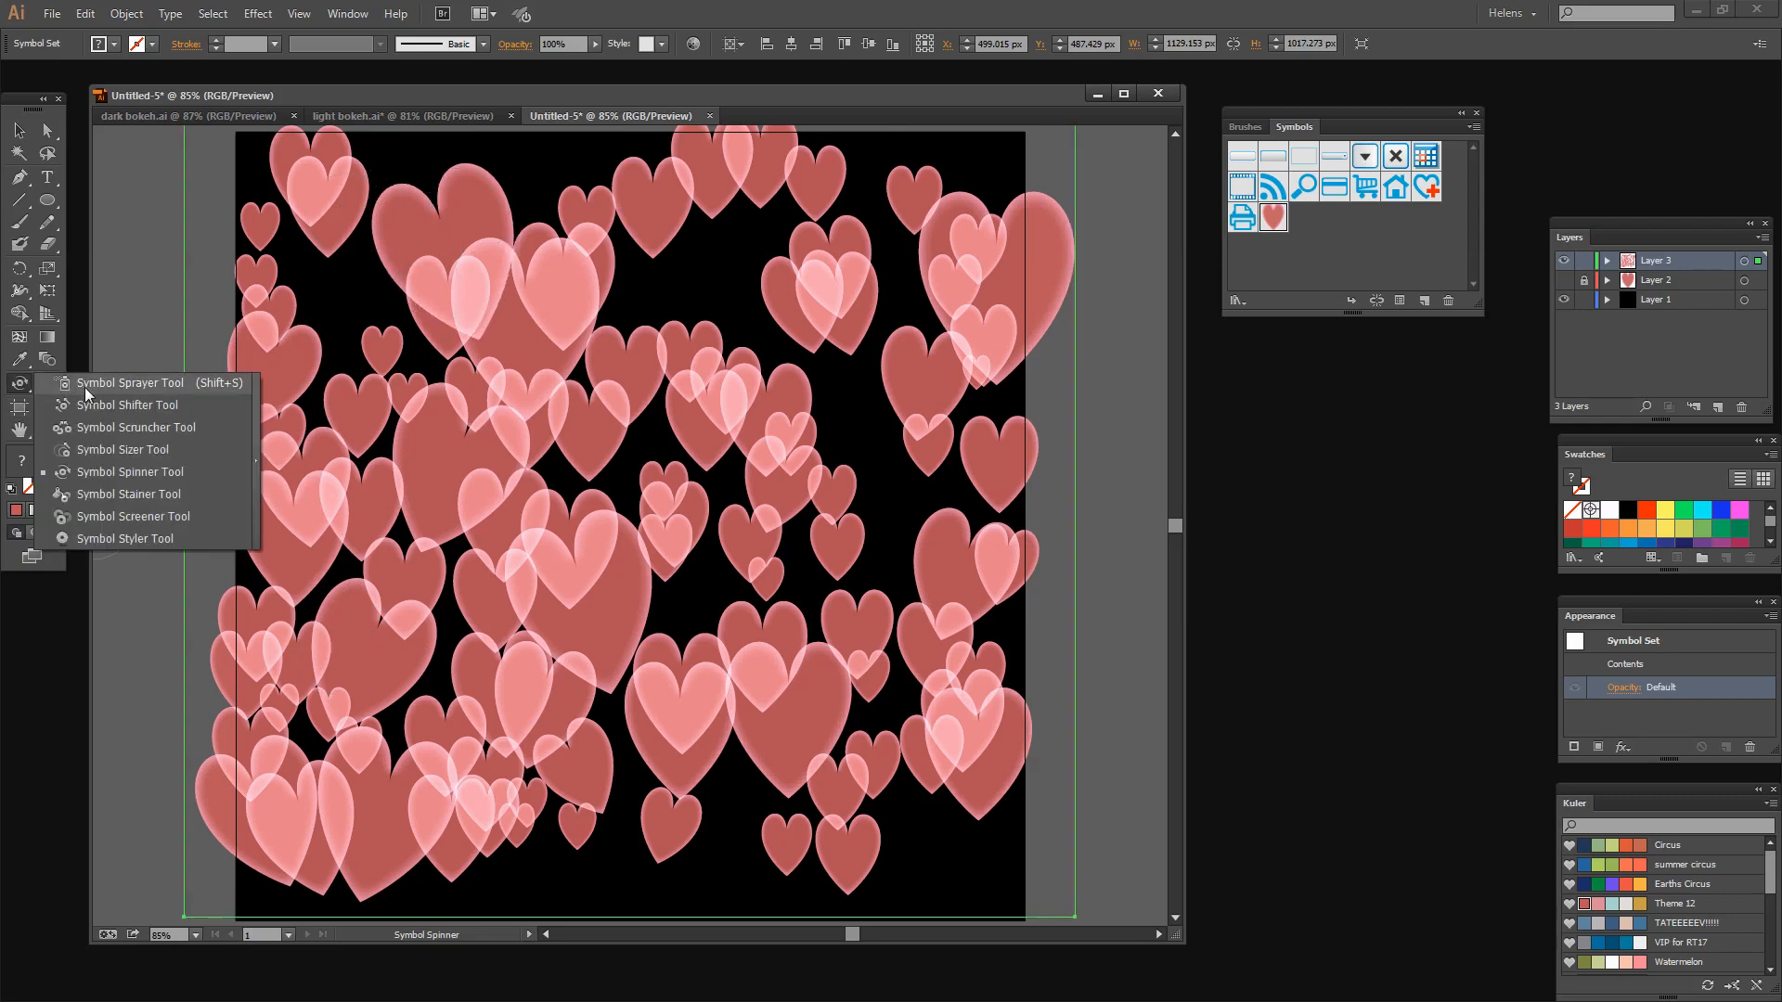
mouse_move(125, 404)
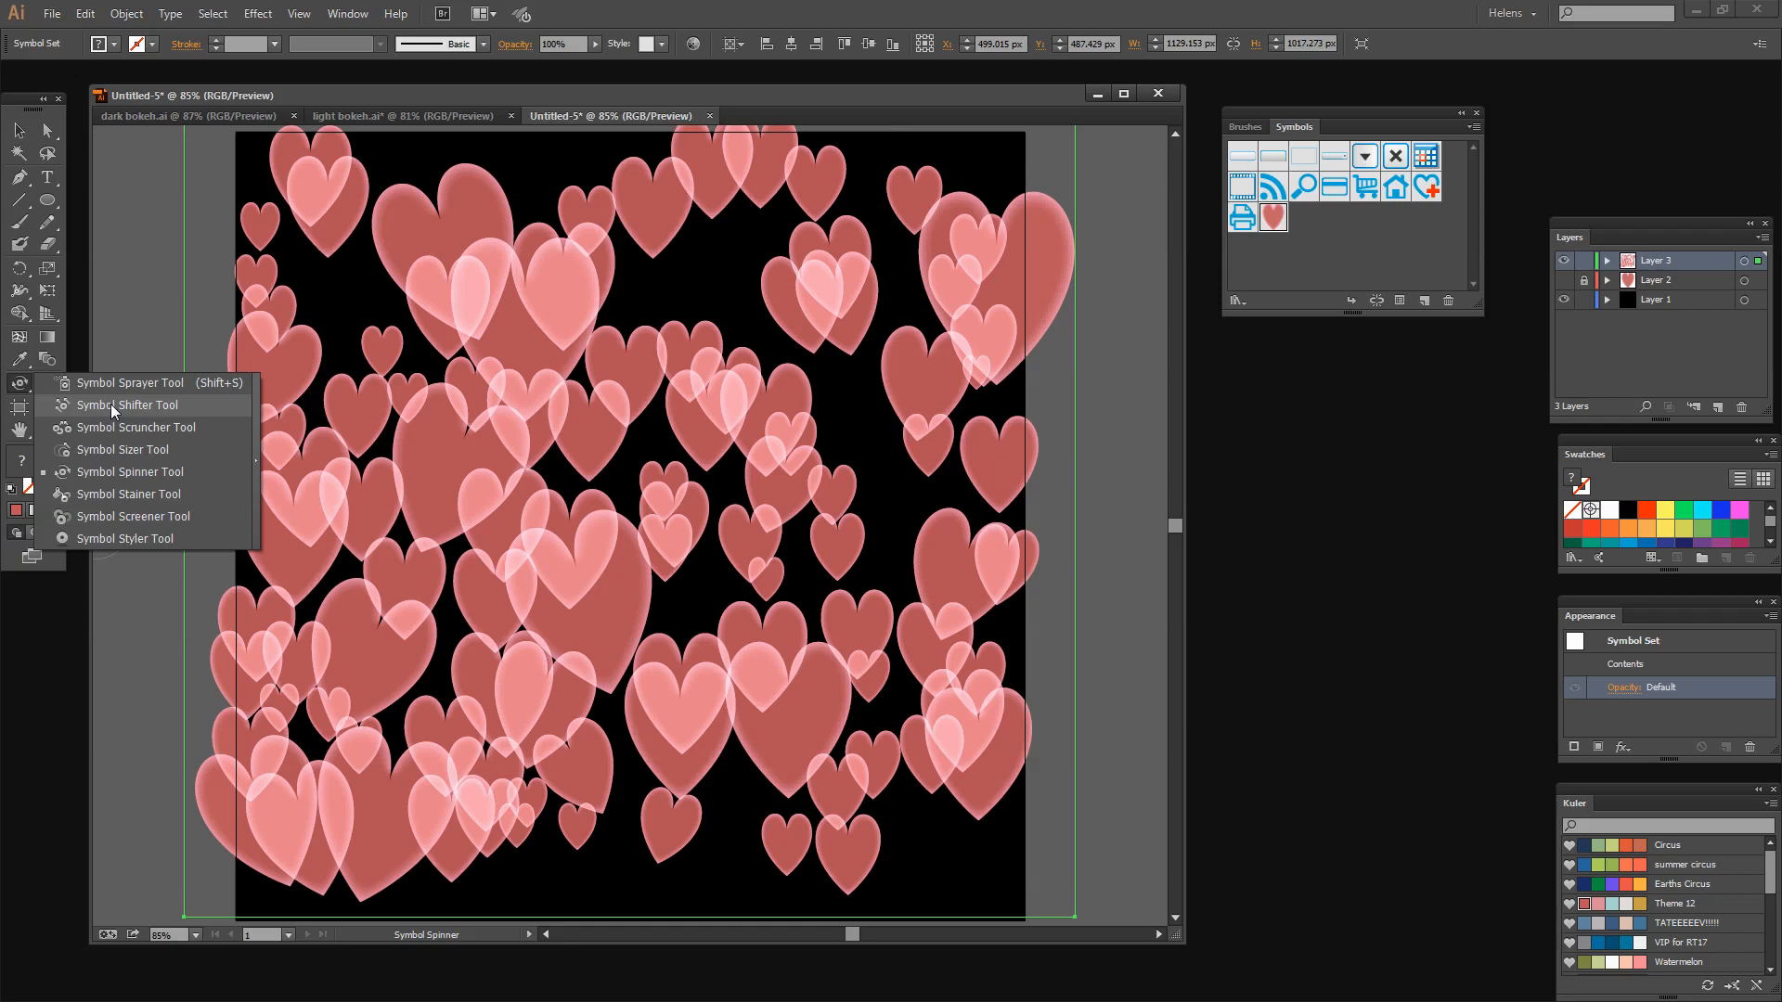
click(126, 405)
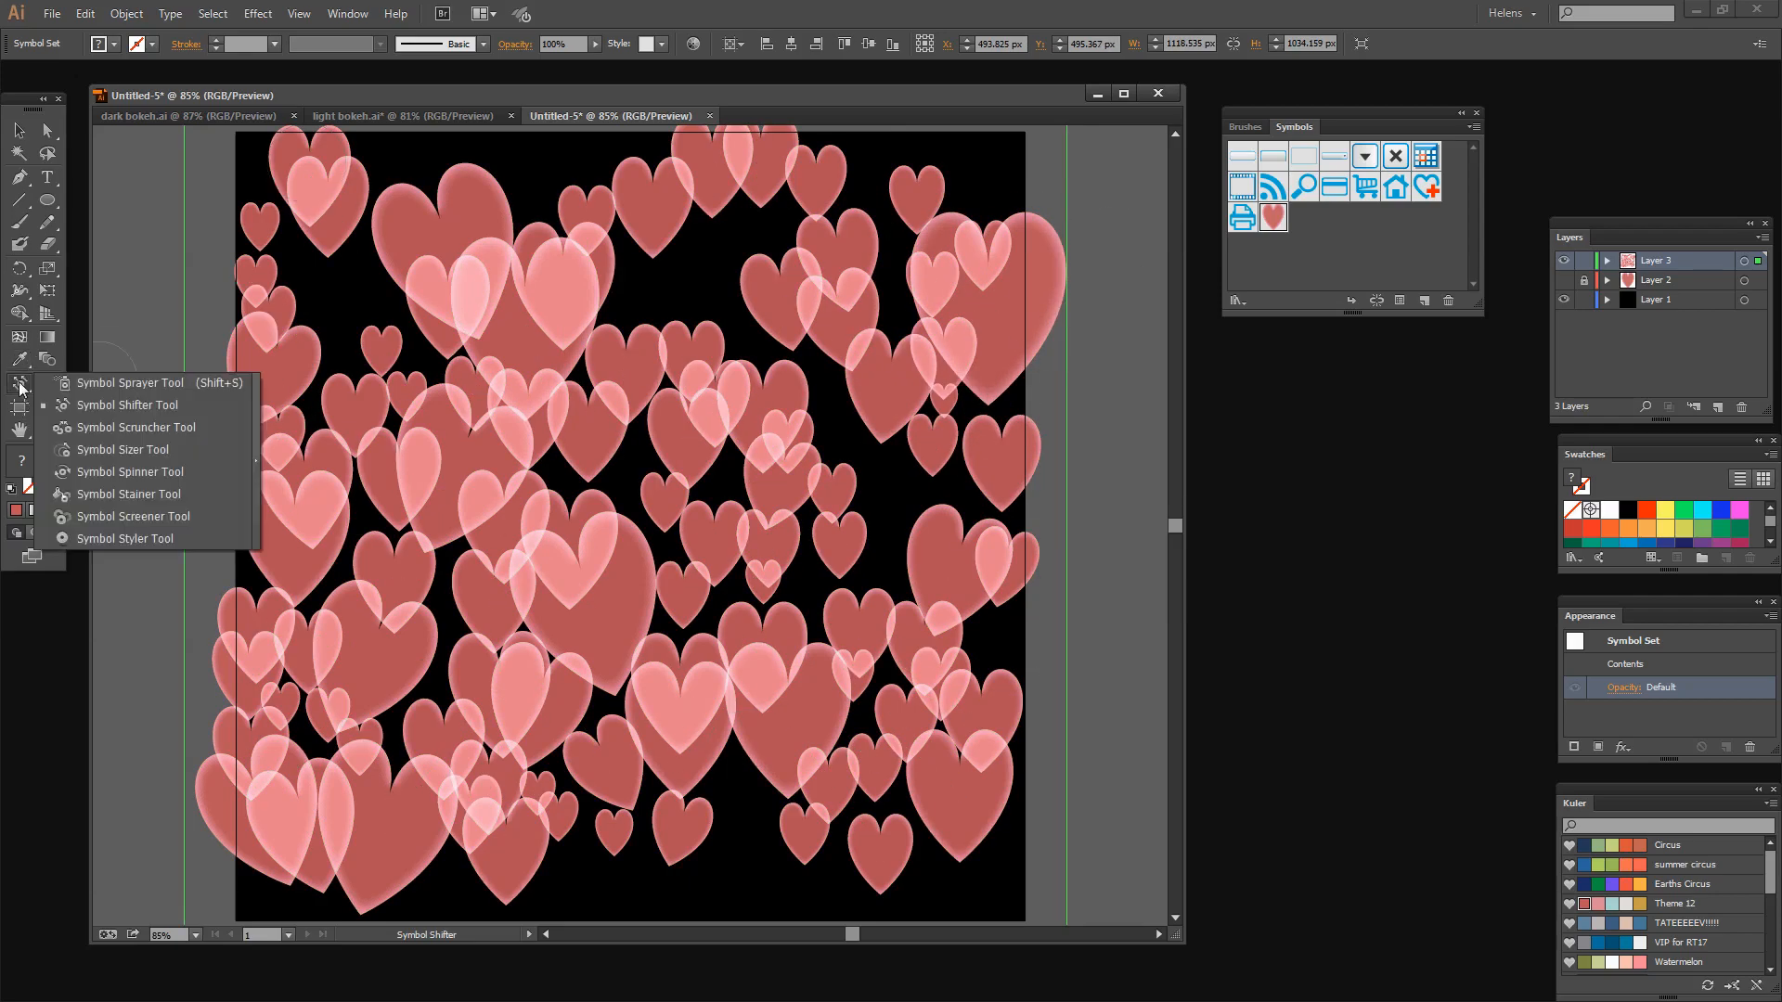
mouse_move(125, 537)
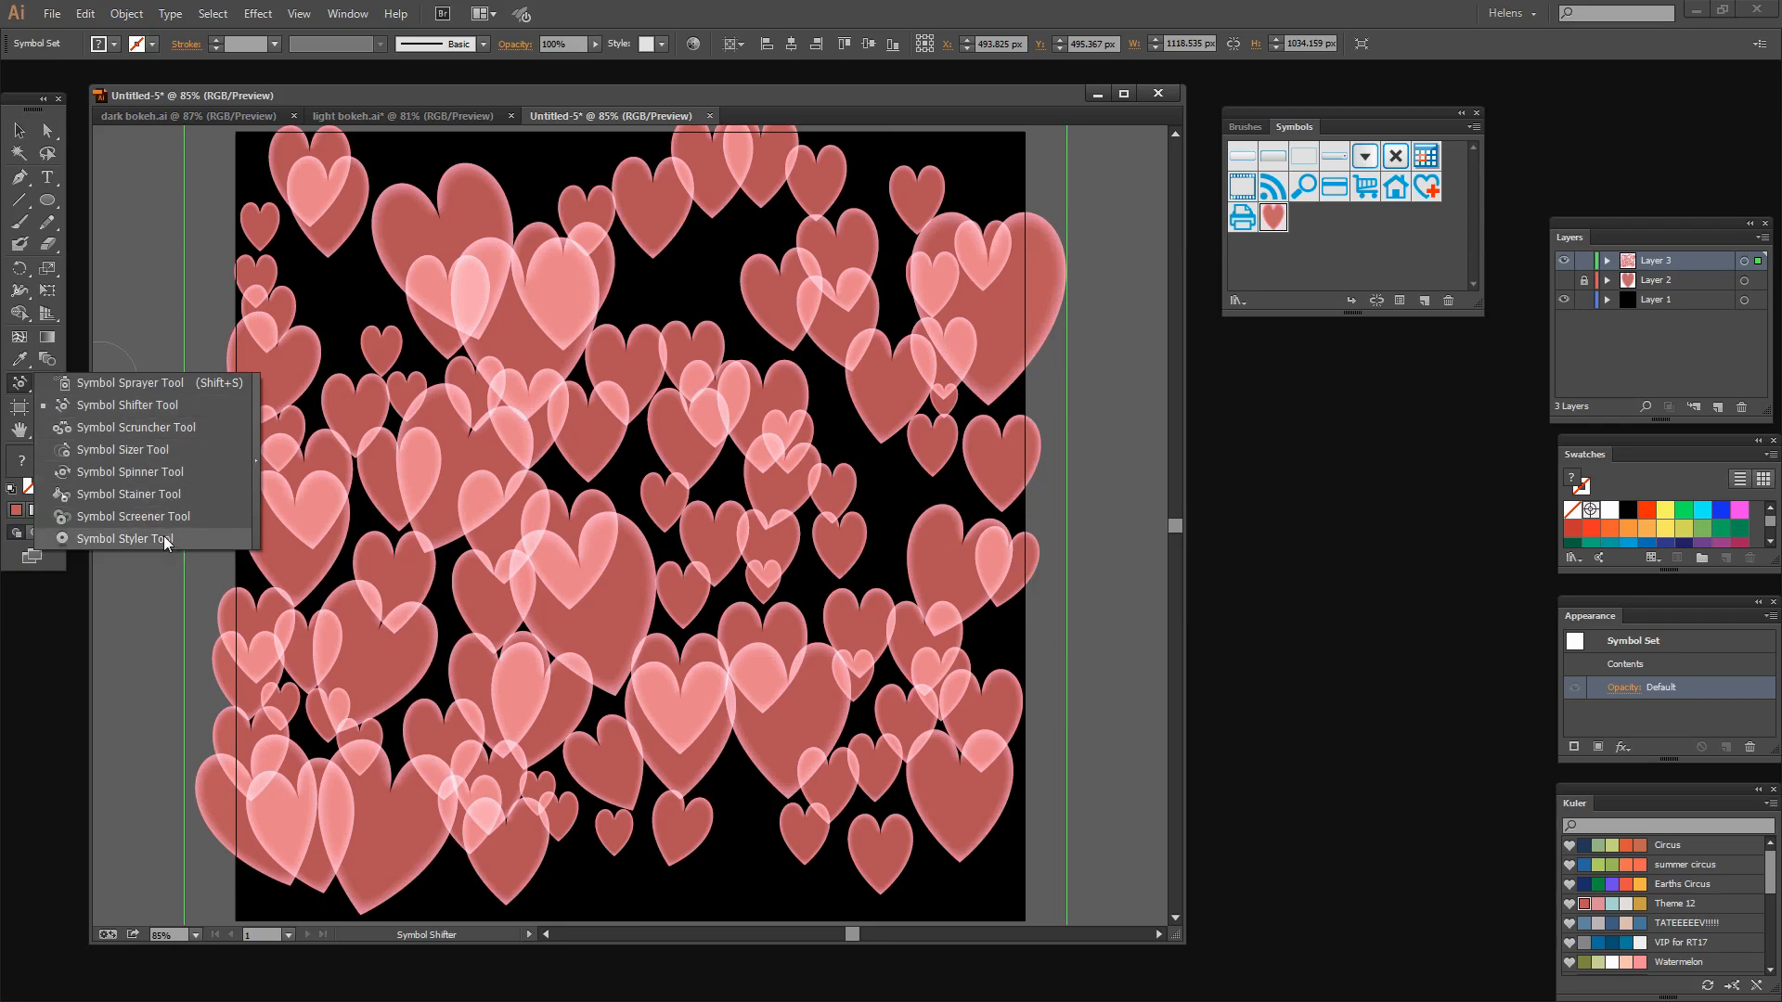
Fade hearts near the centre with the Symbol Screener and open its options.
click(134, 516)
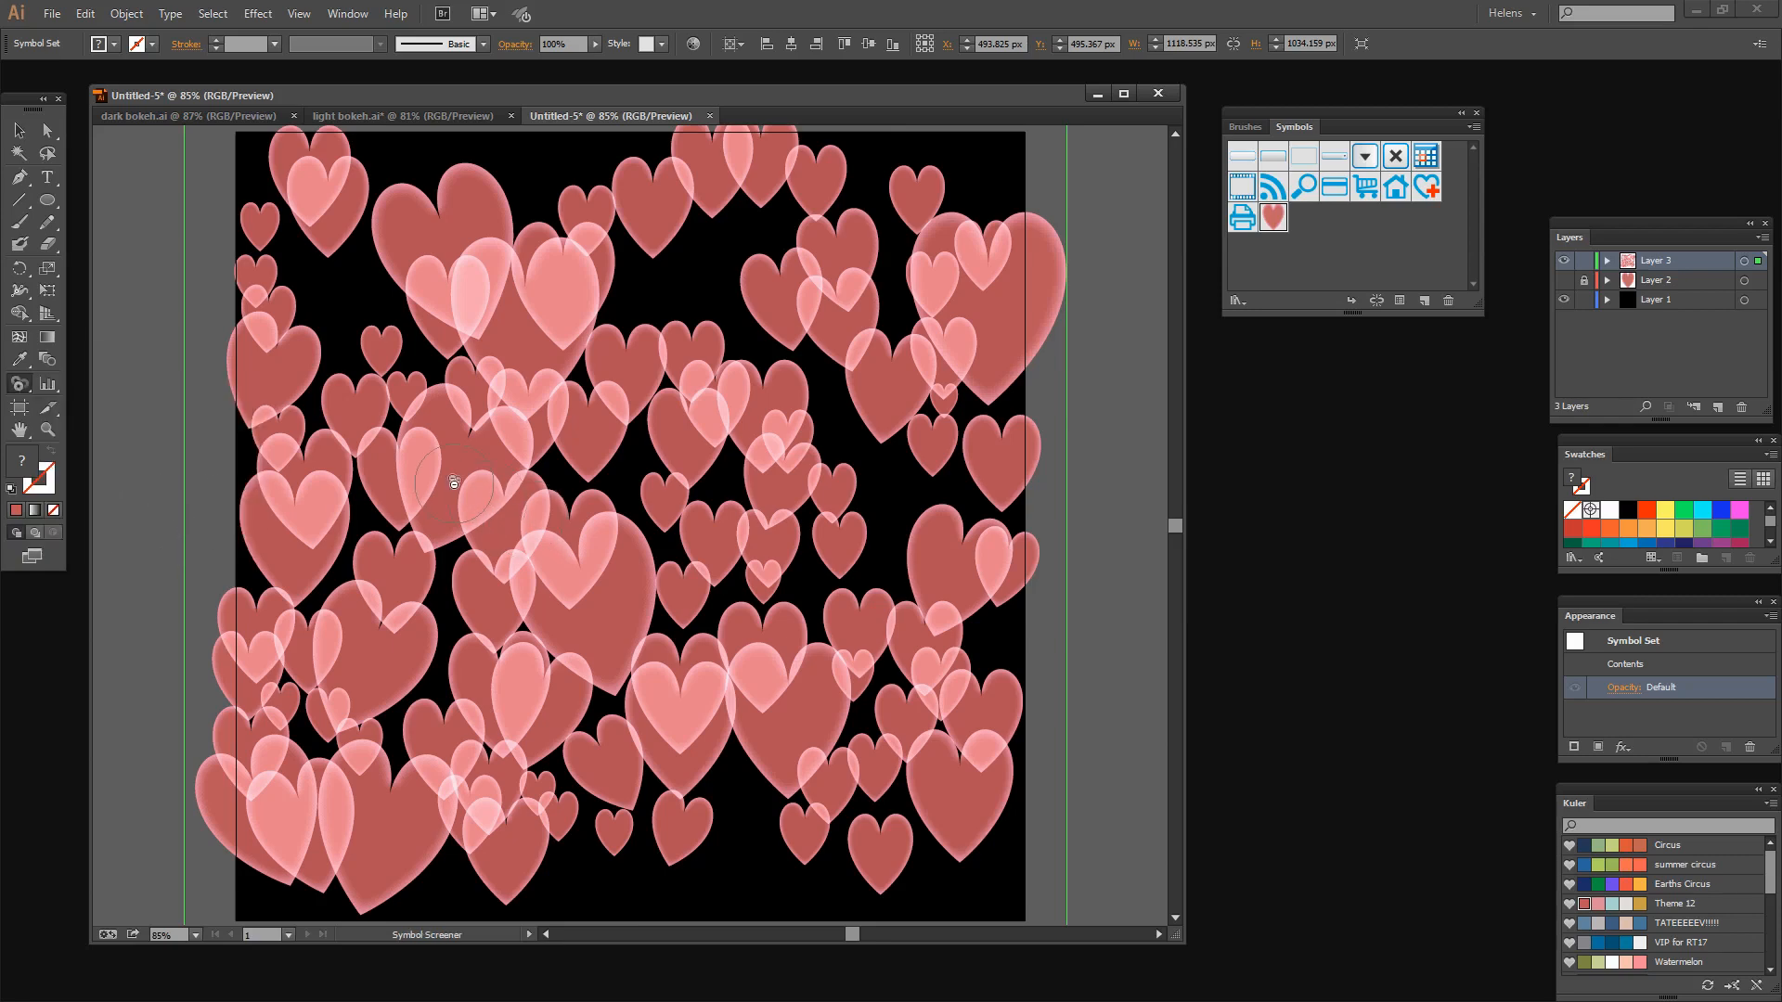
mouse_move(875, 239)
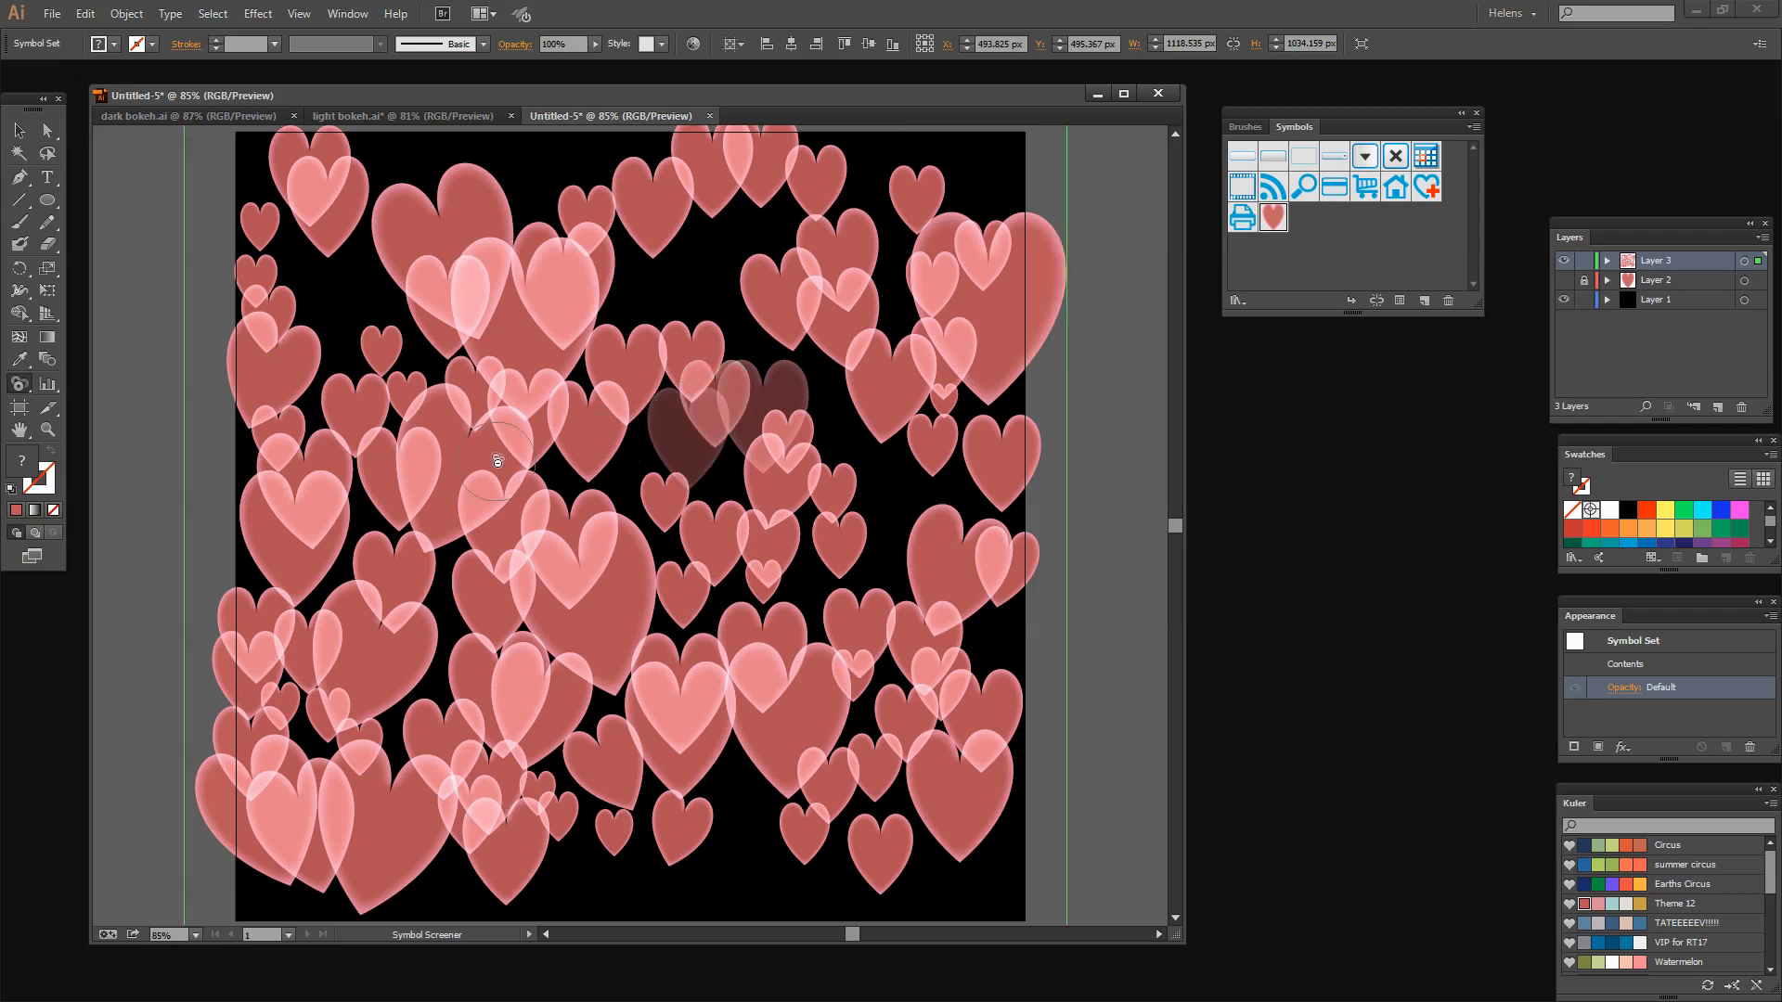
mouse_move(62, 498)
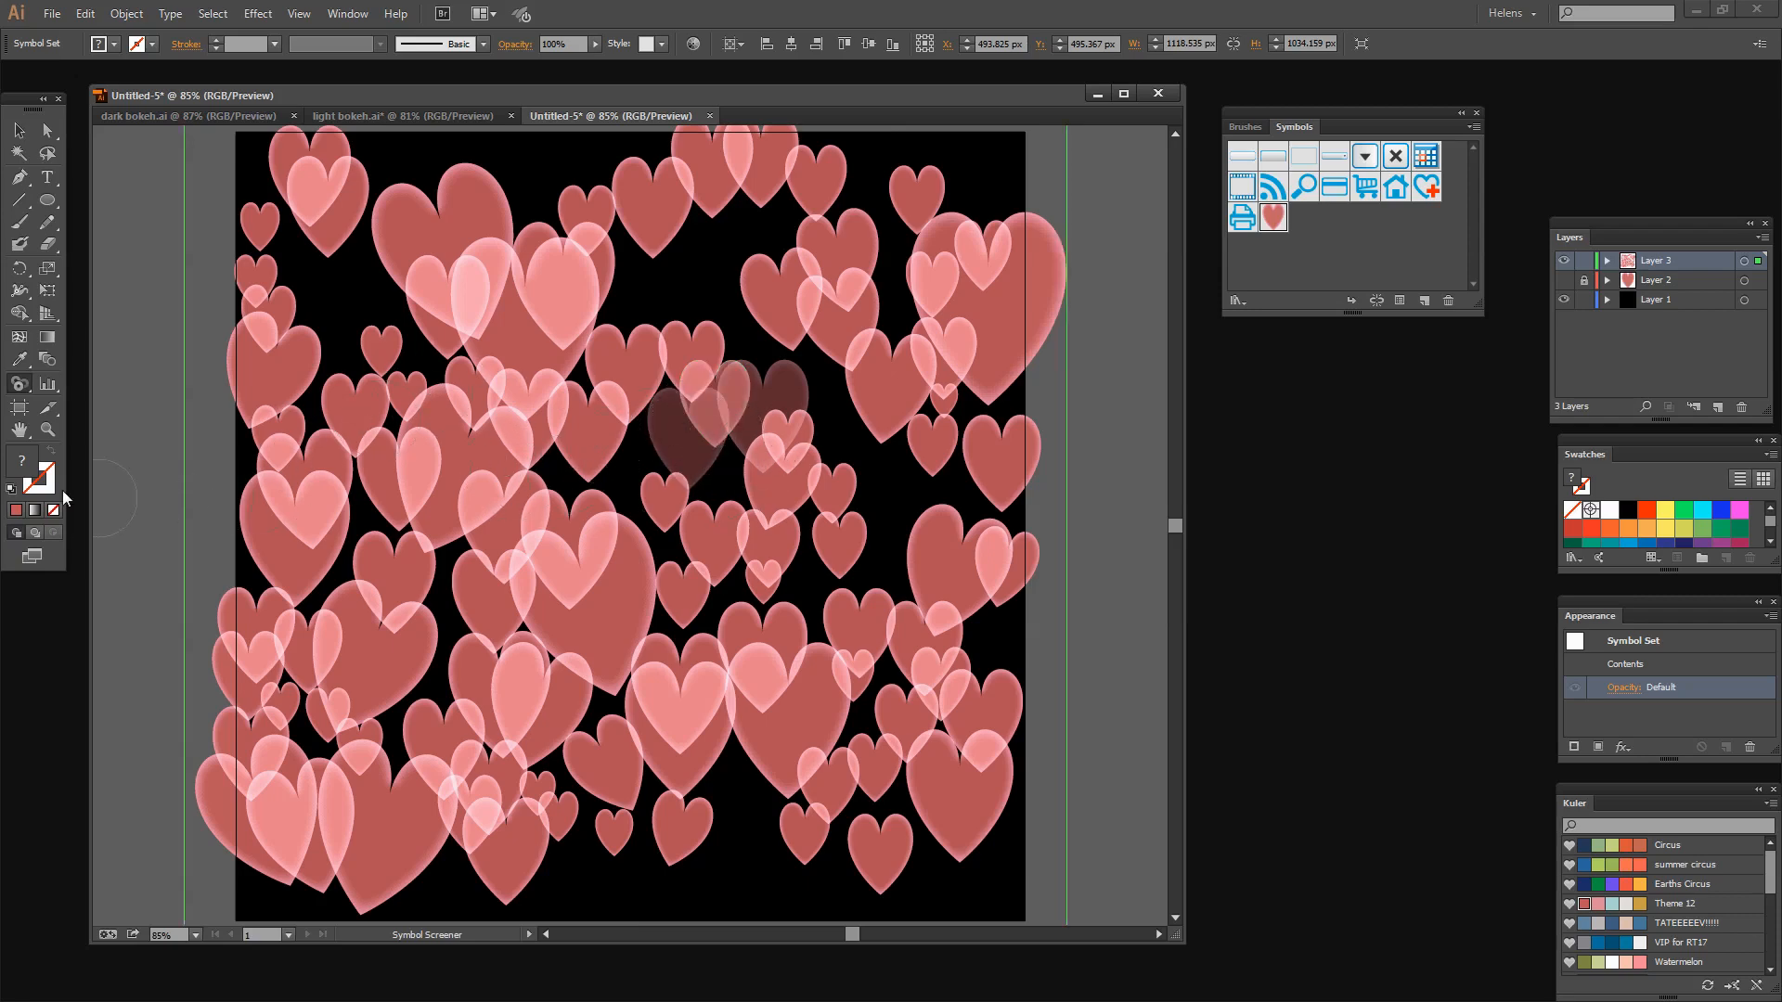
mouse_move(14, 386)
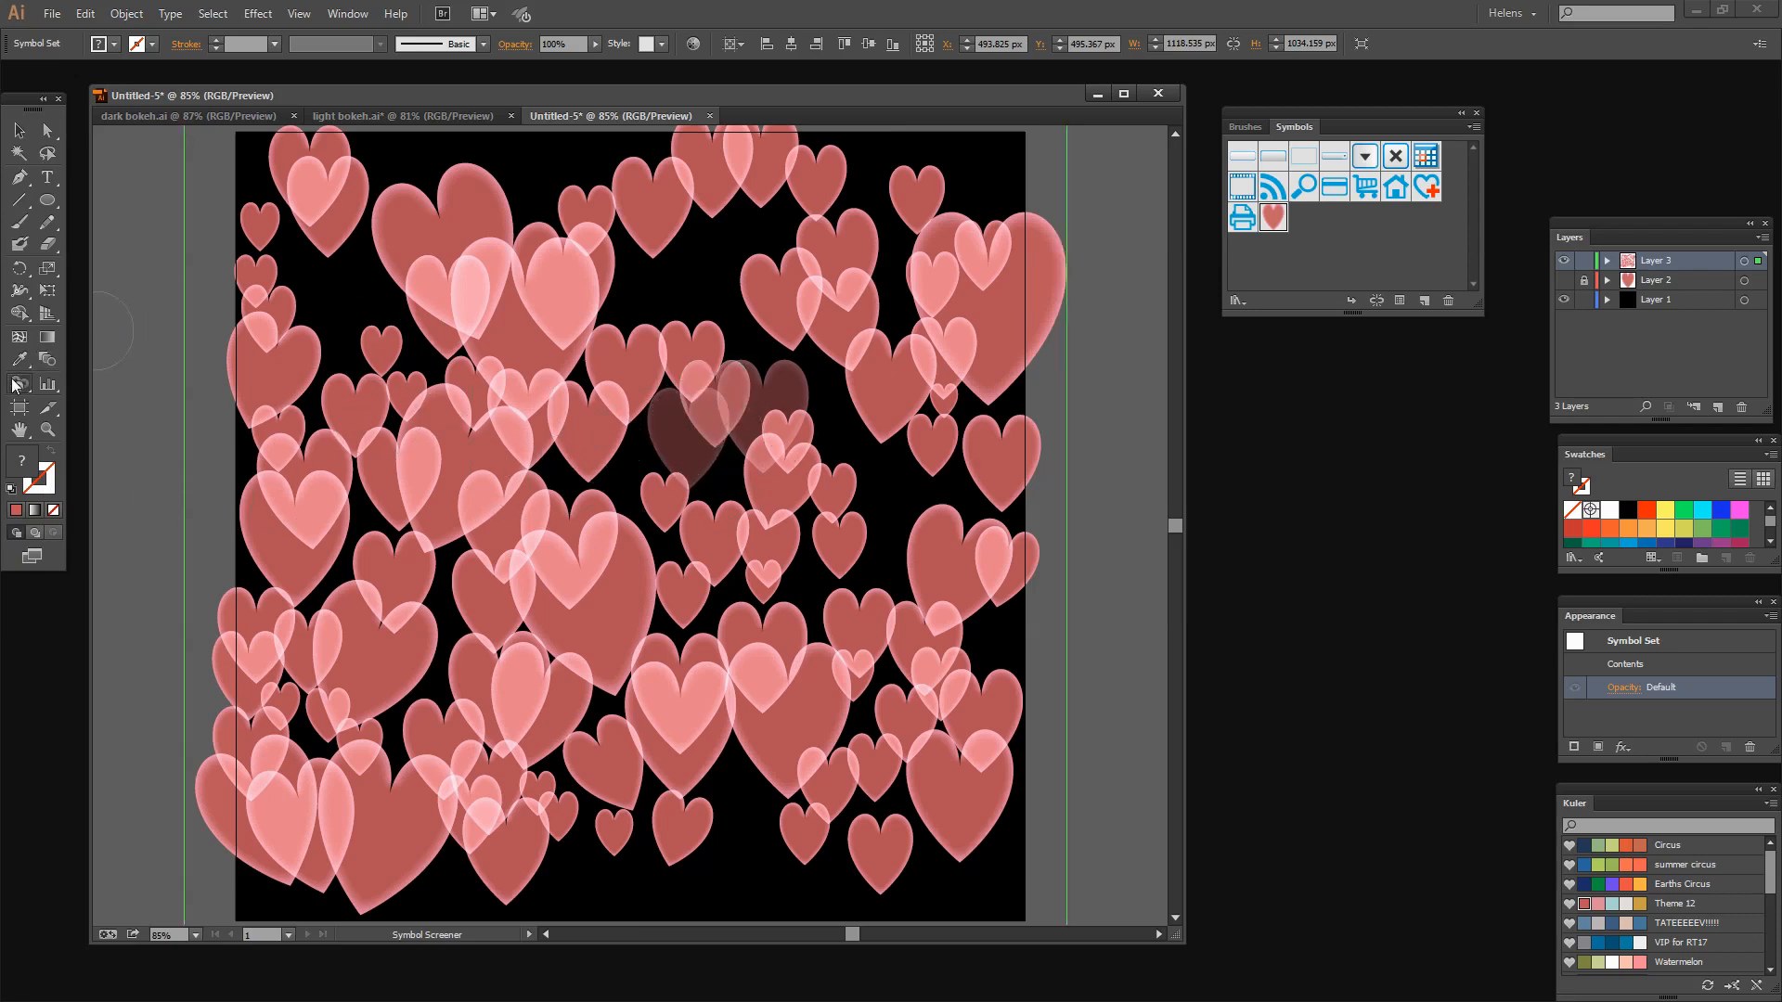
double_click(19, 383)
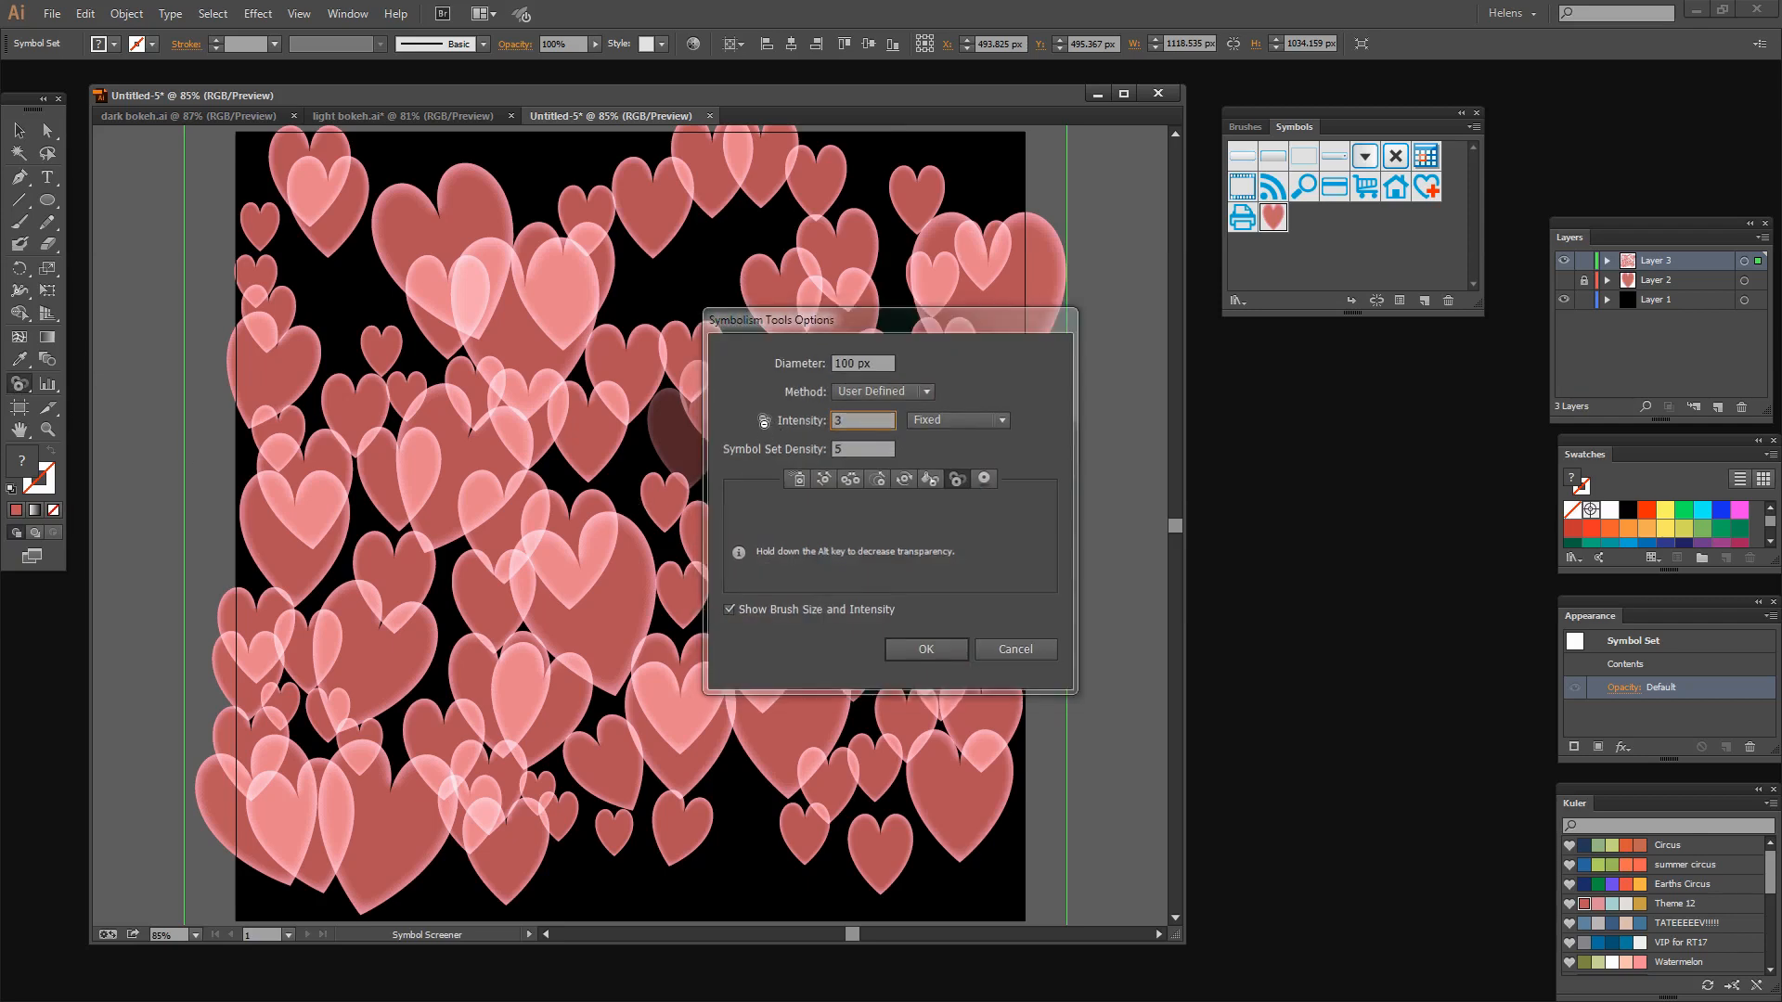
Apply Symbol Screener intensity 3 and fade many more hearts across the artboard.
click(924, 649)
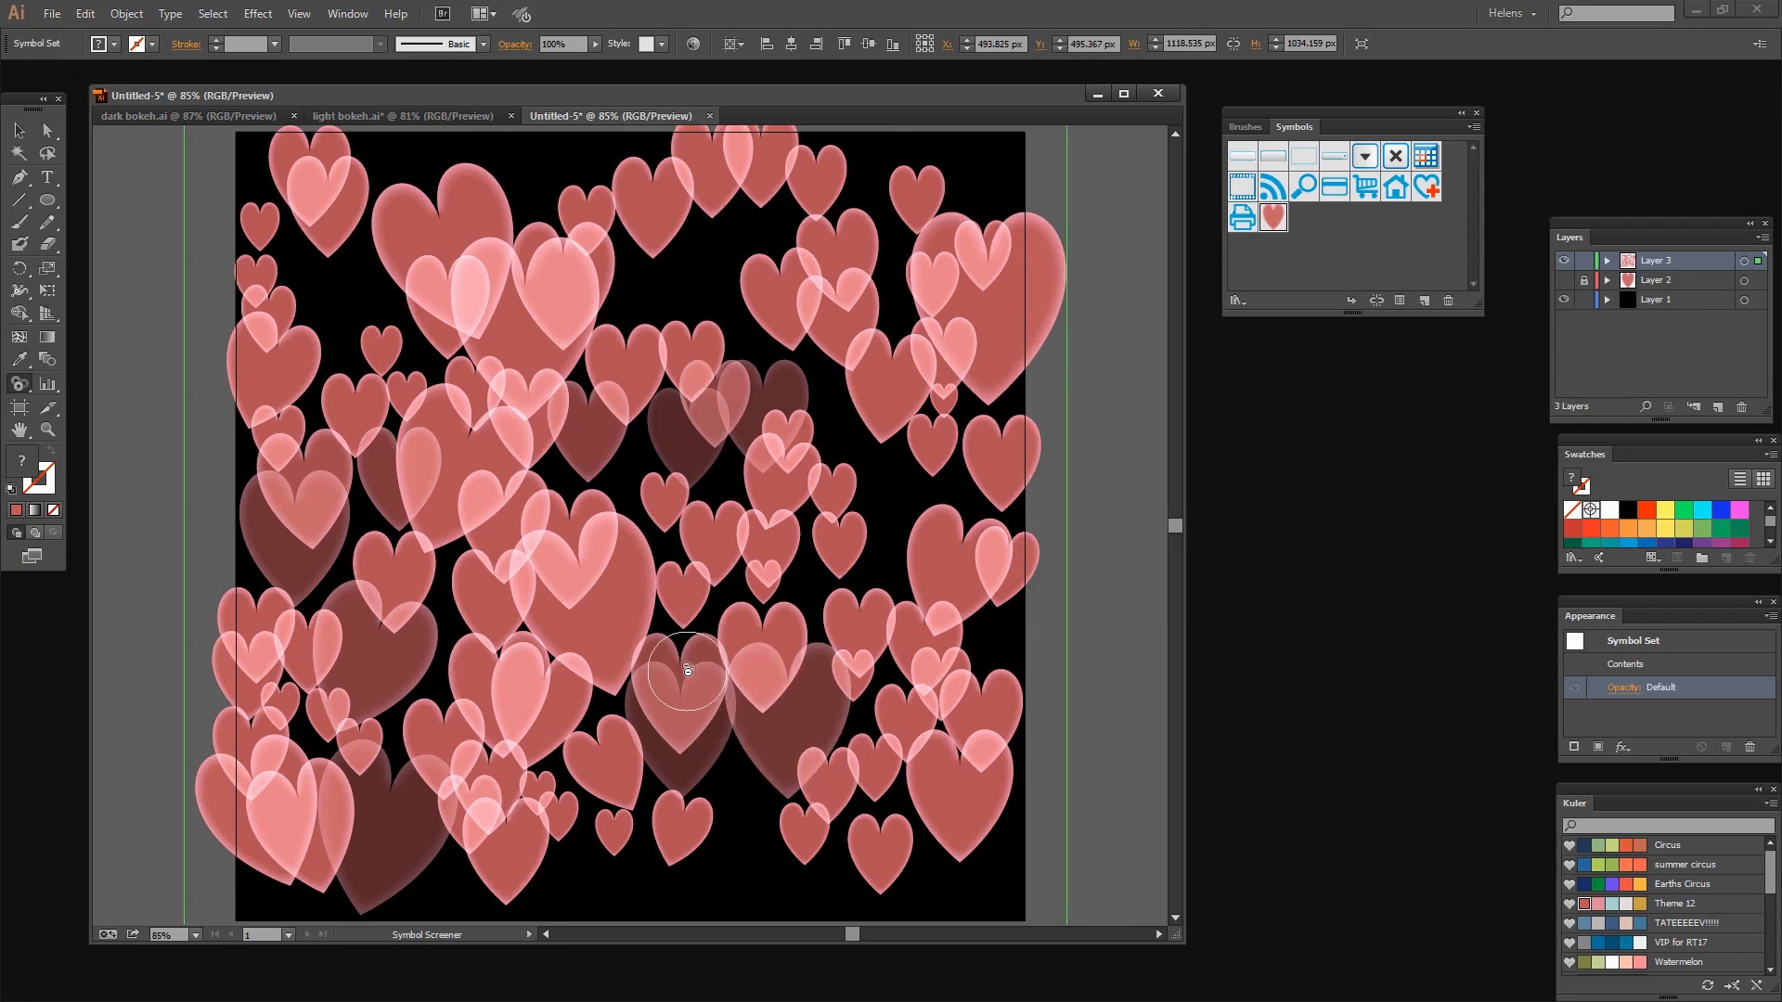
mouse_move(778, 733)
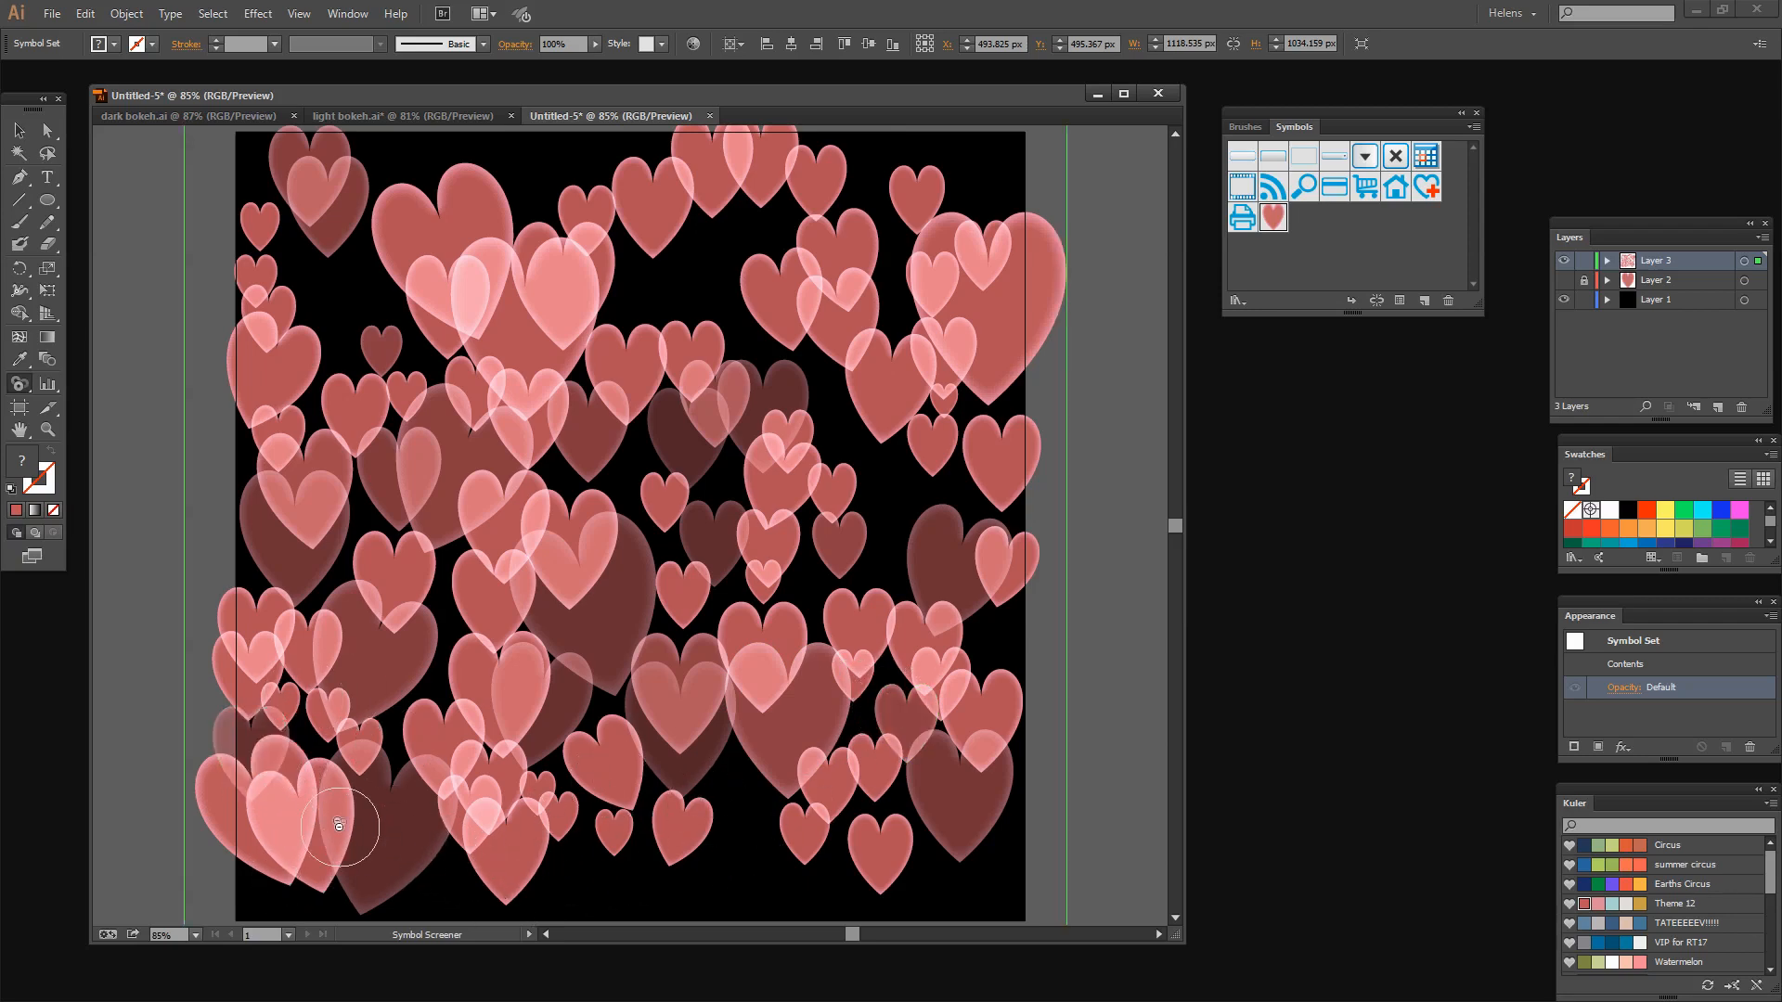
mouse_move(32, 400)
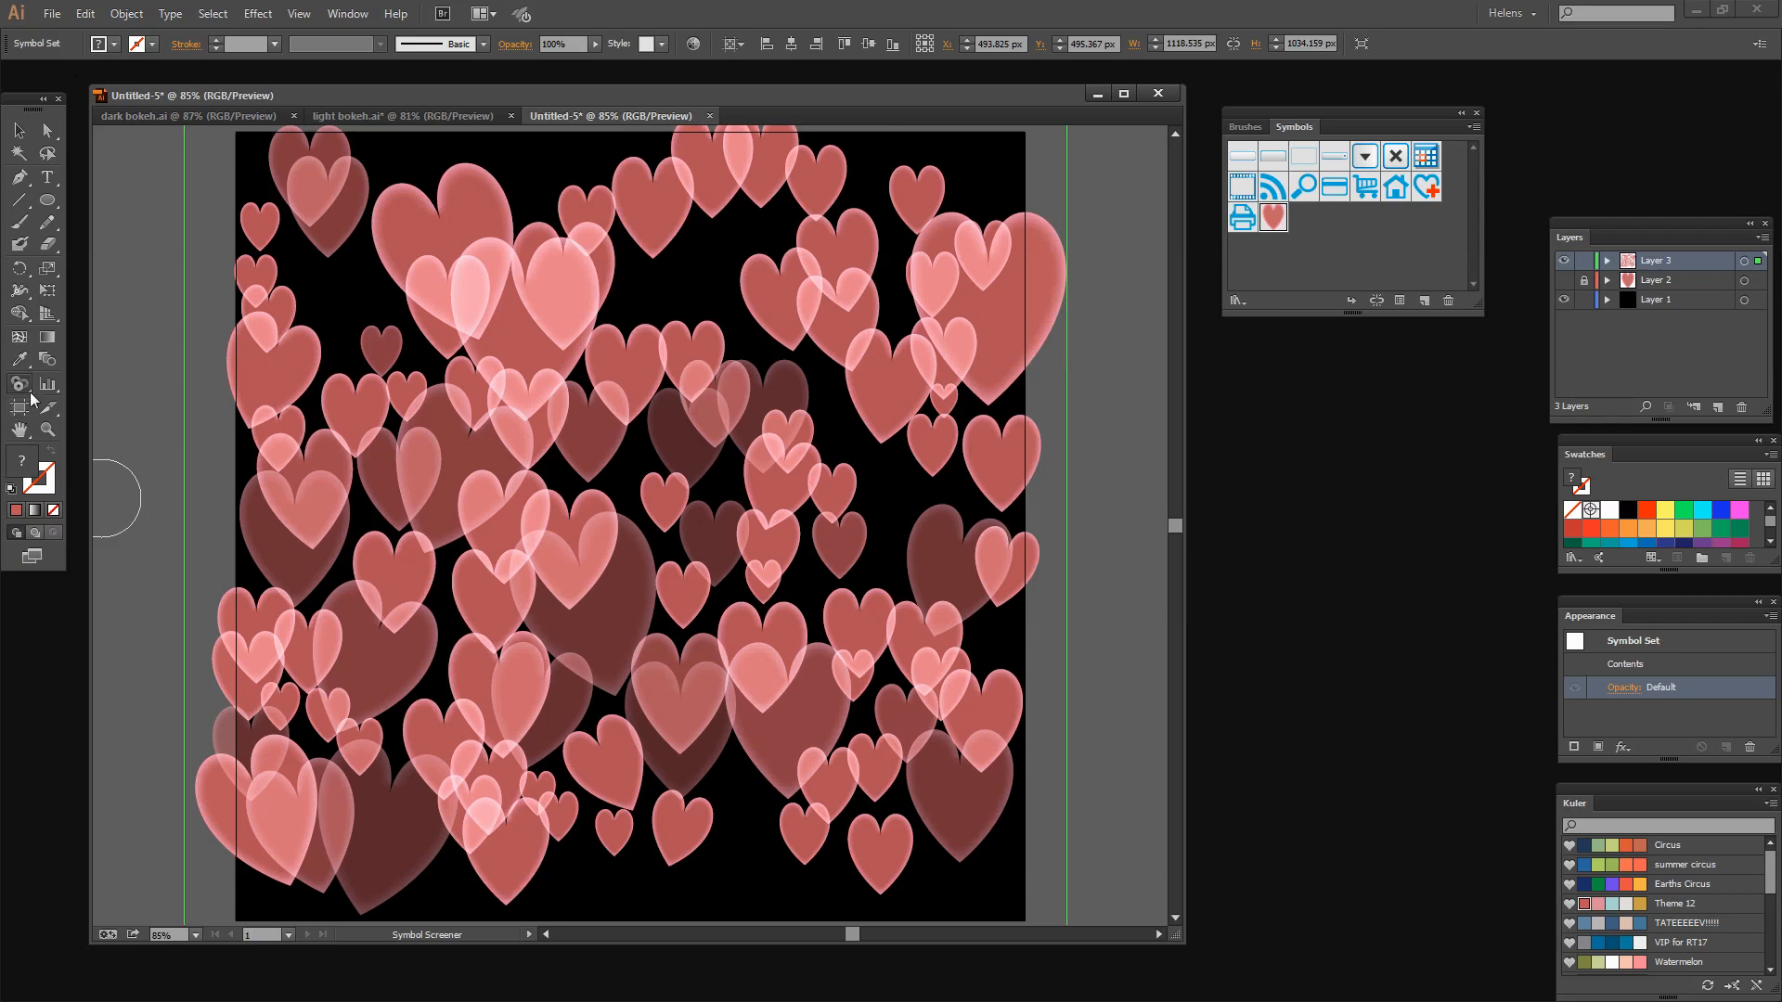
Stain hearts in the upper area olive with the Symbol Stainer tool.
click(19, 384)
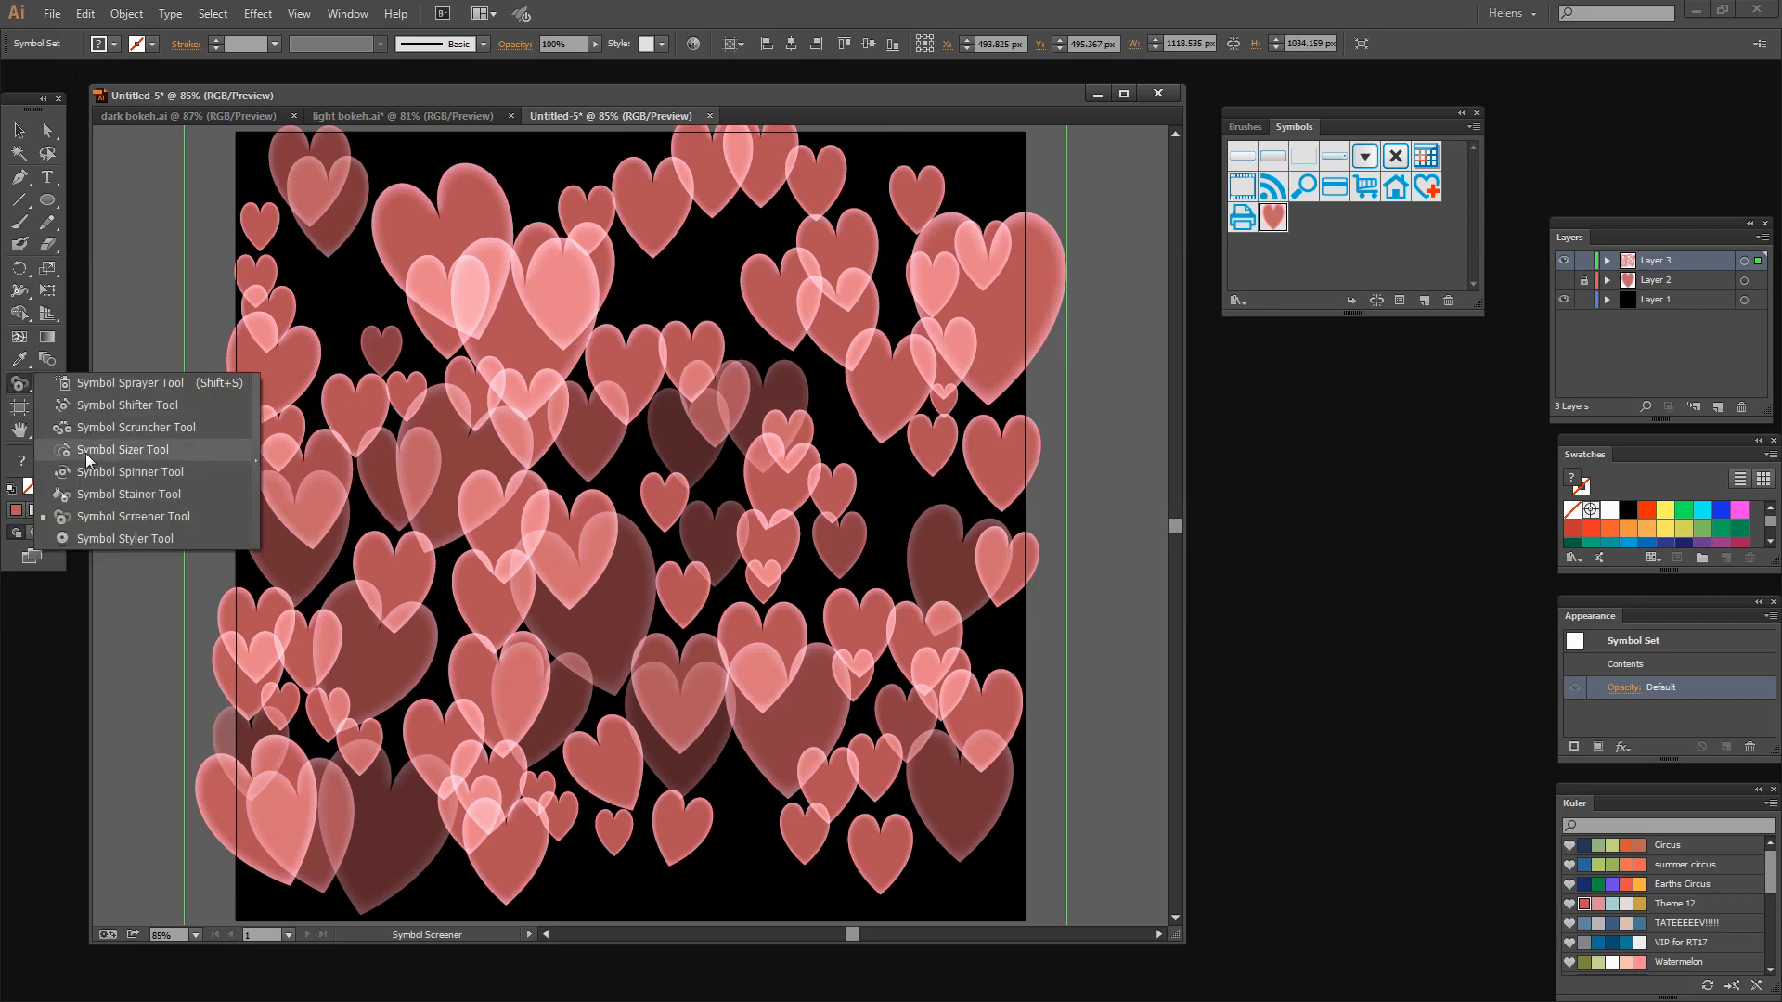
click(127, 492)
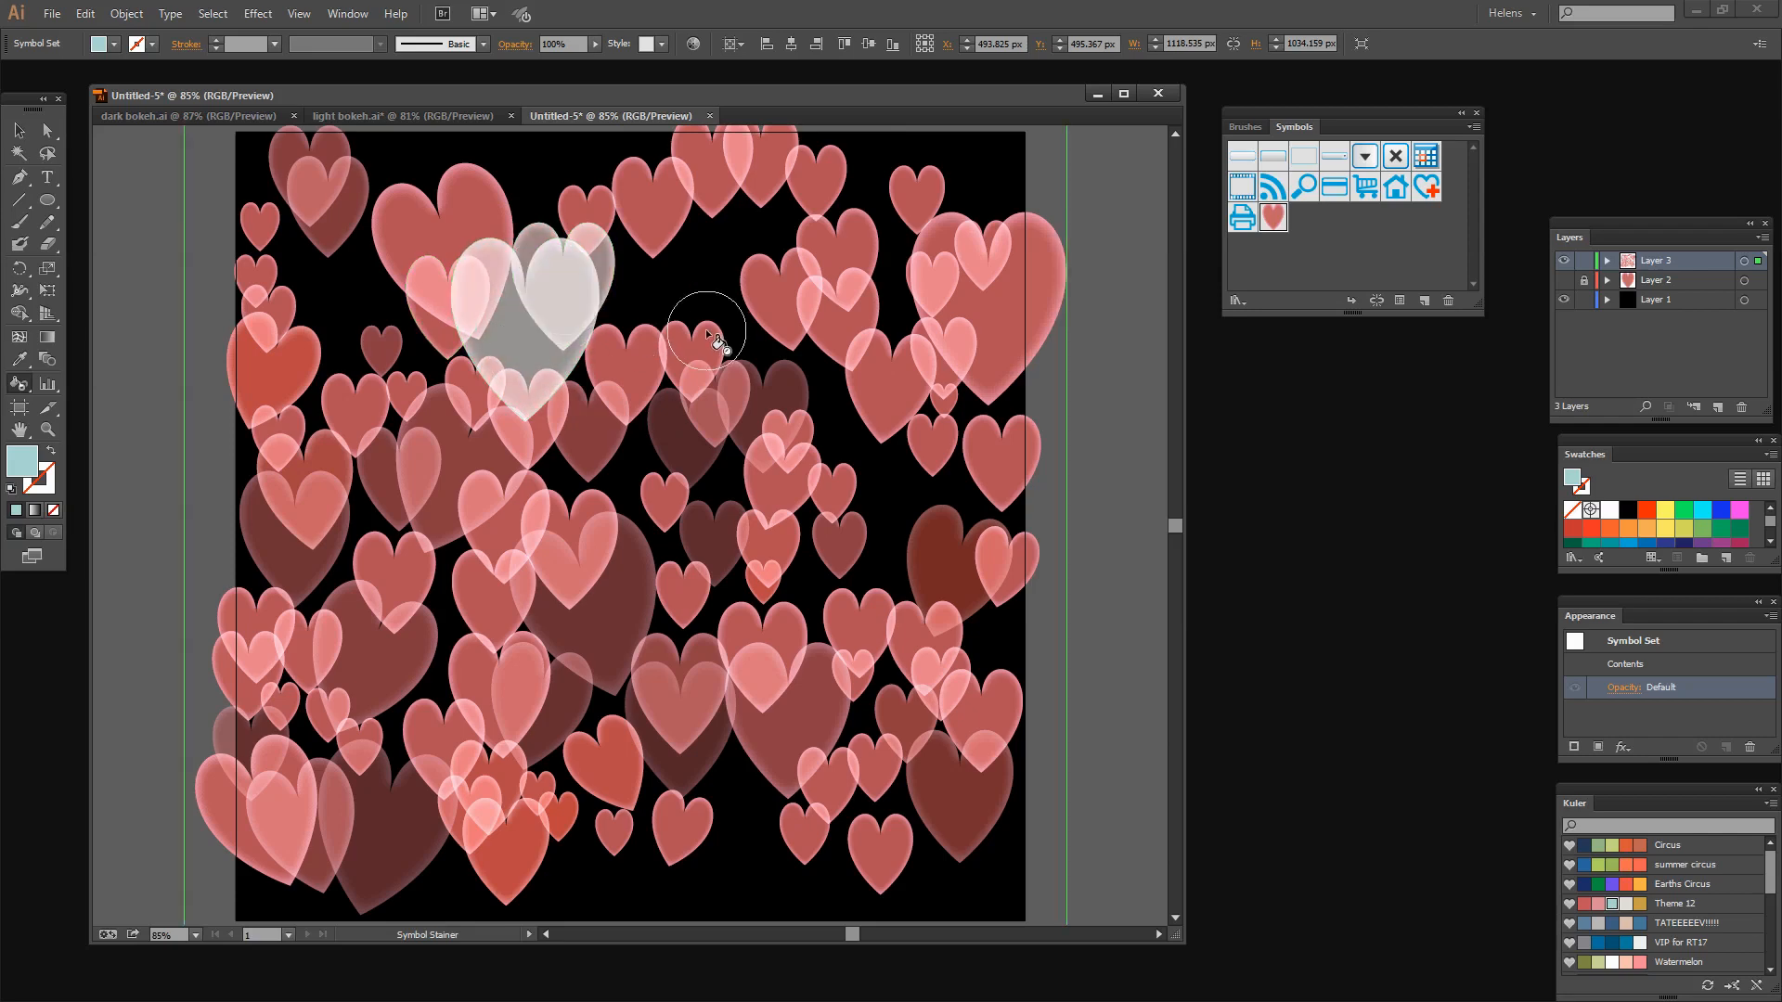
drag(710, 339, 659, 619)
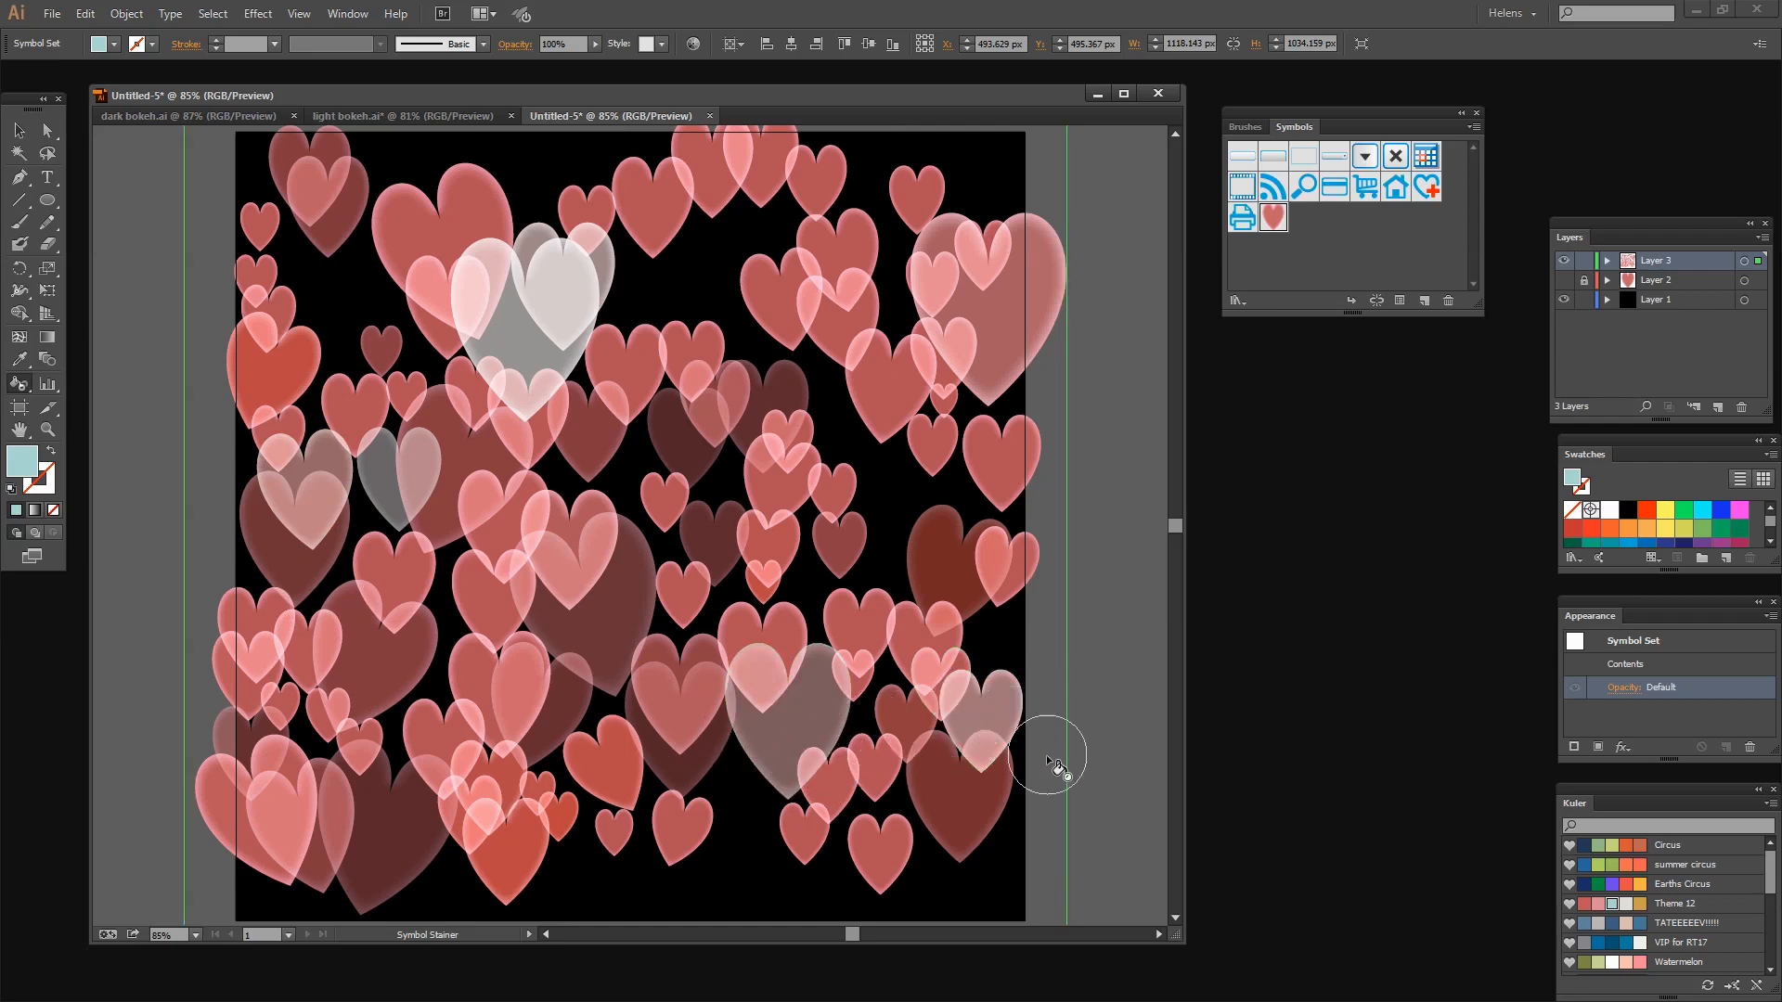
mouse_move(1136, 813)
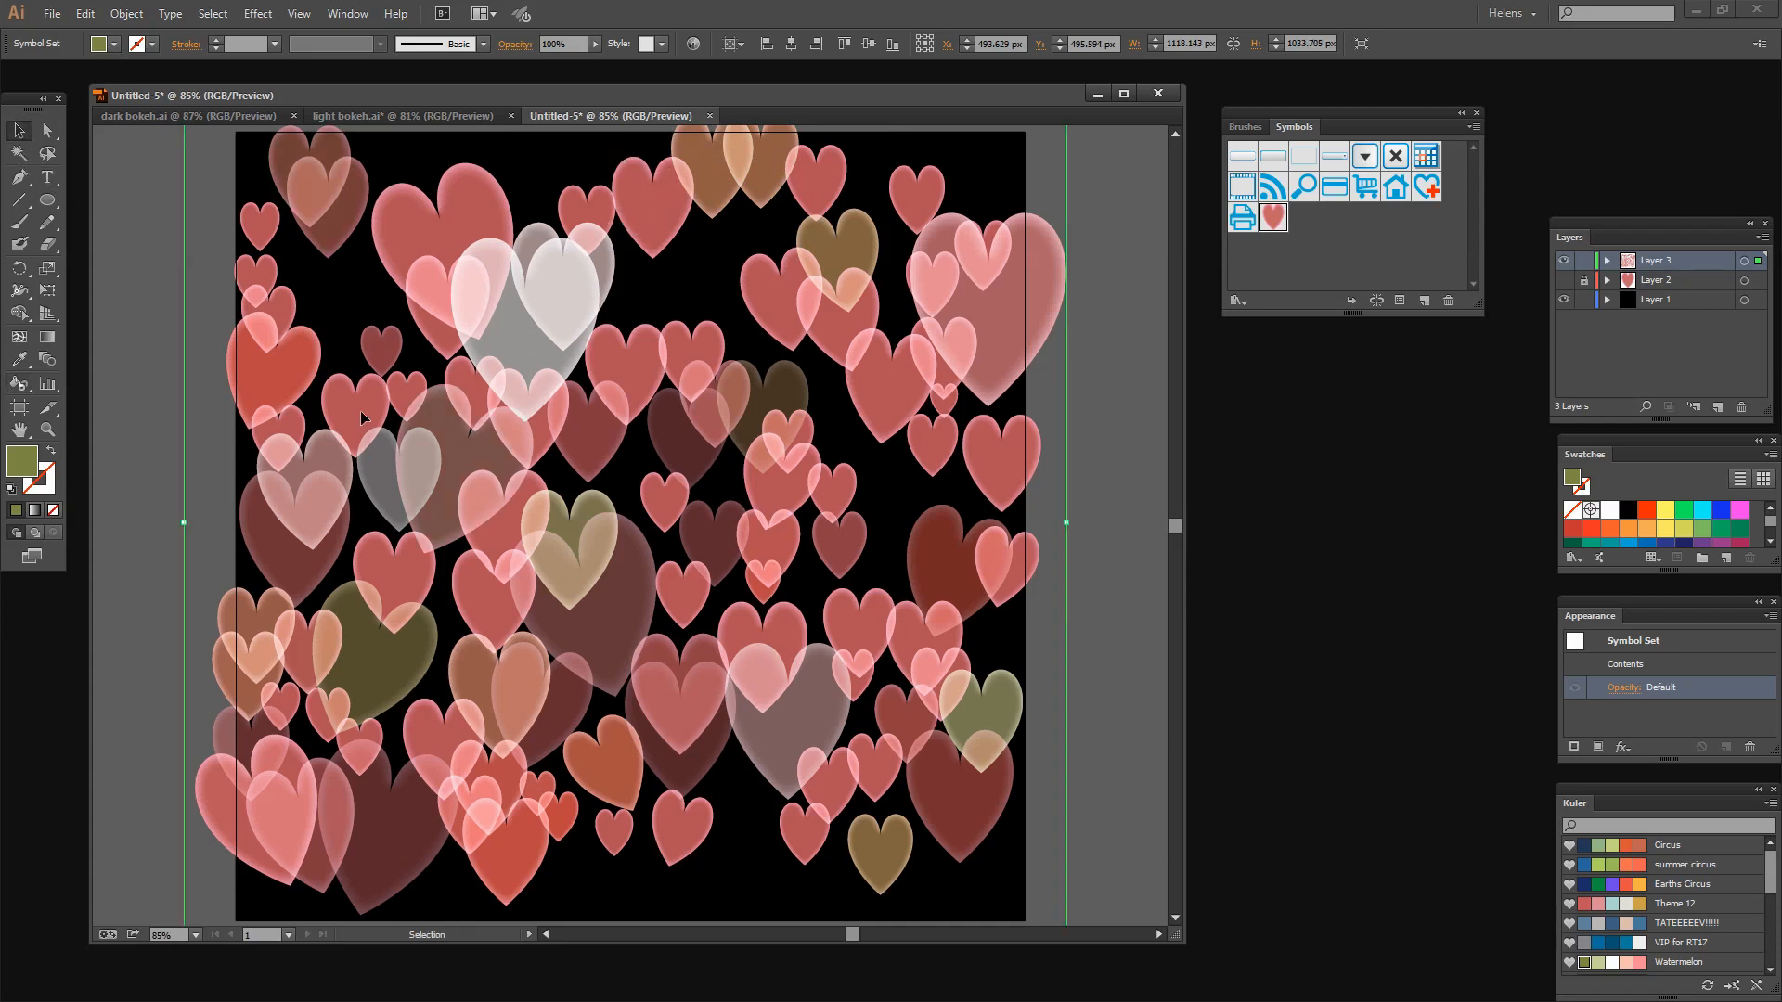
Resize the heart symbol set to fit the artboard, deselect it, and lock Layer 3.
click(188, 165)
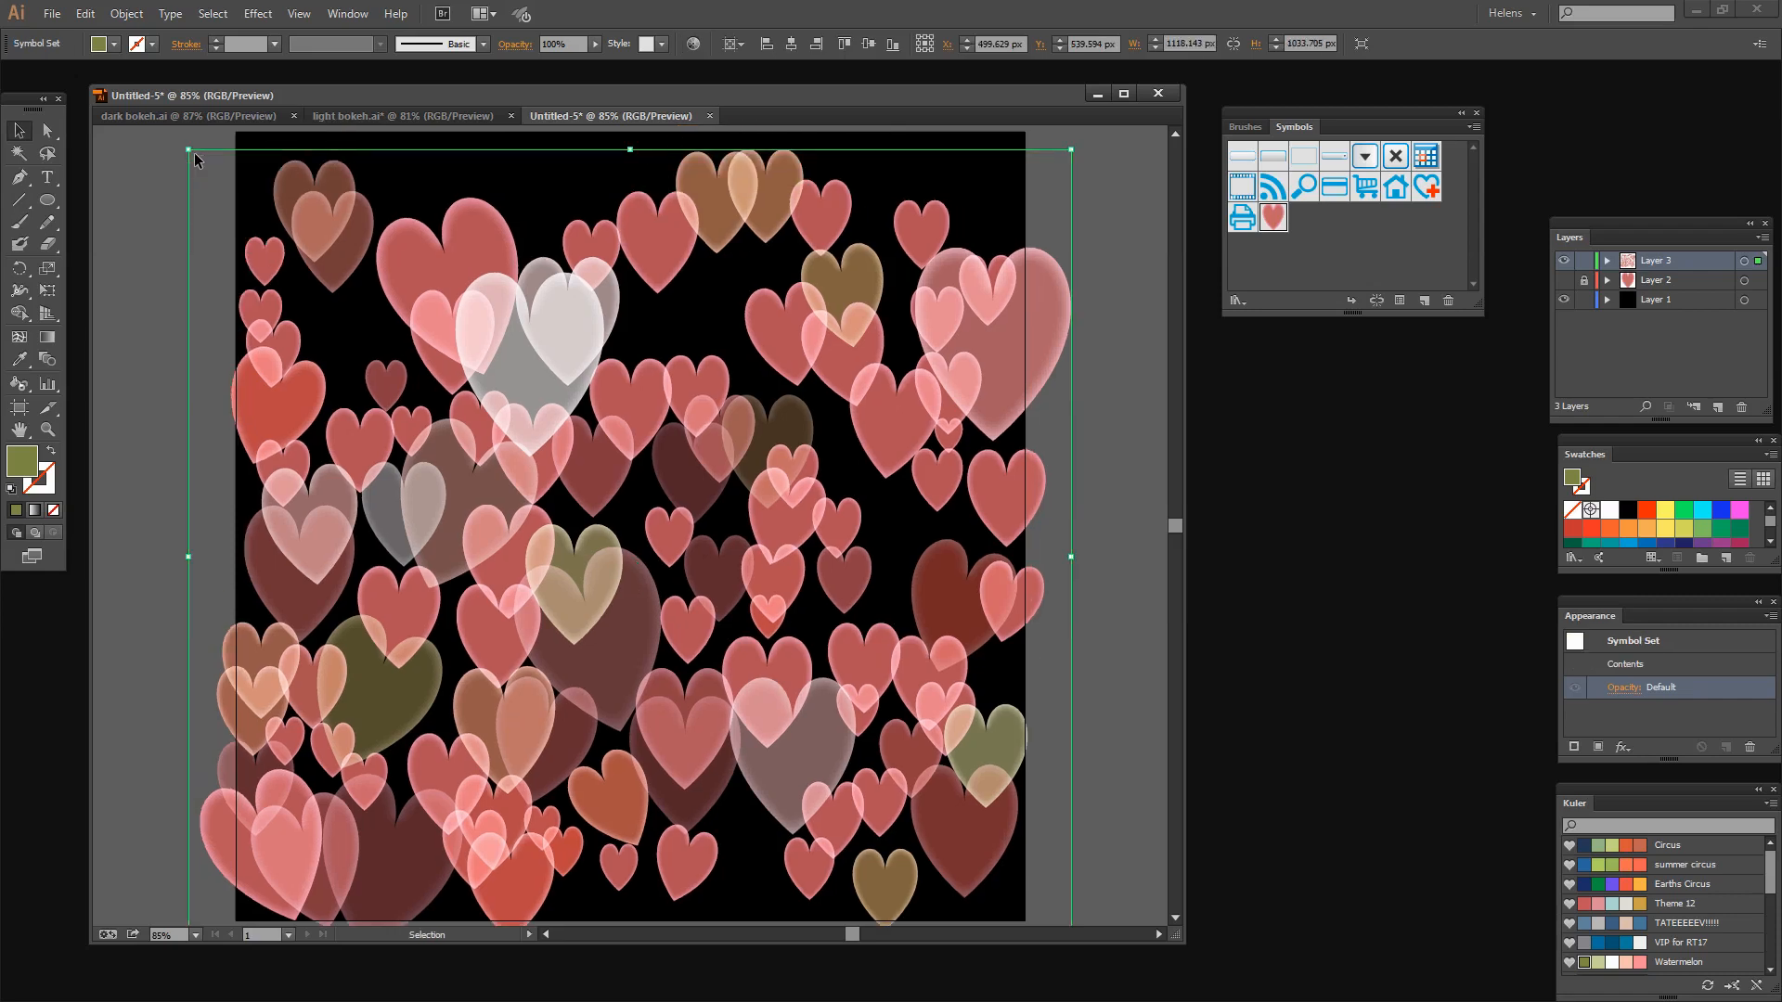
mouse_move(193, 152)
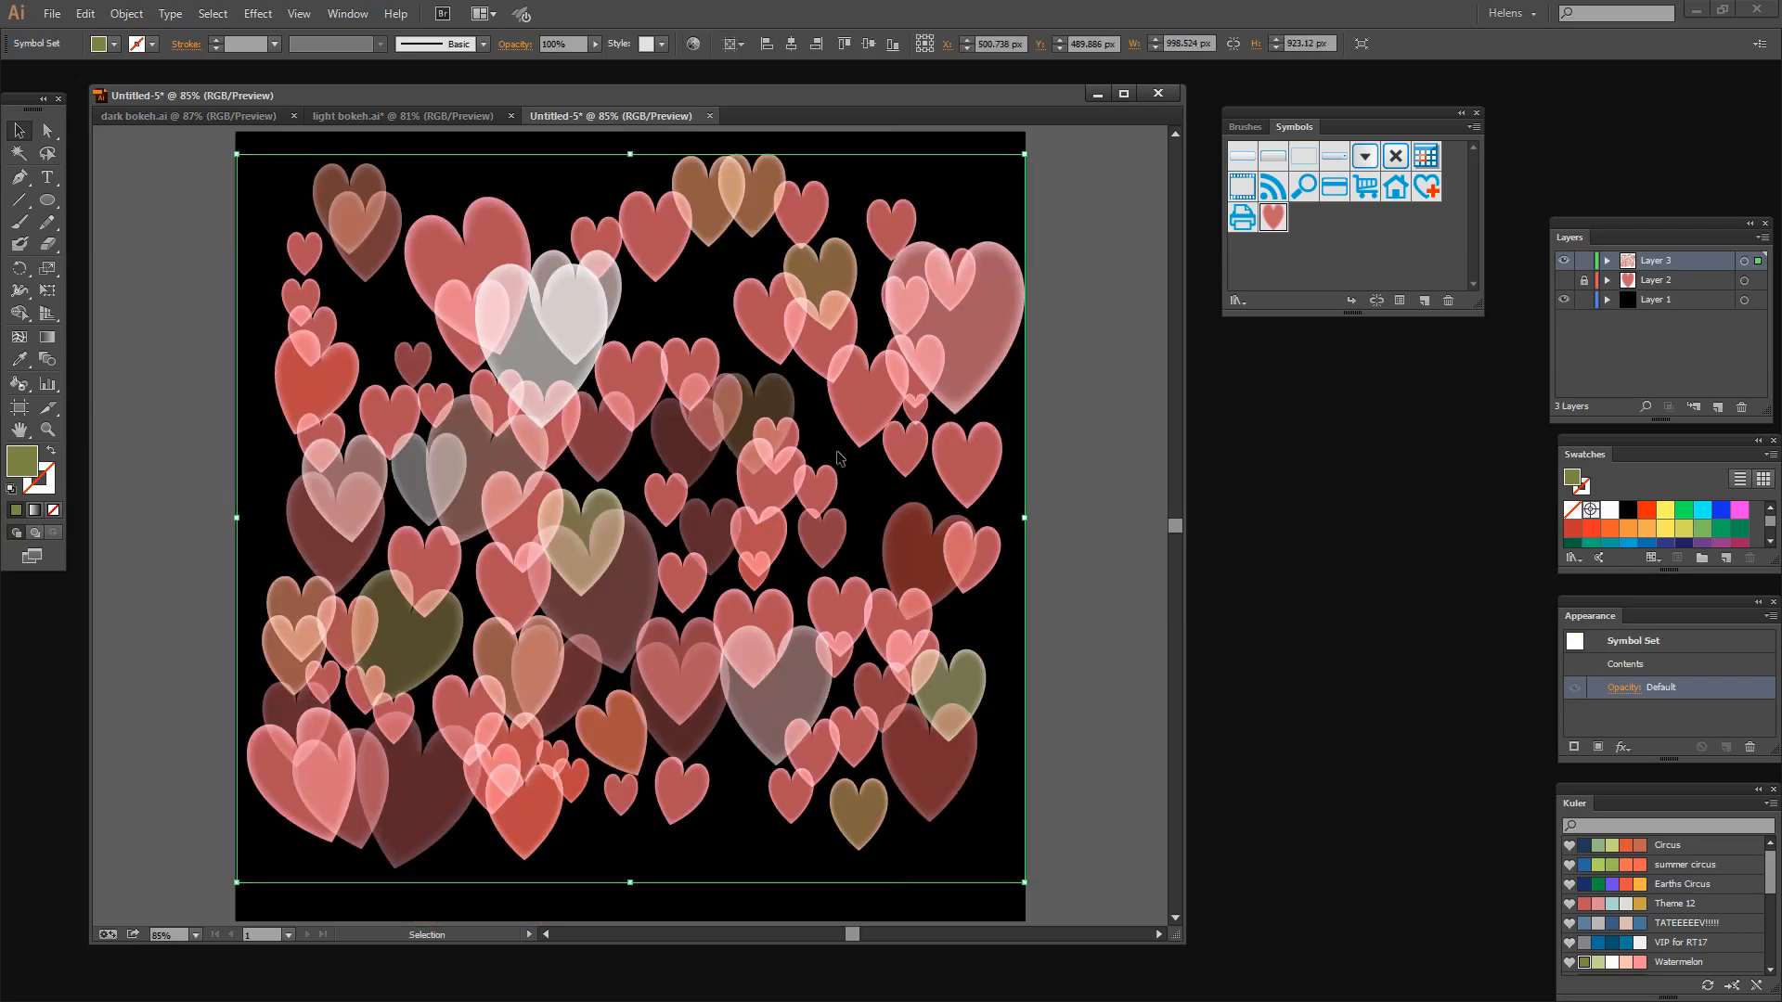
click(1077, 656)
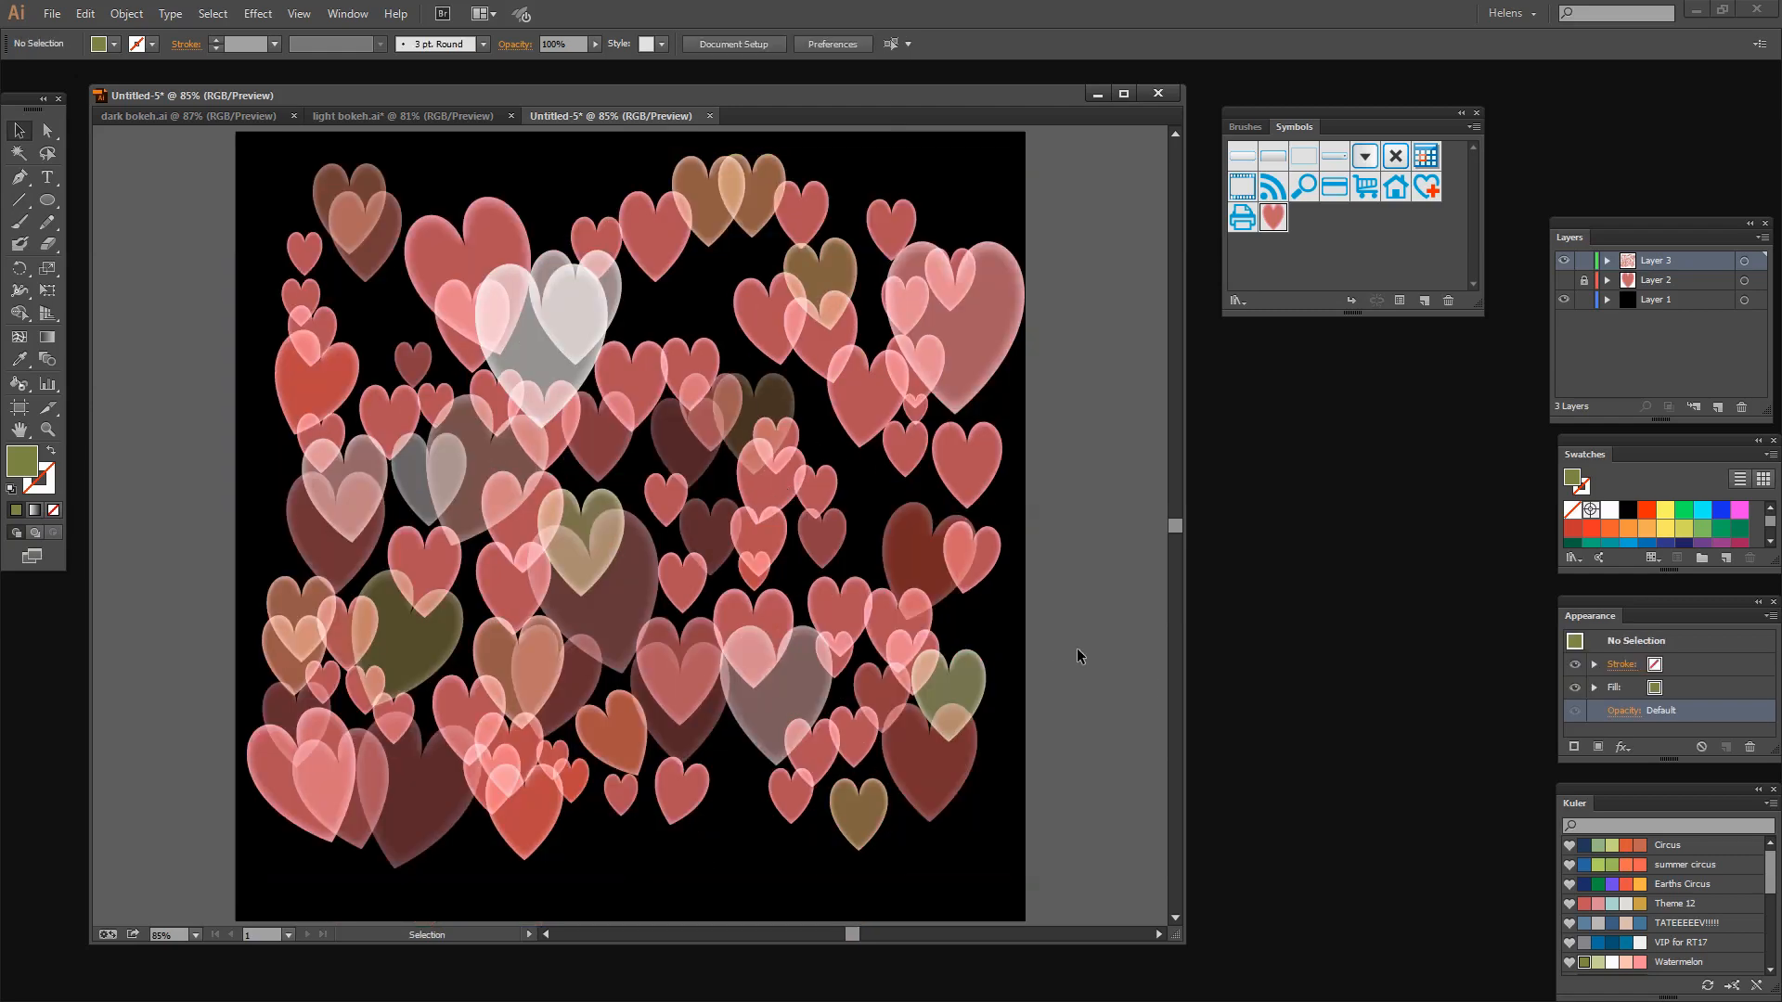
mouse_move(1516, 349)
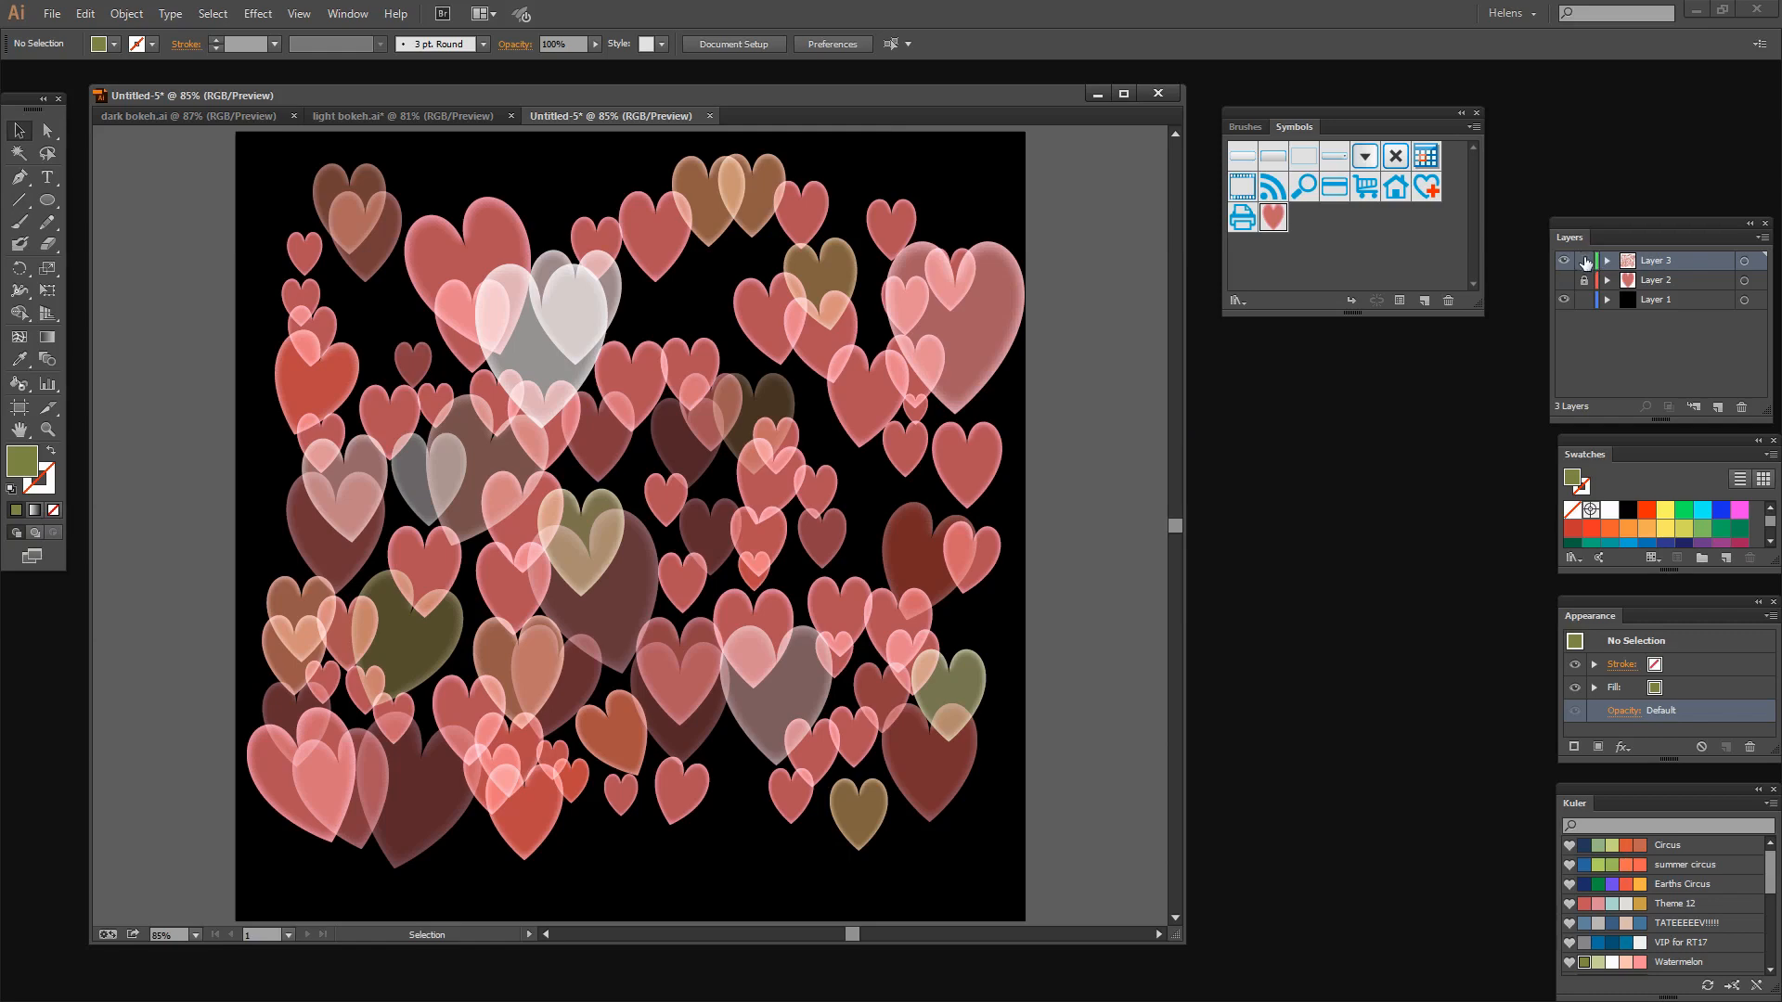
click(1587, 260)
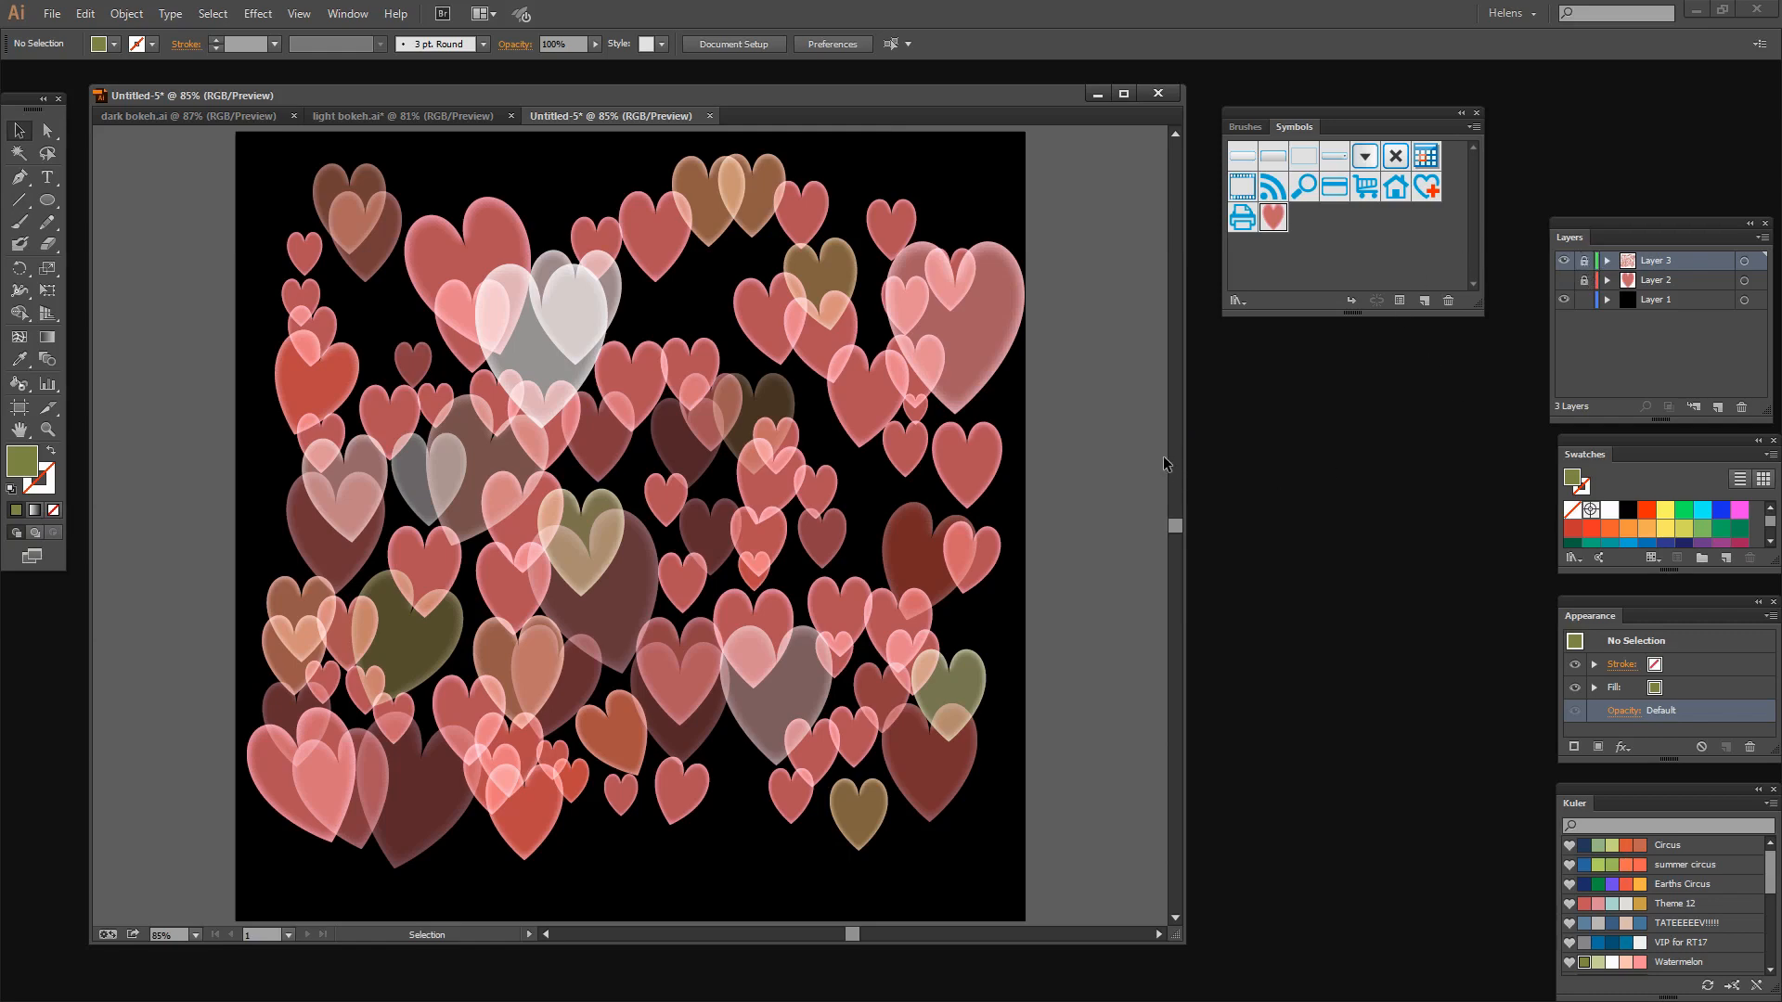
mouse_move(1089, 490)
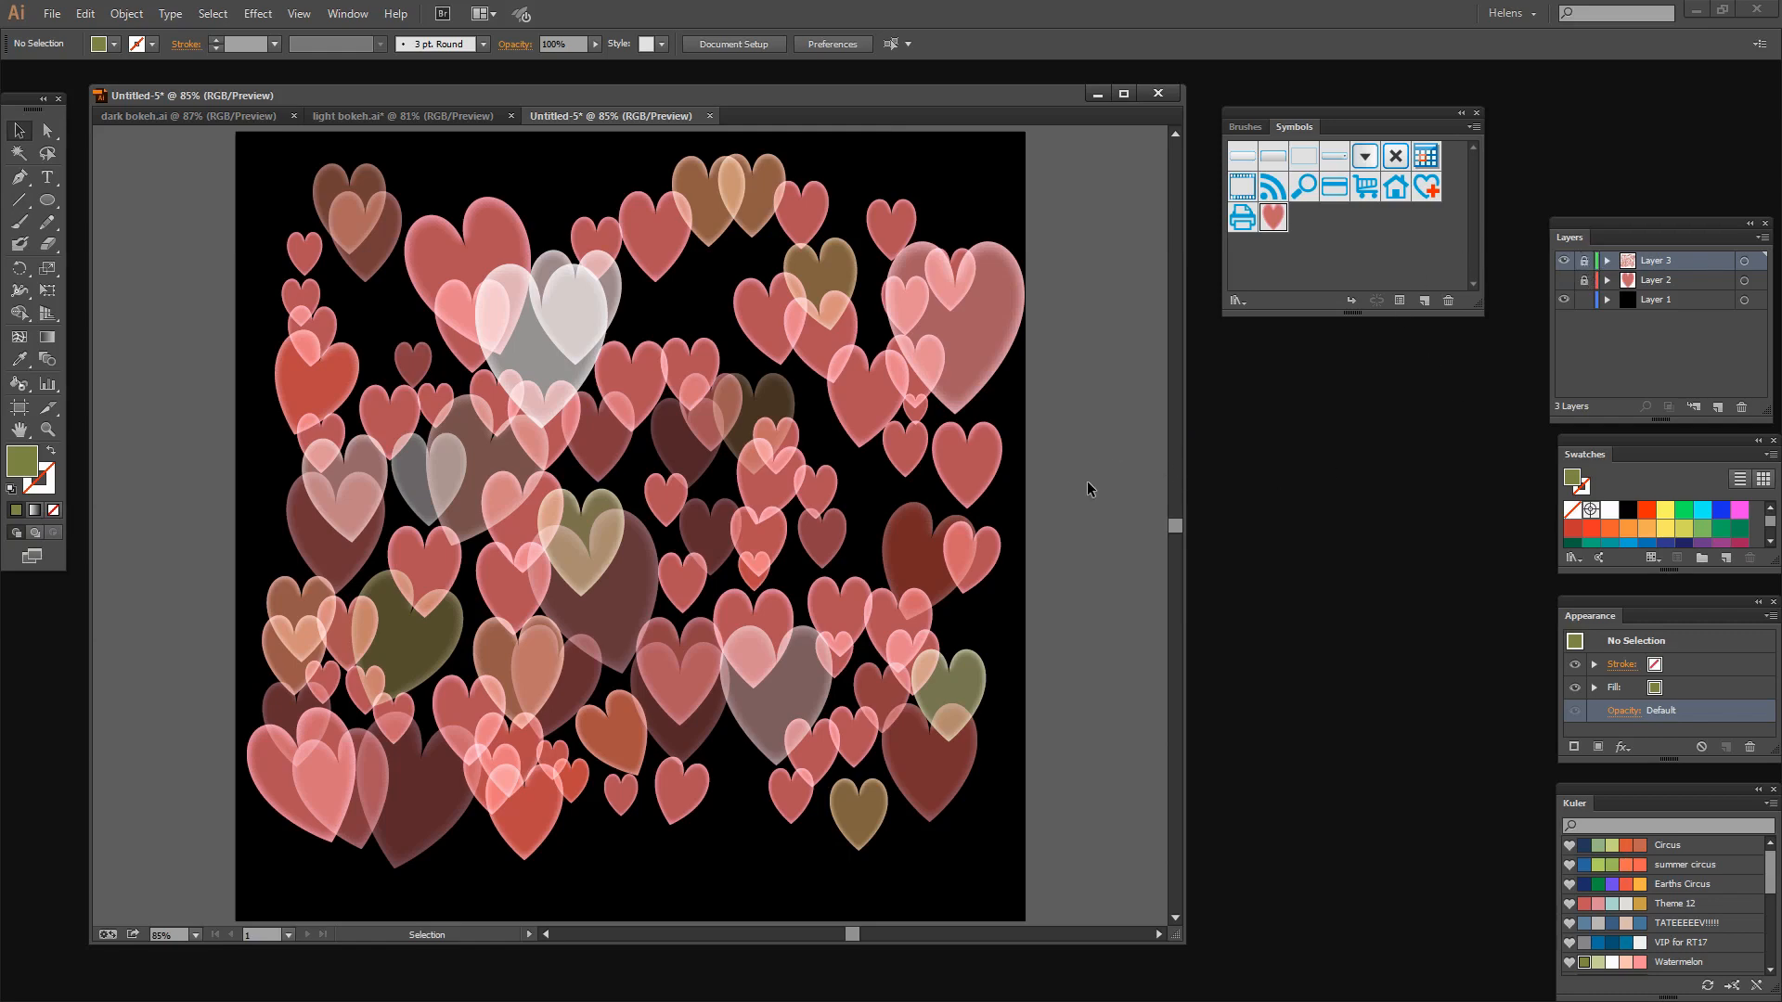
mouse_move(565, 457)
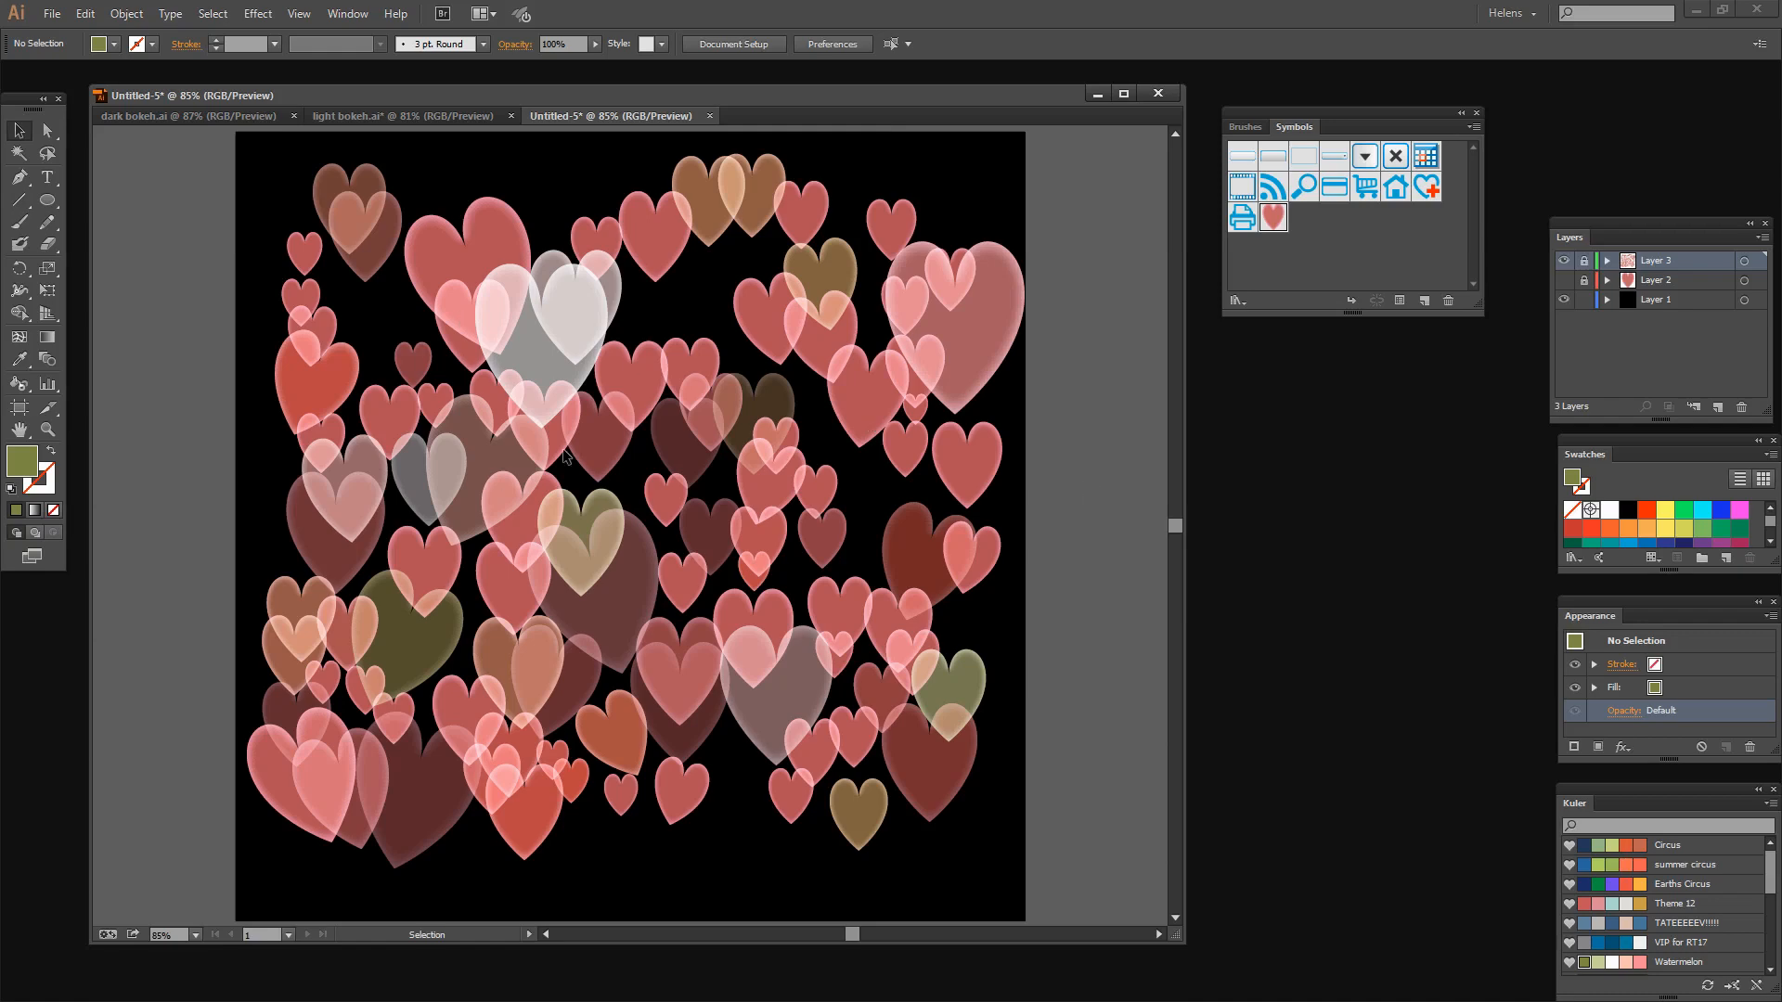
mouse_move(611, 274)
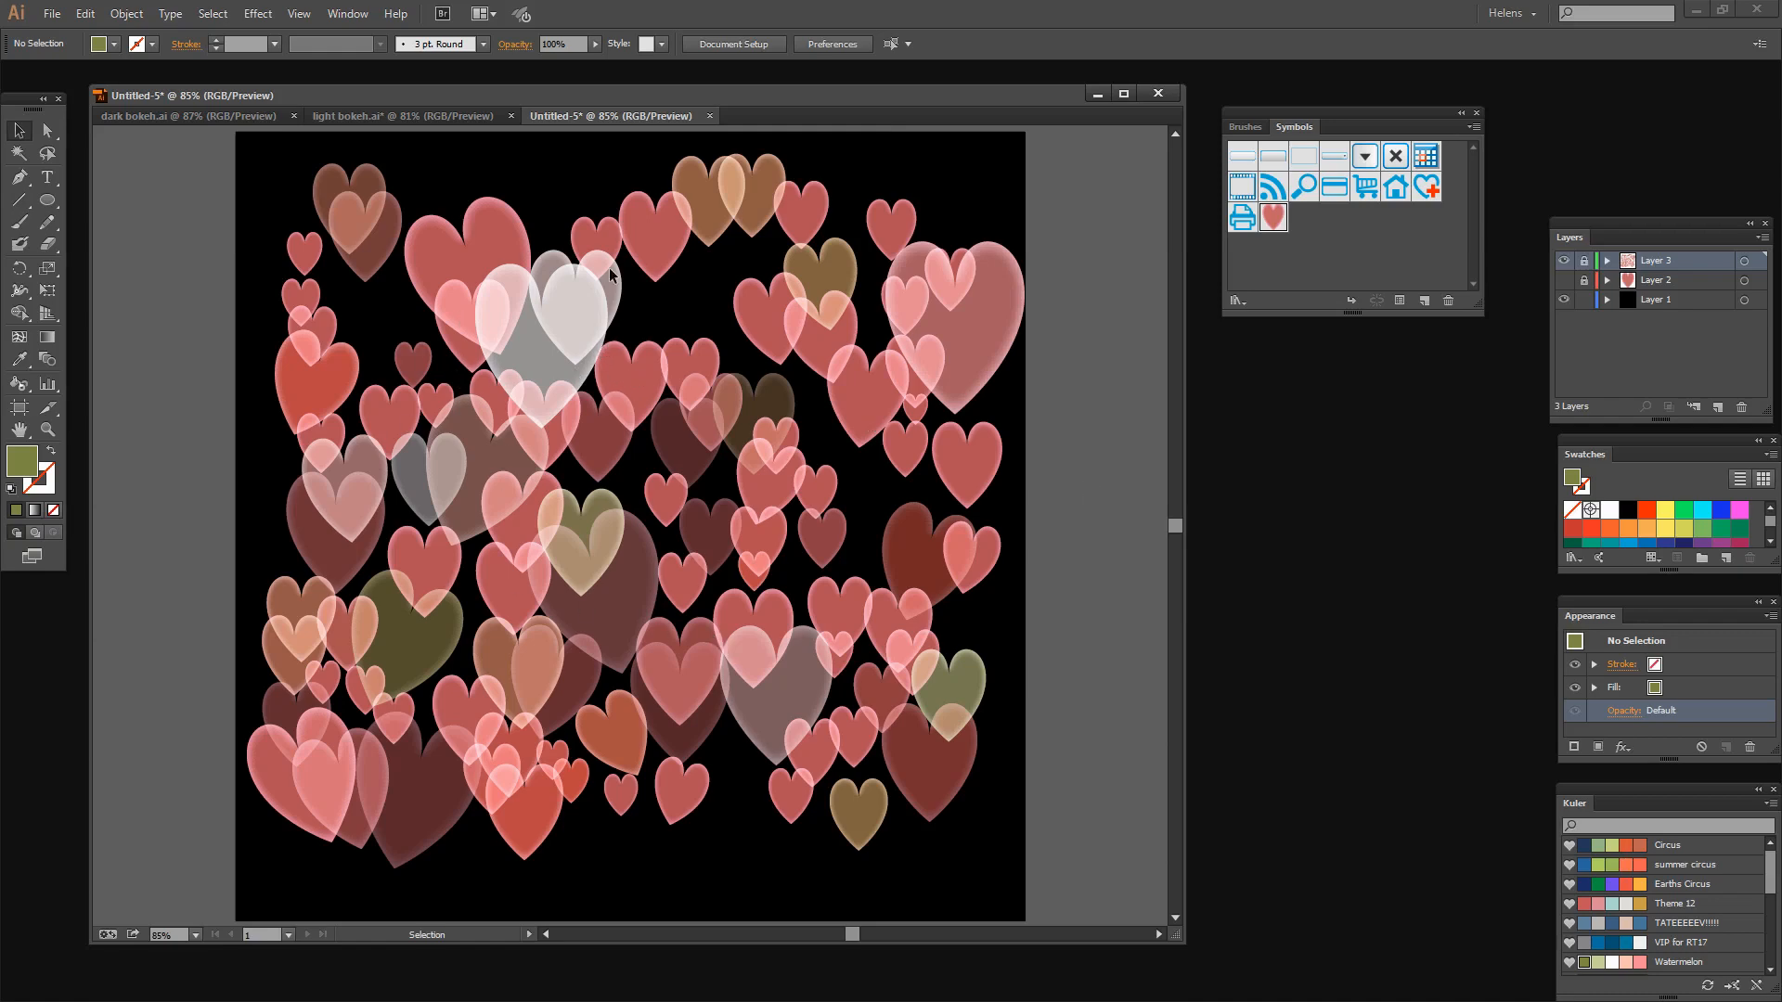
mouse_move(852, 303)
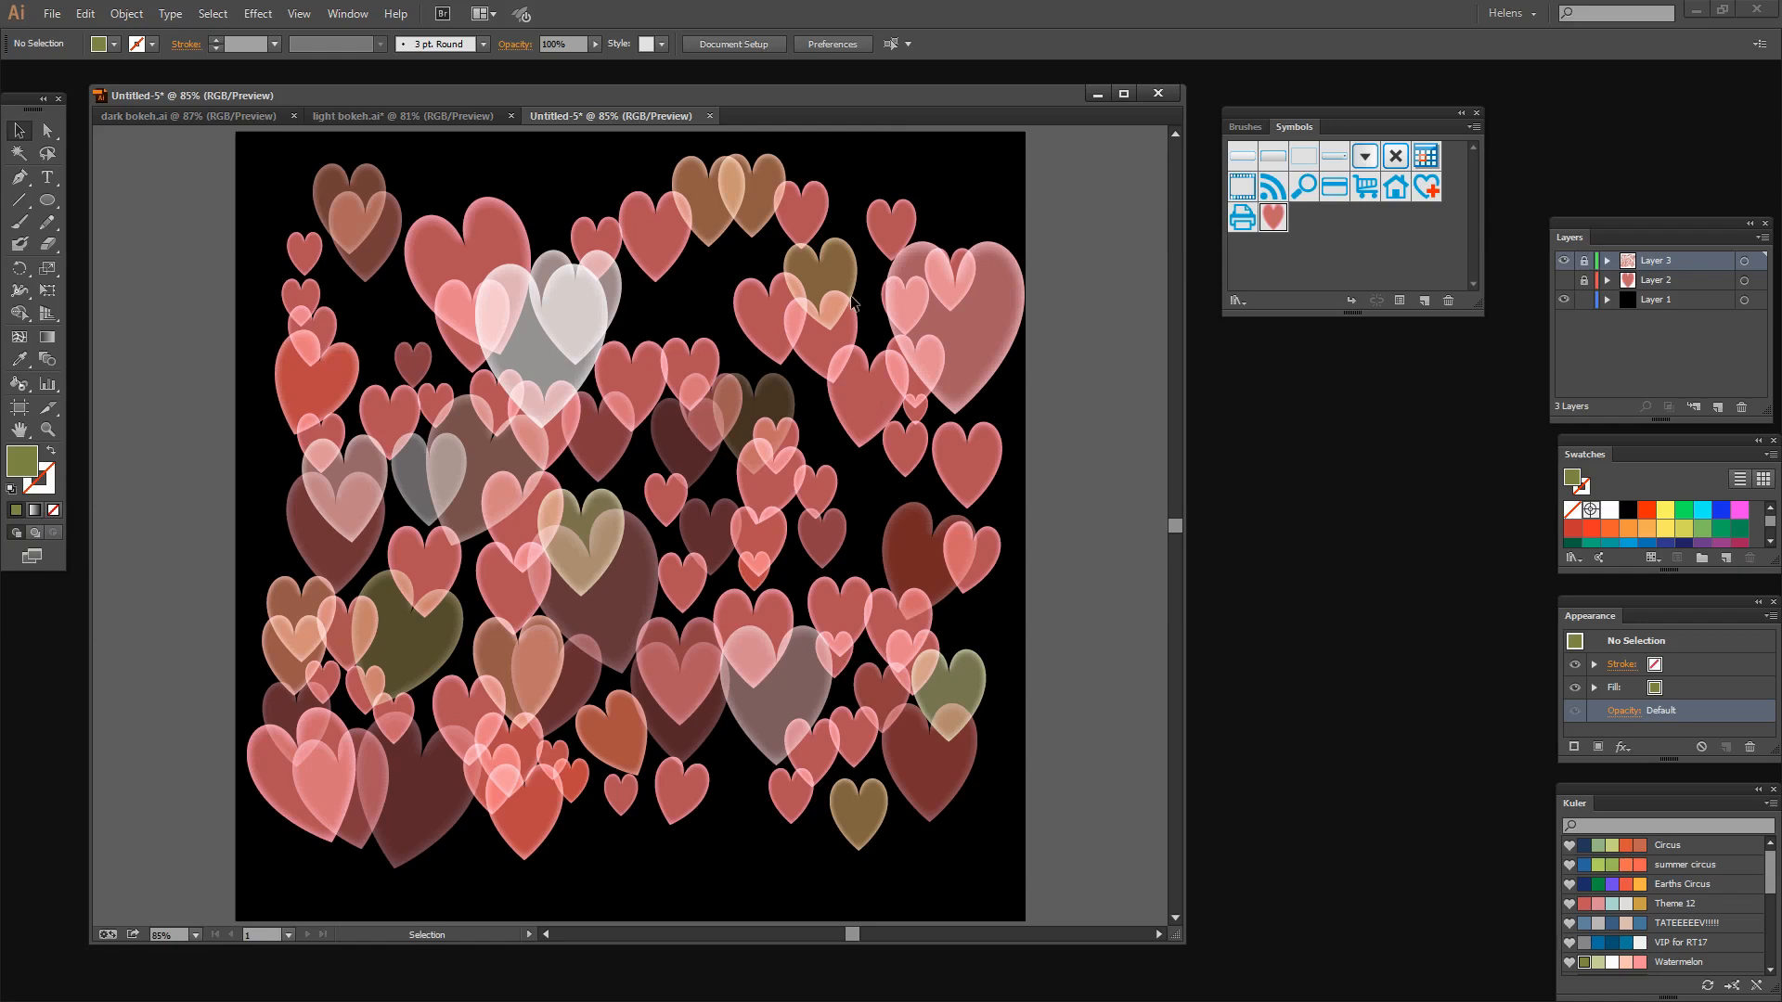
mouse_move(752, 390)
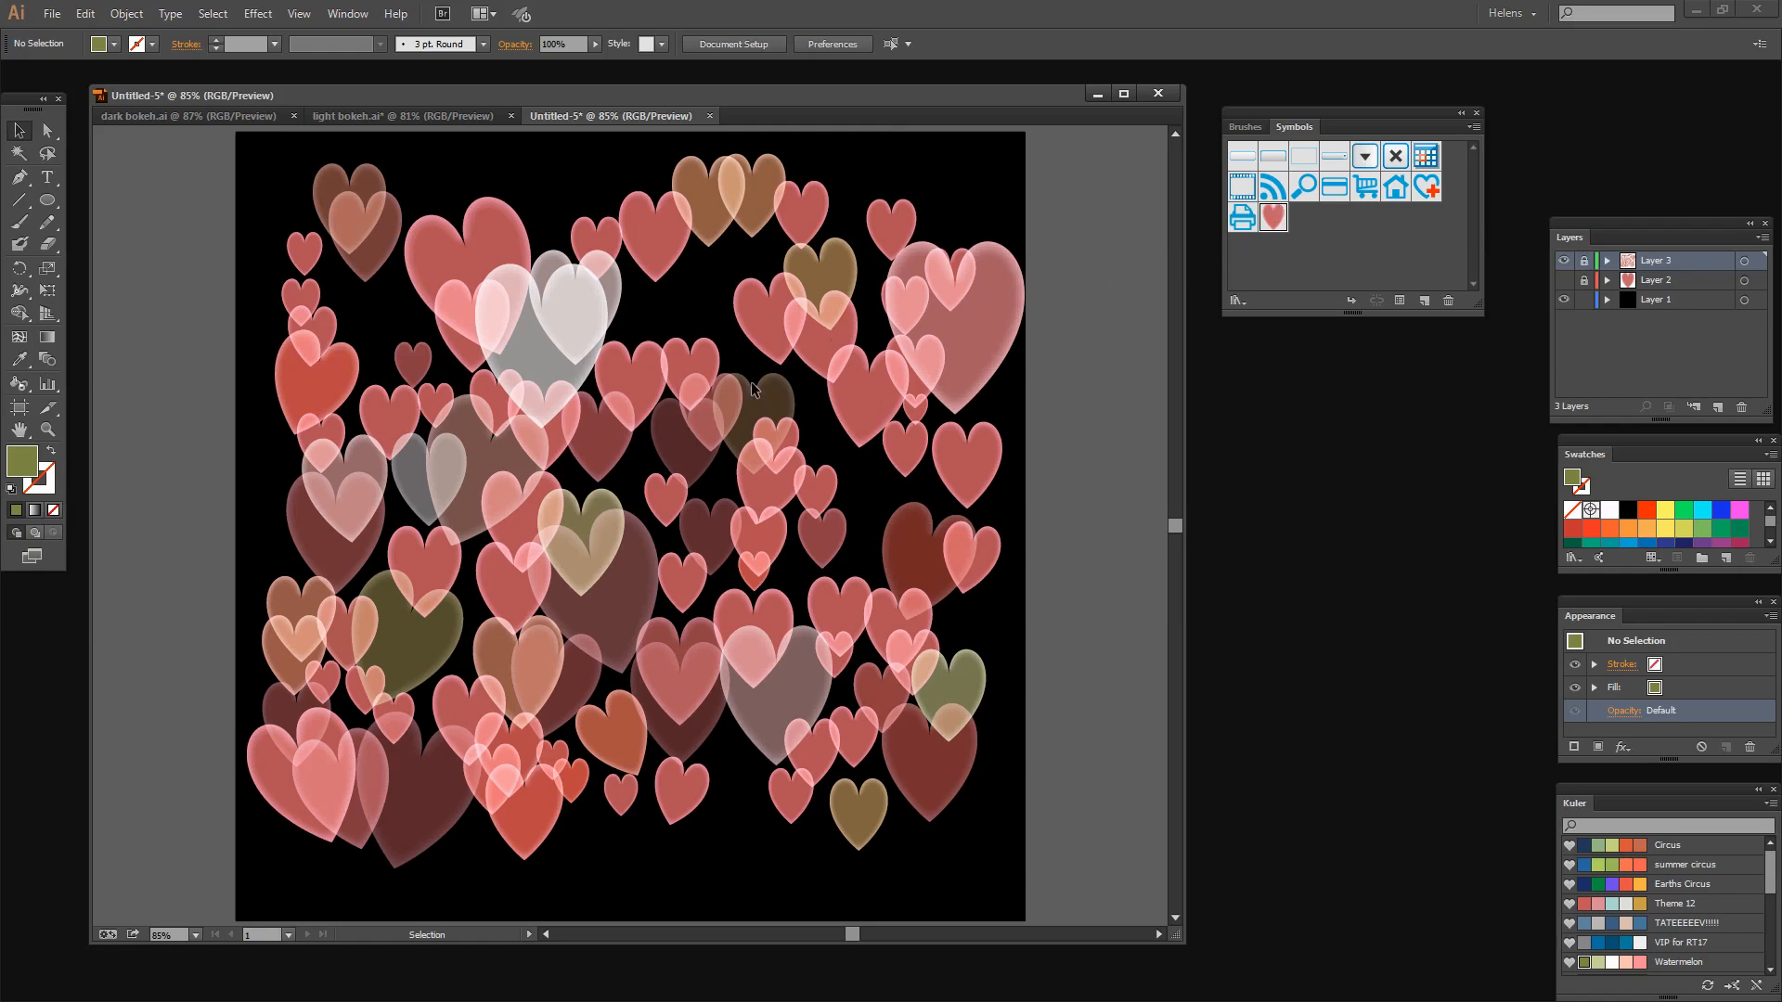
mouse_move(502, 247)
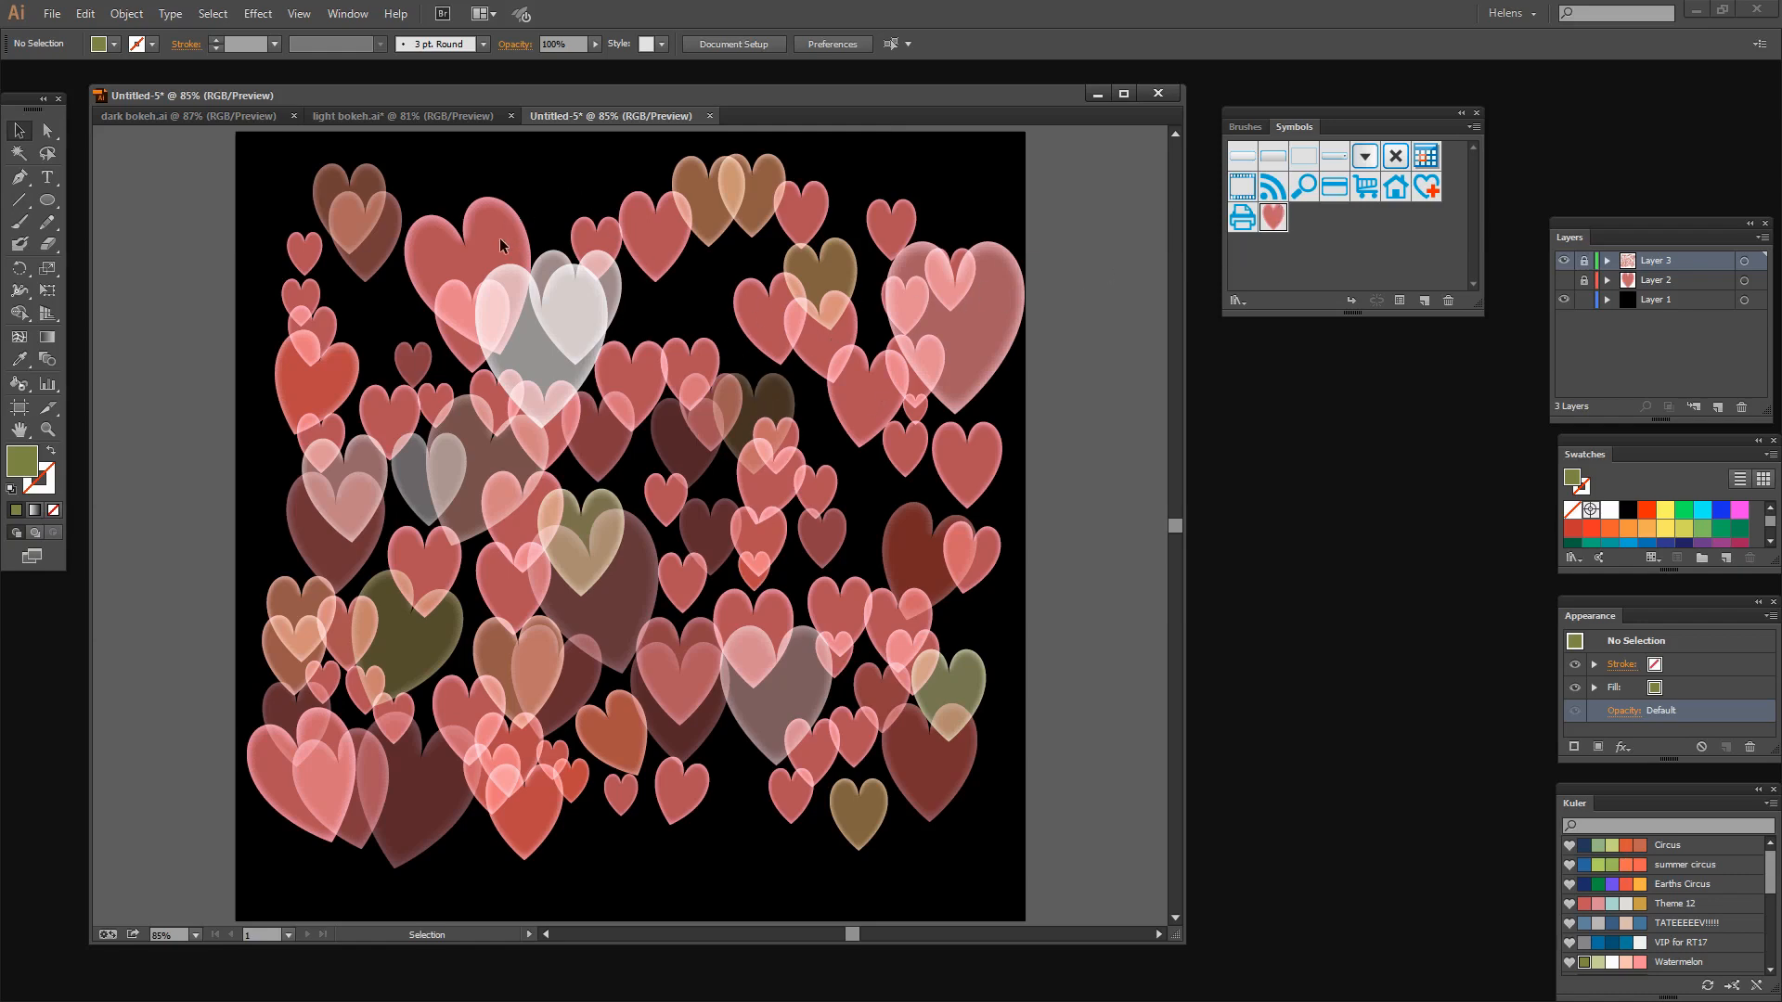
mouse_move(374, 117)
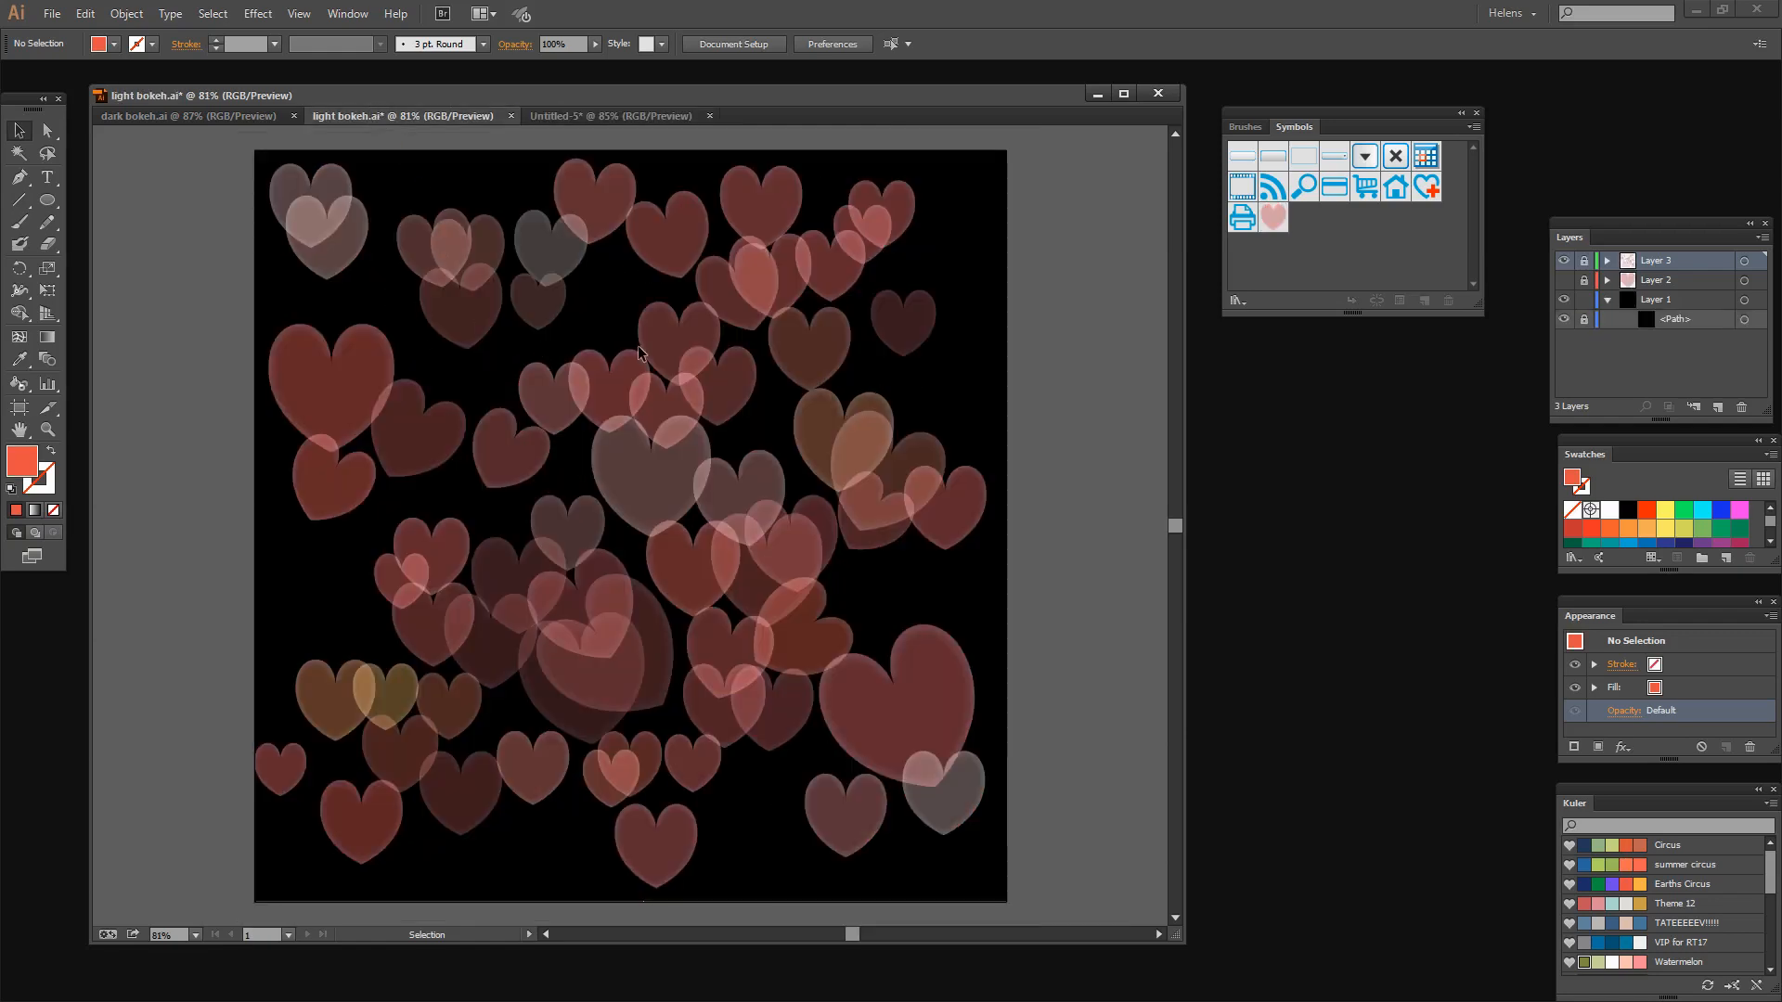
mouse_move(869, 611)
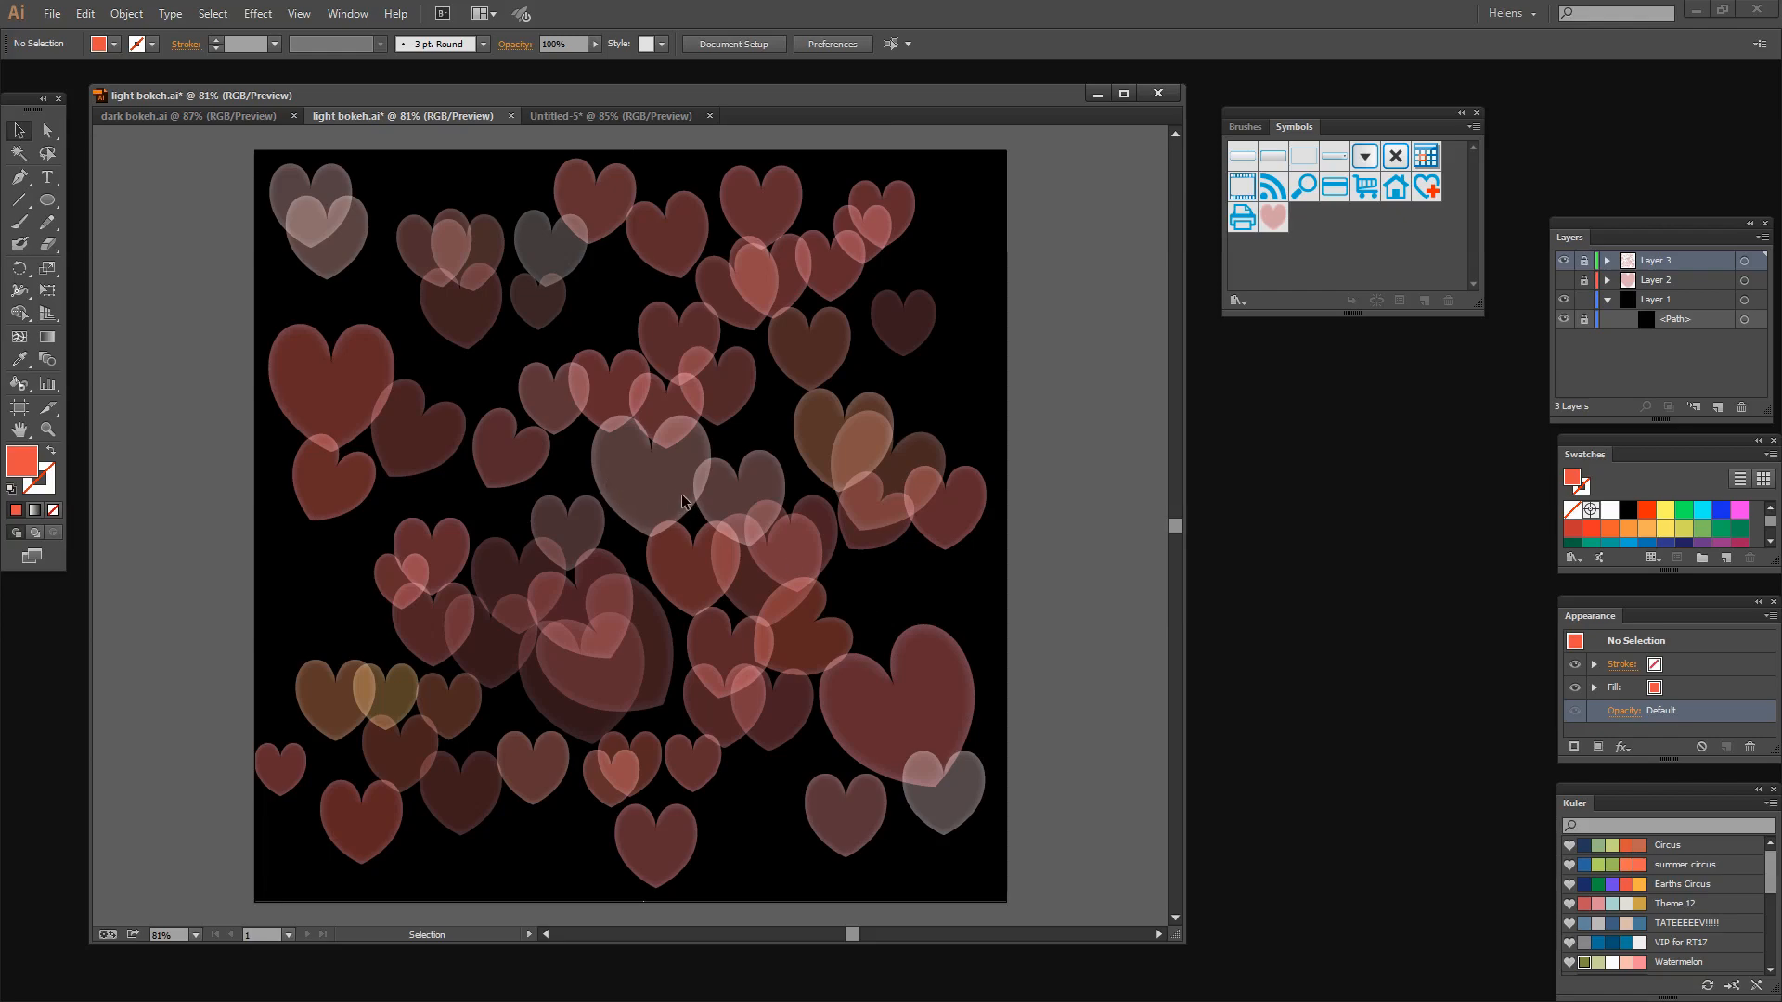
mouse_move(616, 512)
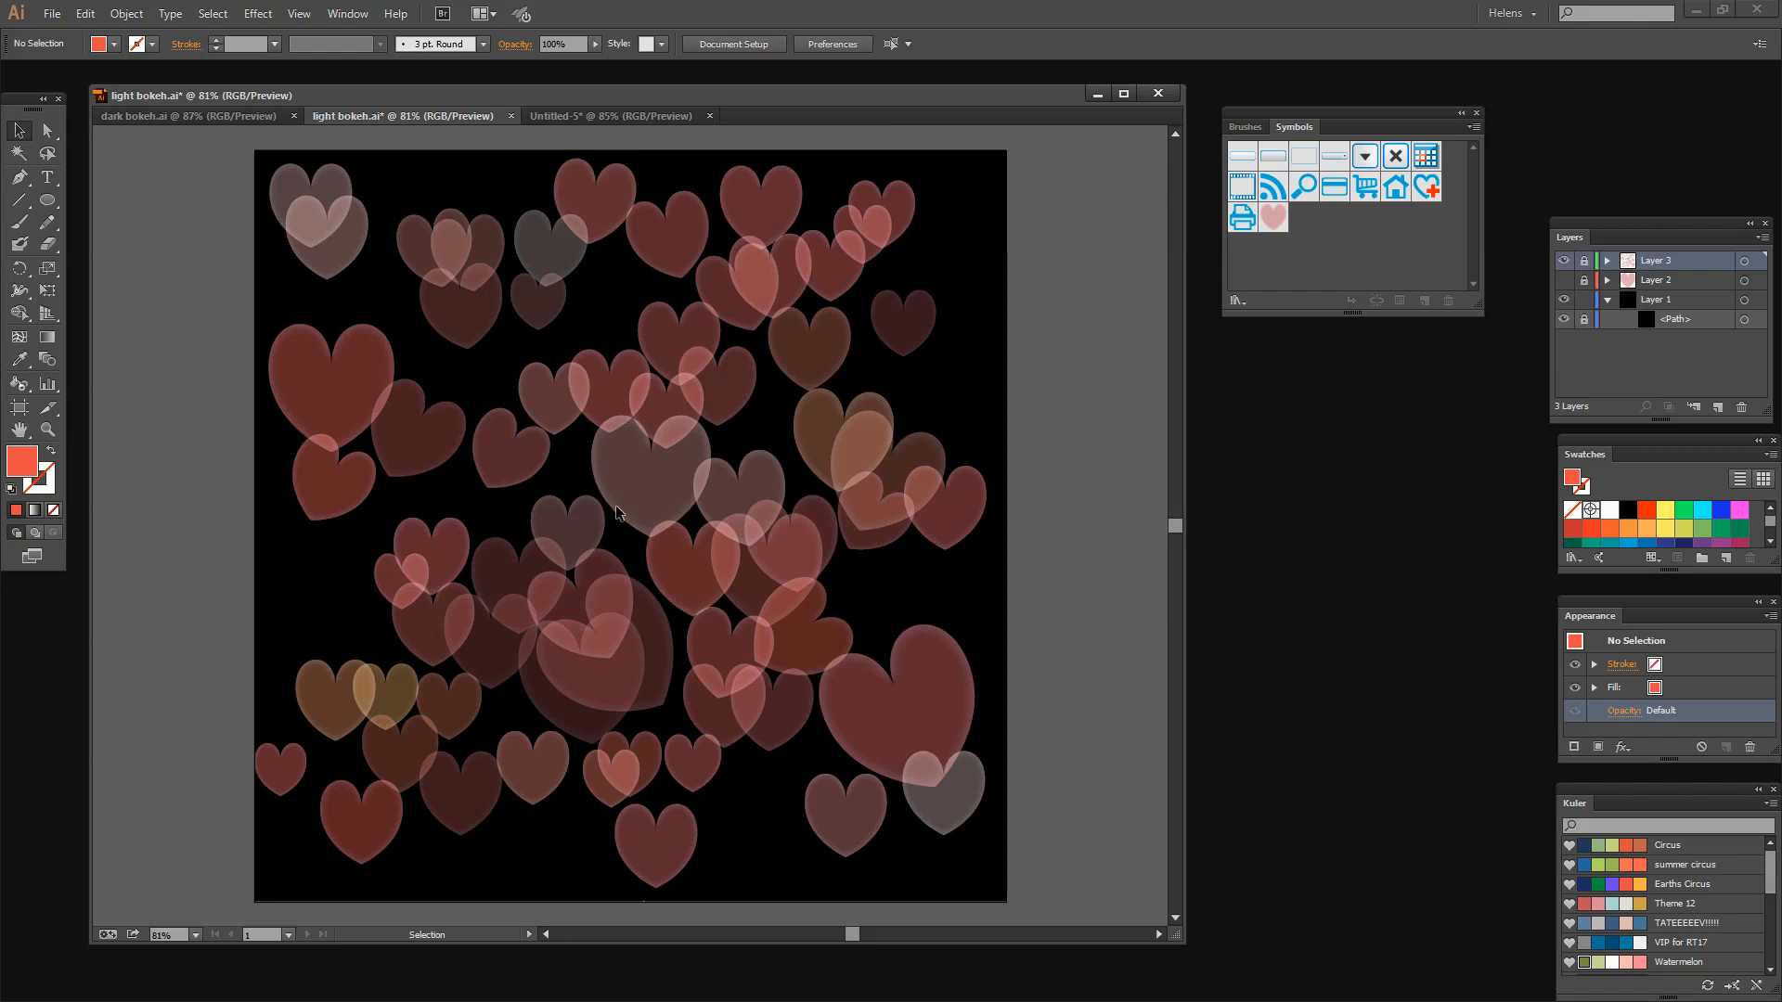
mouse_move(368, 161)
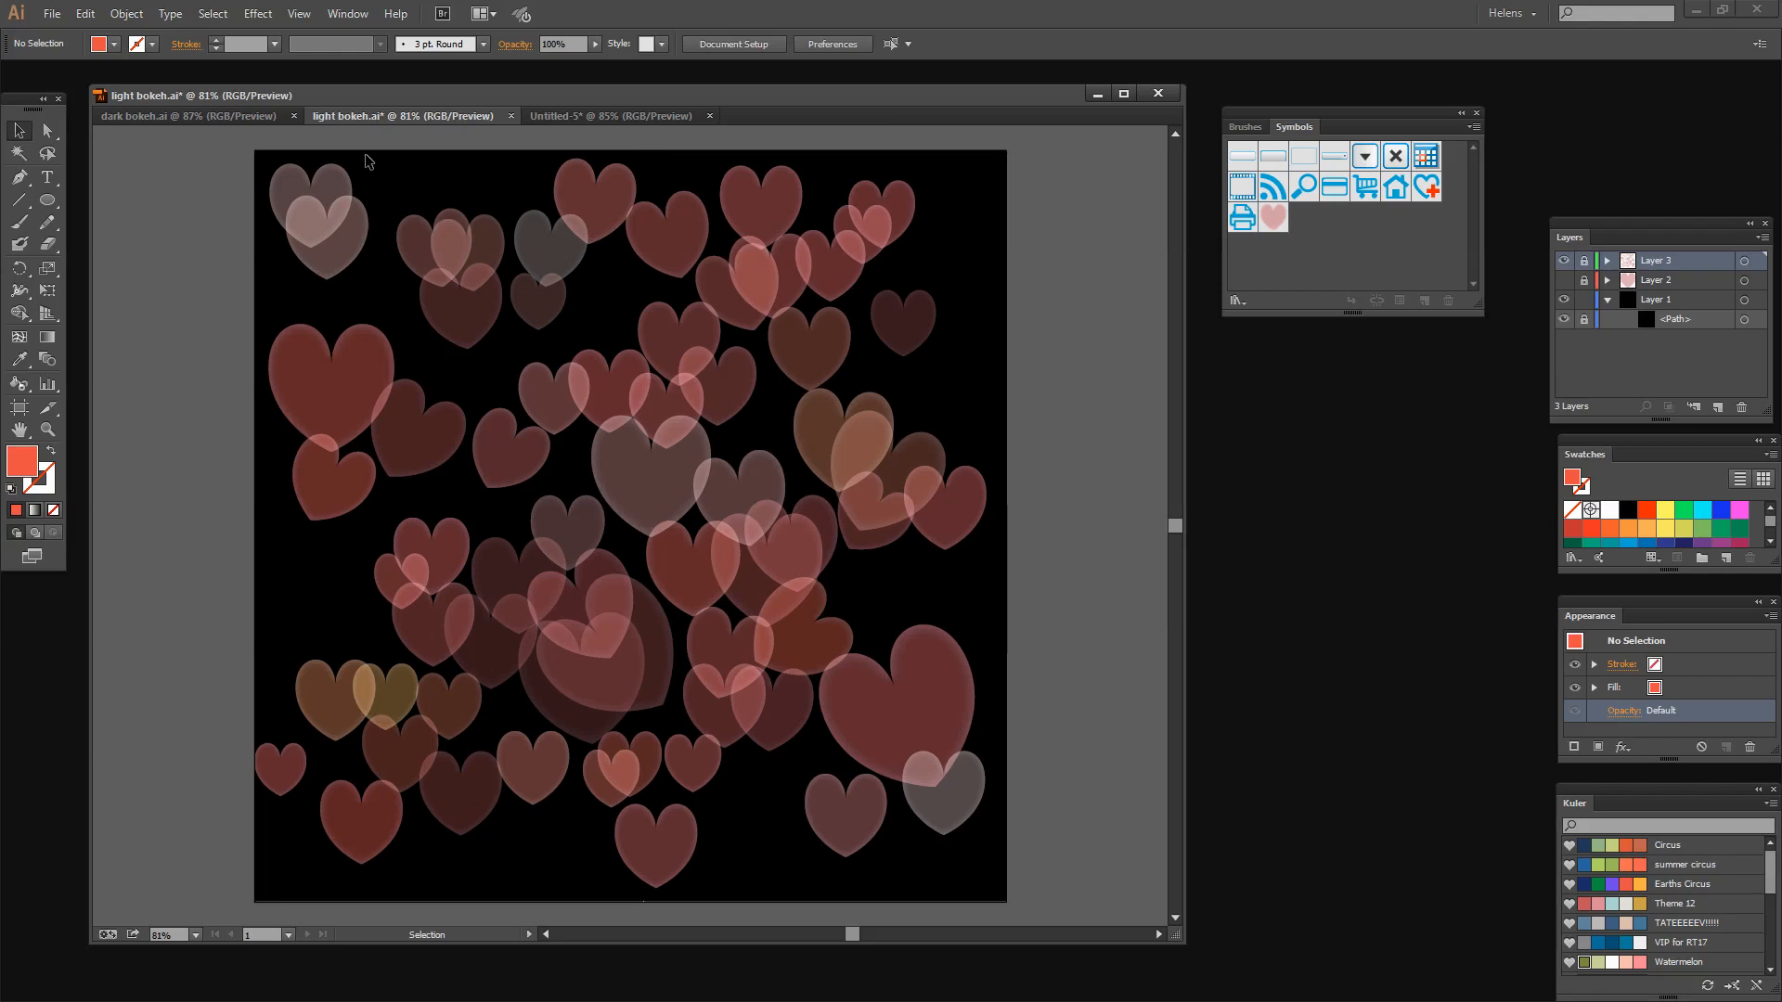
Bring up the dark bokeh.ai heart artwork for comparison.
click(188, 115)
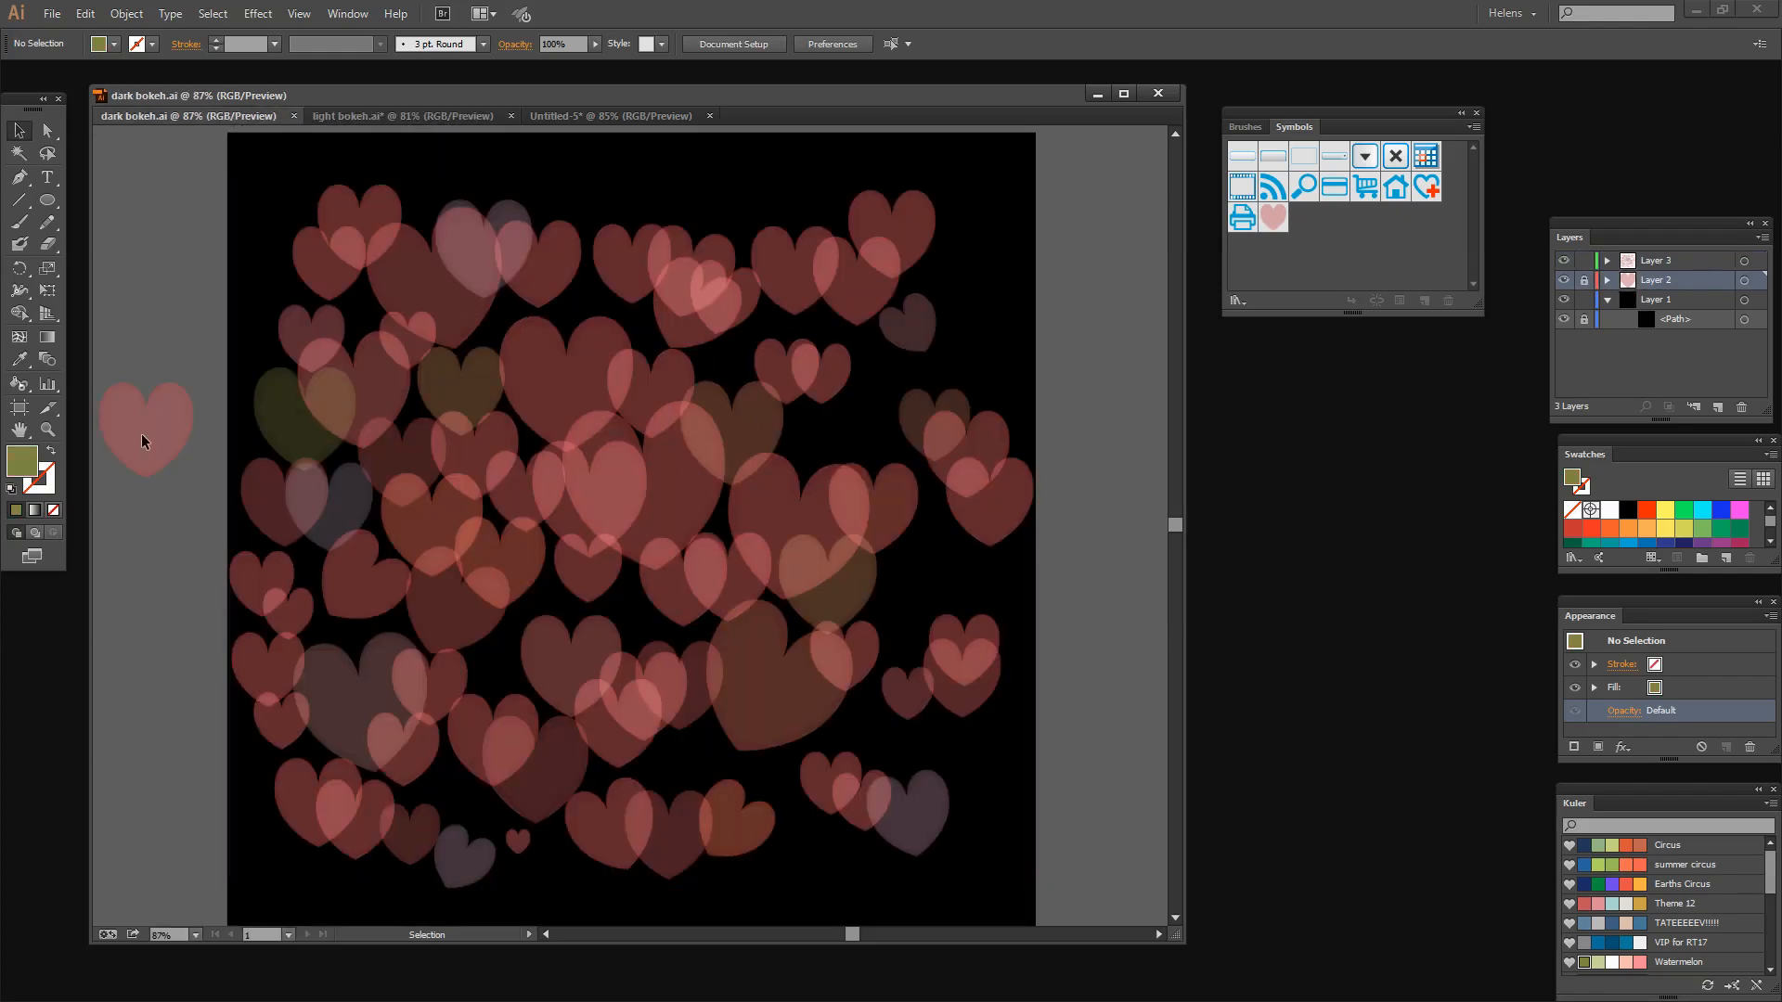
Compare Untitled-5 with light bokeh.ai, then return to the Untitled-5 heart artwork.
scroll(up, 3)
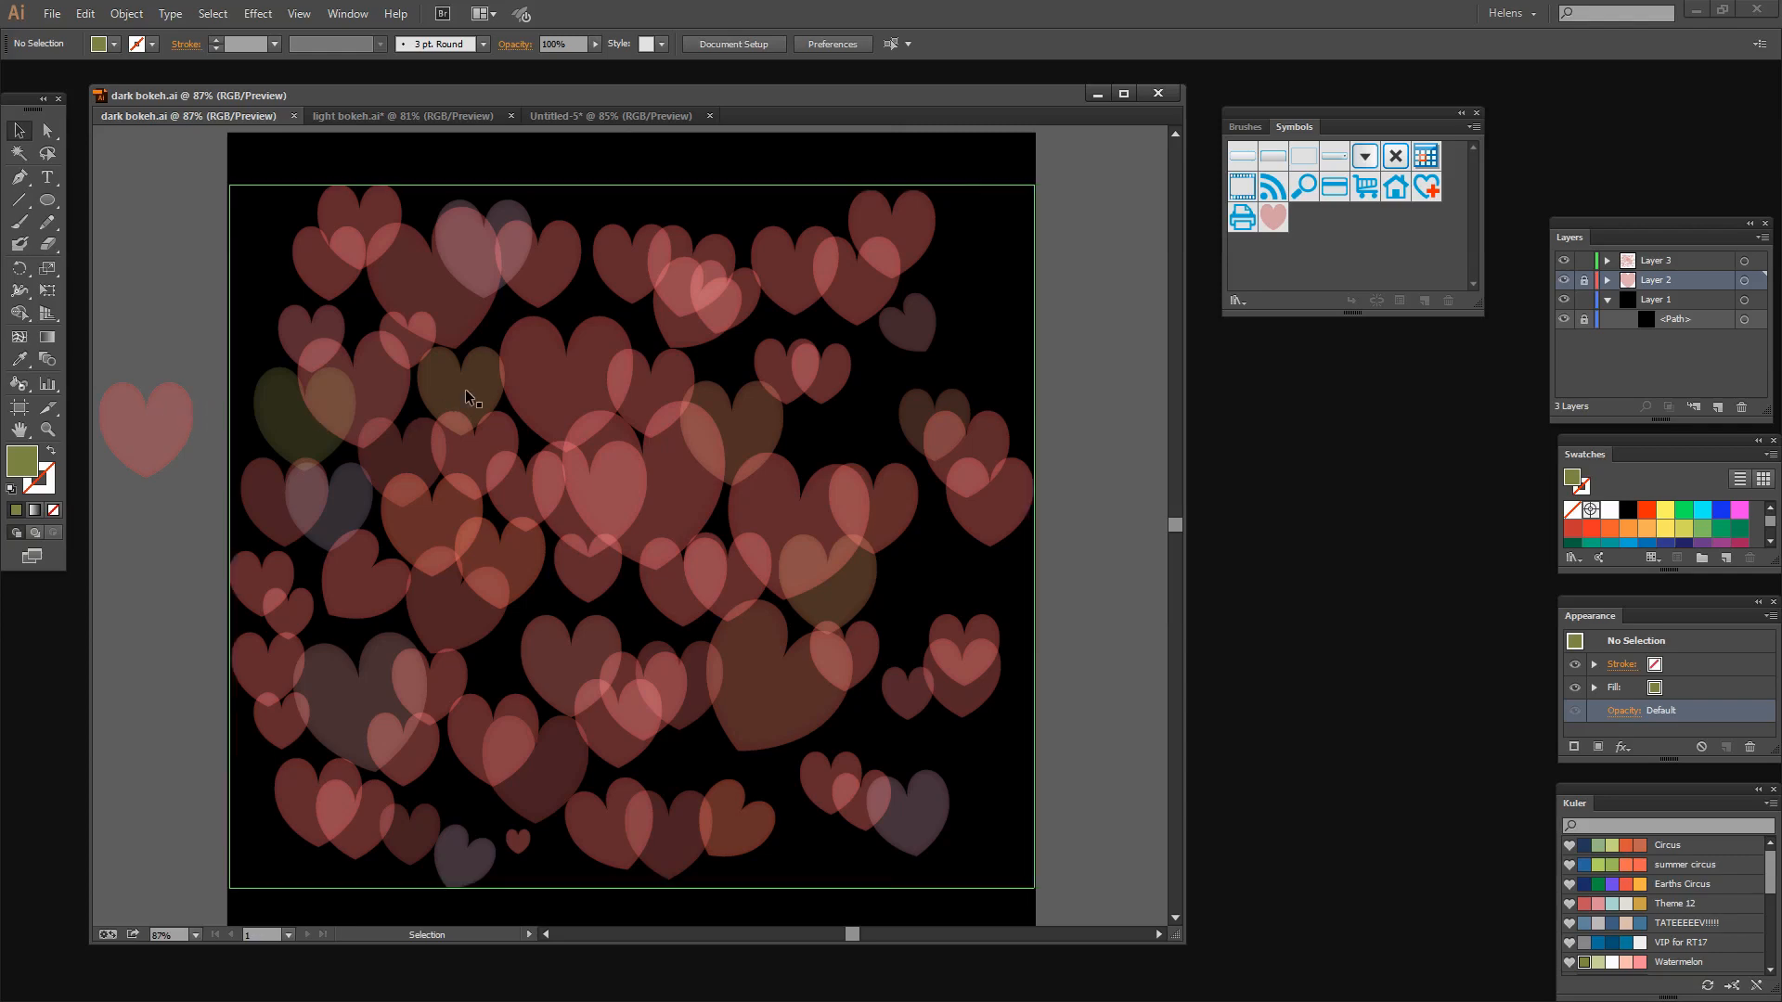
mouse_move(443, 465)
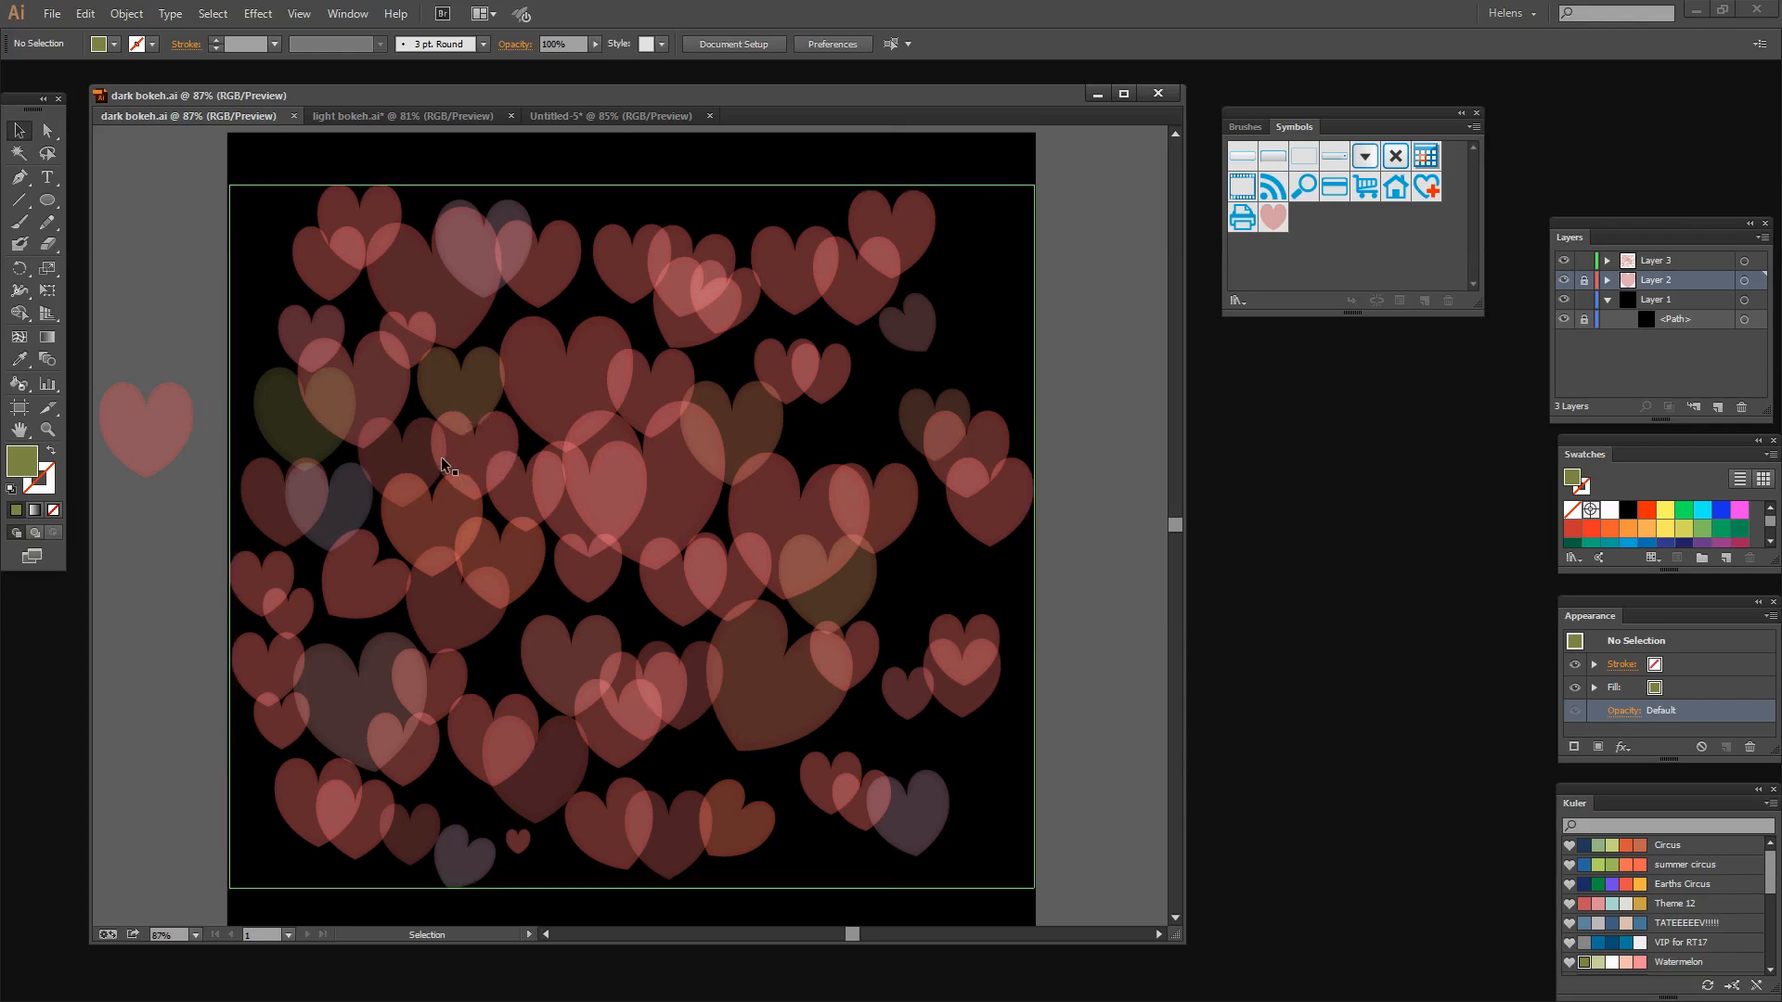
mouse_move(464, 434)
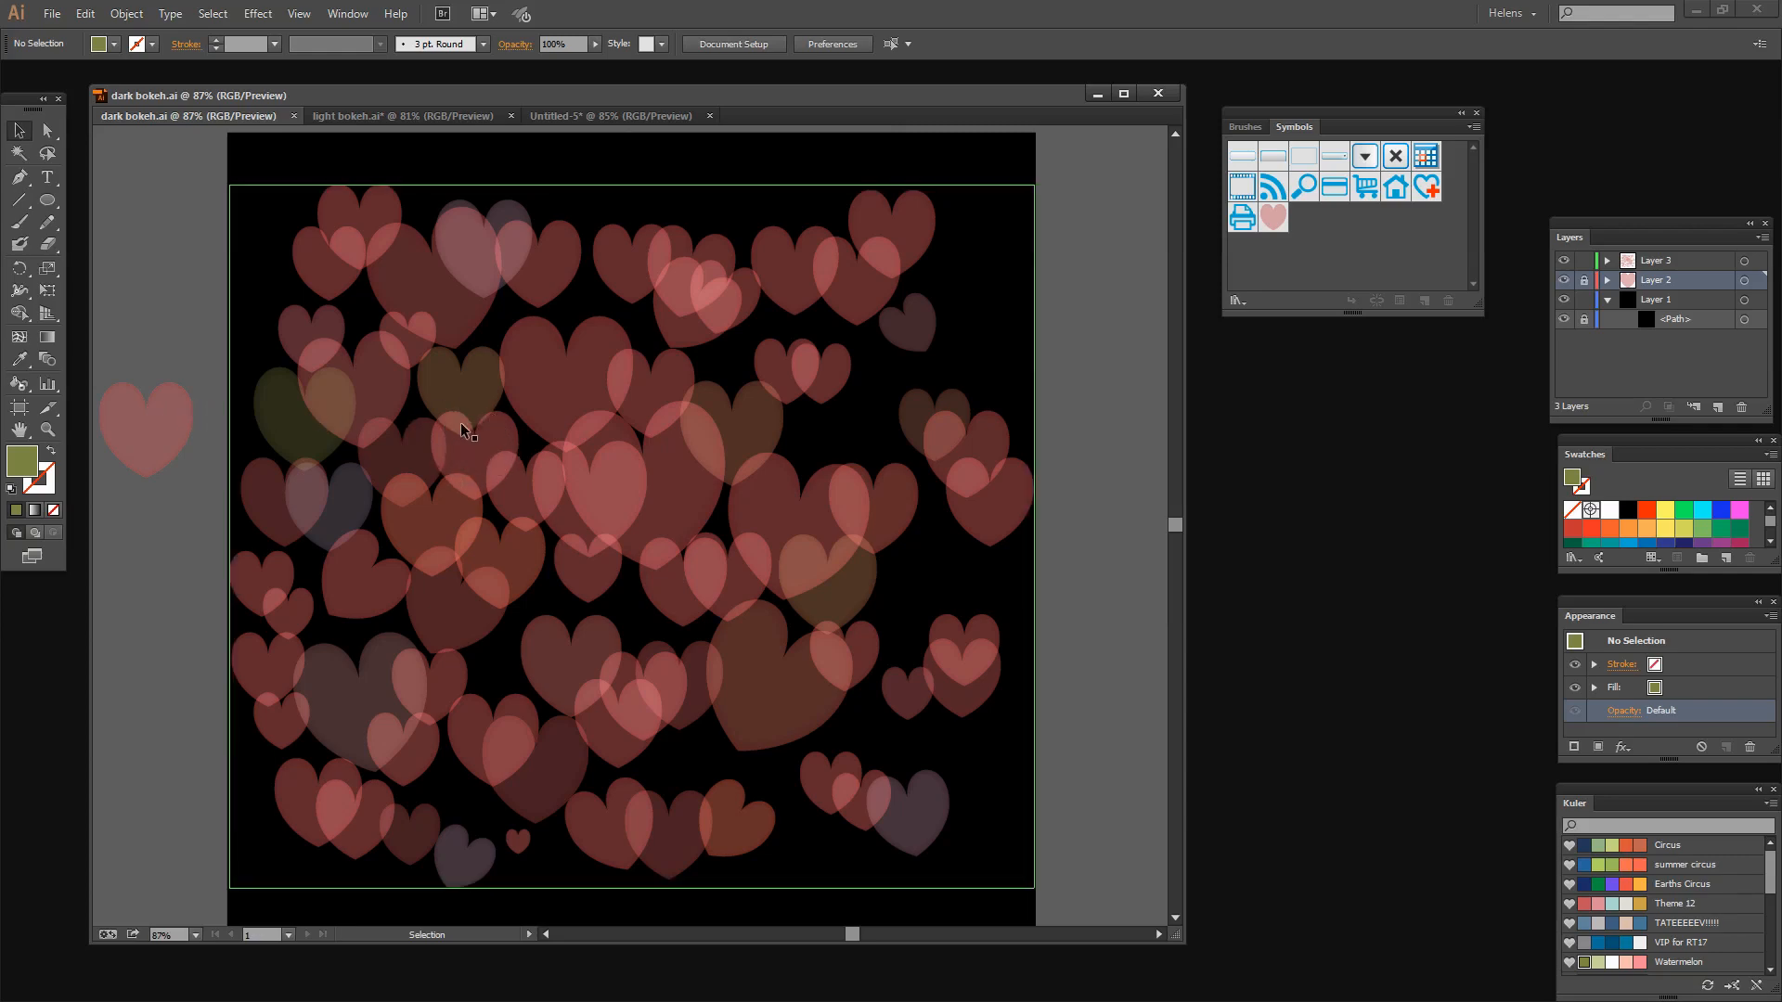
mouse_move(484, 423)
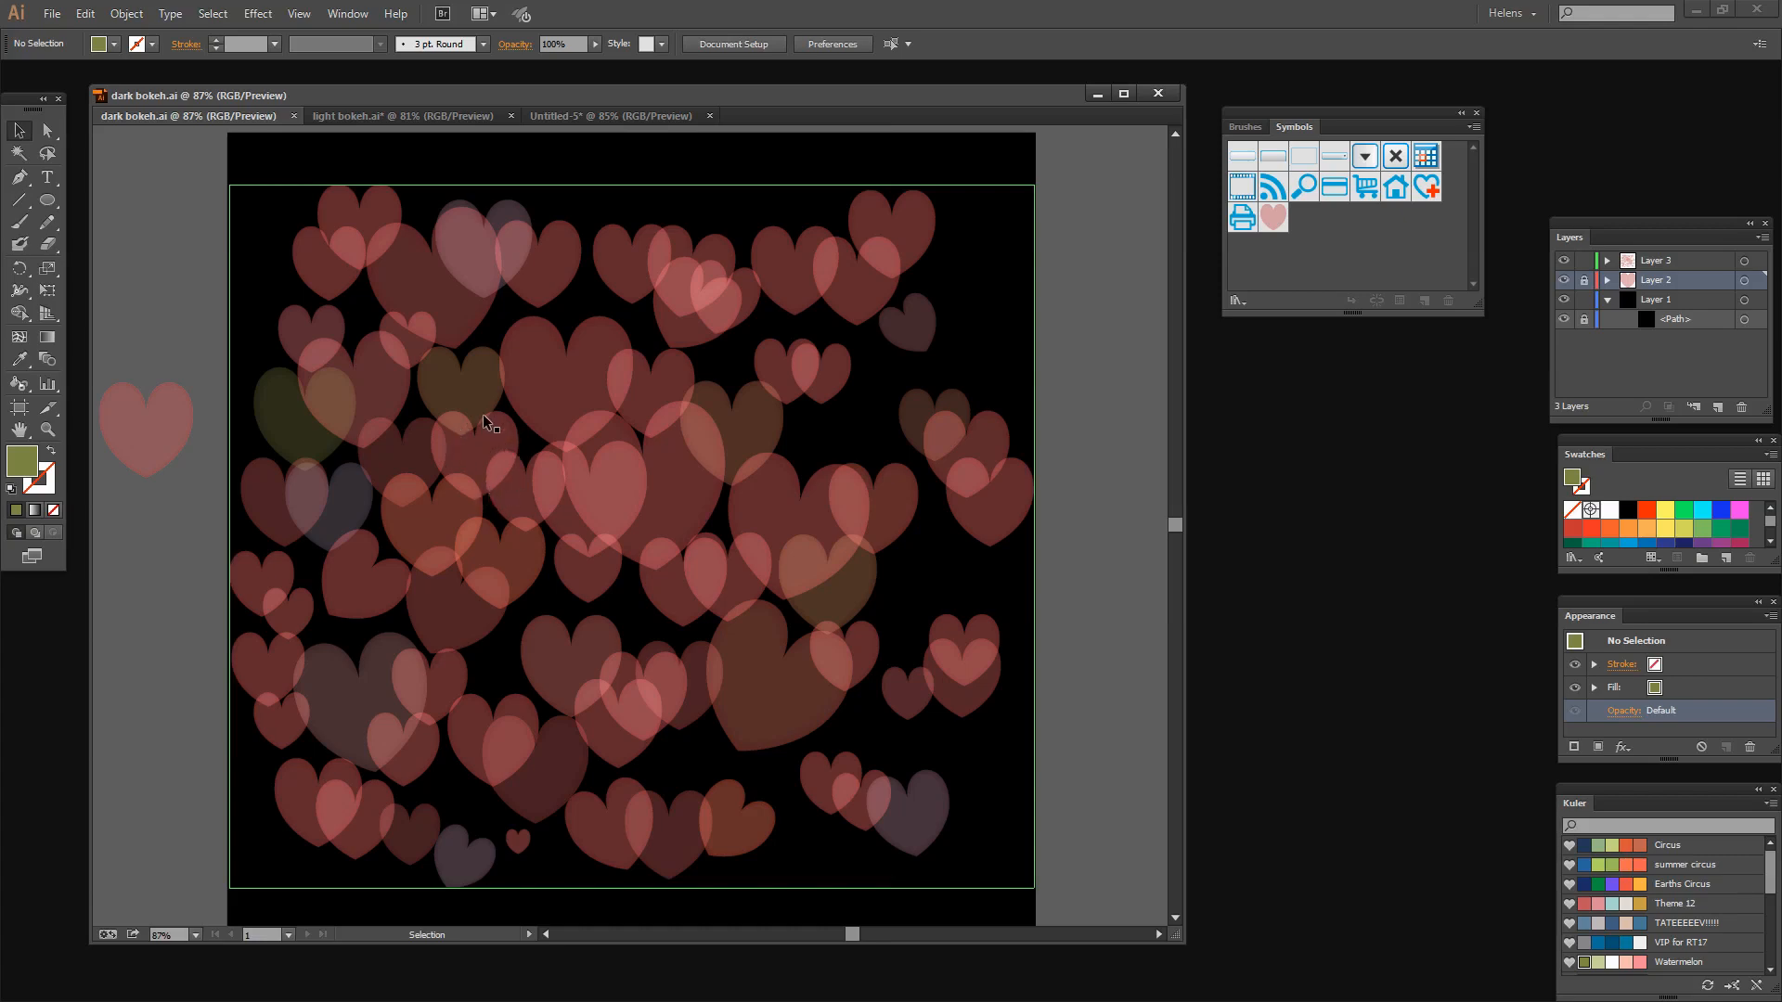
mouse_move(435, 441)
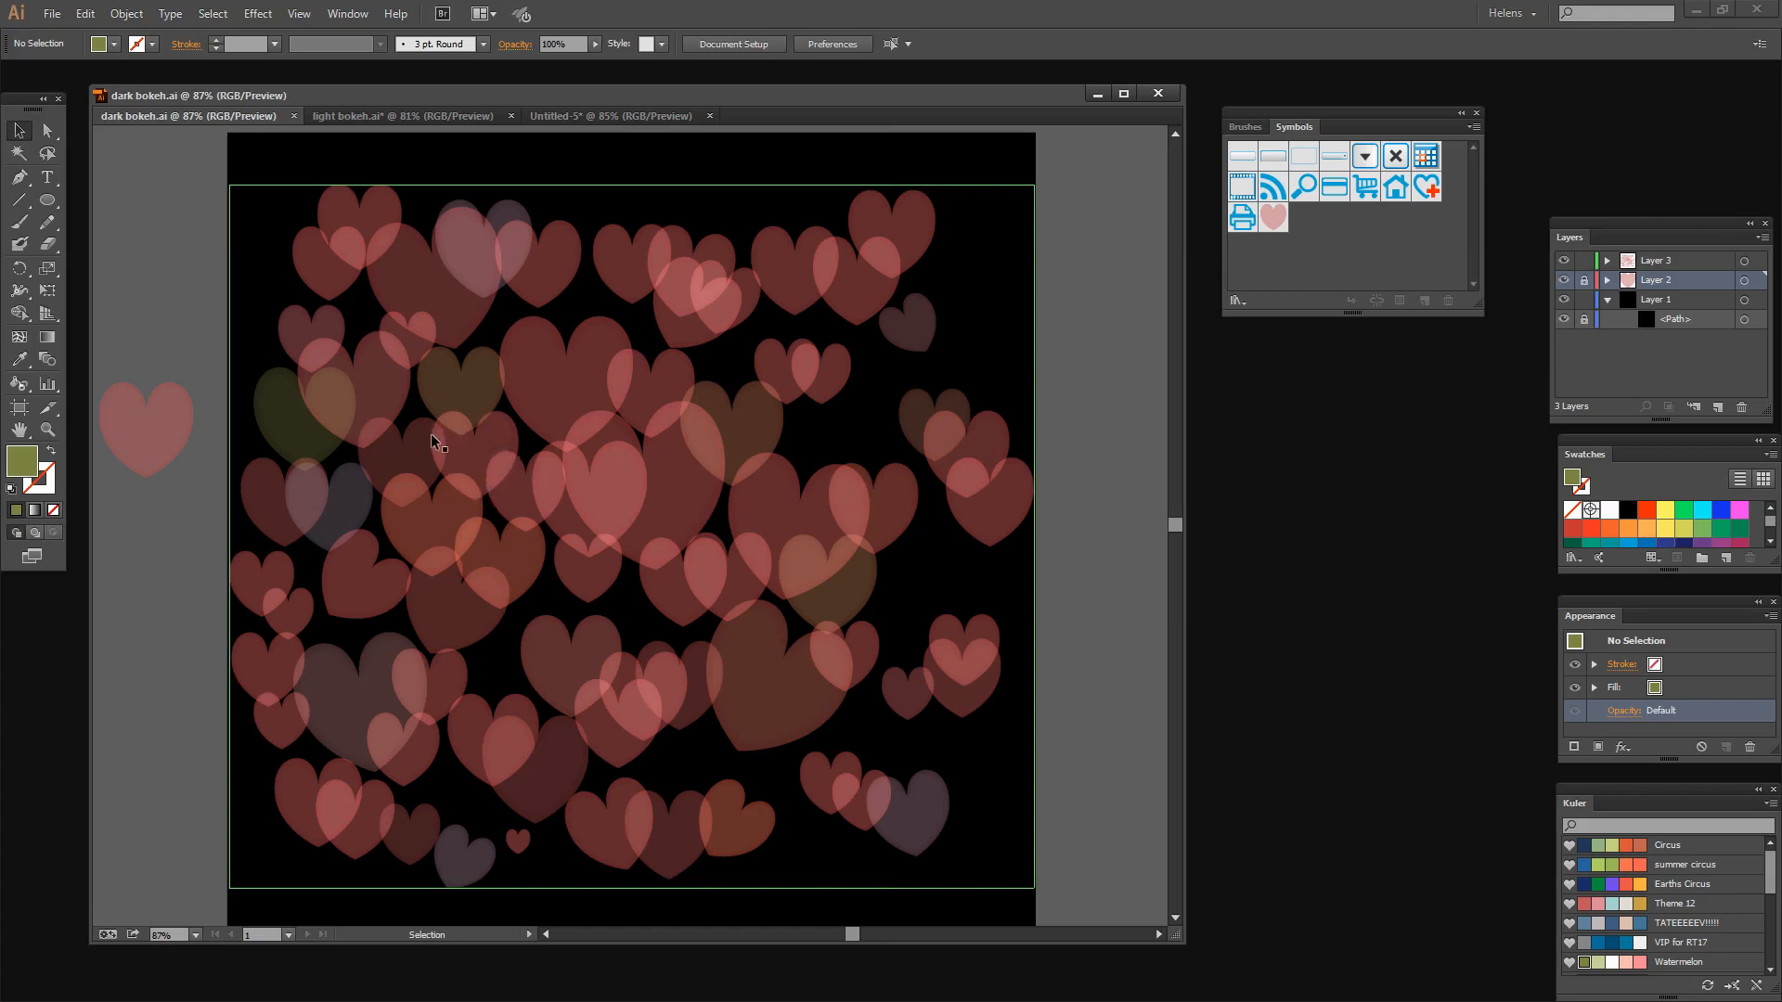
mouse_move(553, 512)
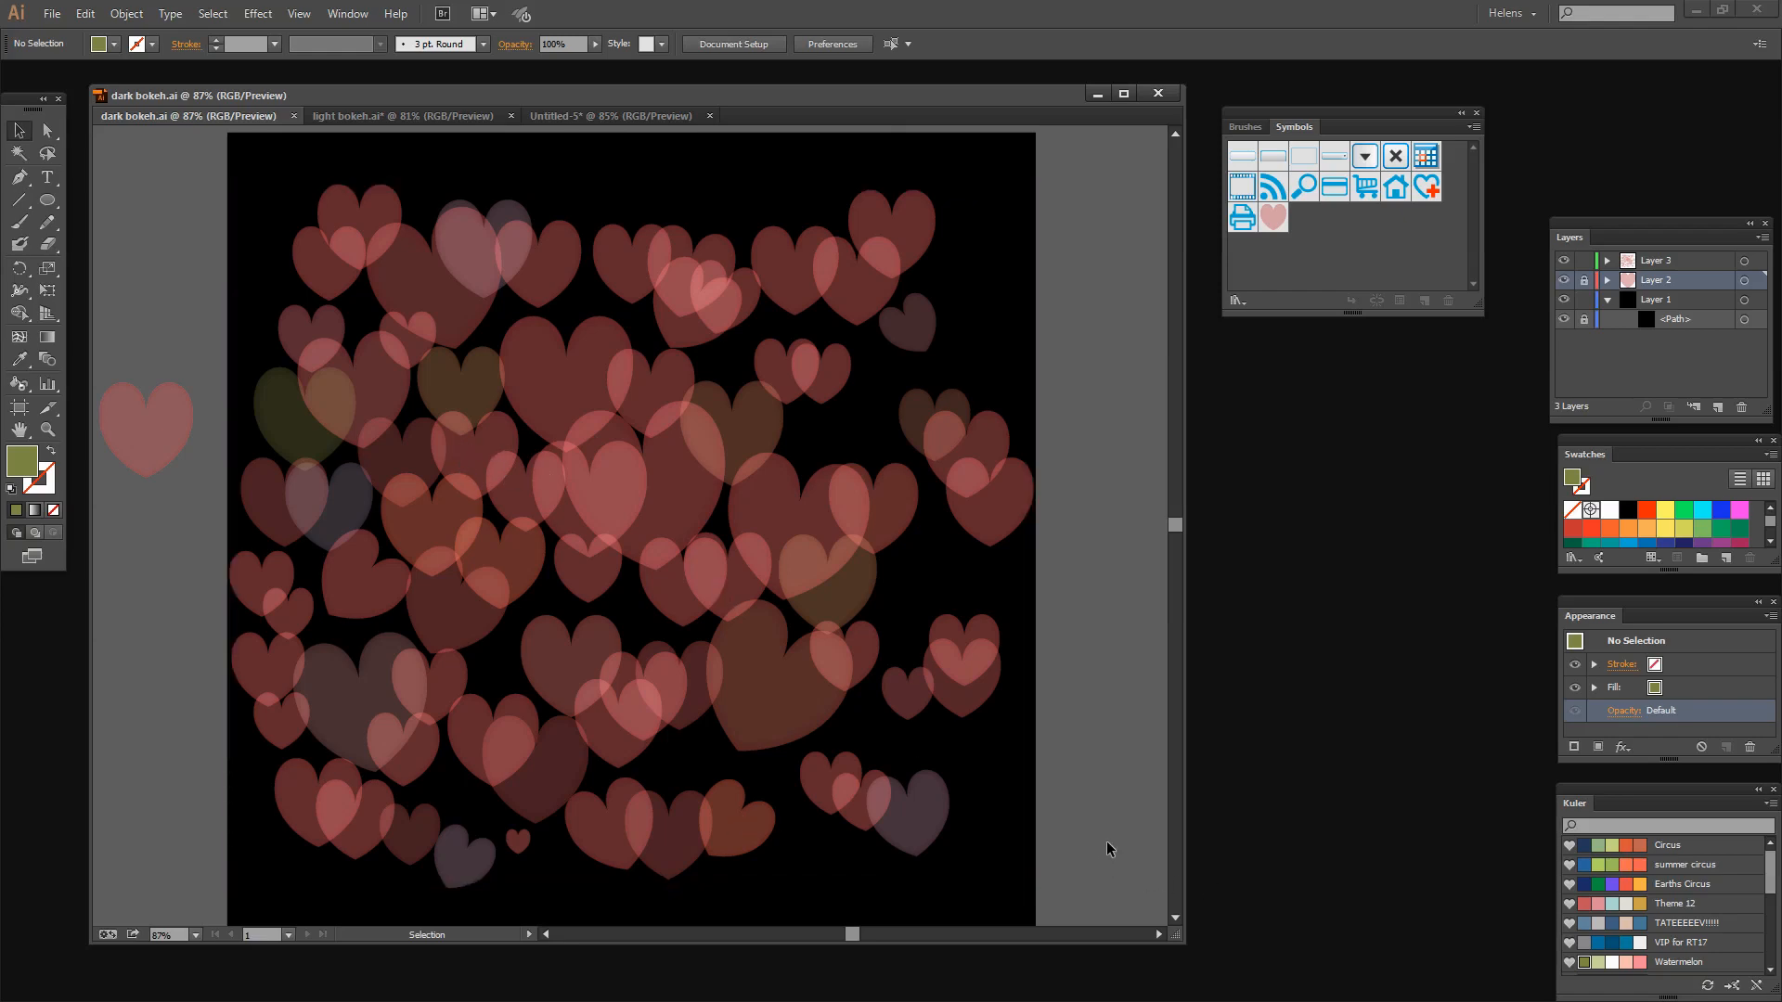
mouse_move(1130, 633)
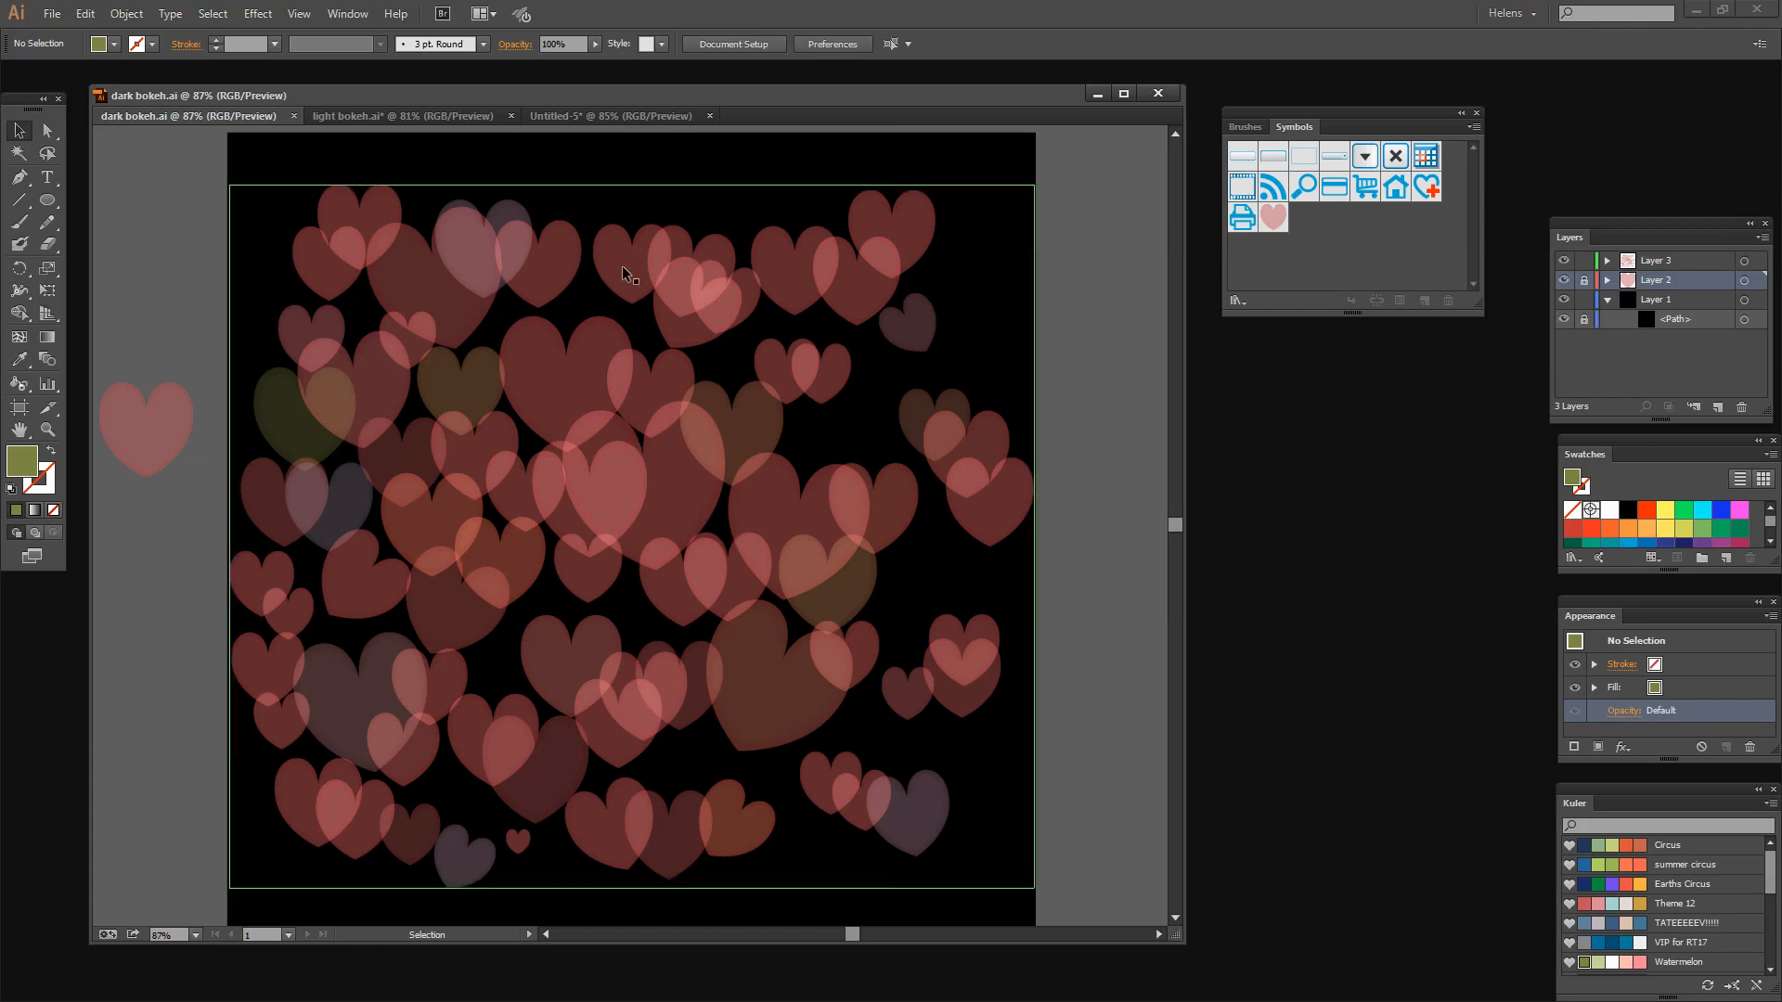
click(610, 115)
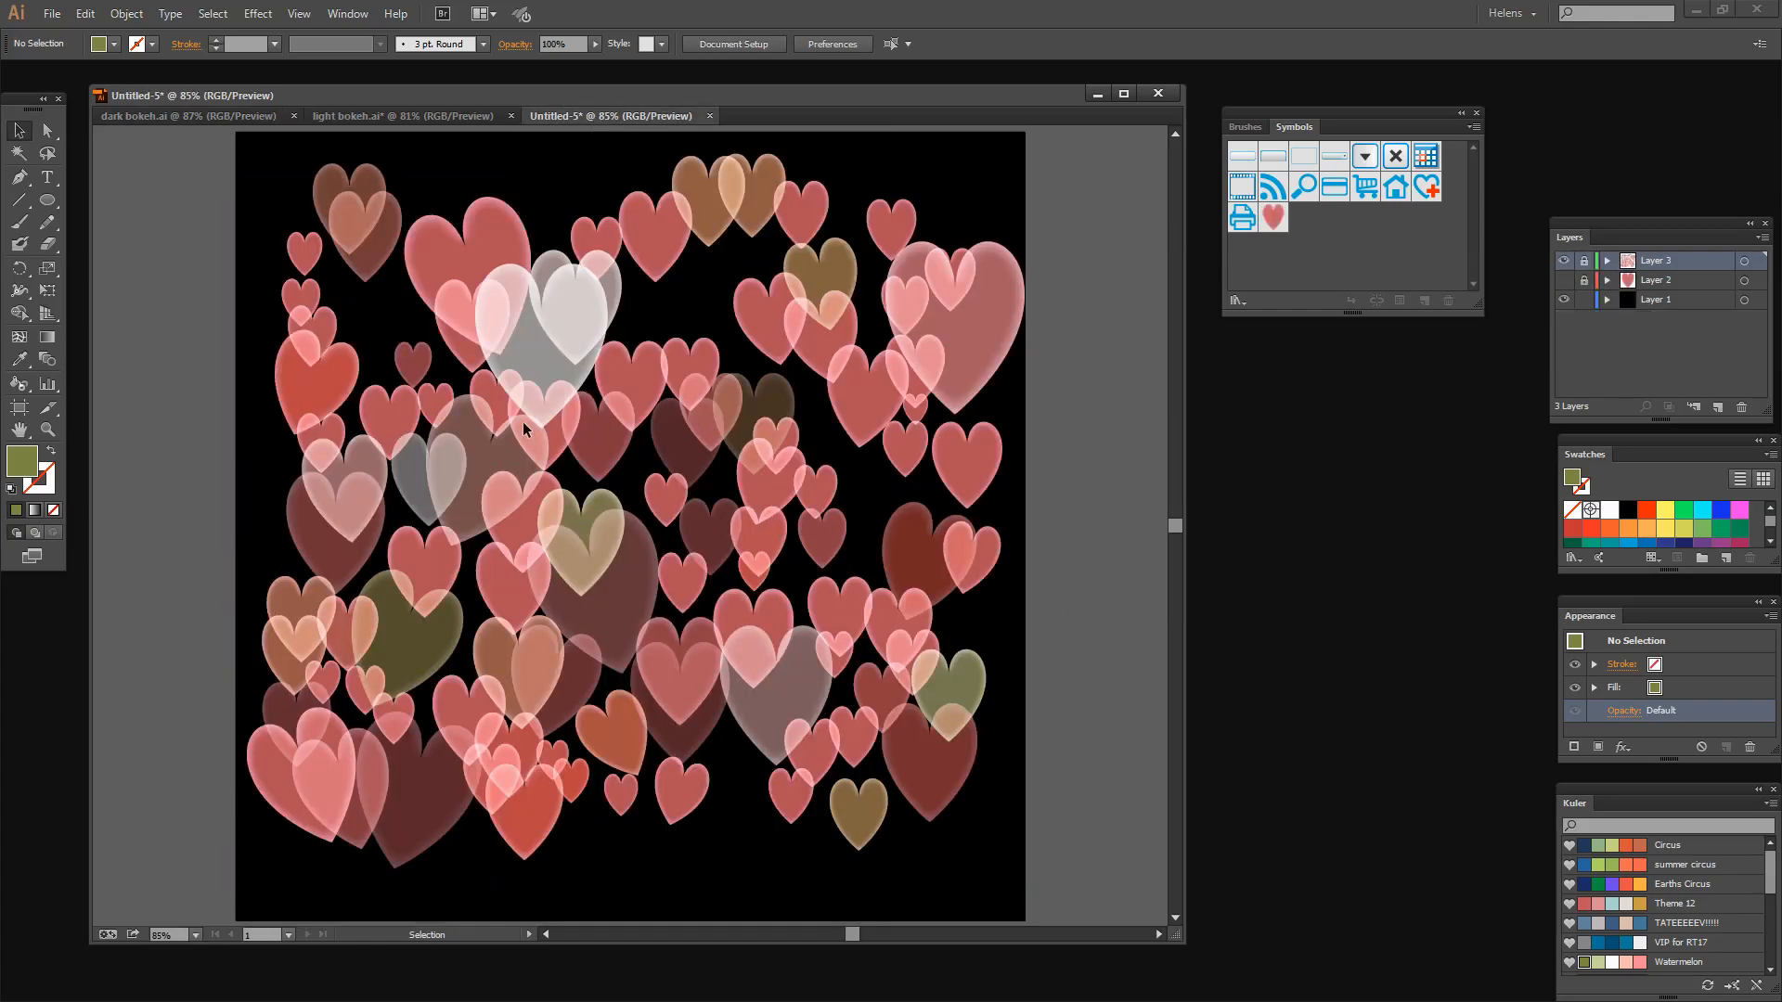
mouse_move(224, 122)
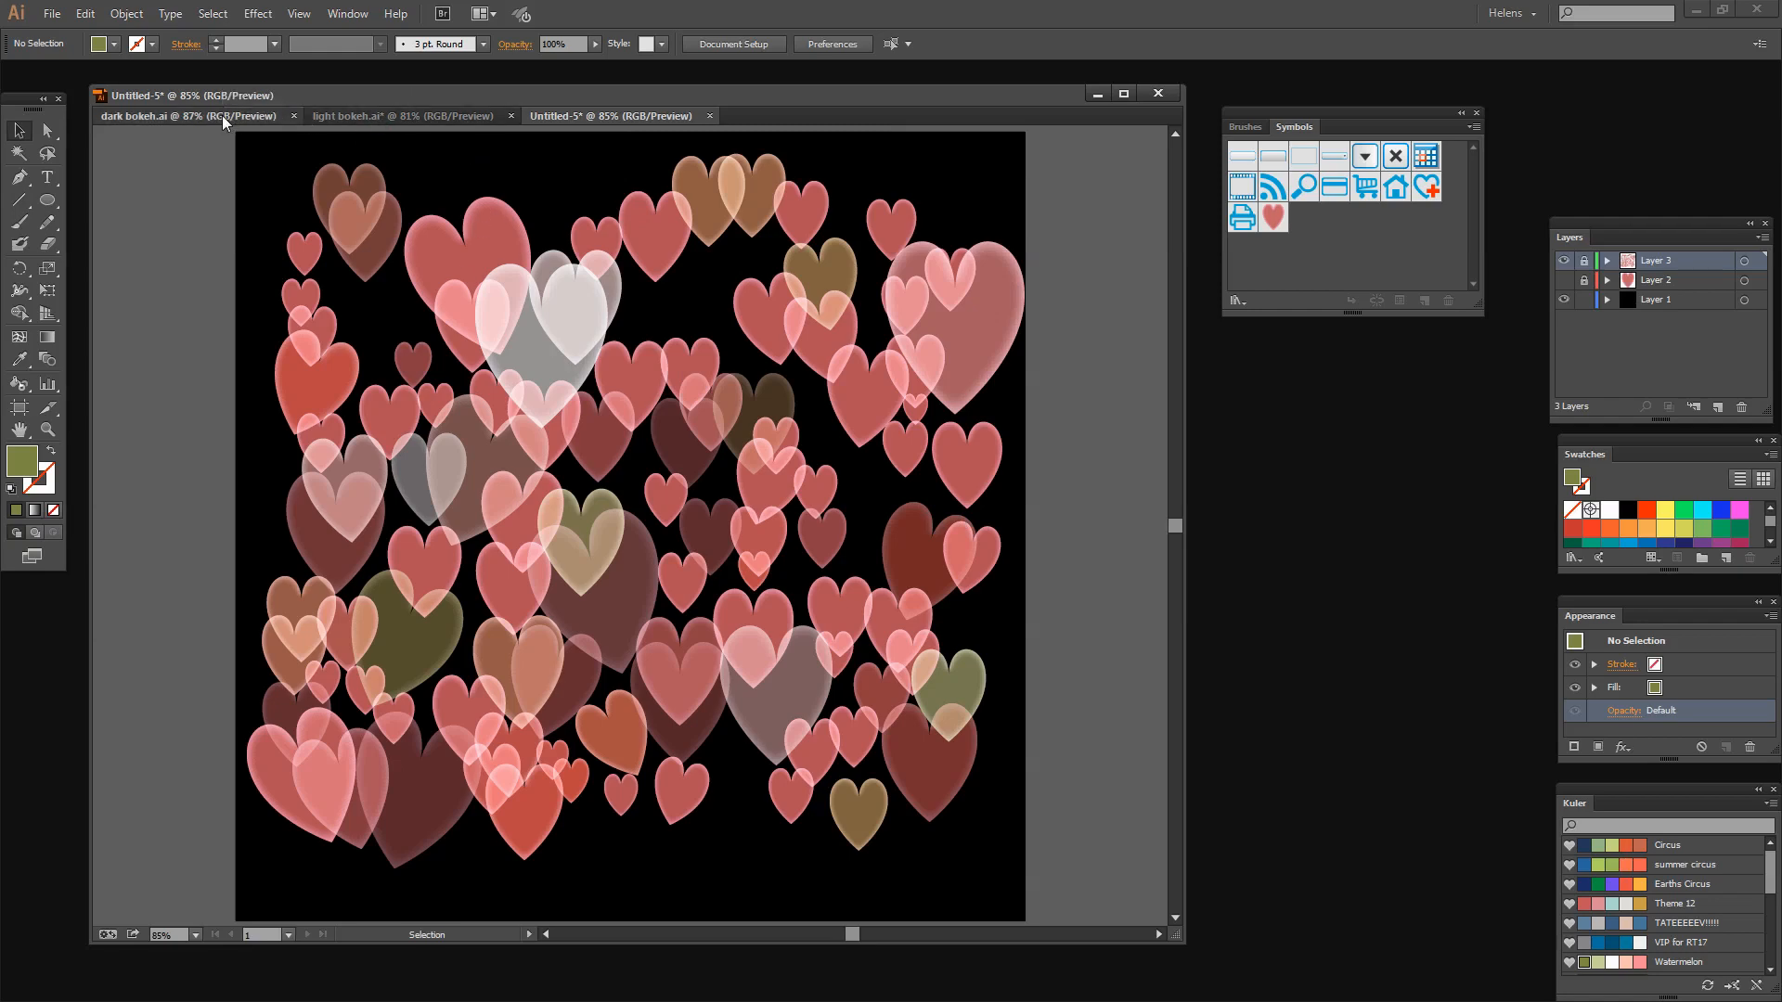
click(400, 115)
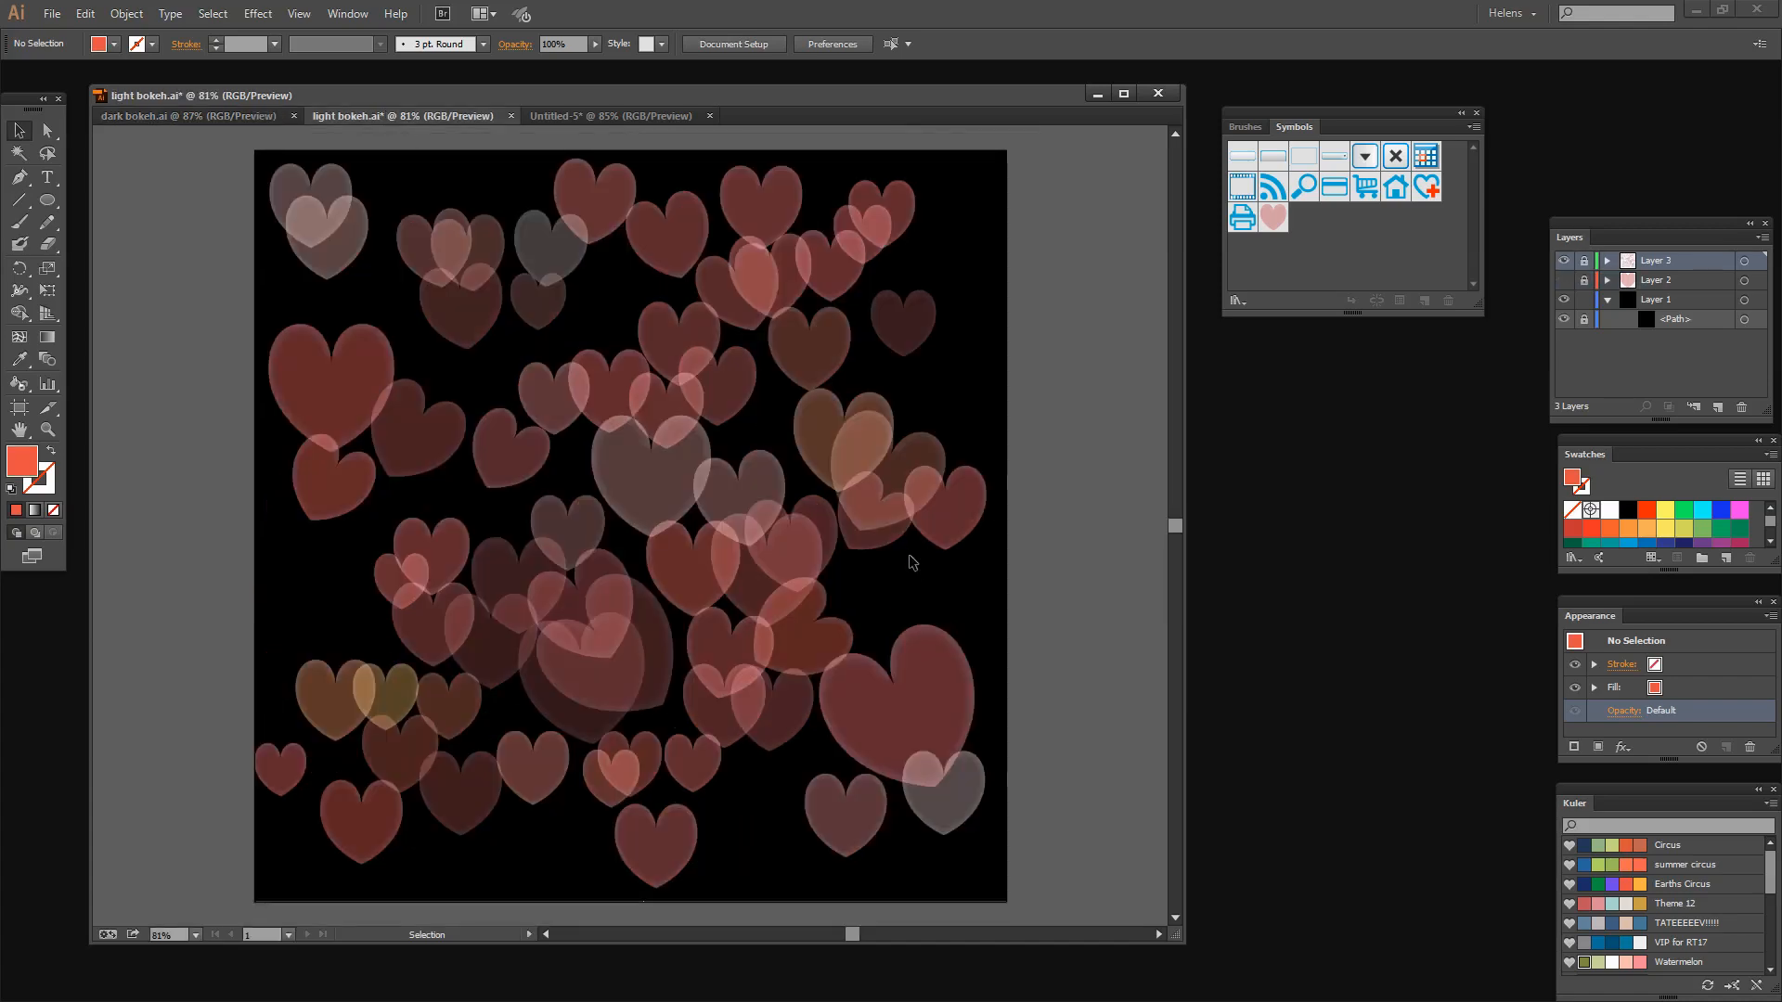
click(612, 115)
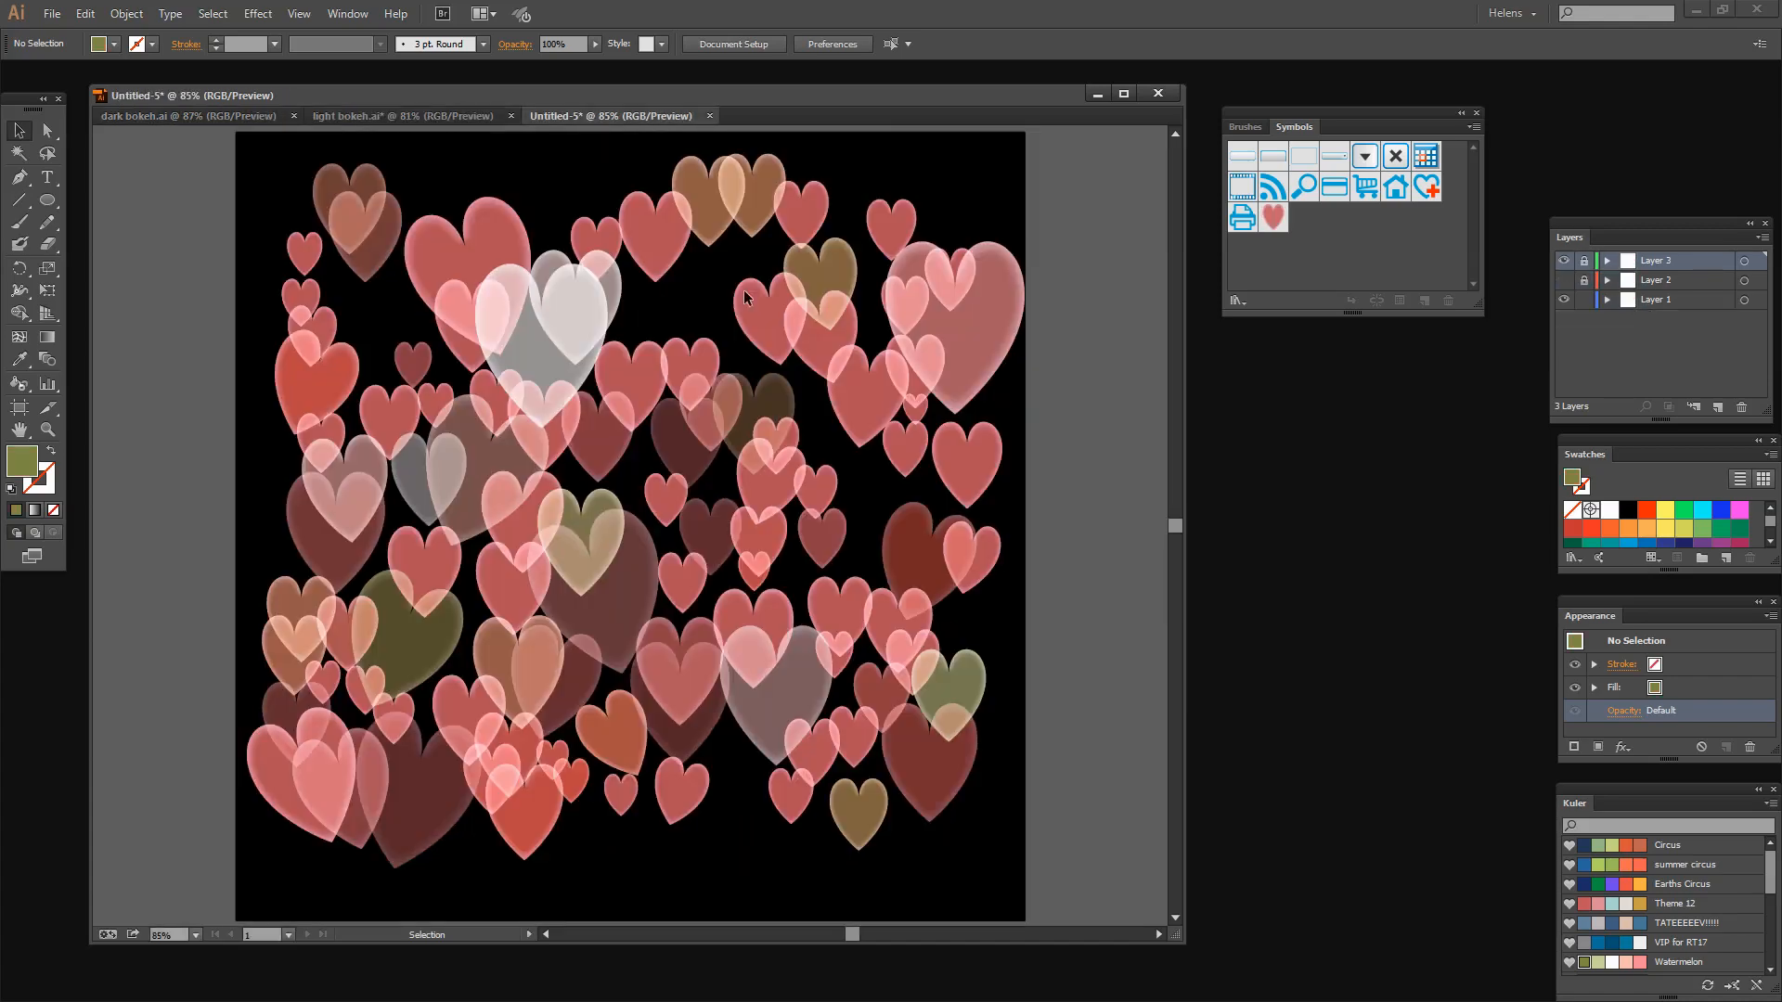